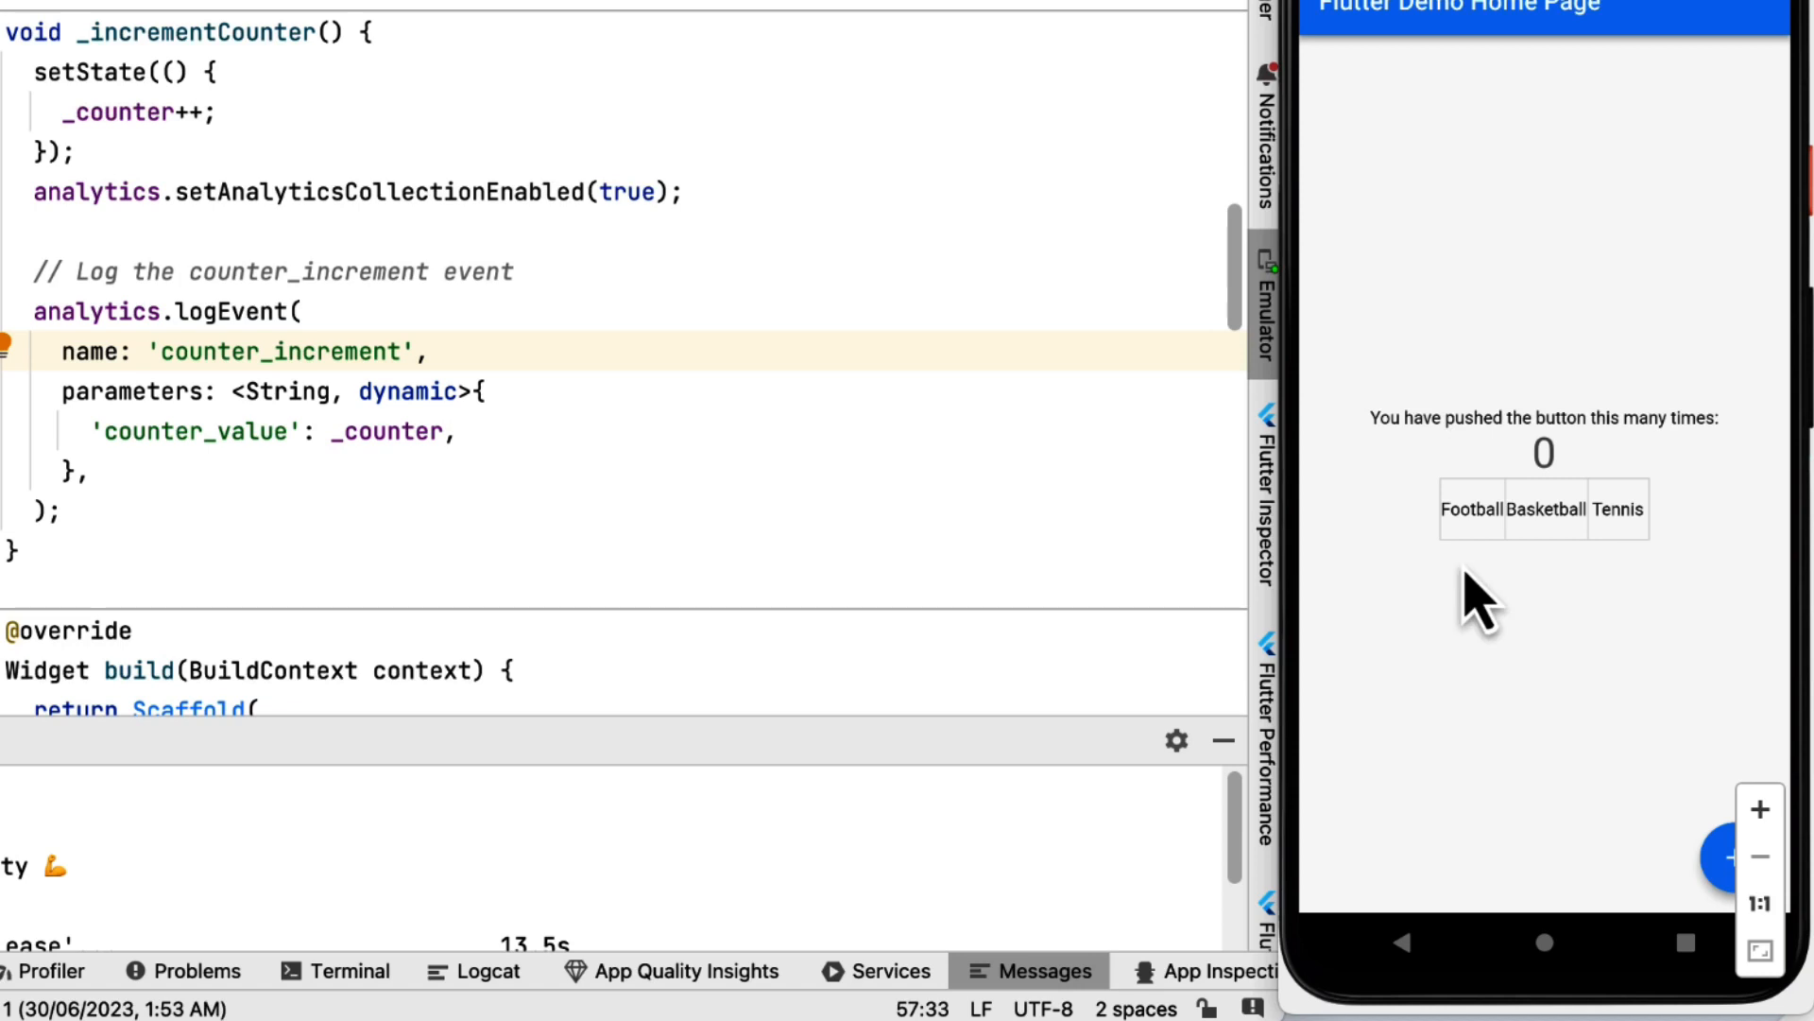
Choose Football as the favourite sport in the emulated Flutter Demo app.
{"action": "left_click", "coordinate": [1472, 509]}
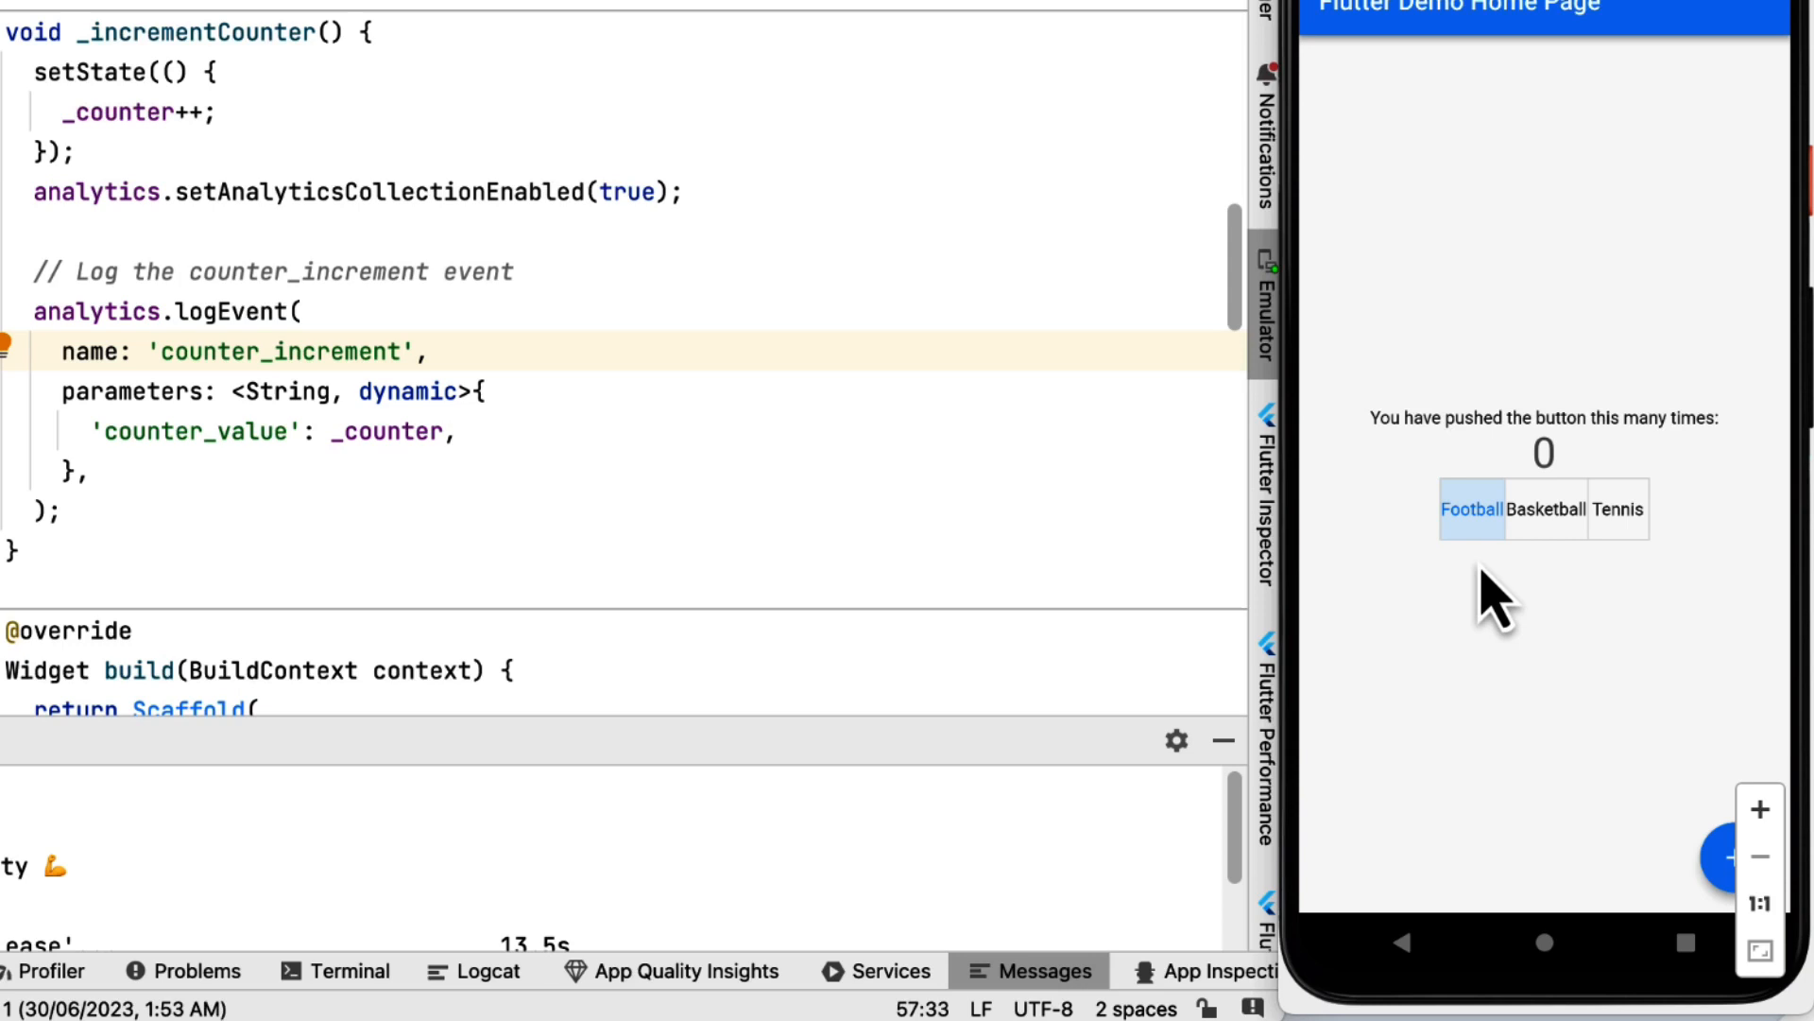
{"action": "mouse_move", "coordinate": [1562, 584]}
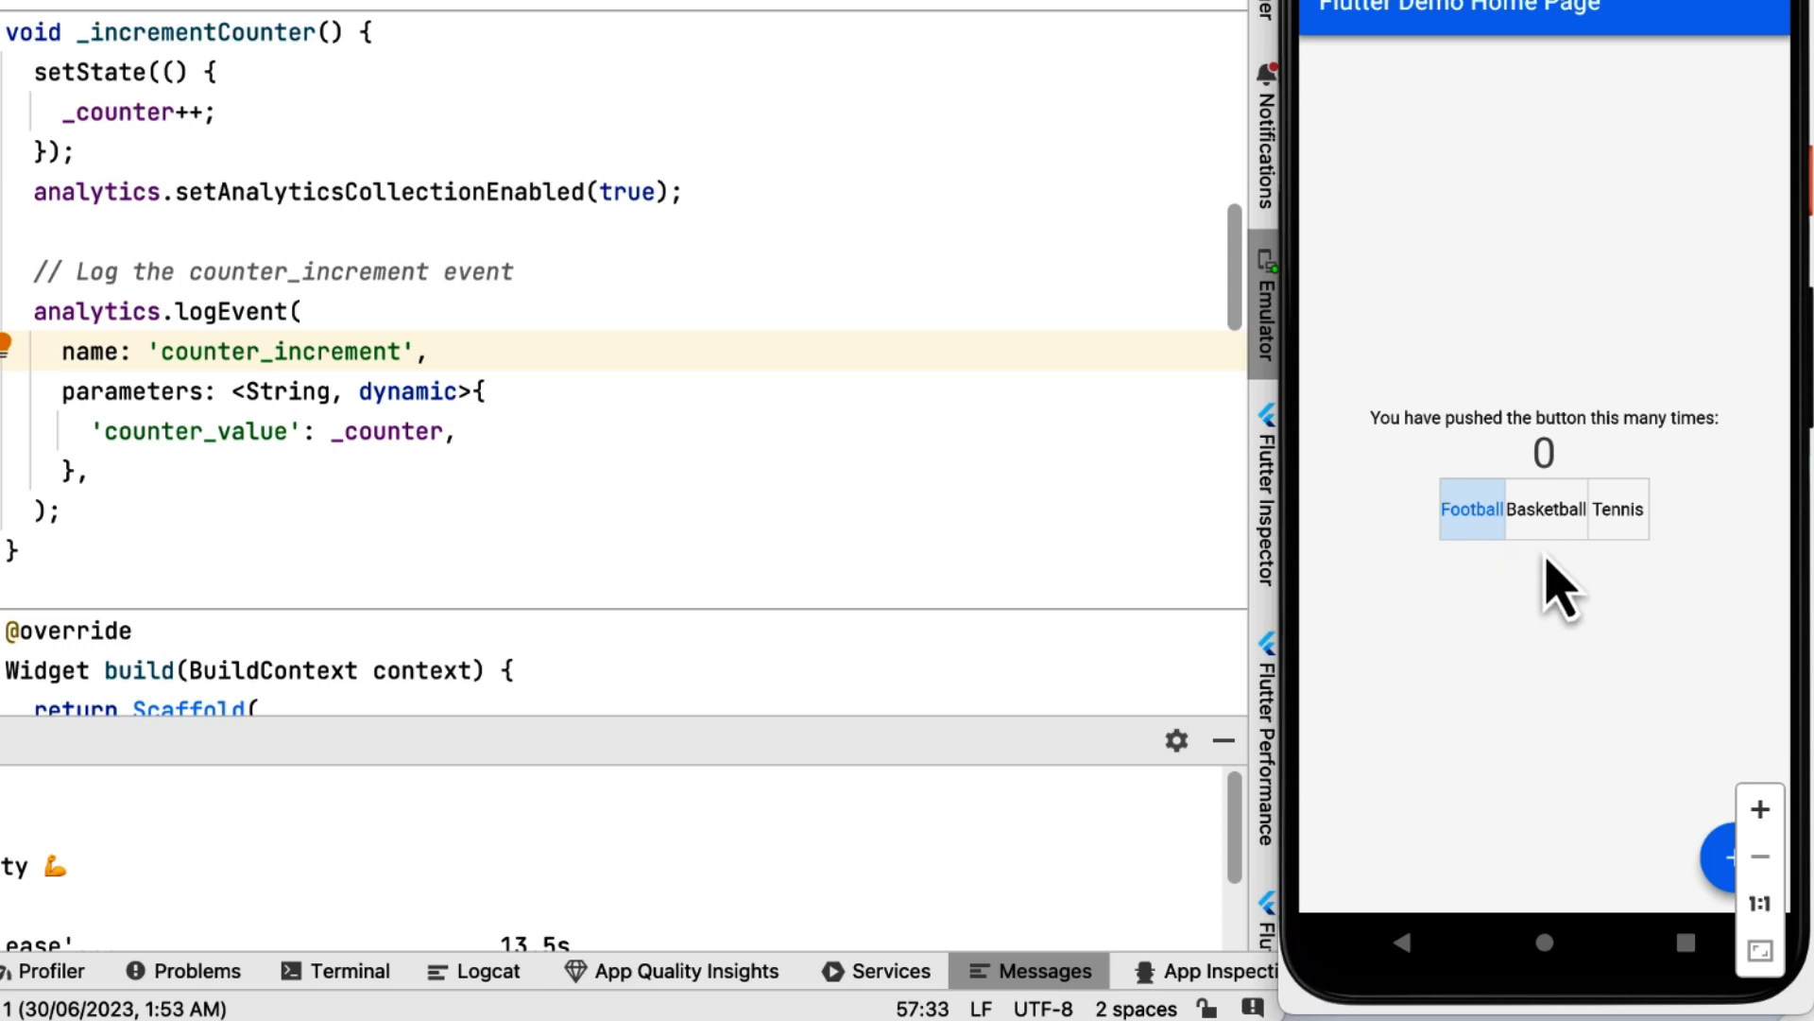
{"action": "mouse_move", "coordinate": [1475, 573]}
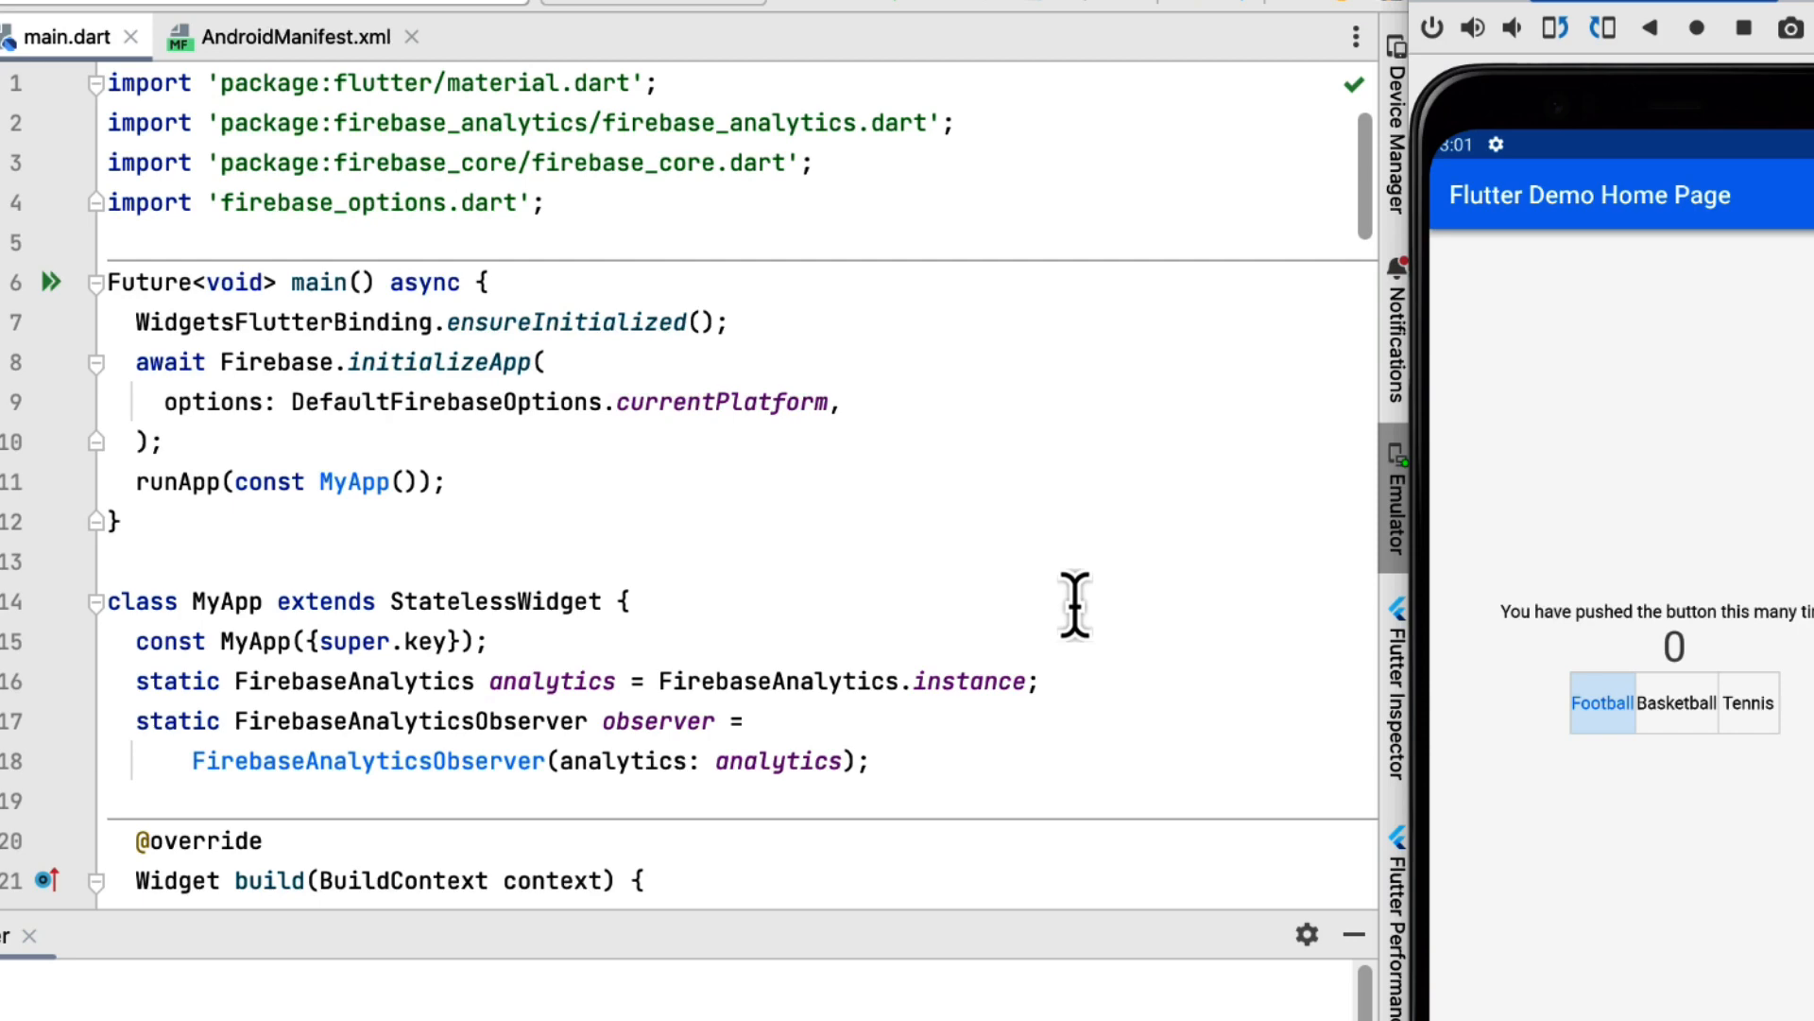
{"action": "scroll", "scroll_direction": "down", "scroll_amount": 3}
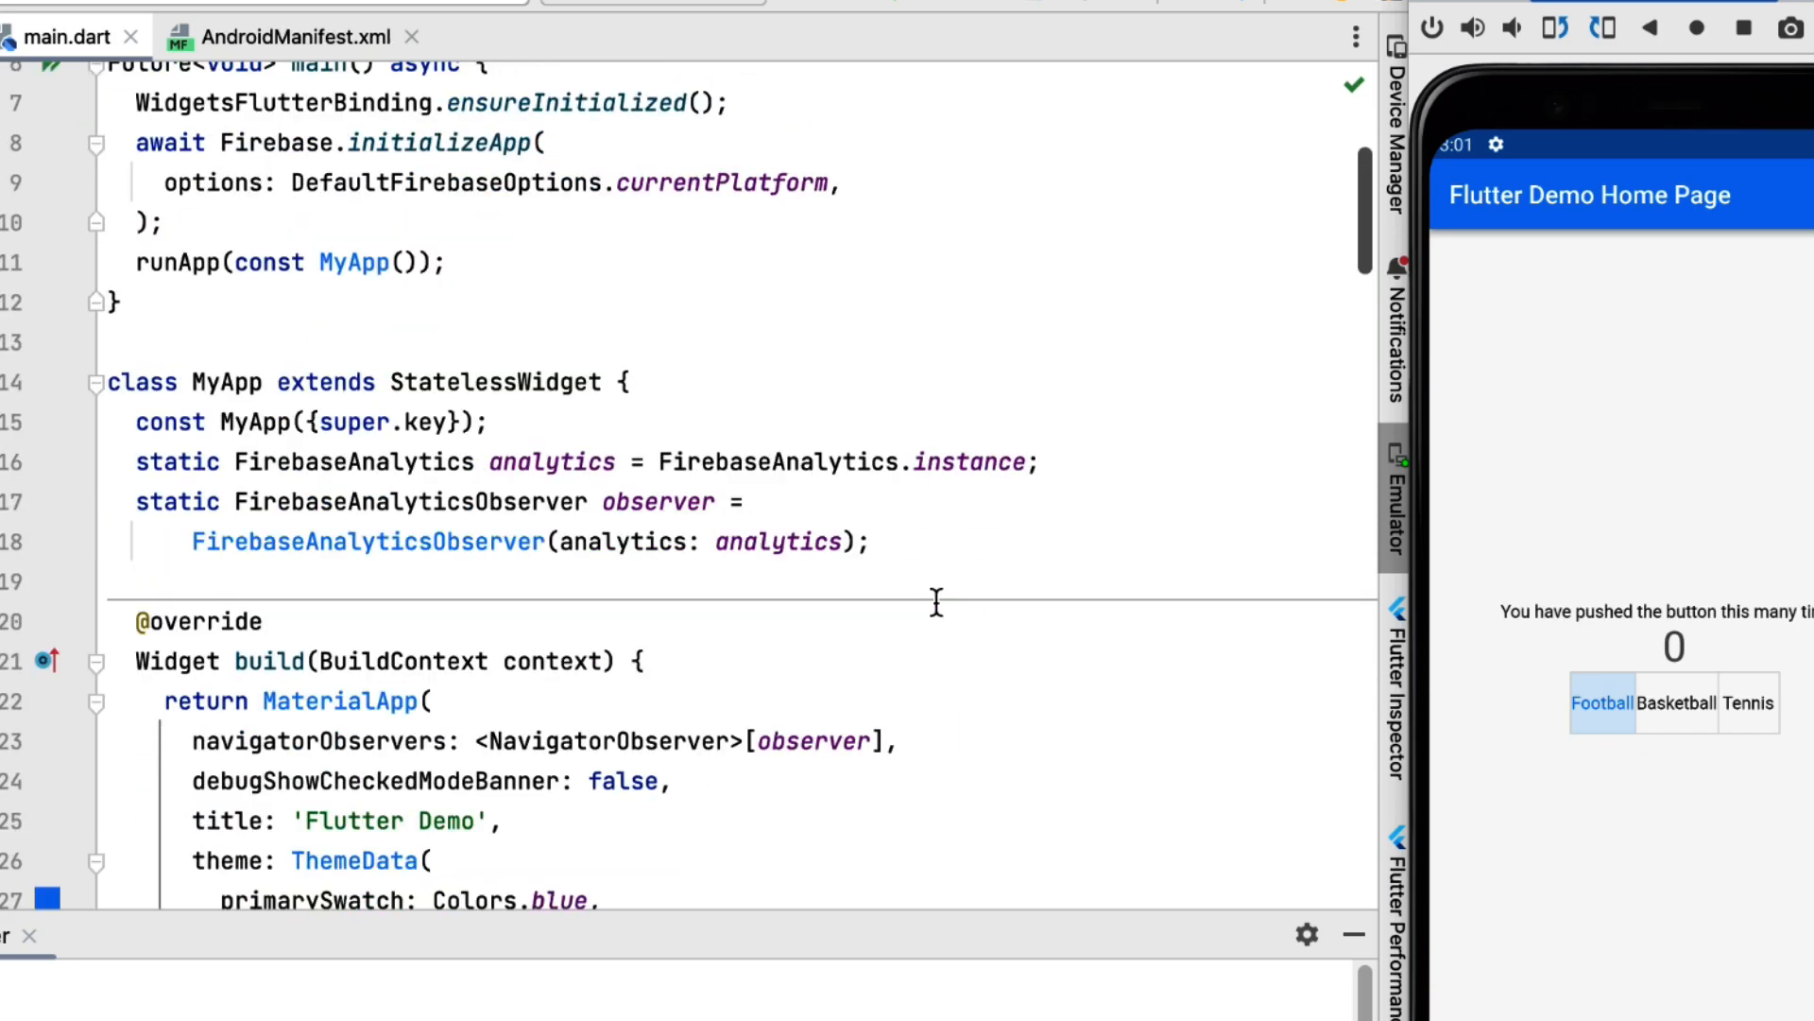
{"action": "scroll", "scroll_direction": "down", "scroll_amount": 3}
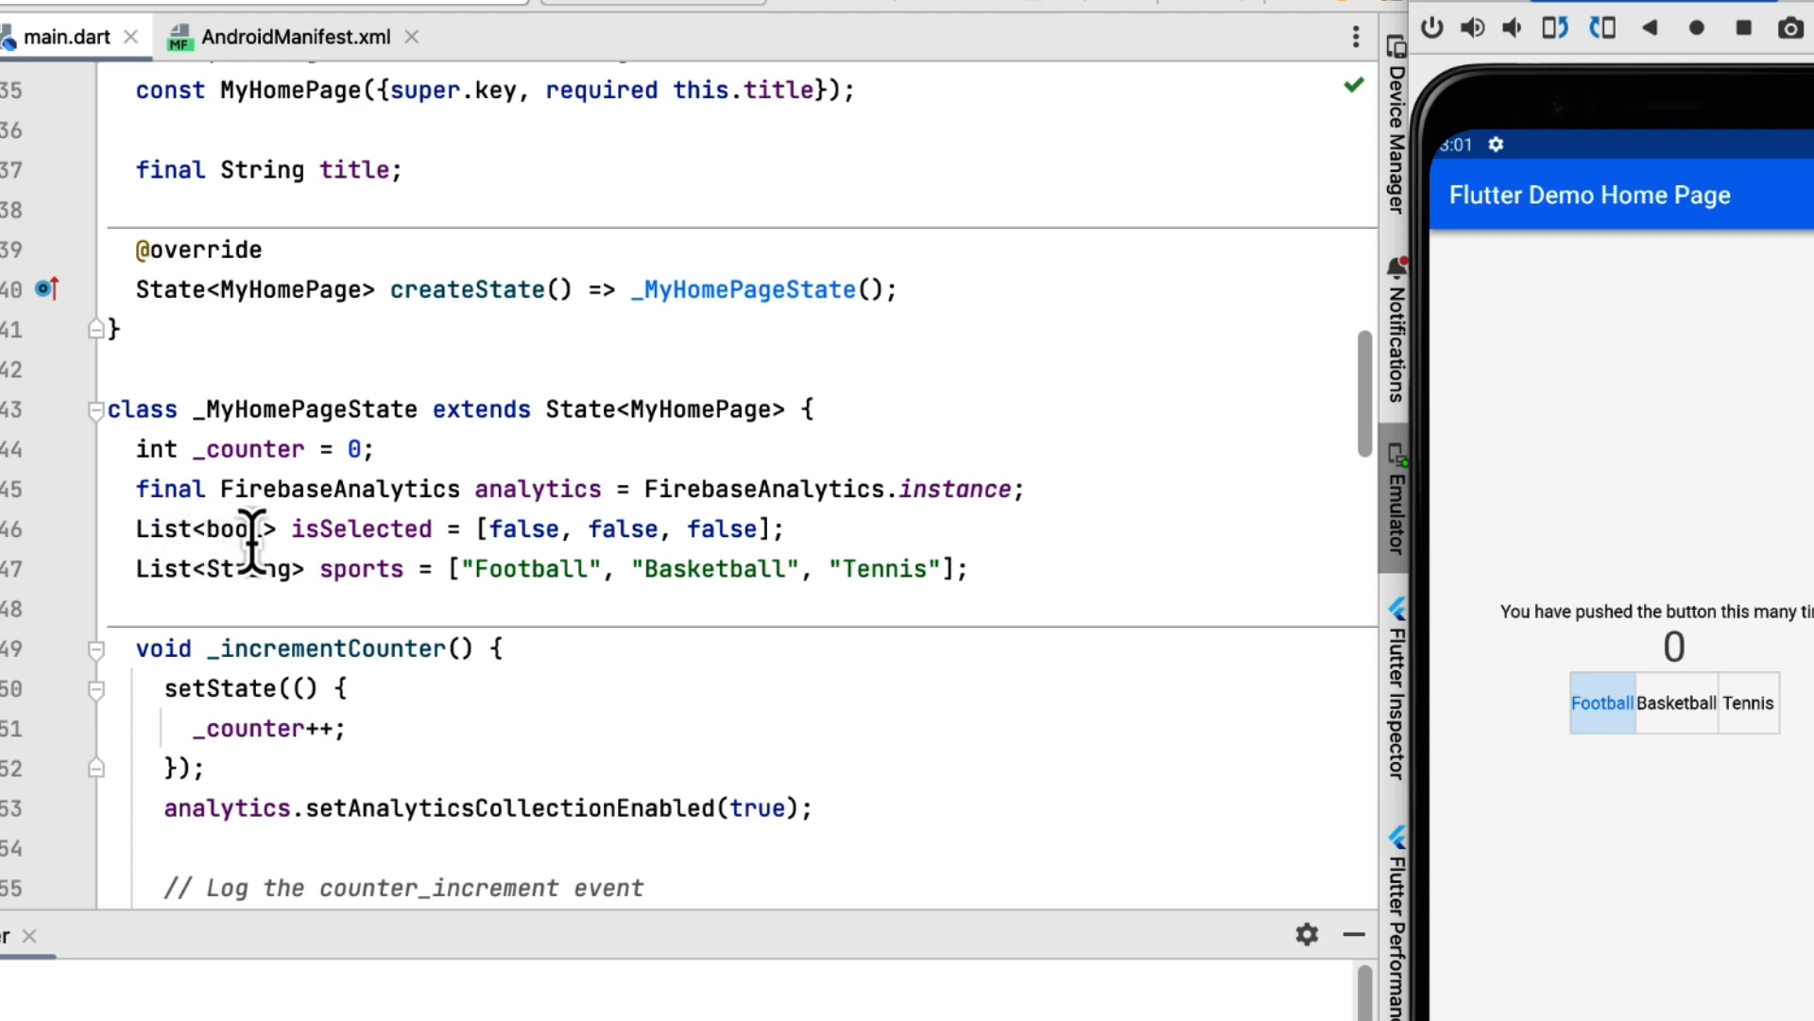
{"action": "mouse_move", "coordinate": [1099, 565]}
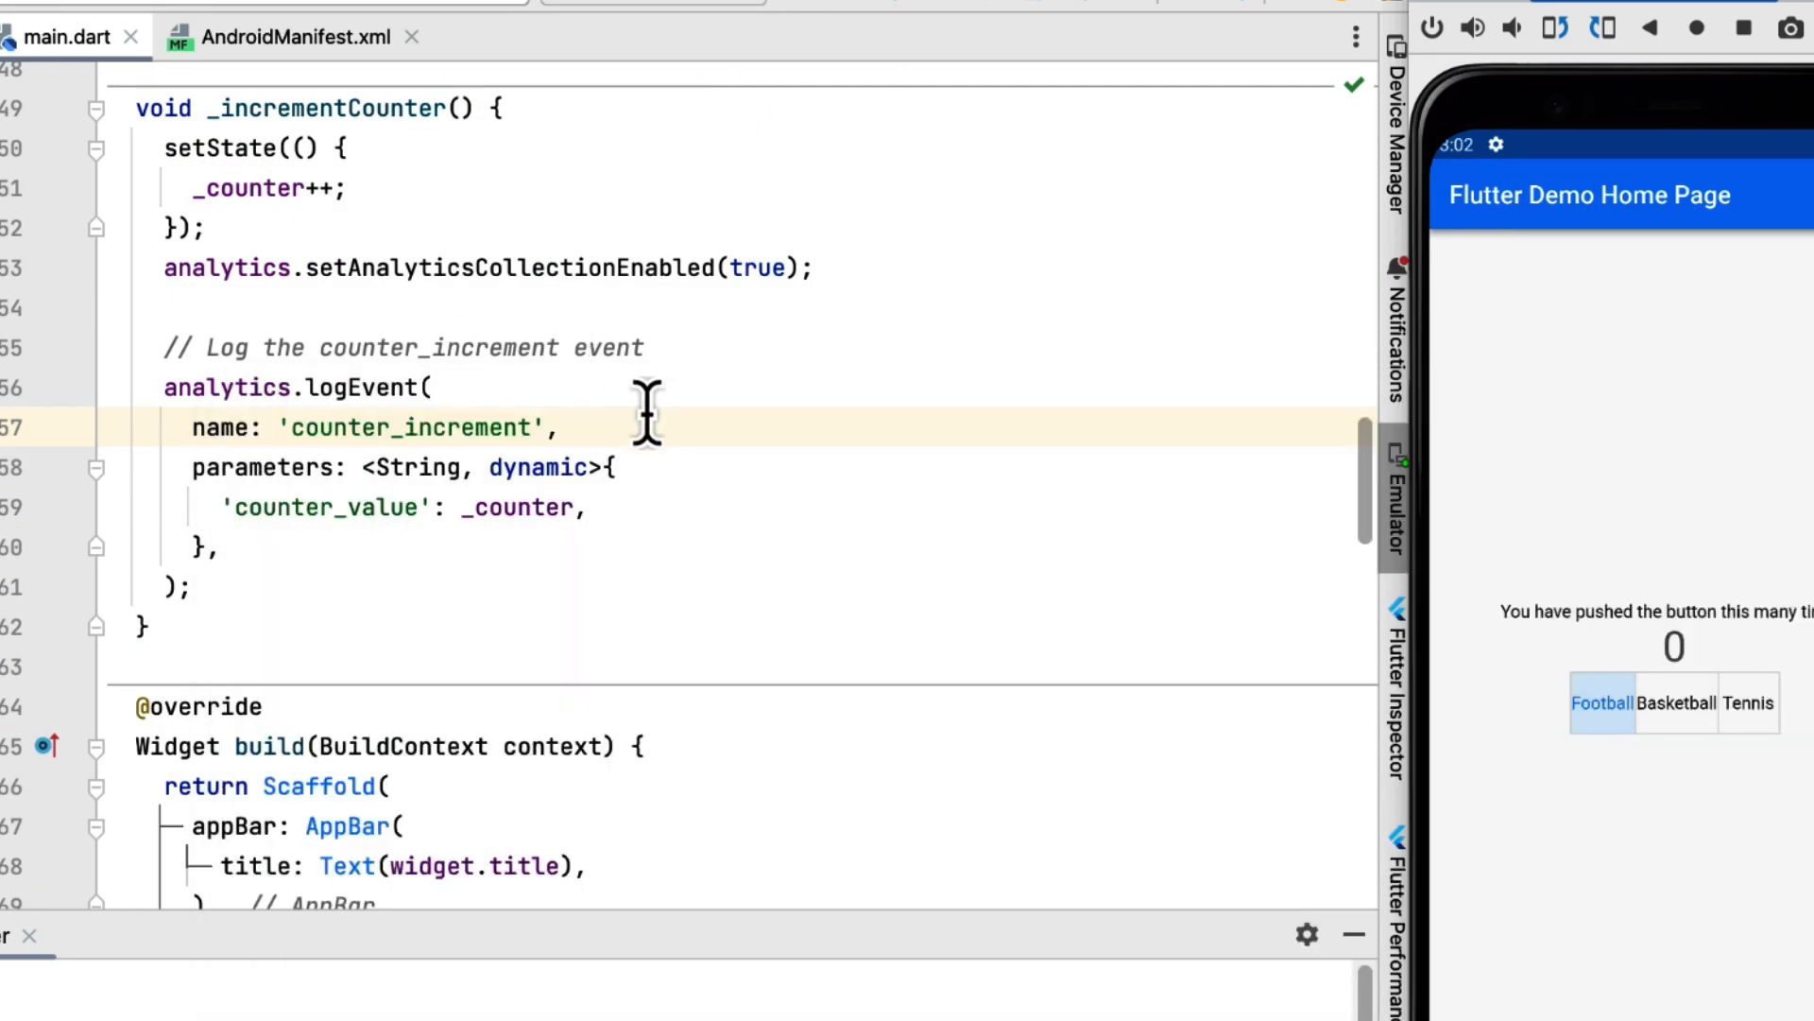
{"action": "mouse_move", "coordinate": [695, 399]}
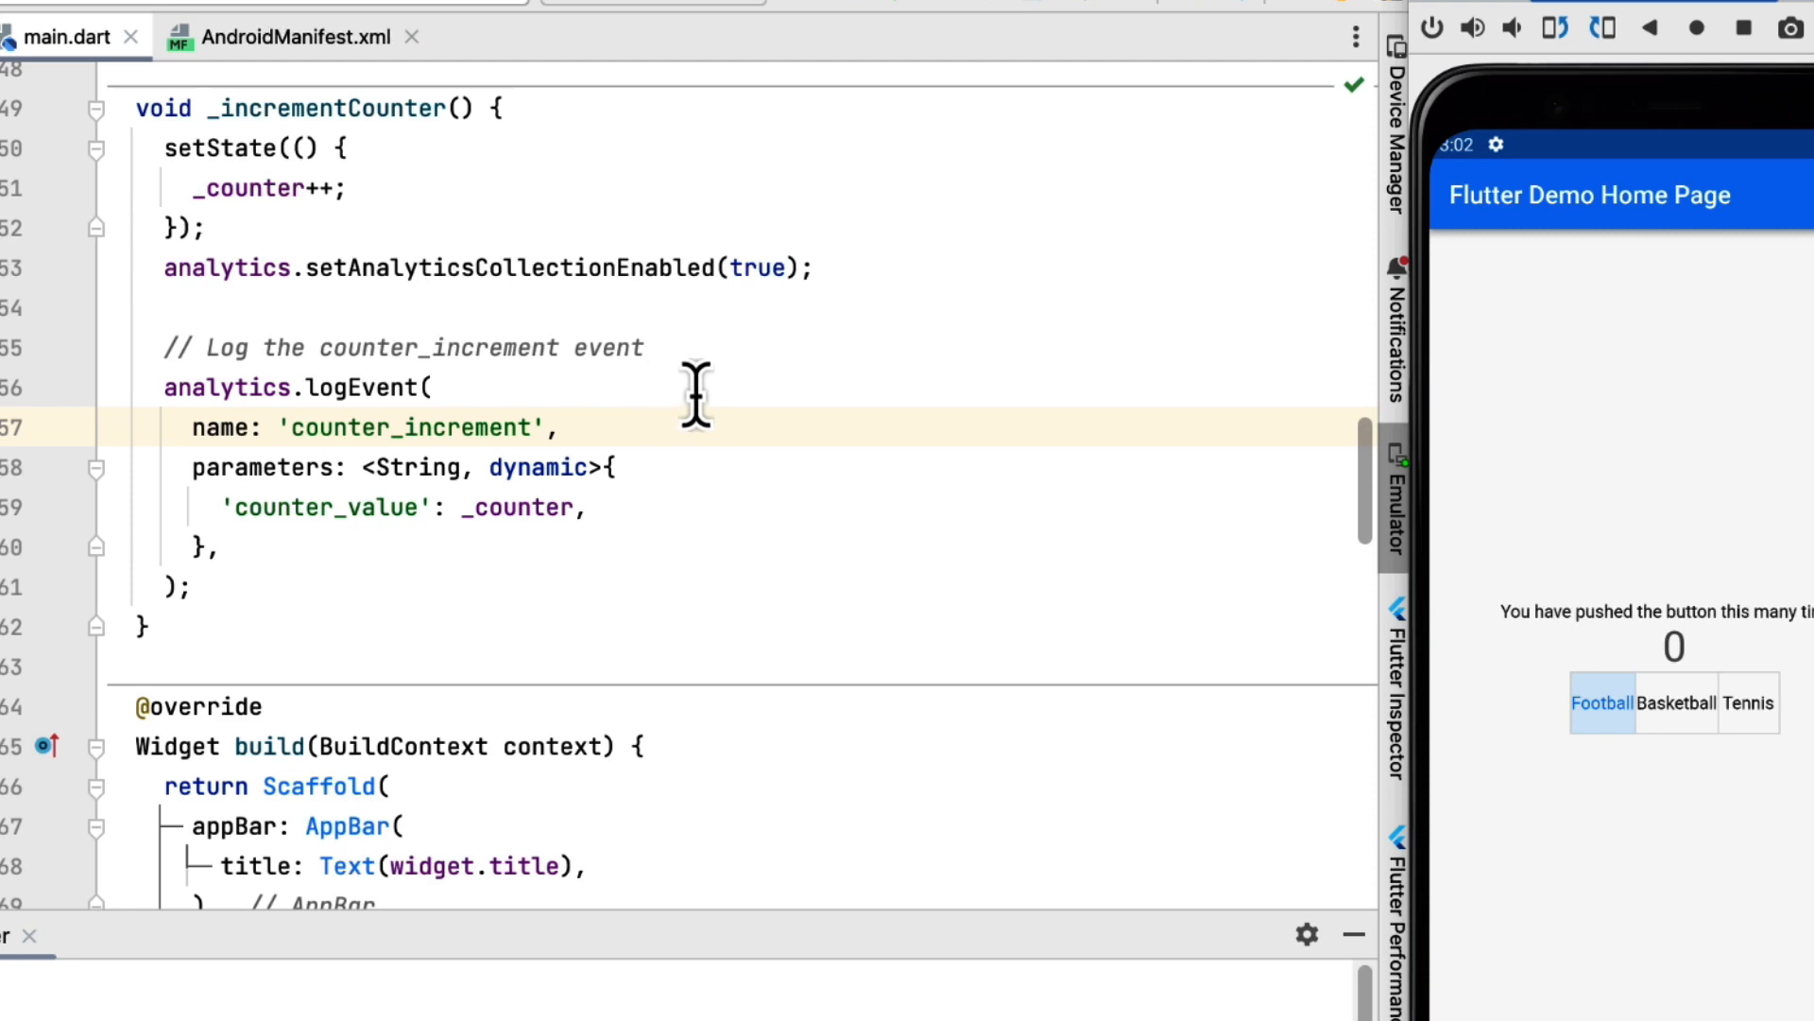
{"action": "mouse_move", "coordinate": [749, 399]}
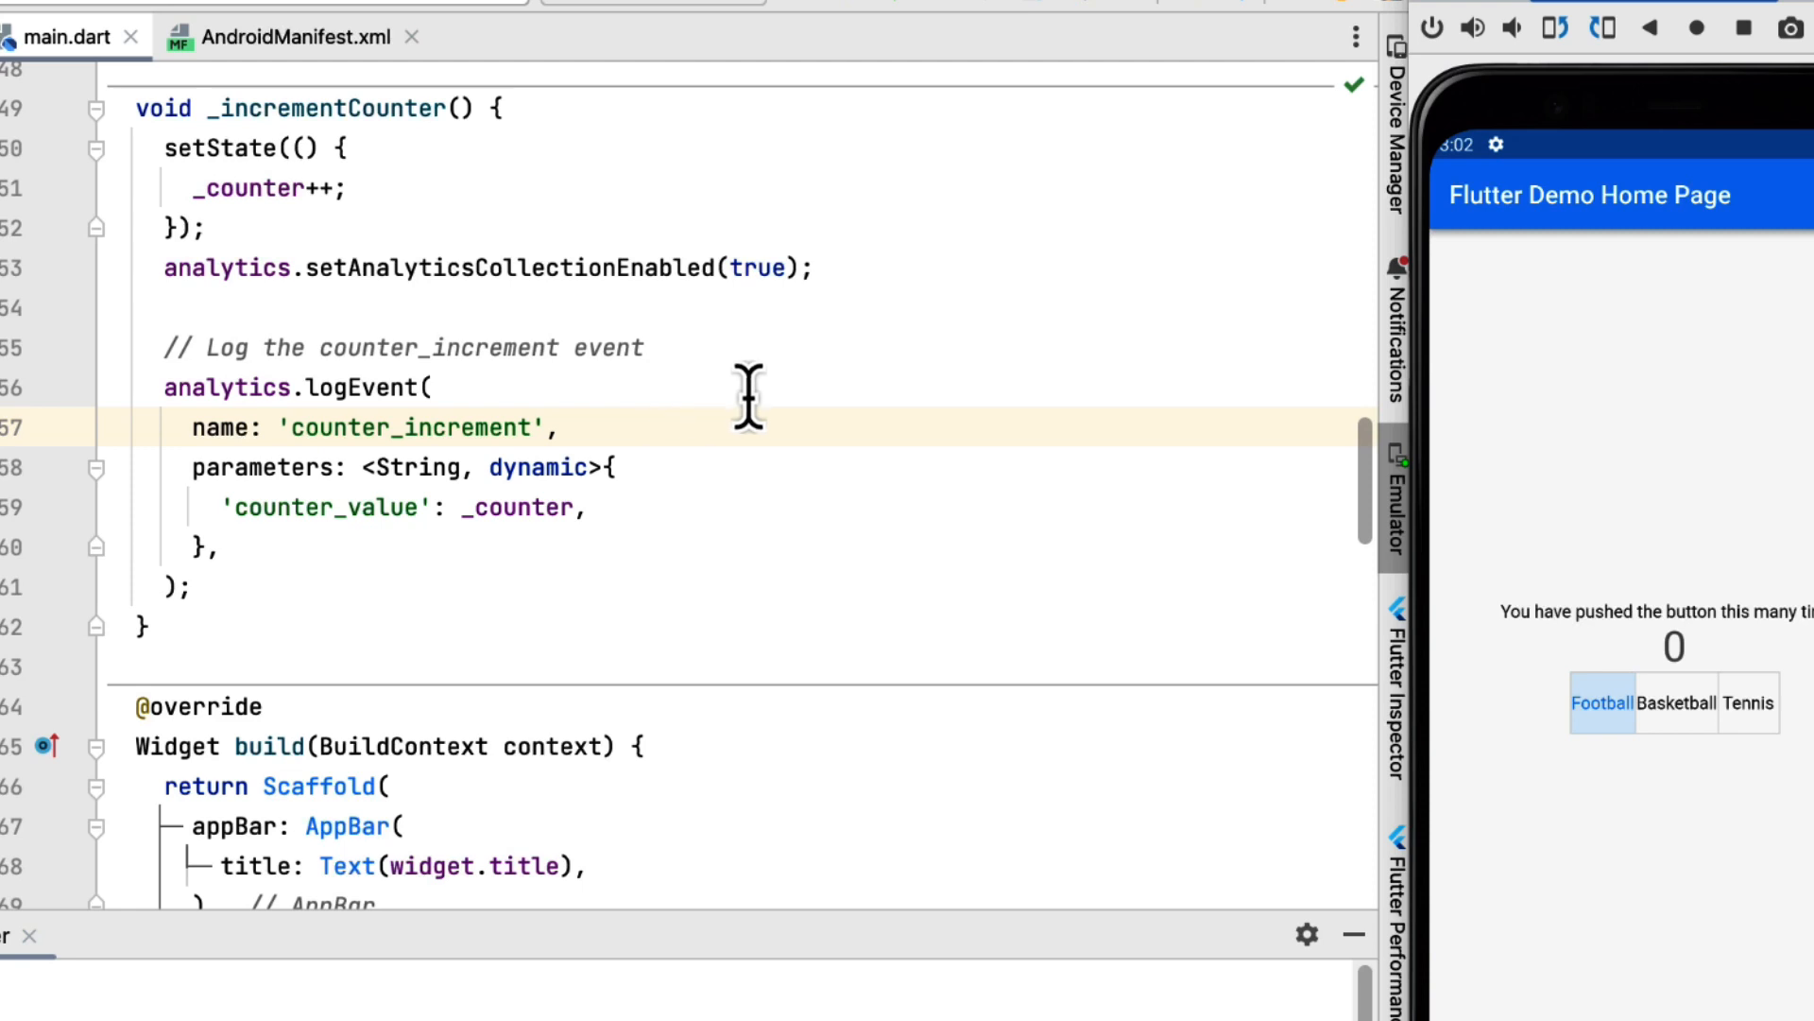
{"action": "scroll", "scroll_direction": "down", "scroll_amount": 3}
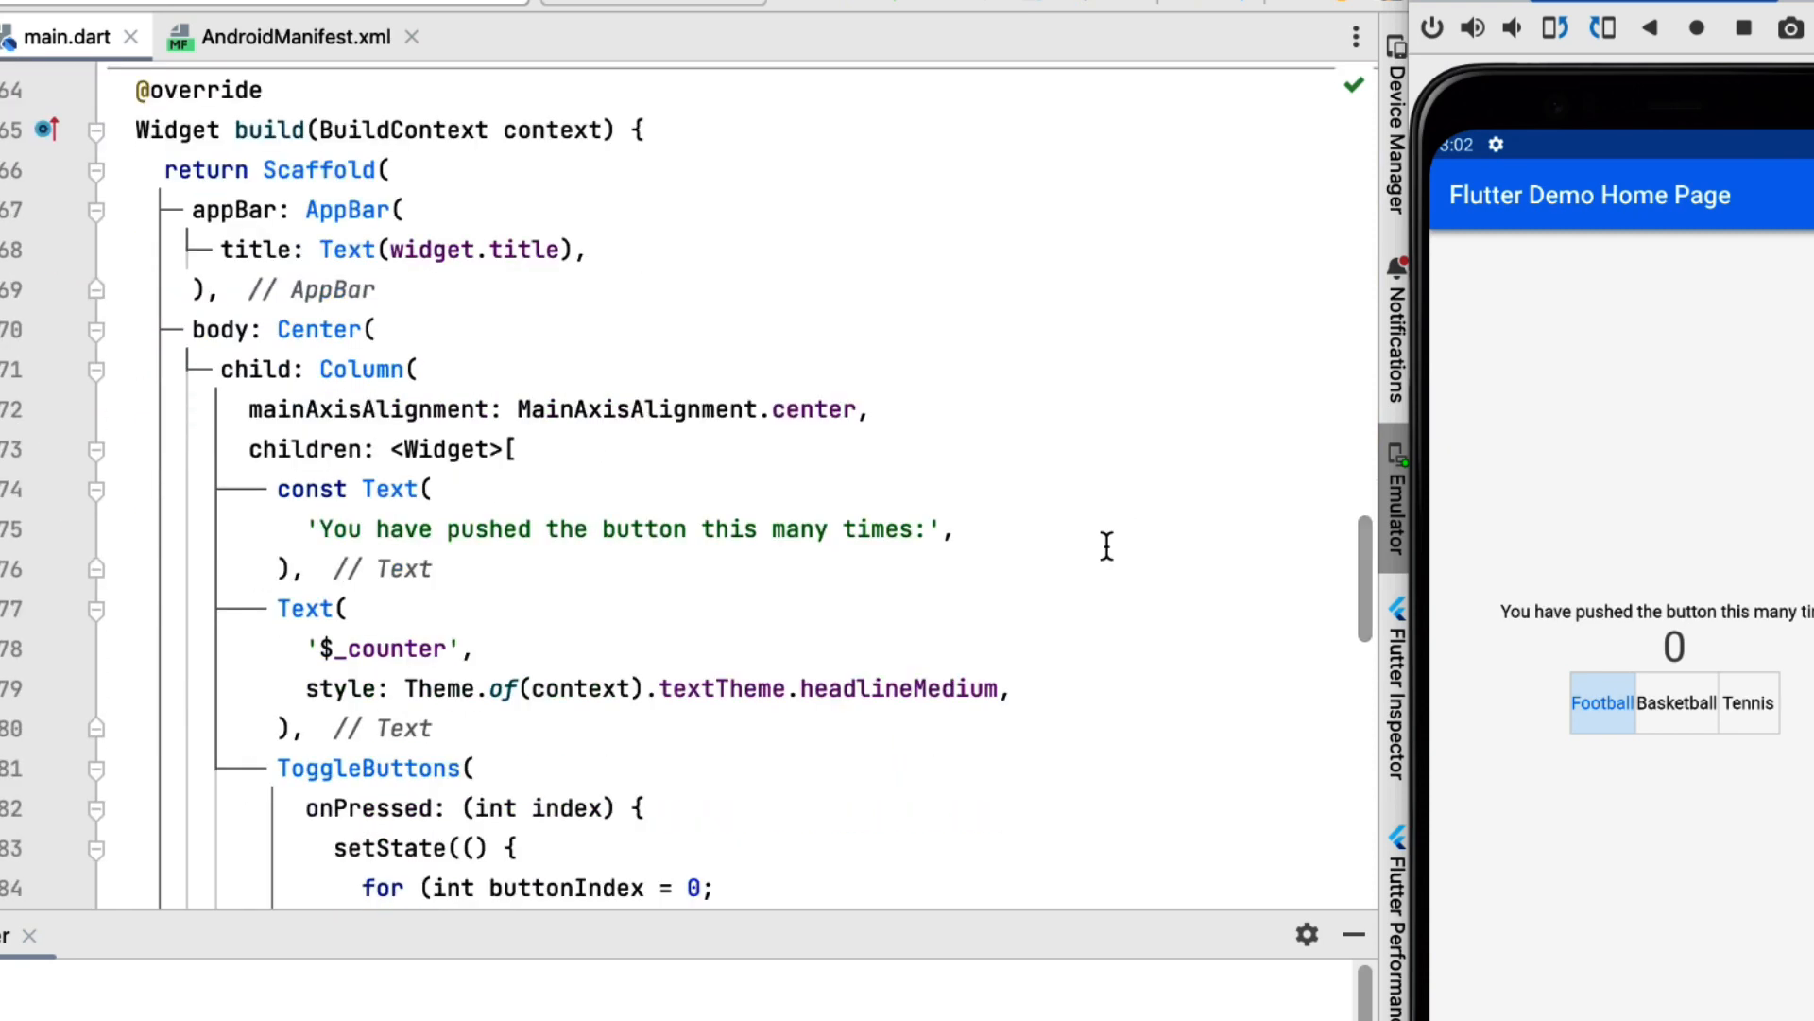
{"action": "scroll", "scroll_direction": "down", "scroll_amount": 3}
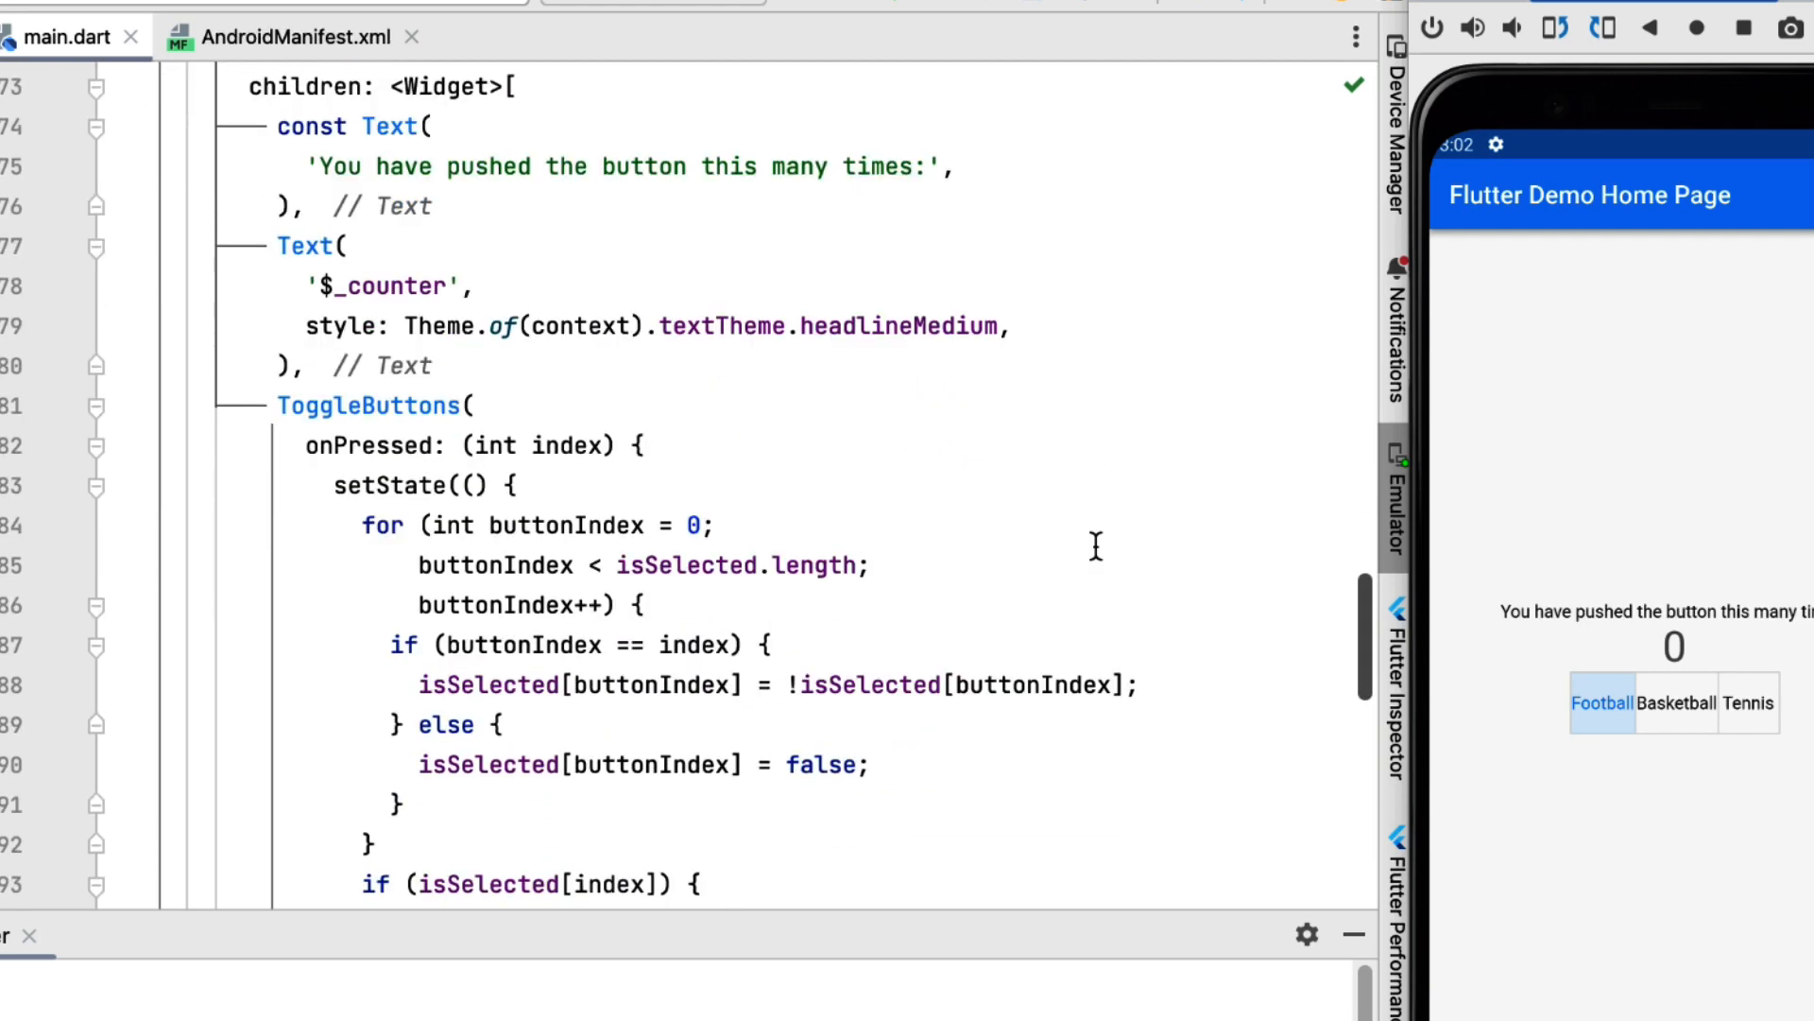
{"action": "scroll", "scroll_direction": "down", "scroll_amount": 3}
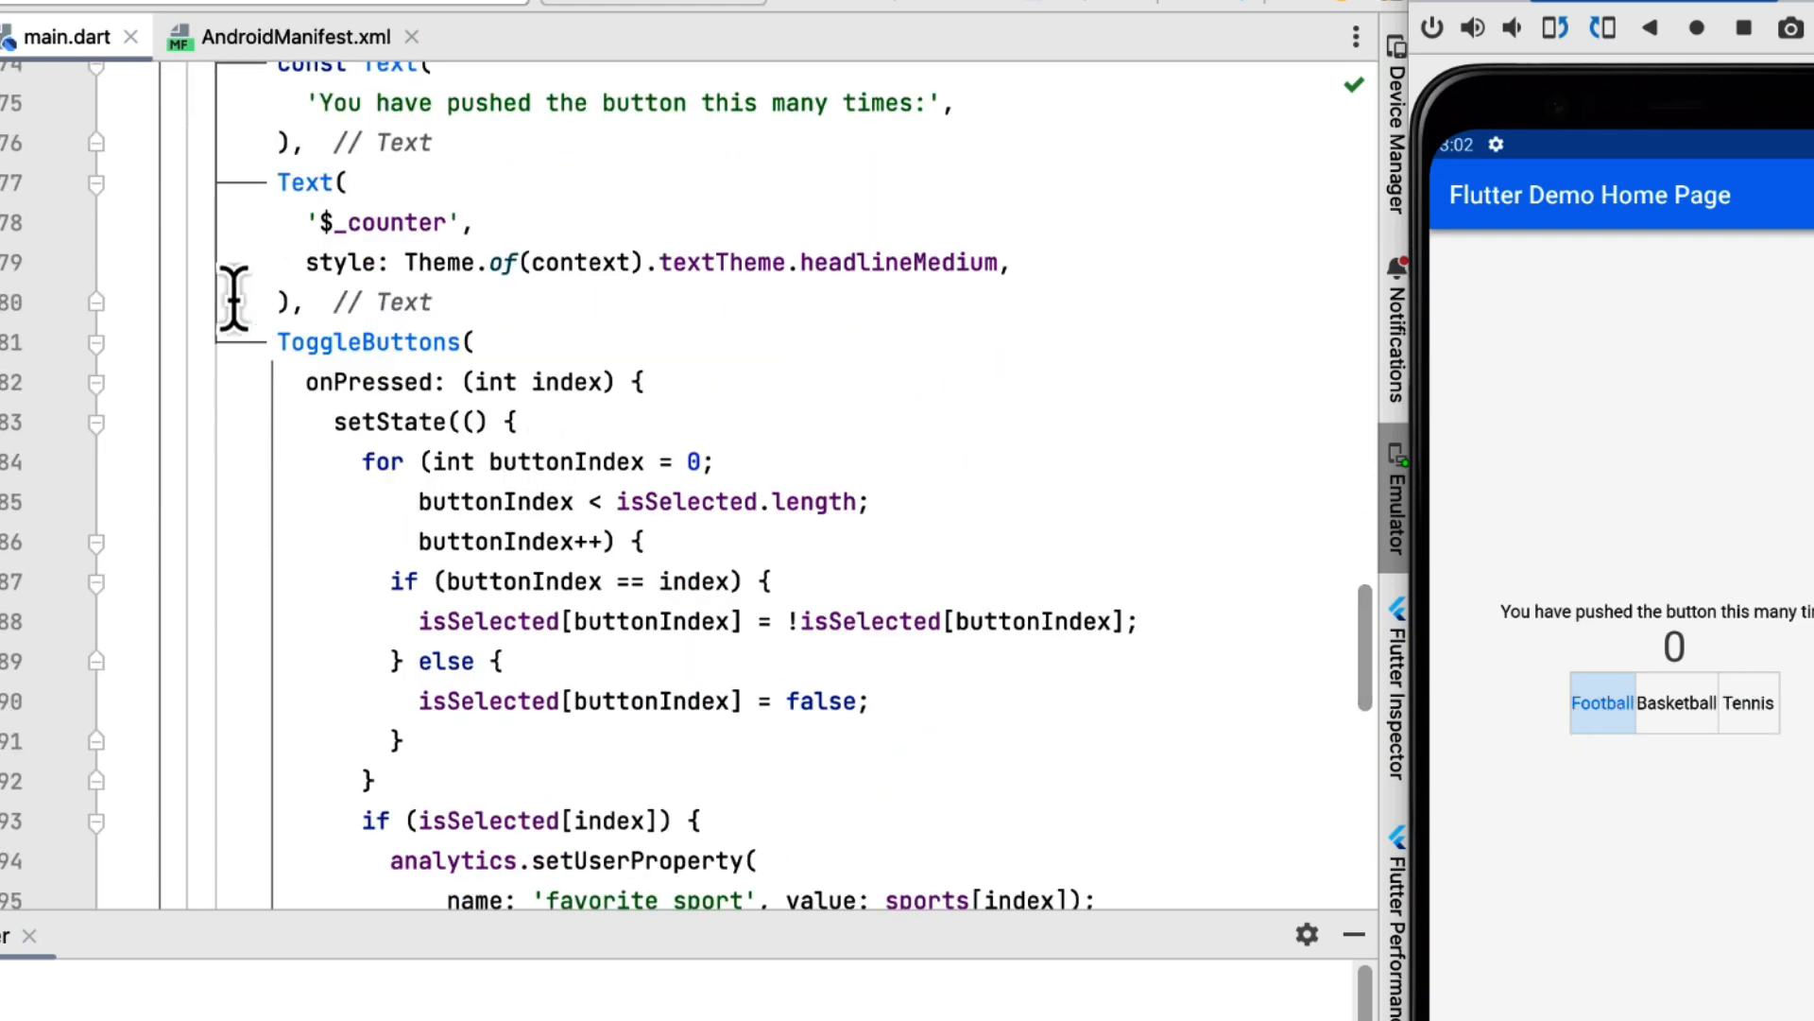
{"action": "mouse_move", "coordinate": [919, 439]}
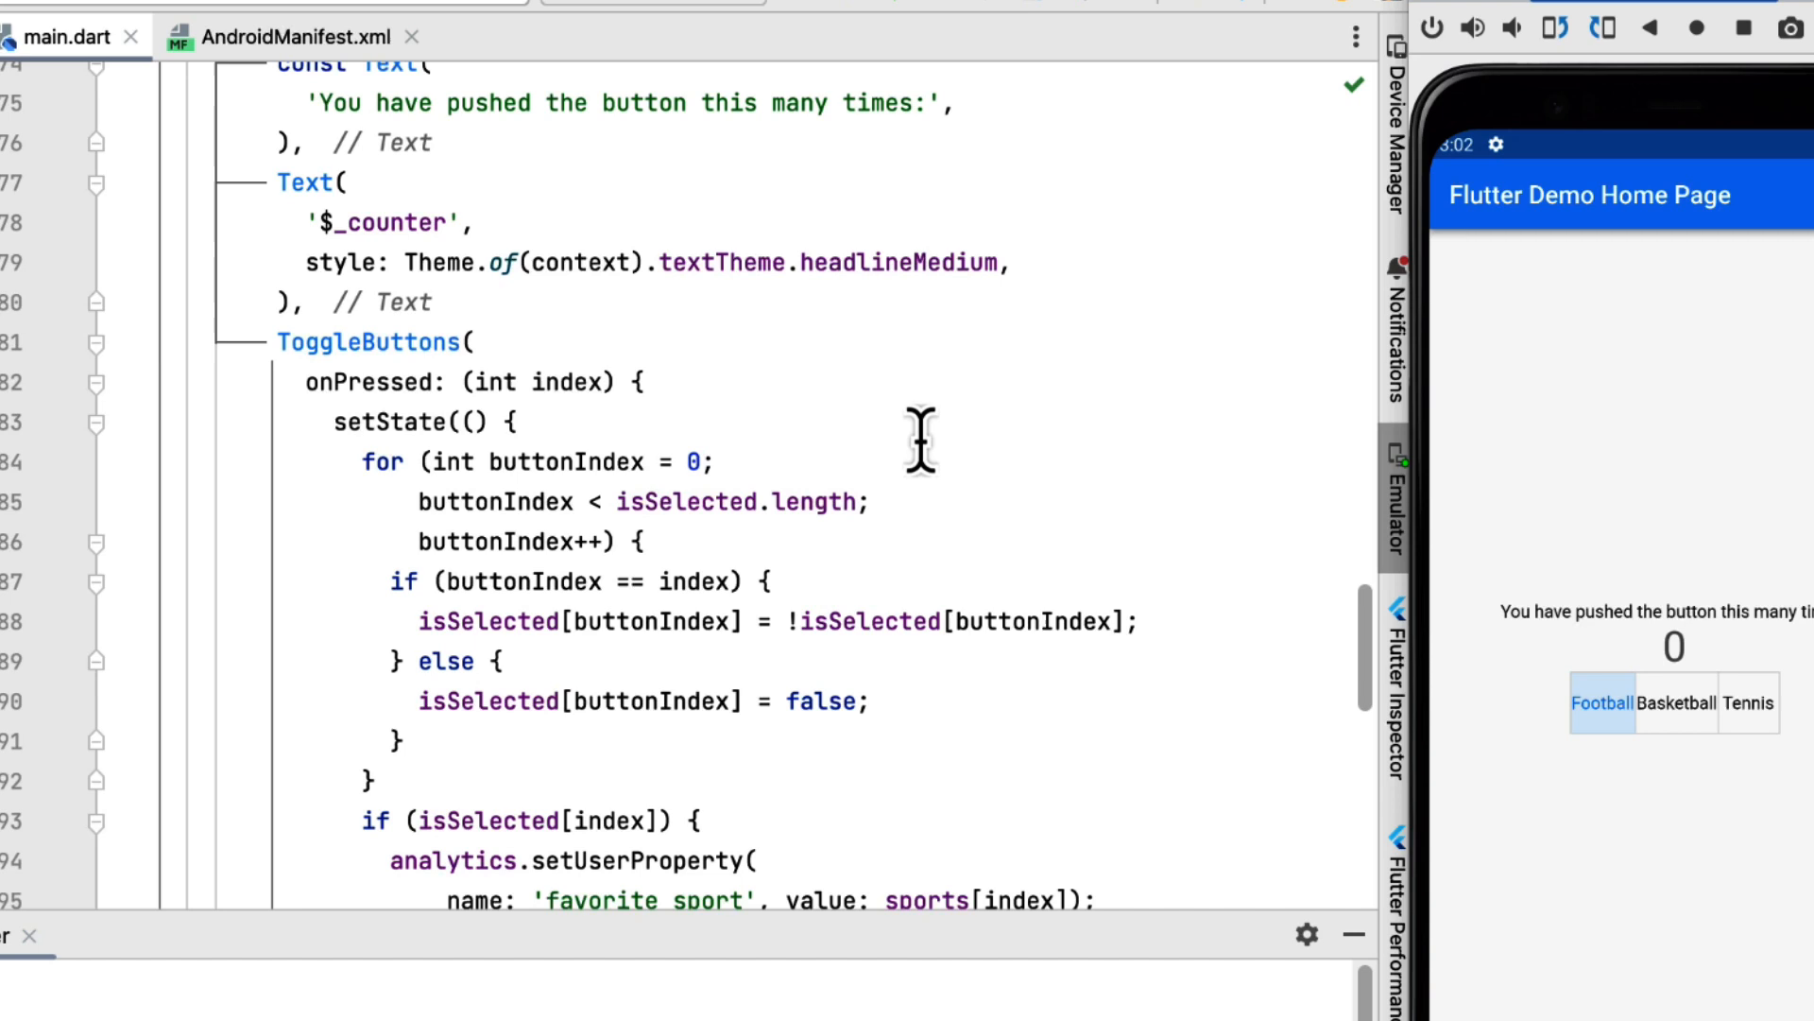
{"action": "mouse_move", "coordinate": [897, 550]}
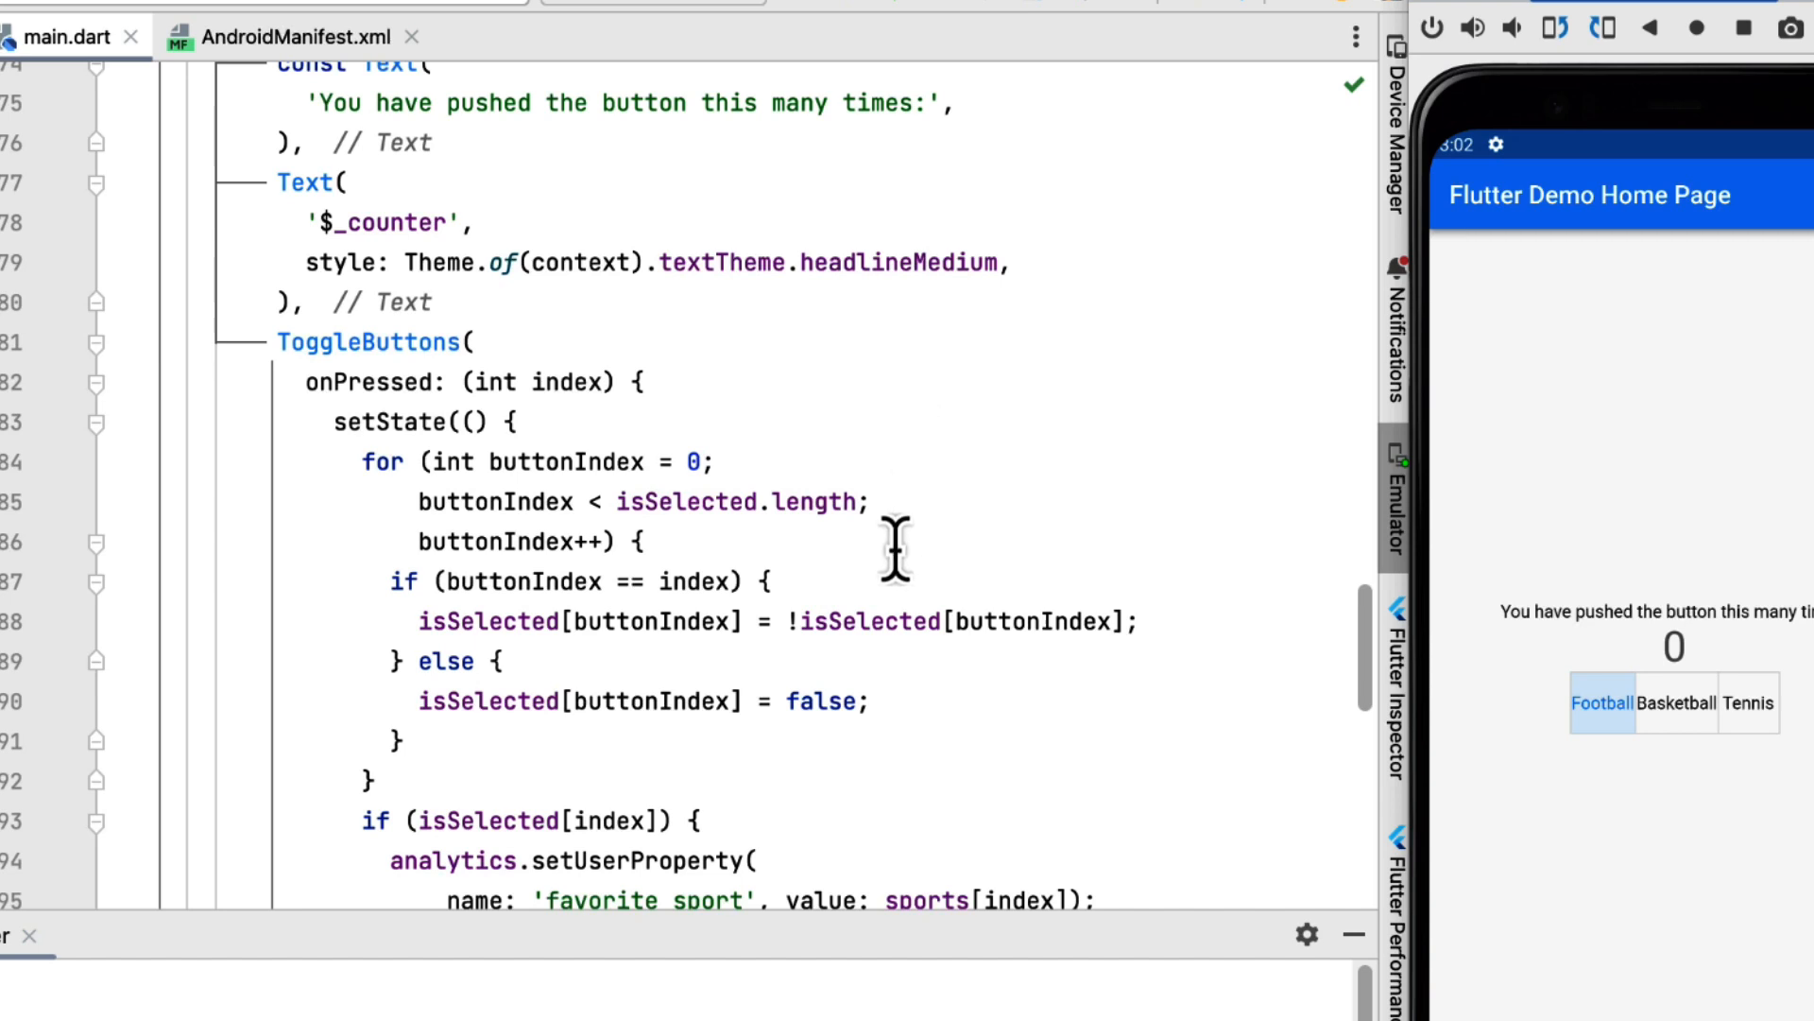
{"action": "scroll", "scroll_direction": "down", "scroll_amount": 3}
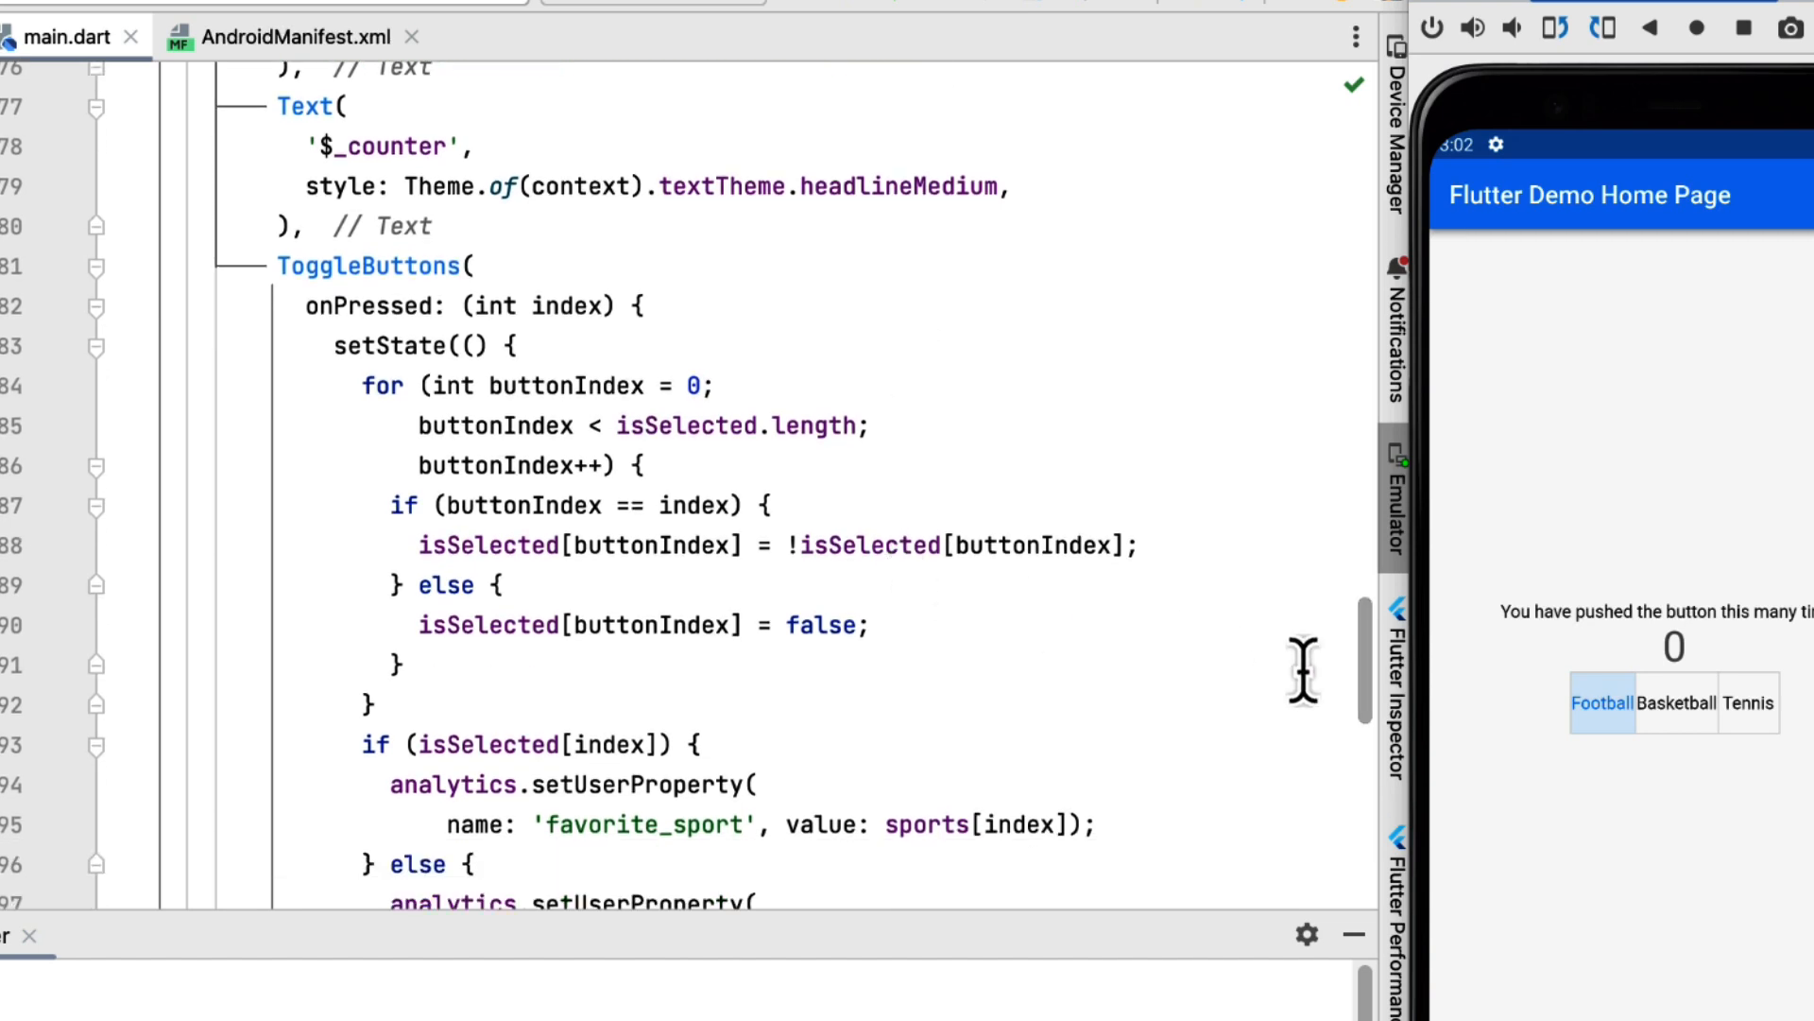
{"action": "scroll", "scroll_direction": "down", "scroll_amount": 3}
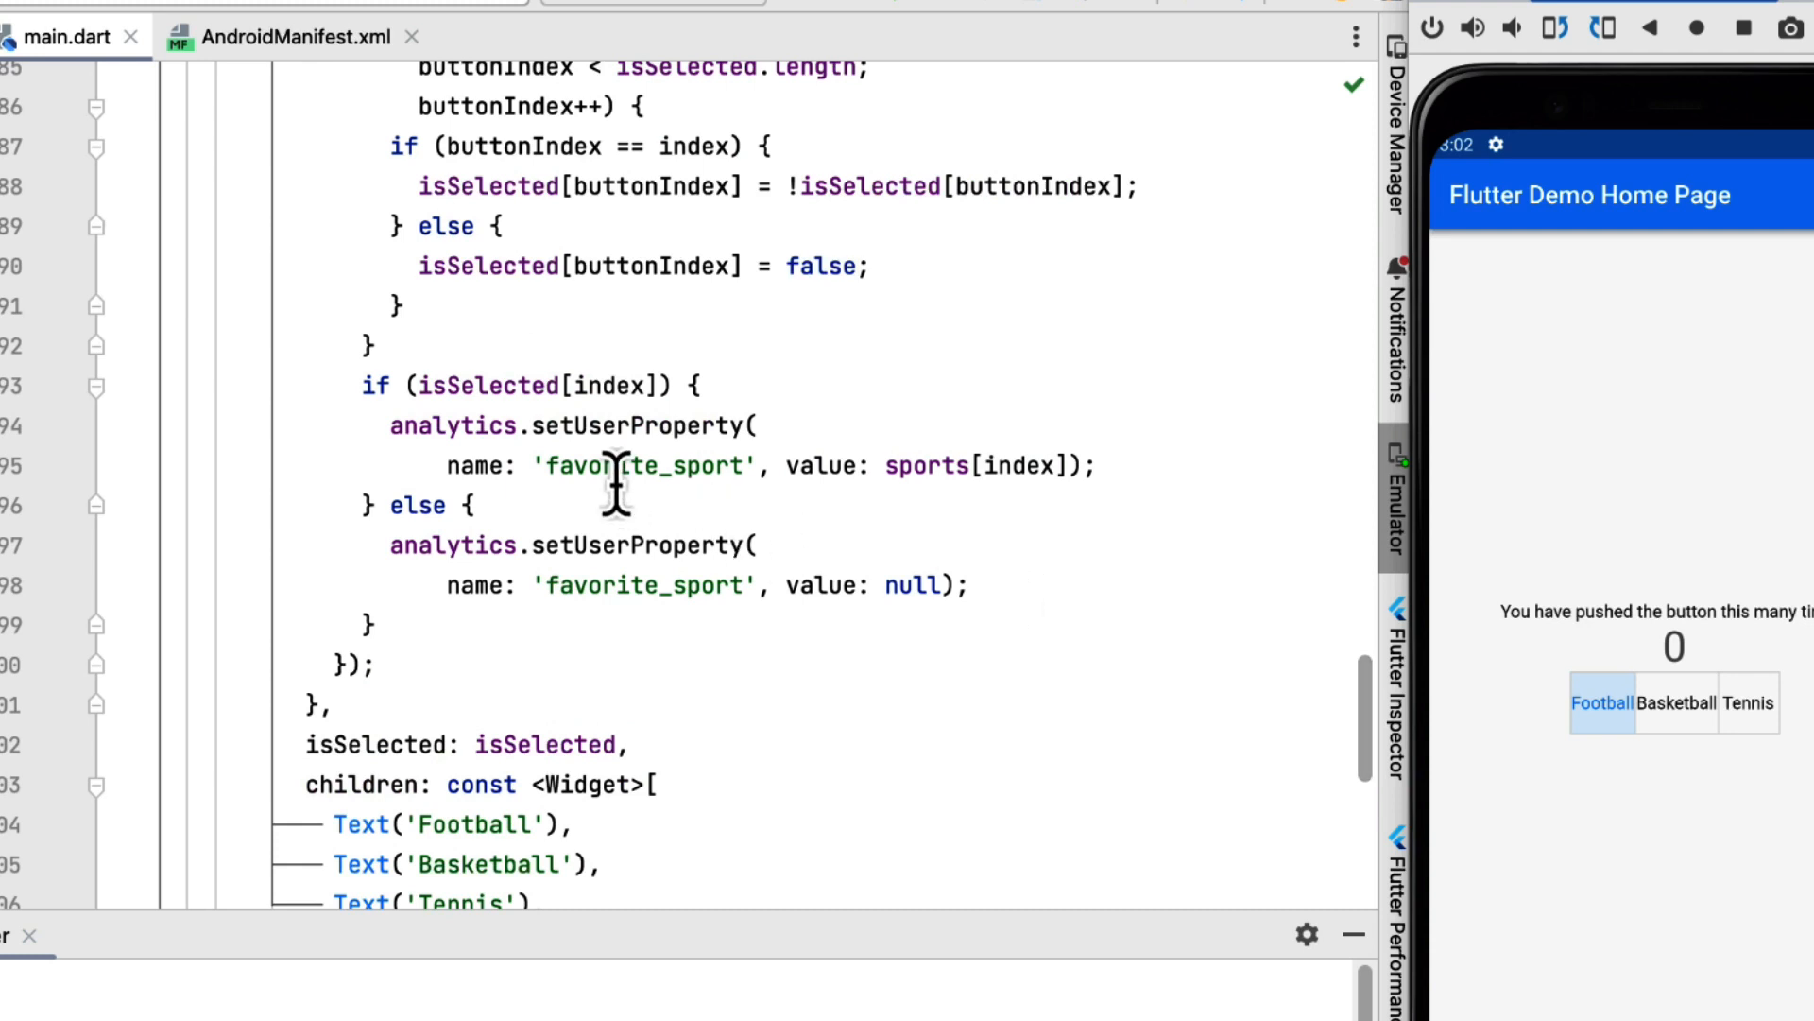
{"action": "left_click", "coordinate": [396, 424]}
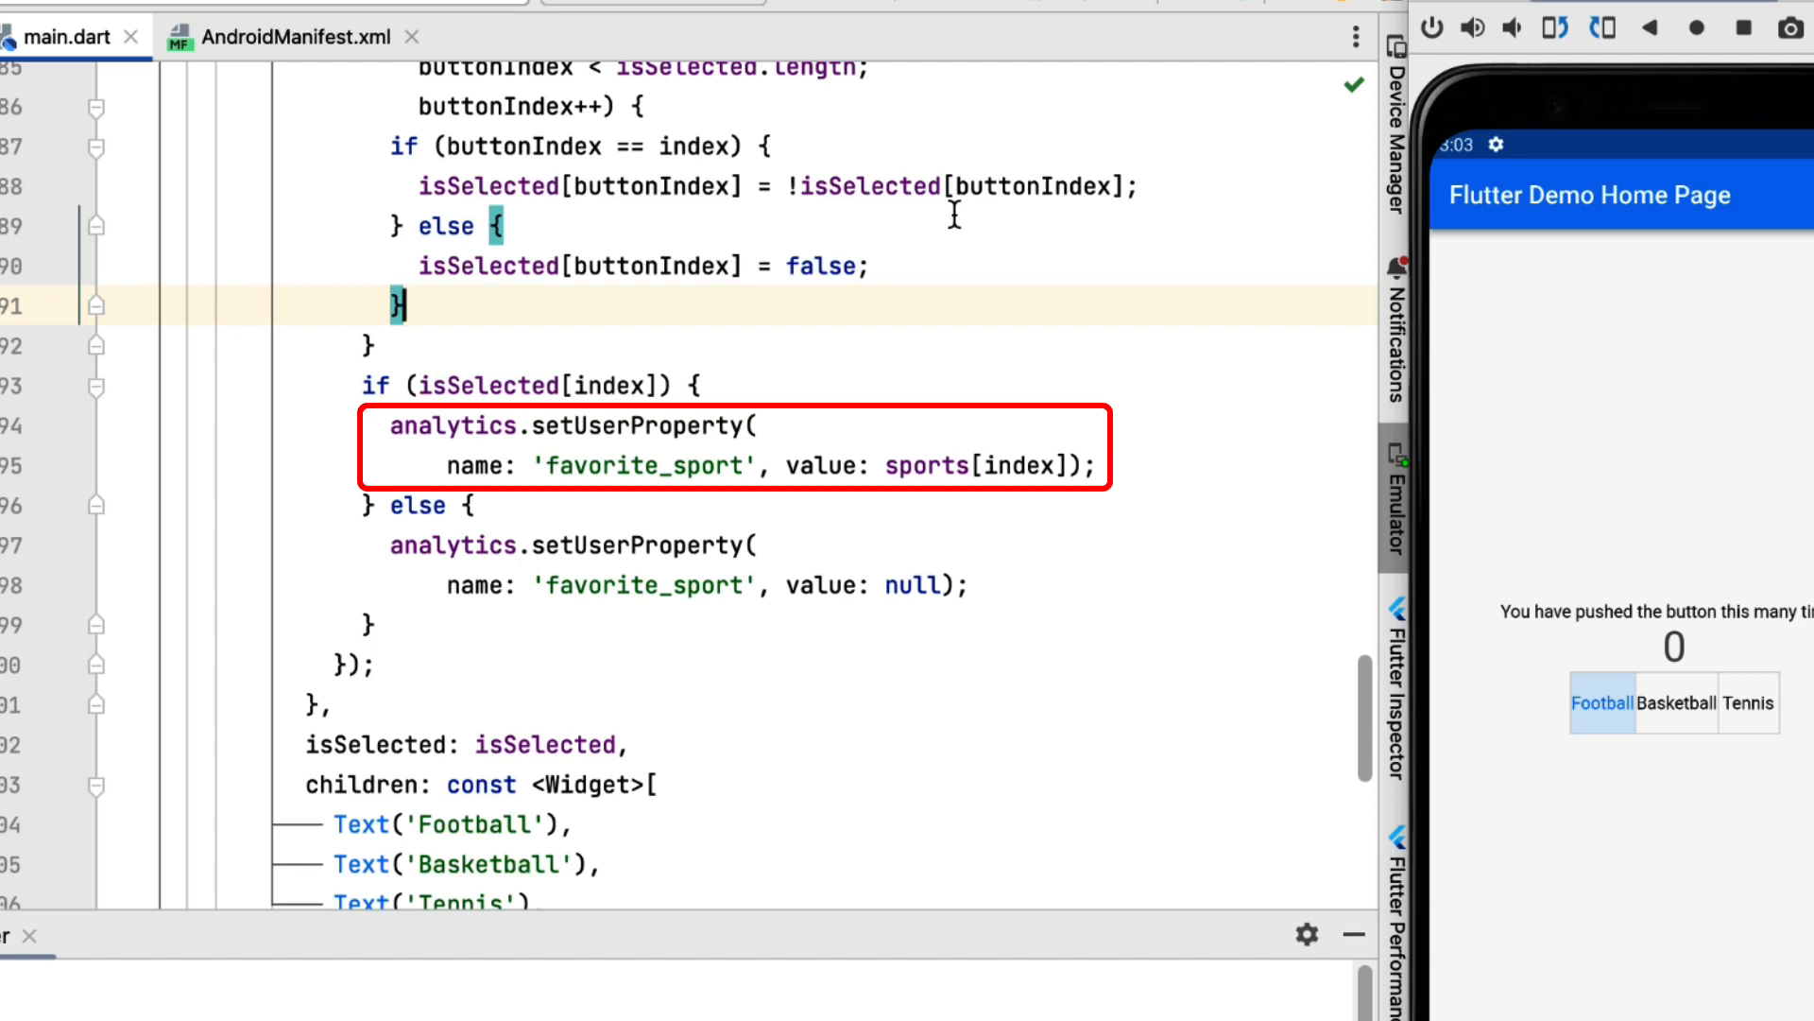
{"action": "scroll", "scroll_direction": "down", "scroll_amount": 3}
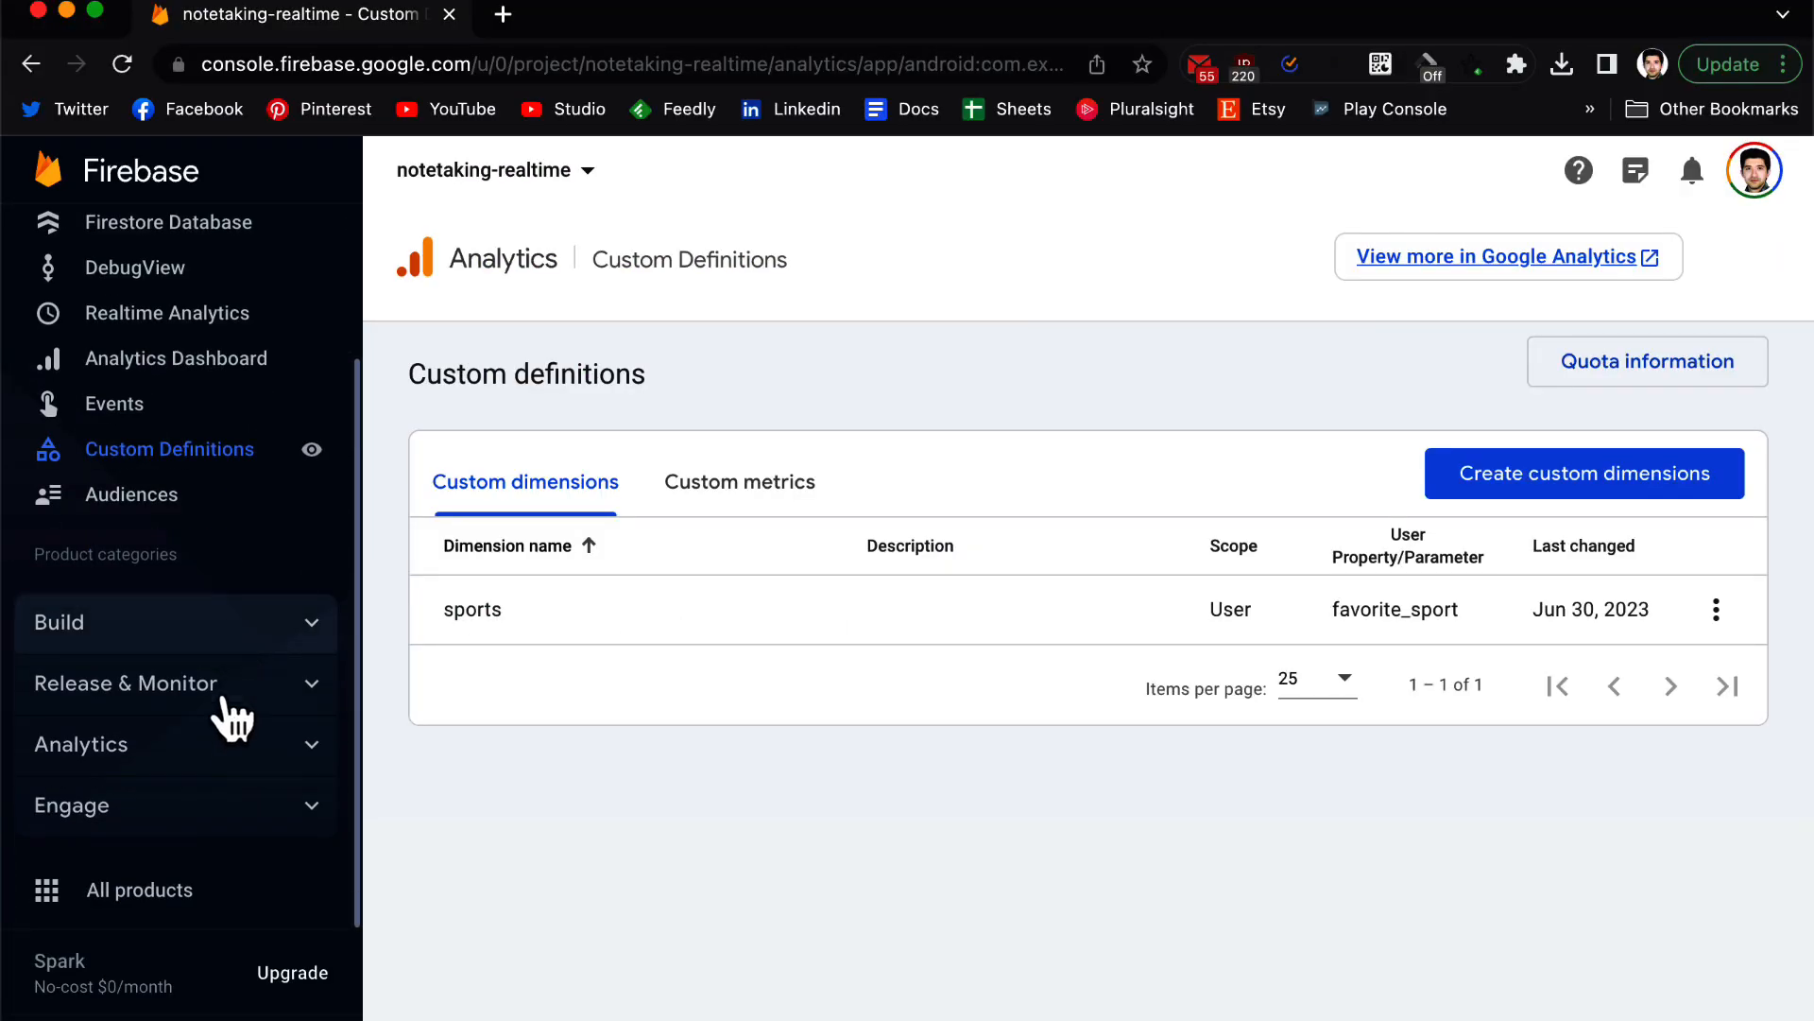
Go to Custom definitions and start a new custom dimension.
{"action": "left_click", "coordinate": [82, 743]}
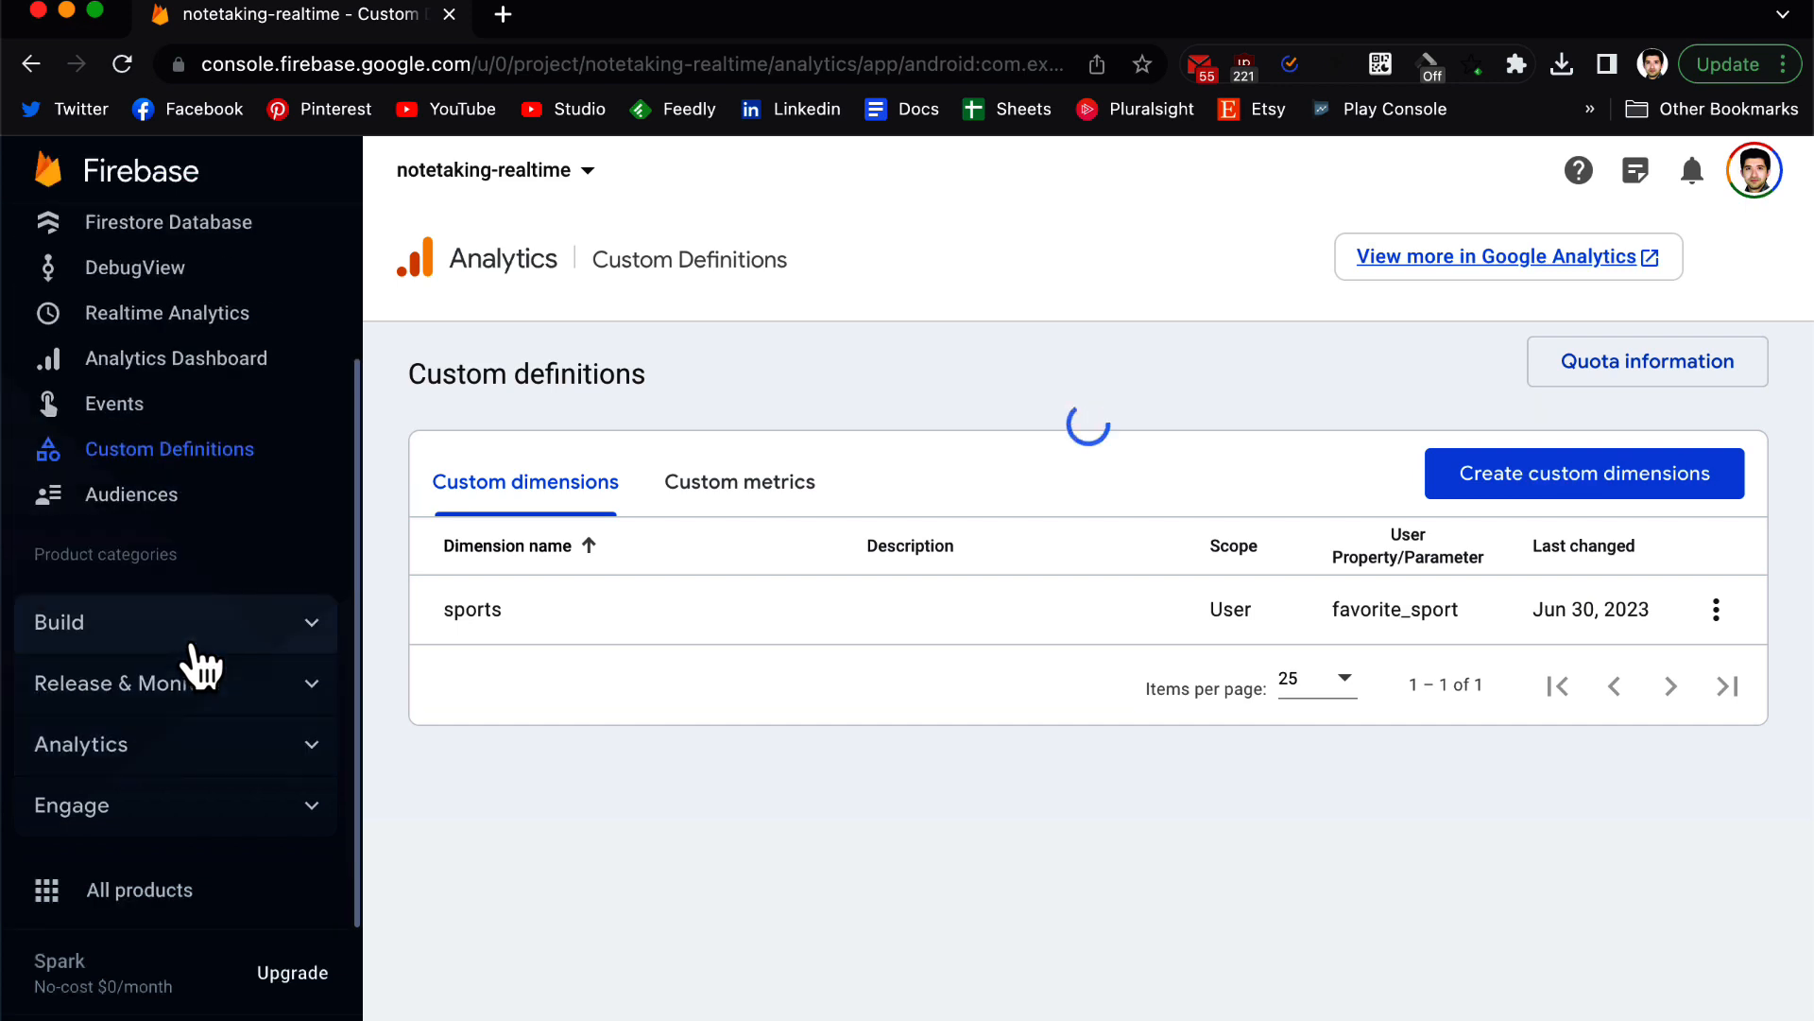
{"action": "mouse_move", "coordinate": [986, 411]}
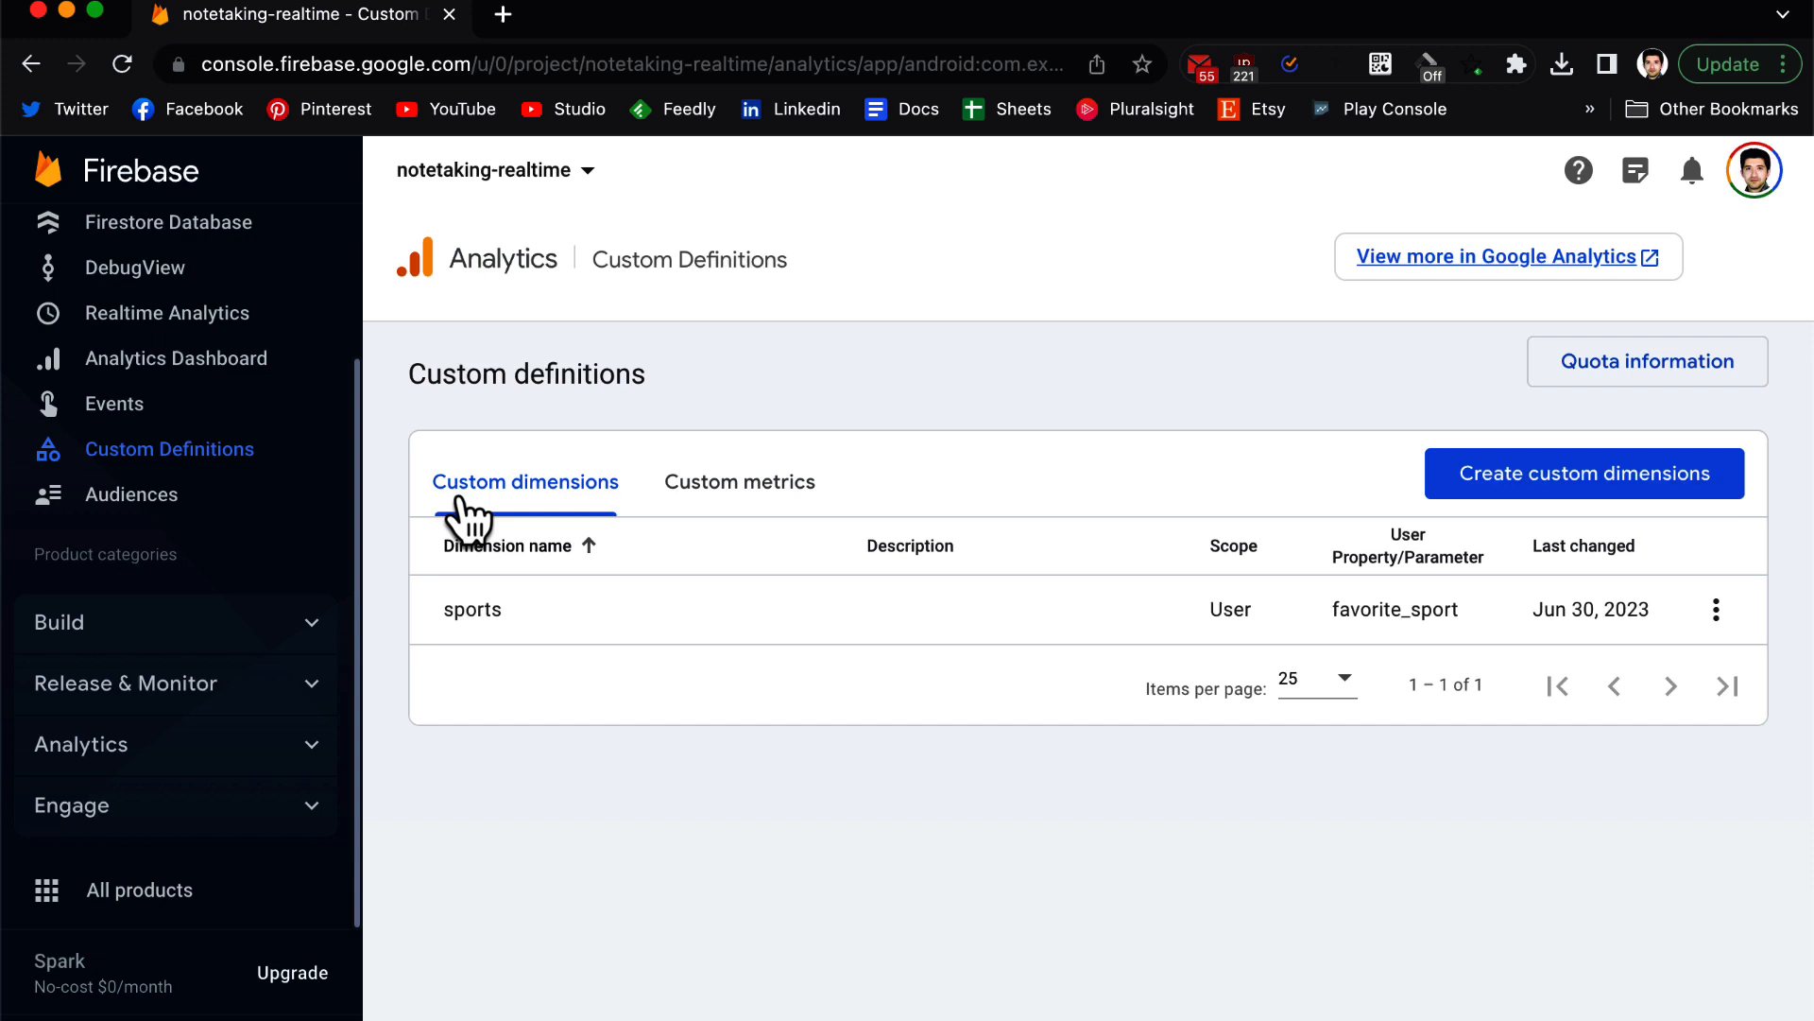
{"action": "mouse_move", "coordinate": [593, 509]}
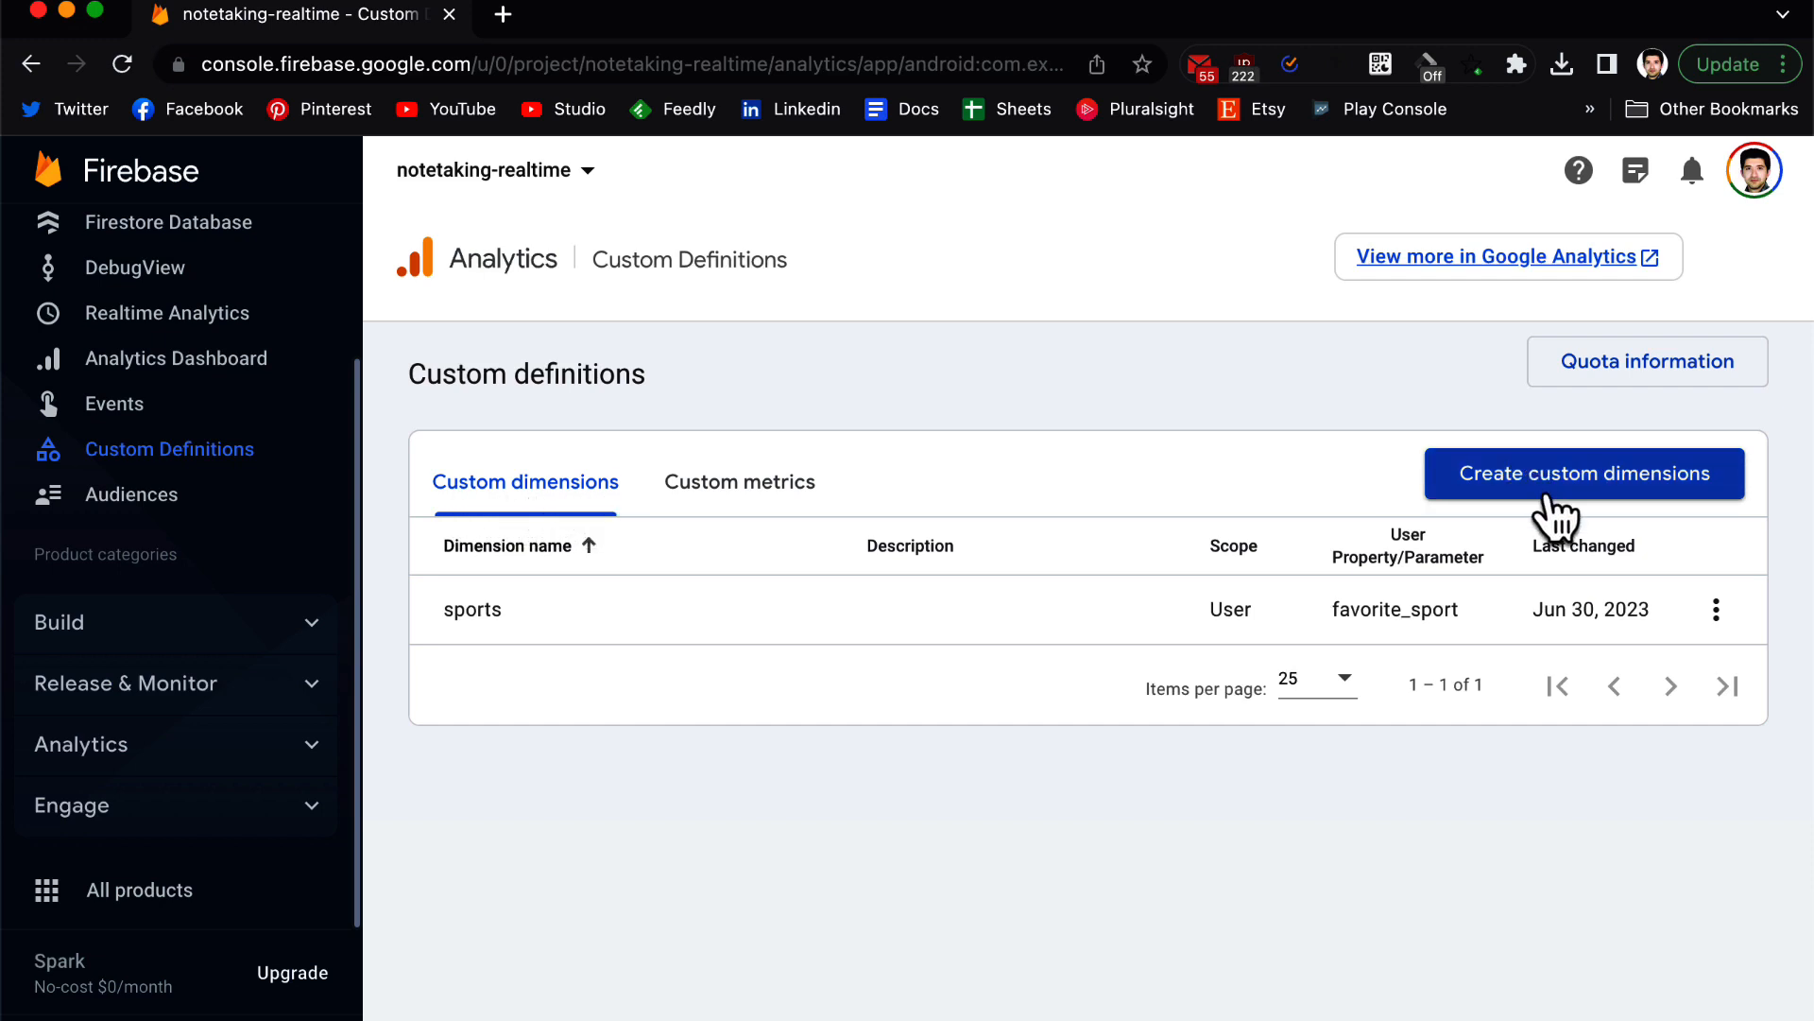
{"action": "left_click", "coordinate": [1584, 473]}
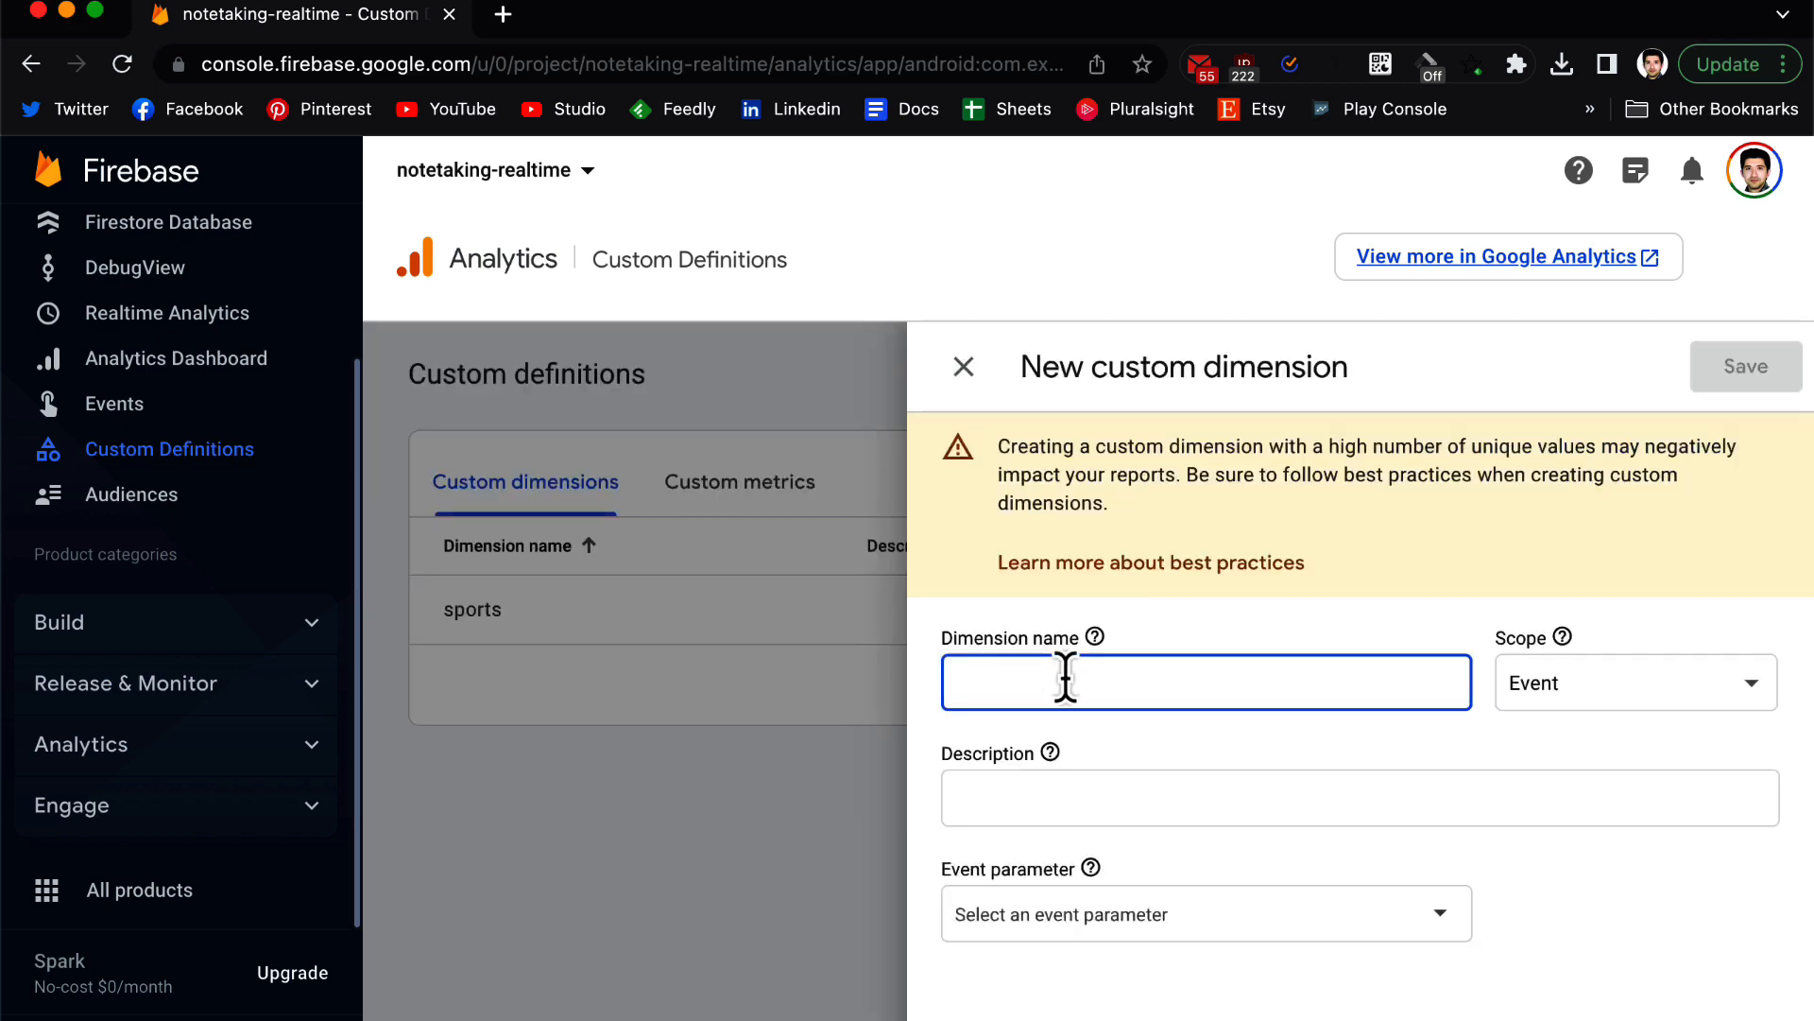
{"action": "mouse_move", "coordinate": [1065, 681]}
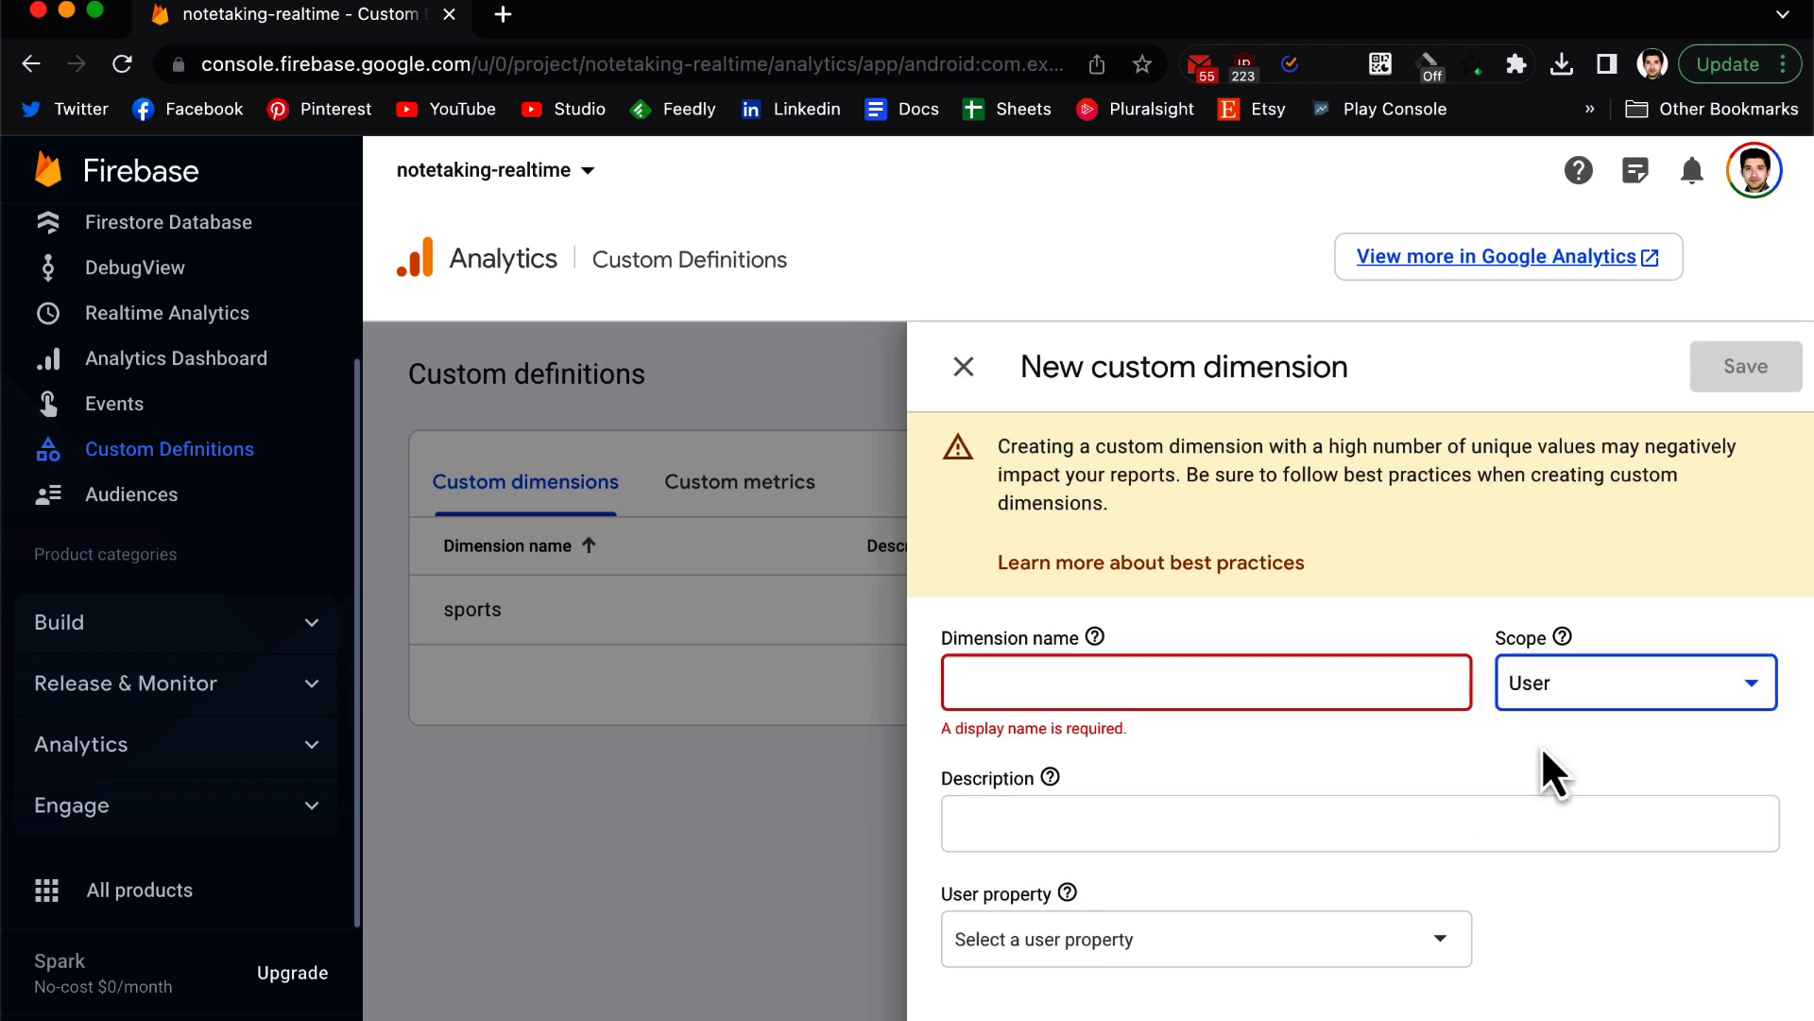
Set the new dimension's scope to User and search user properties for 'fav'.
{"action": "left_click", "coordinate": [1359, 823]}
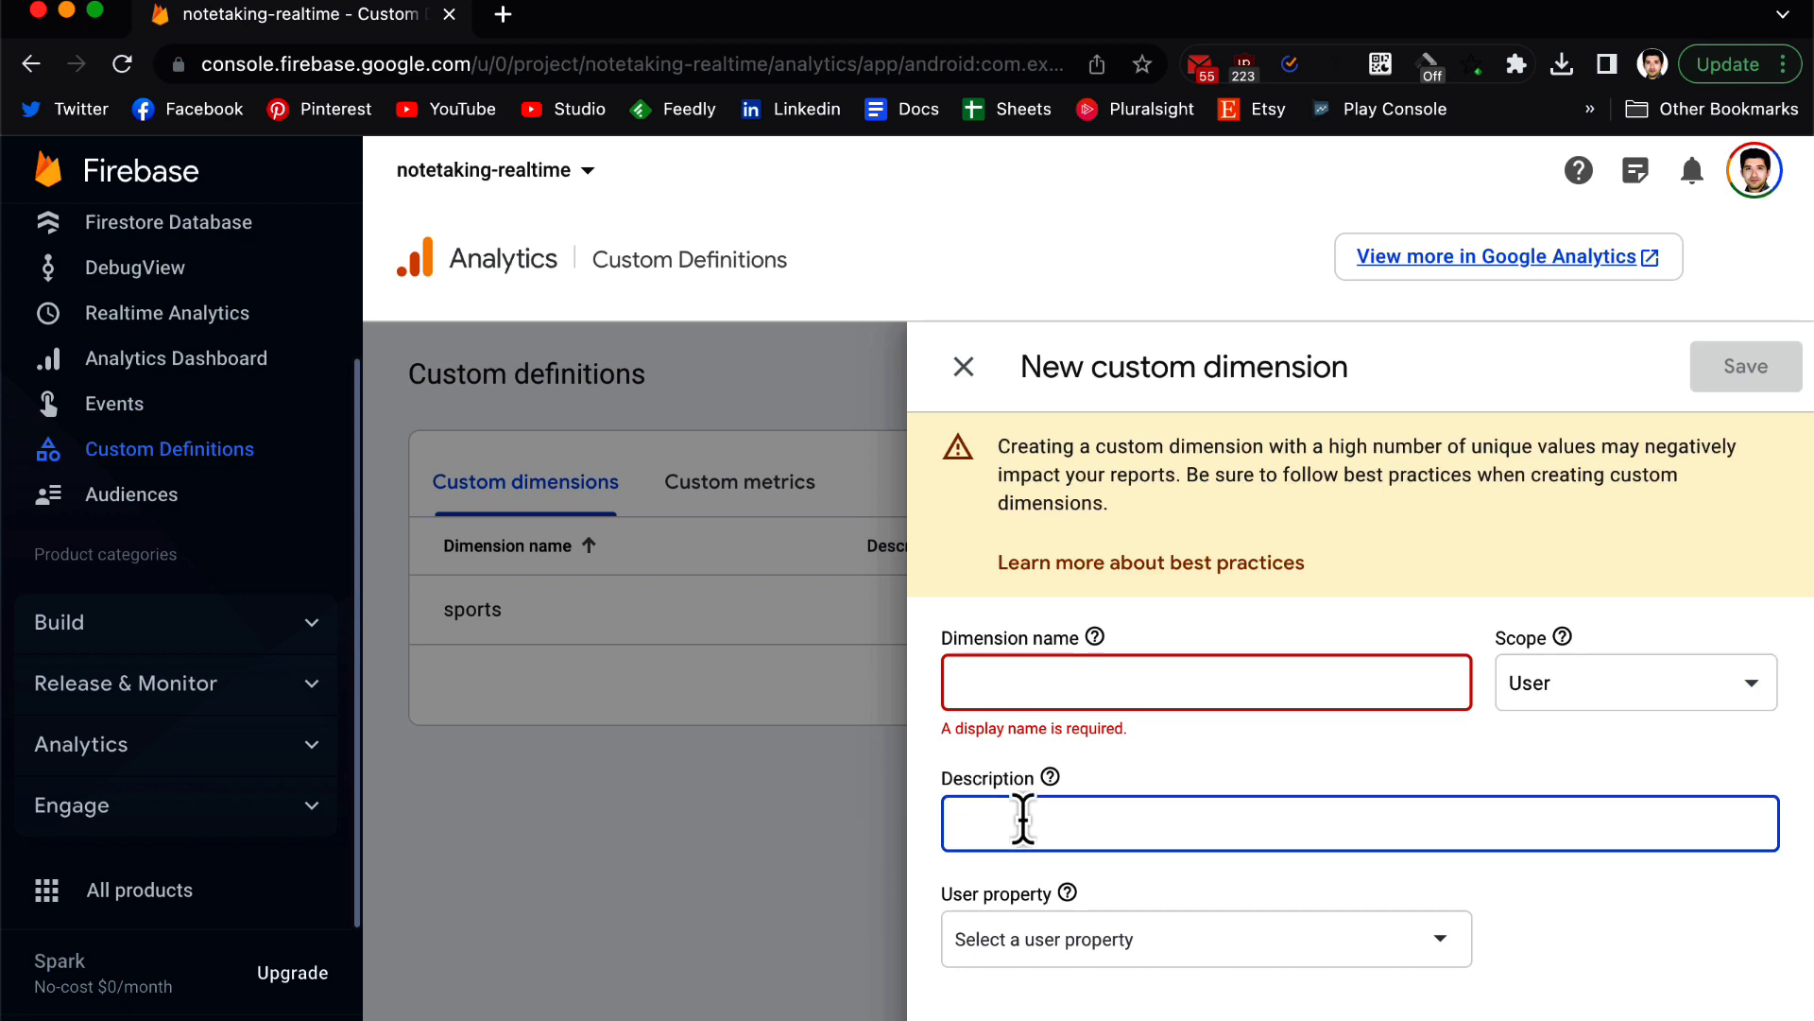
{"action": "mouse_move", "coordinate": [998, 938]}
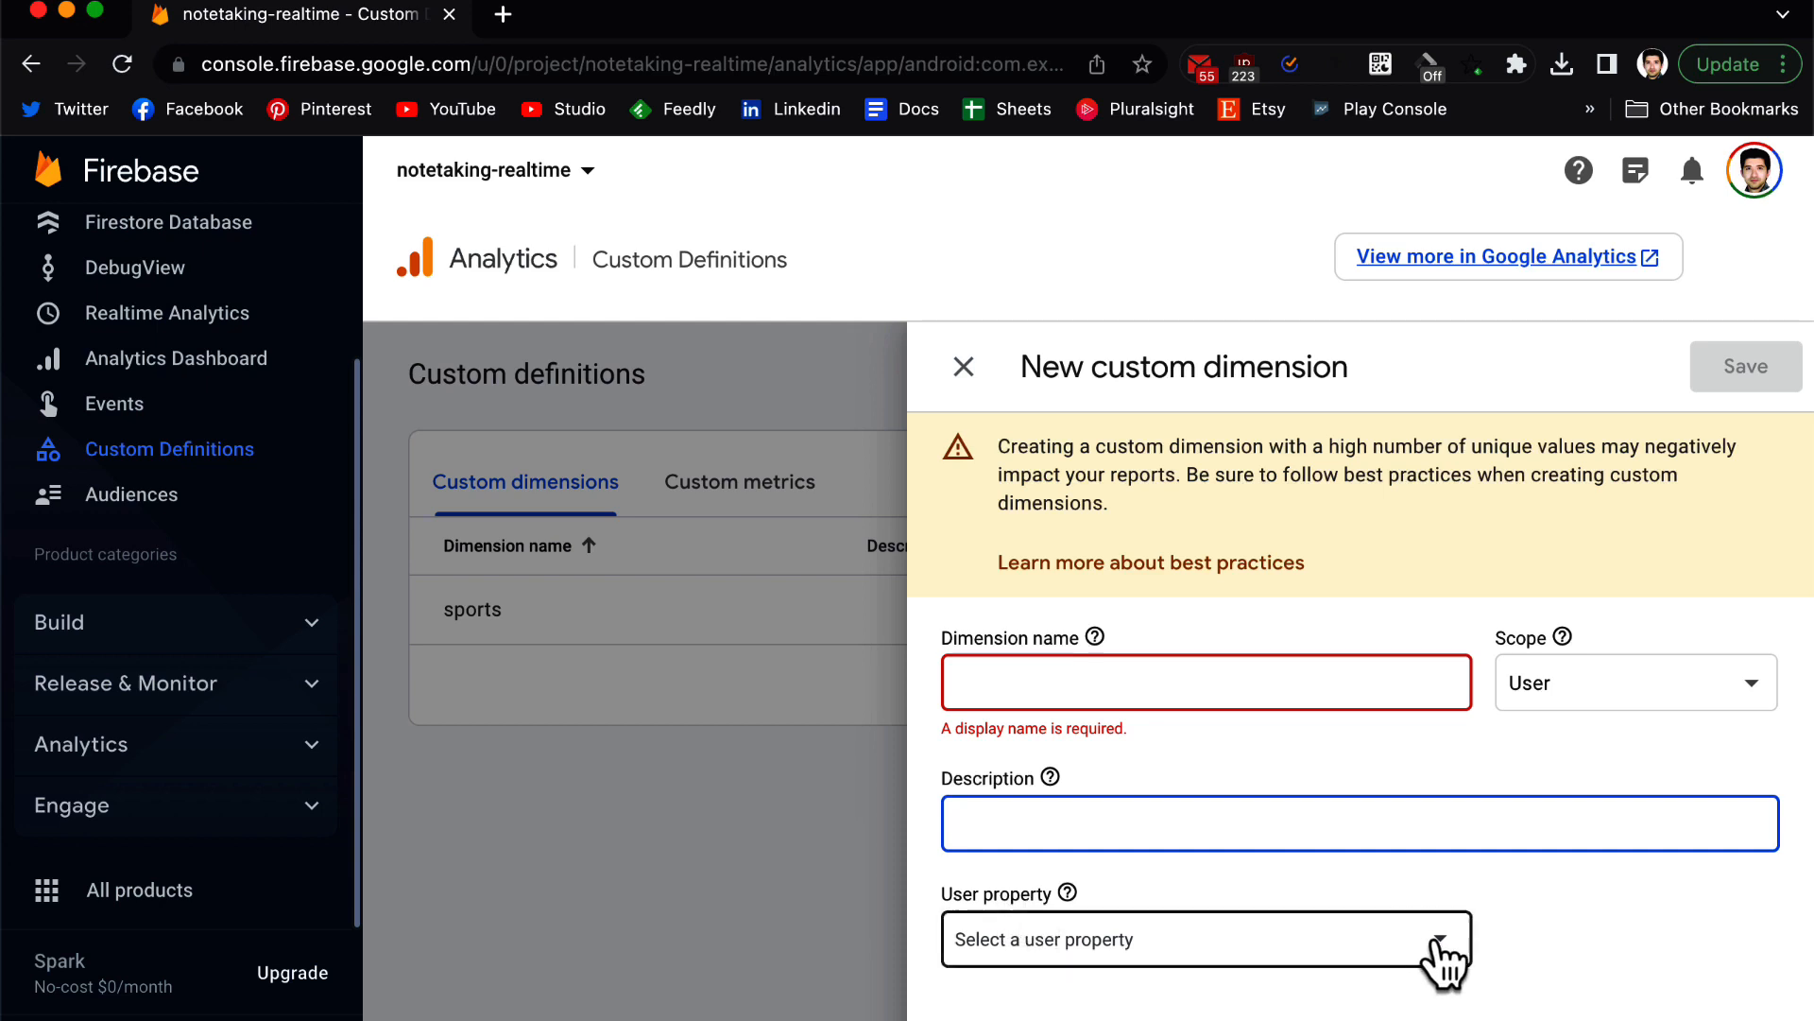
{"action": "left_click", "coordinate": [1203, 938]}
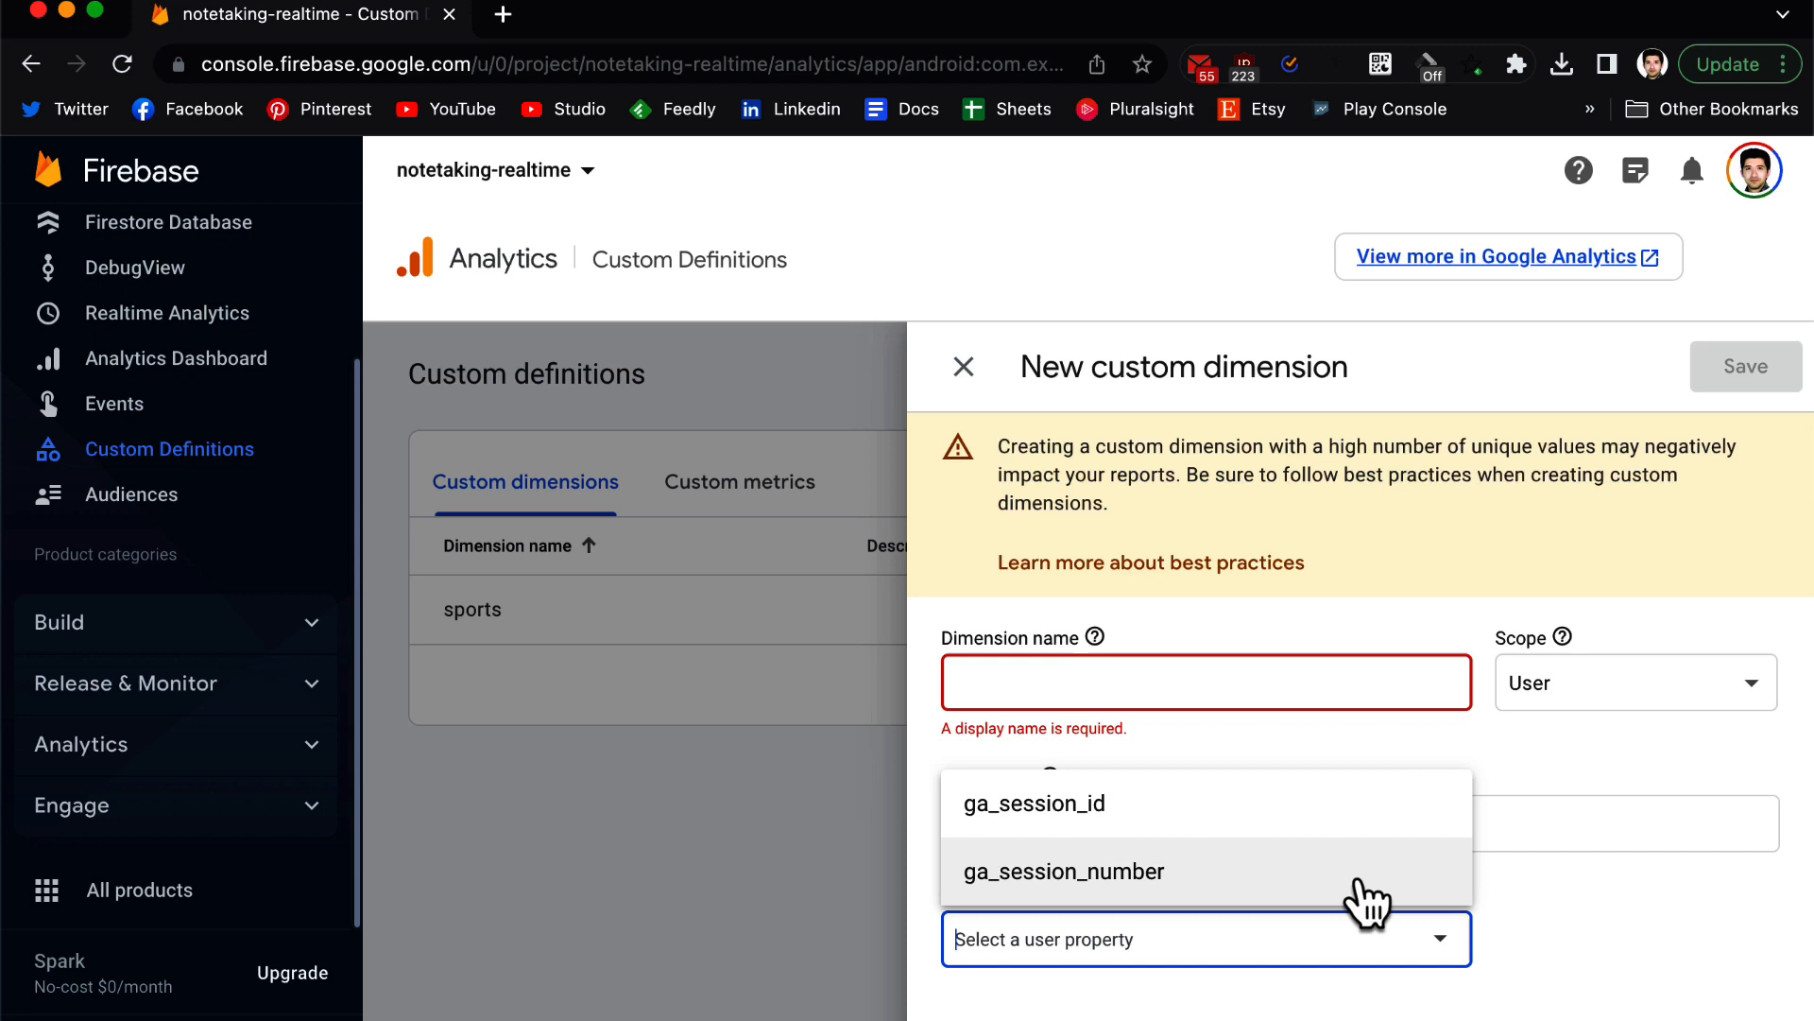
{"action": "mouse_move", "coordinate": [1412, 919]}
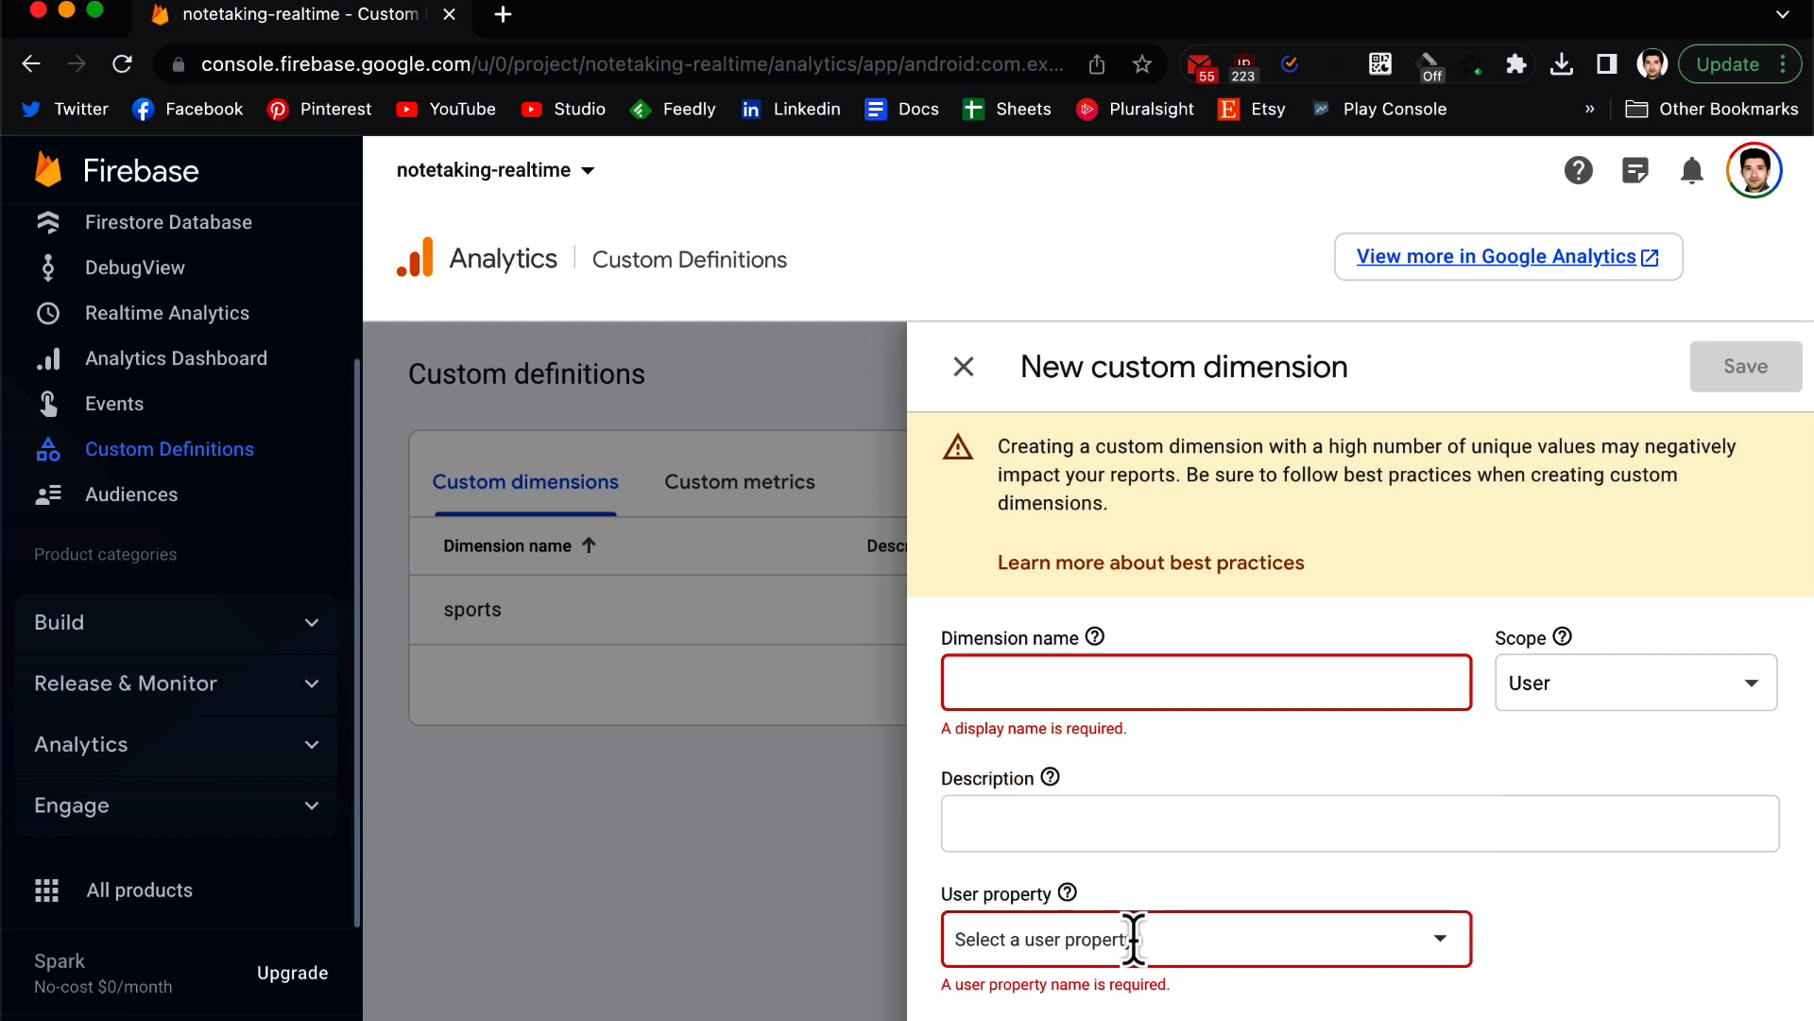
{"action": "type", "text": "f"}
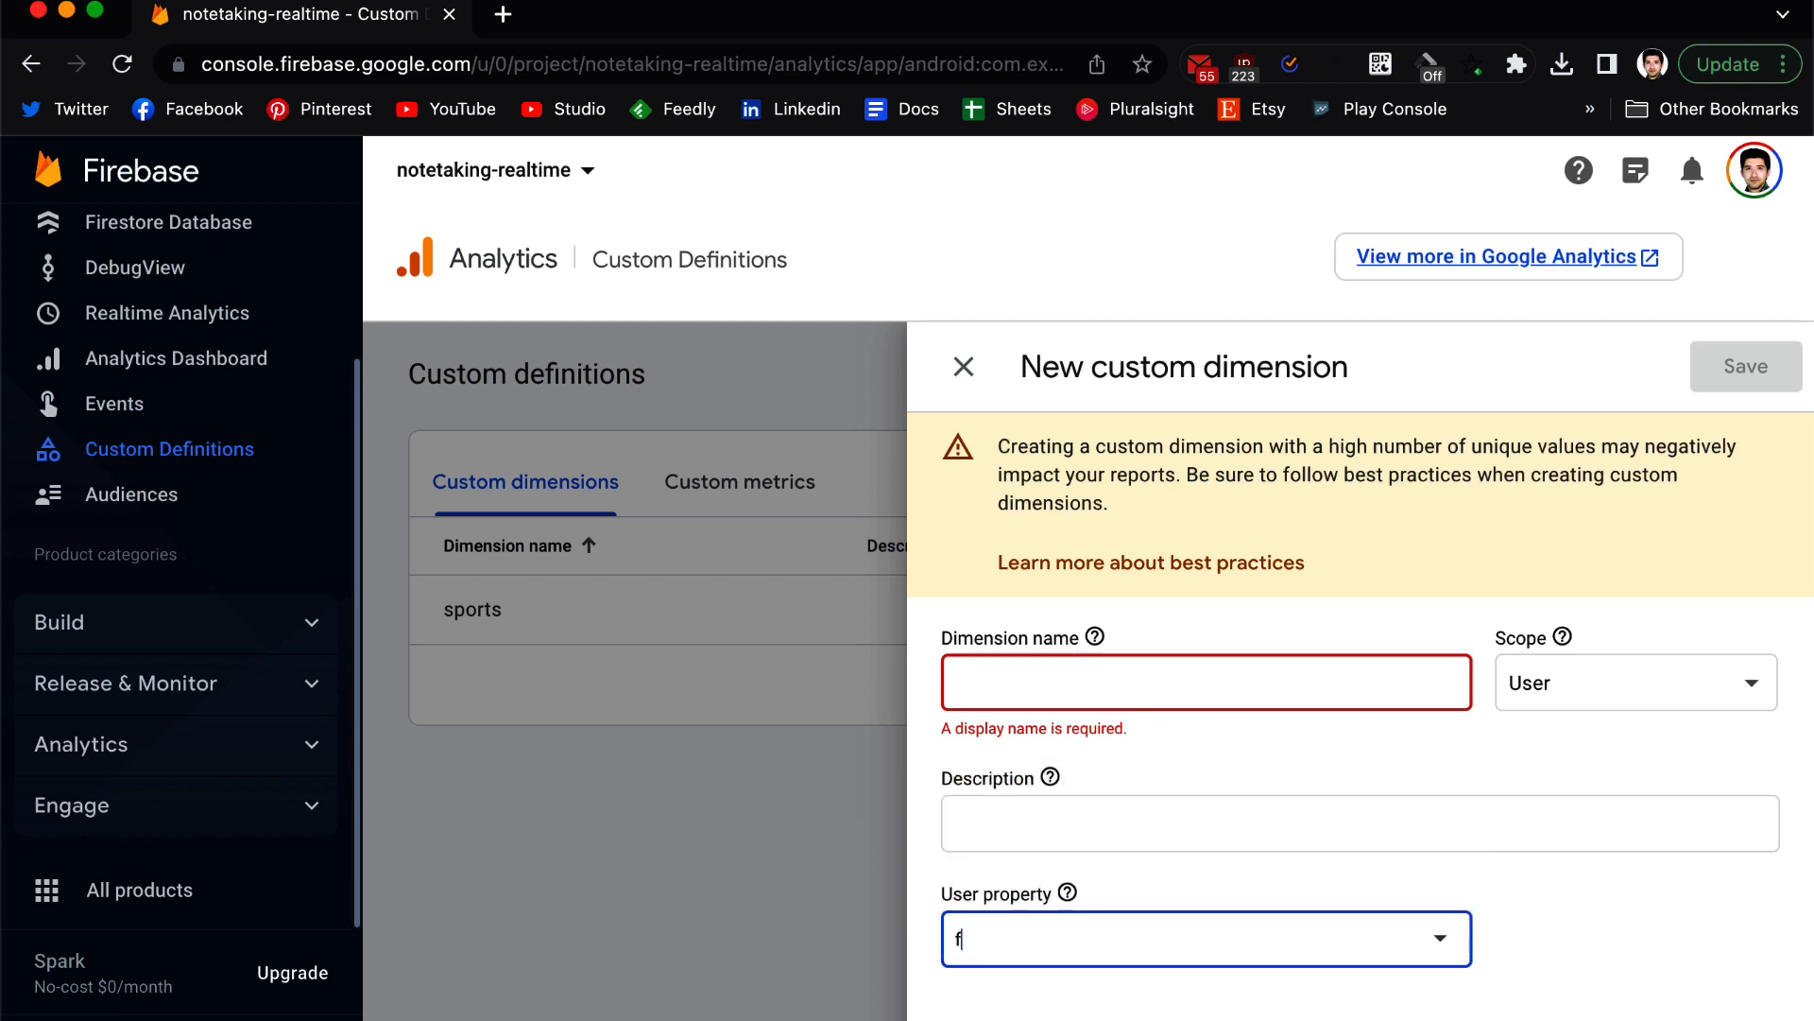
{"action": "type", "text": "av"}
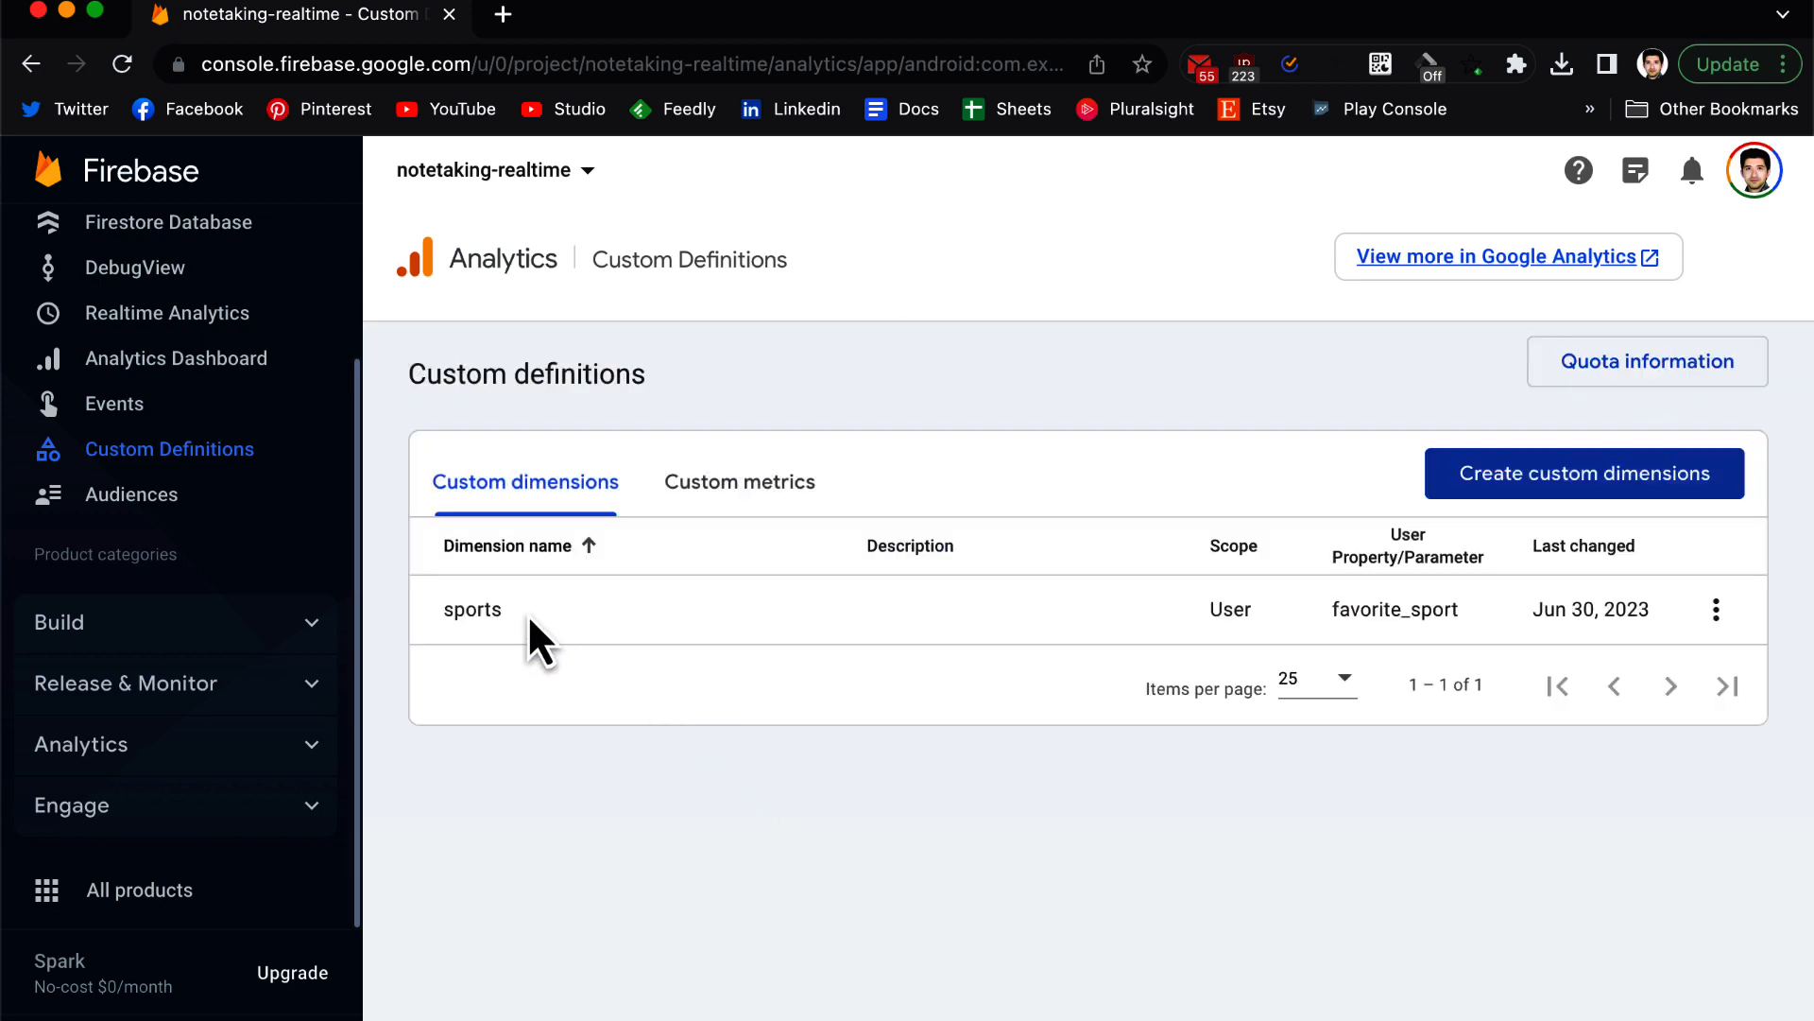
Open the sports dimension's edit form, then view another new dimension's scopes and close it unsaved.
{"action": "left_click", "coordinate": [1716, 609]}
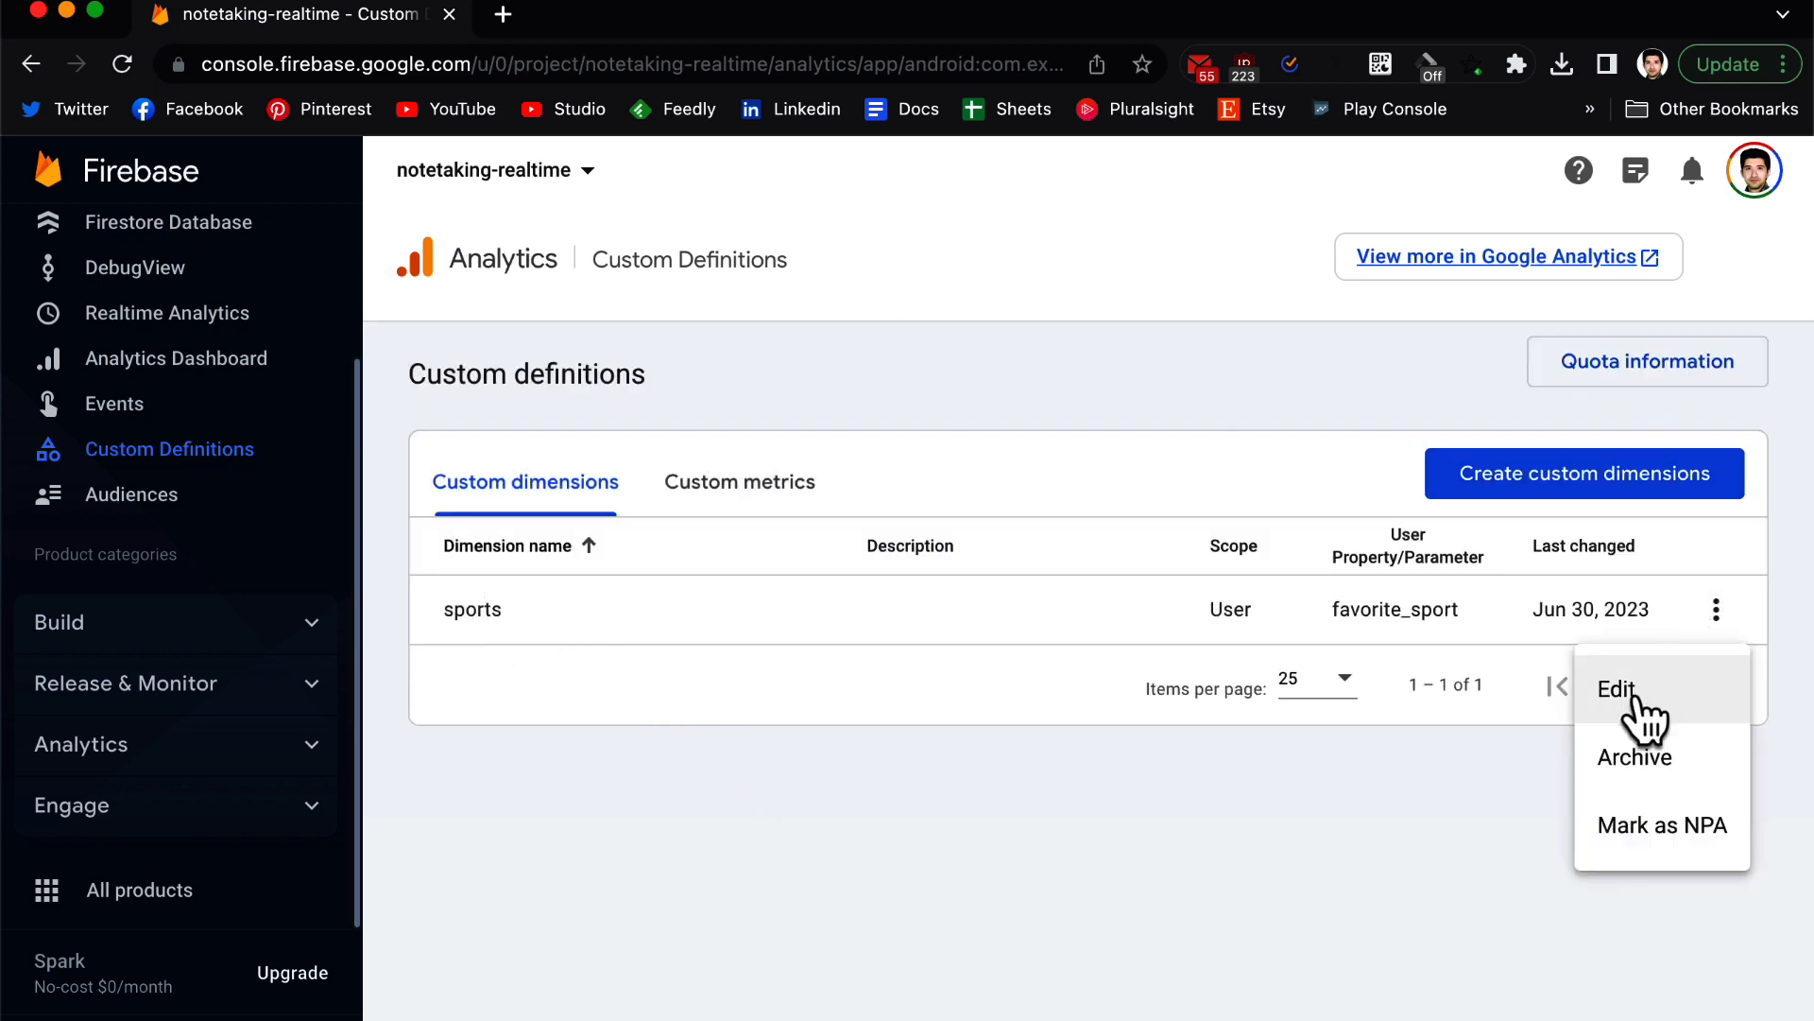
{"action": "left_click", "coordinate": [1615, 690]}
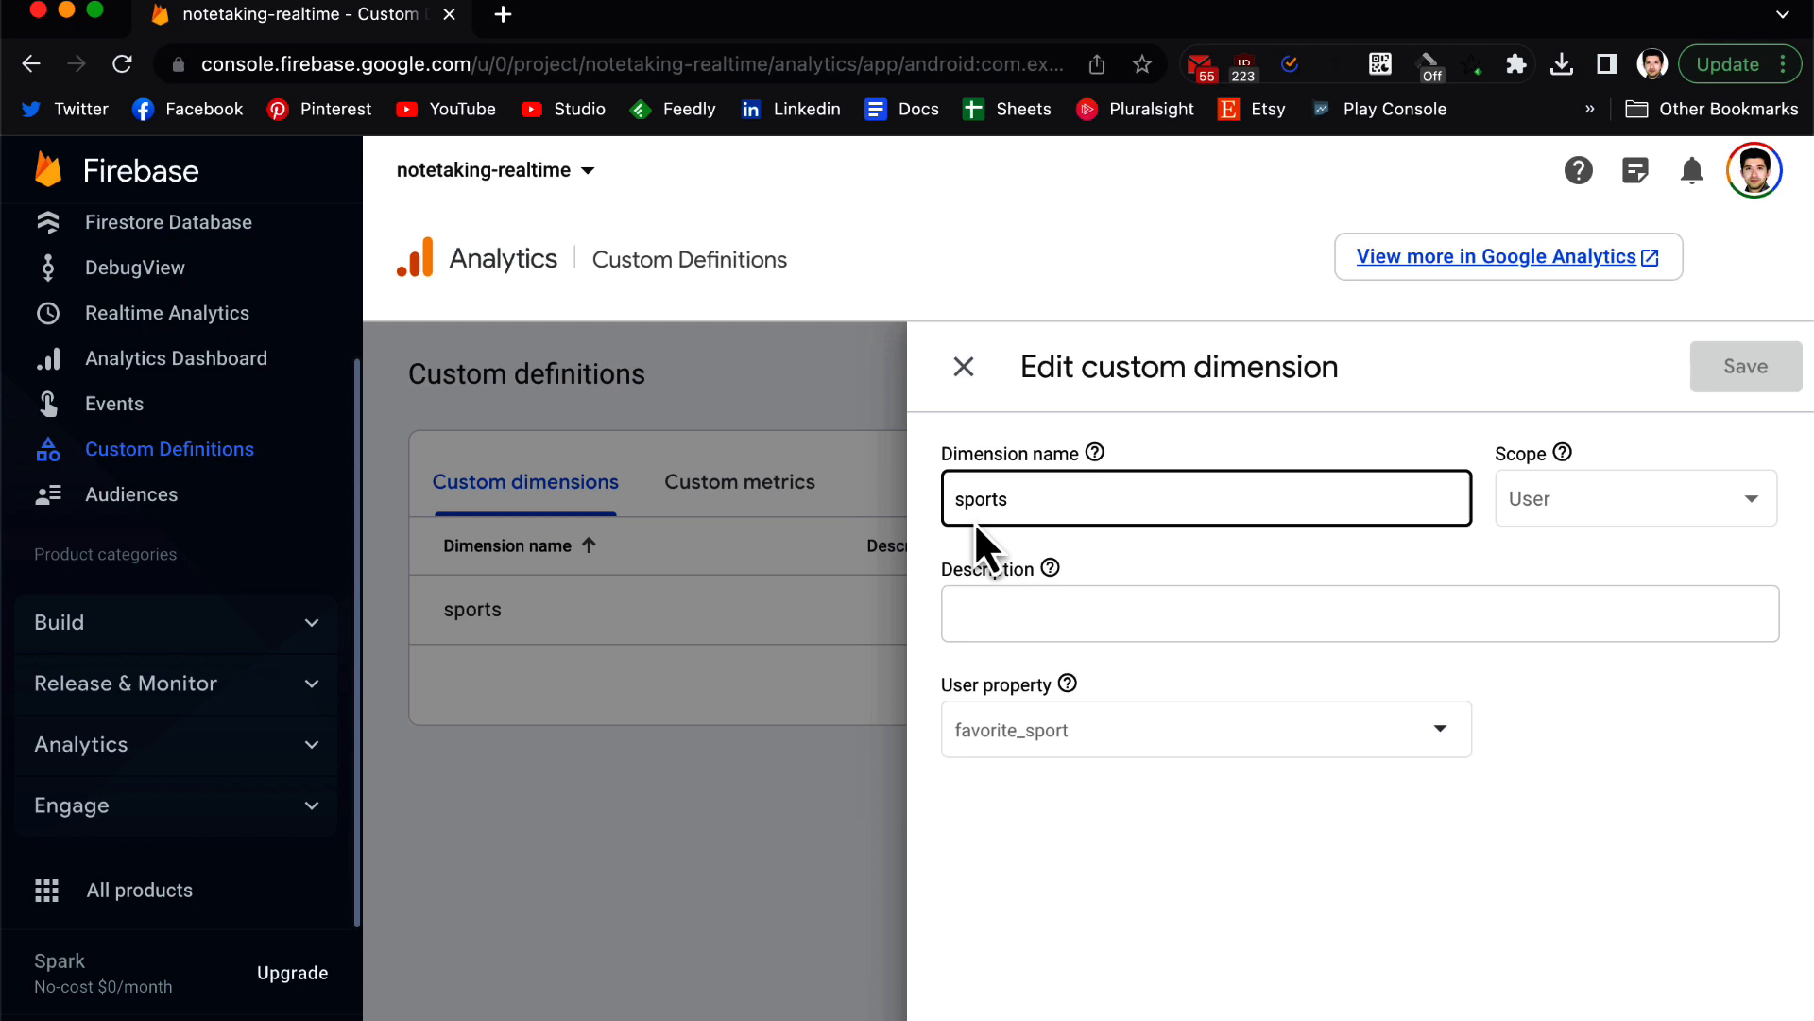
{"action": "mouse_move", "coordinate": [1533, 475]}
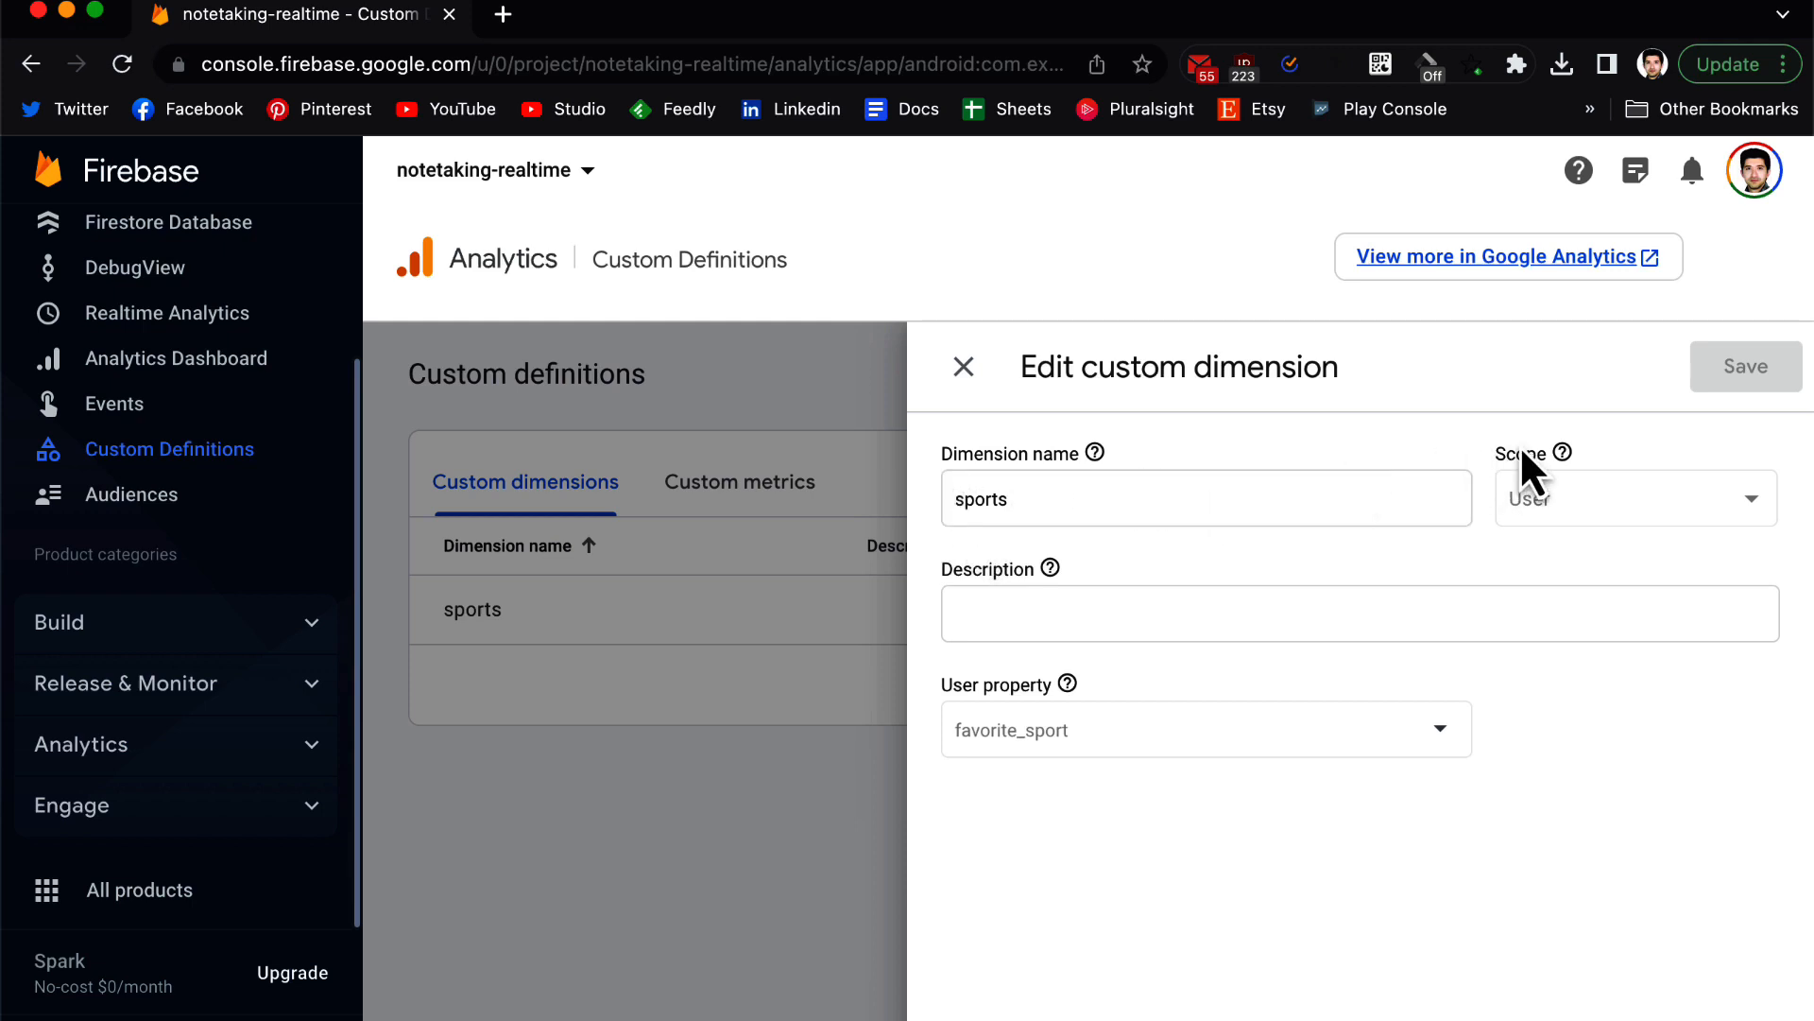
{"action": "mouse_move", "coordinate": [1026, 737]}
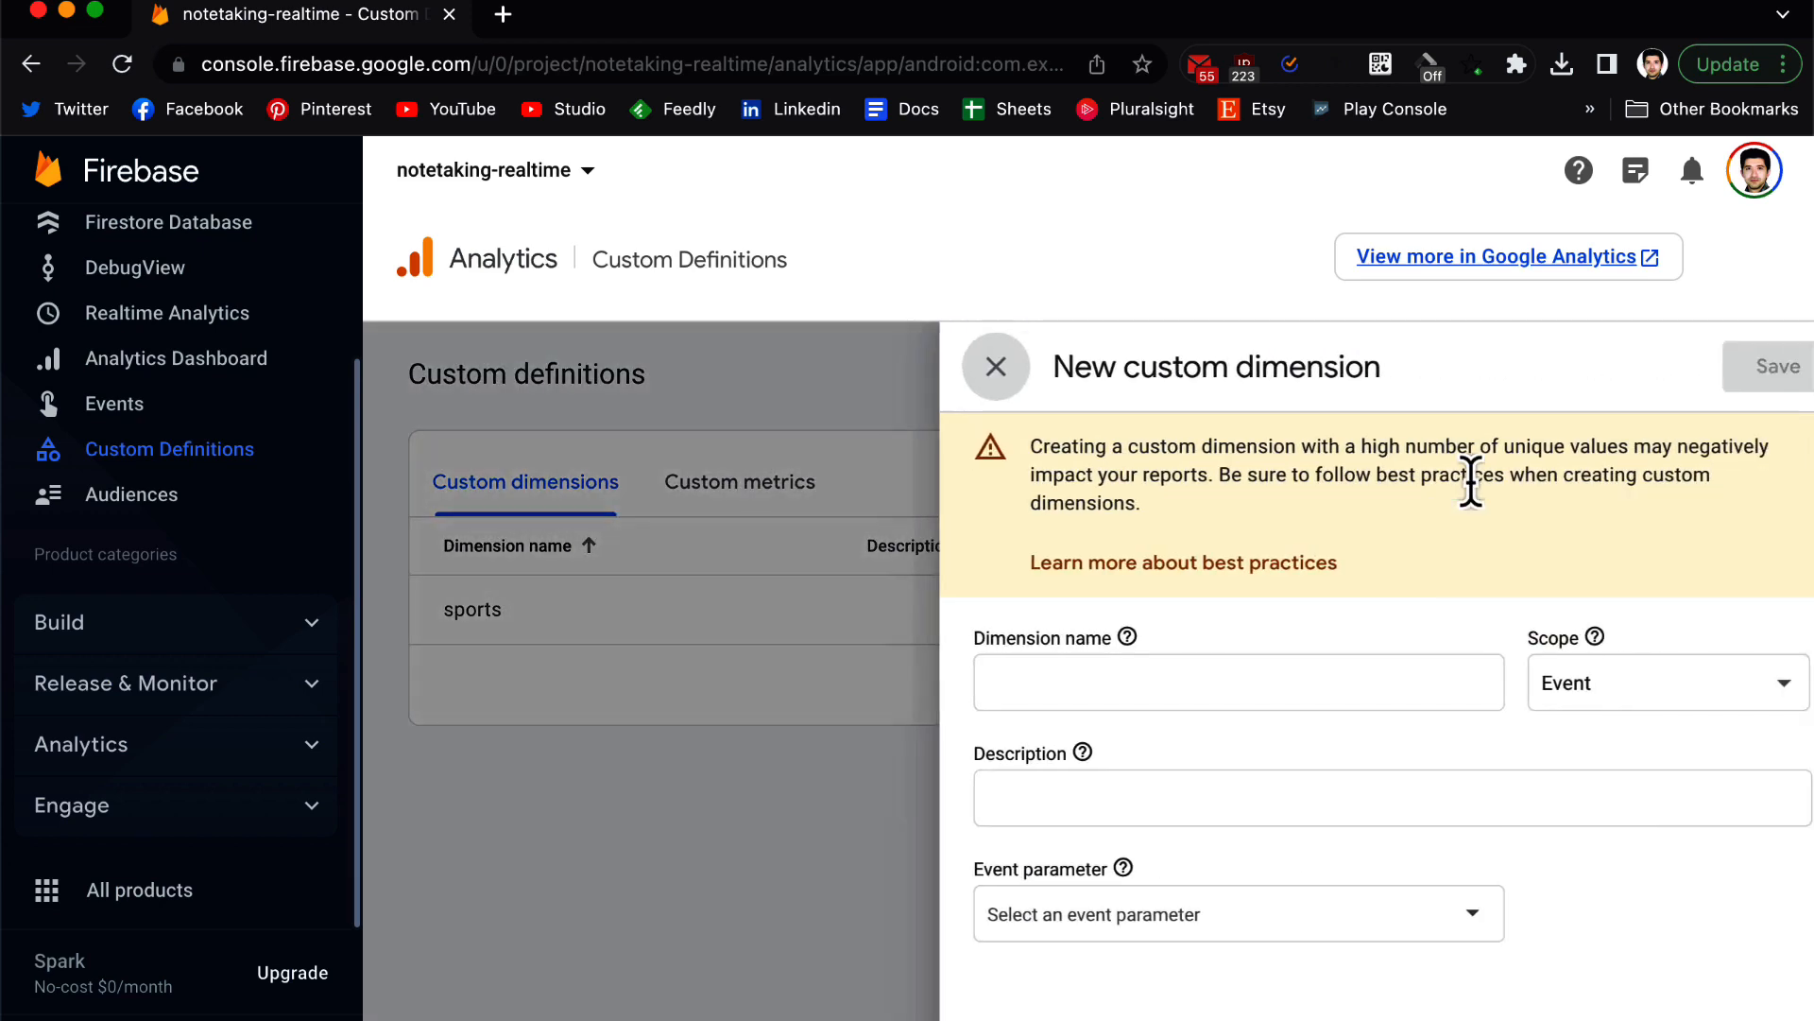
{"action": "left_click", "coordinate": [1665, 682]}
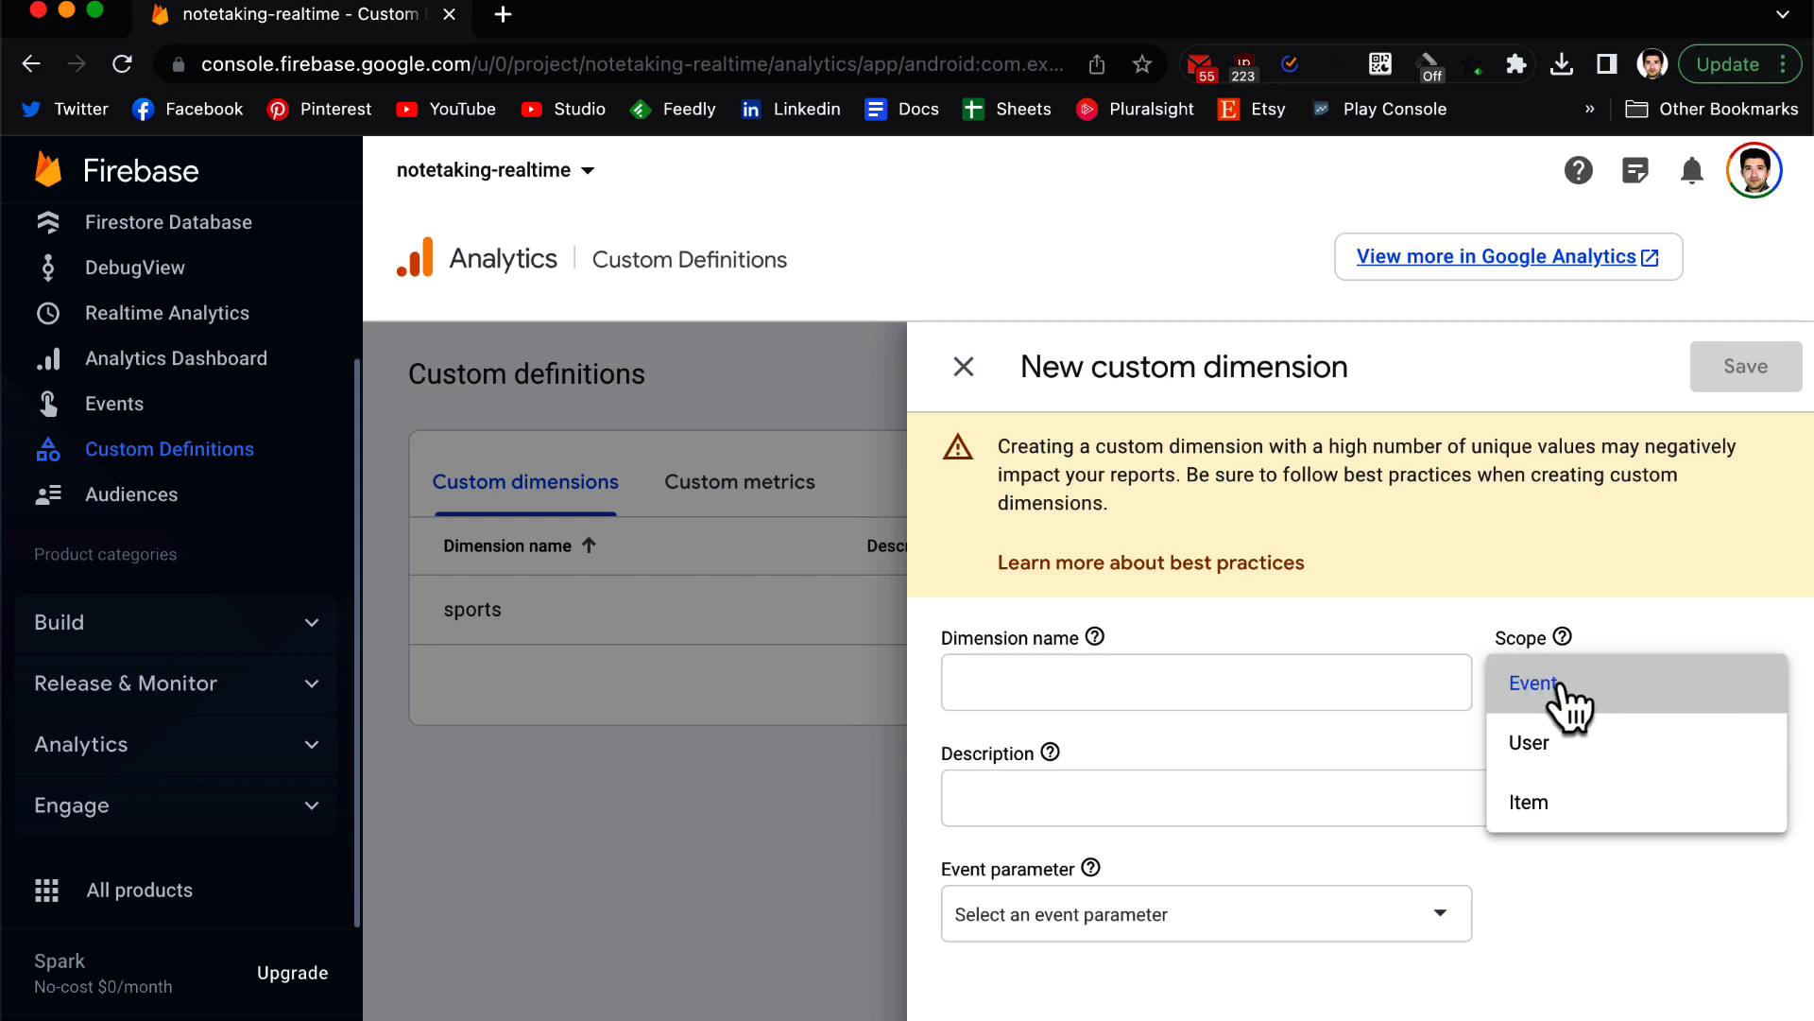
{"action": "mouse_move", "coordinate": [1546, 802]}
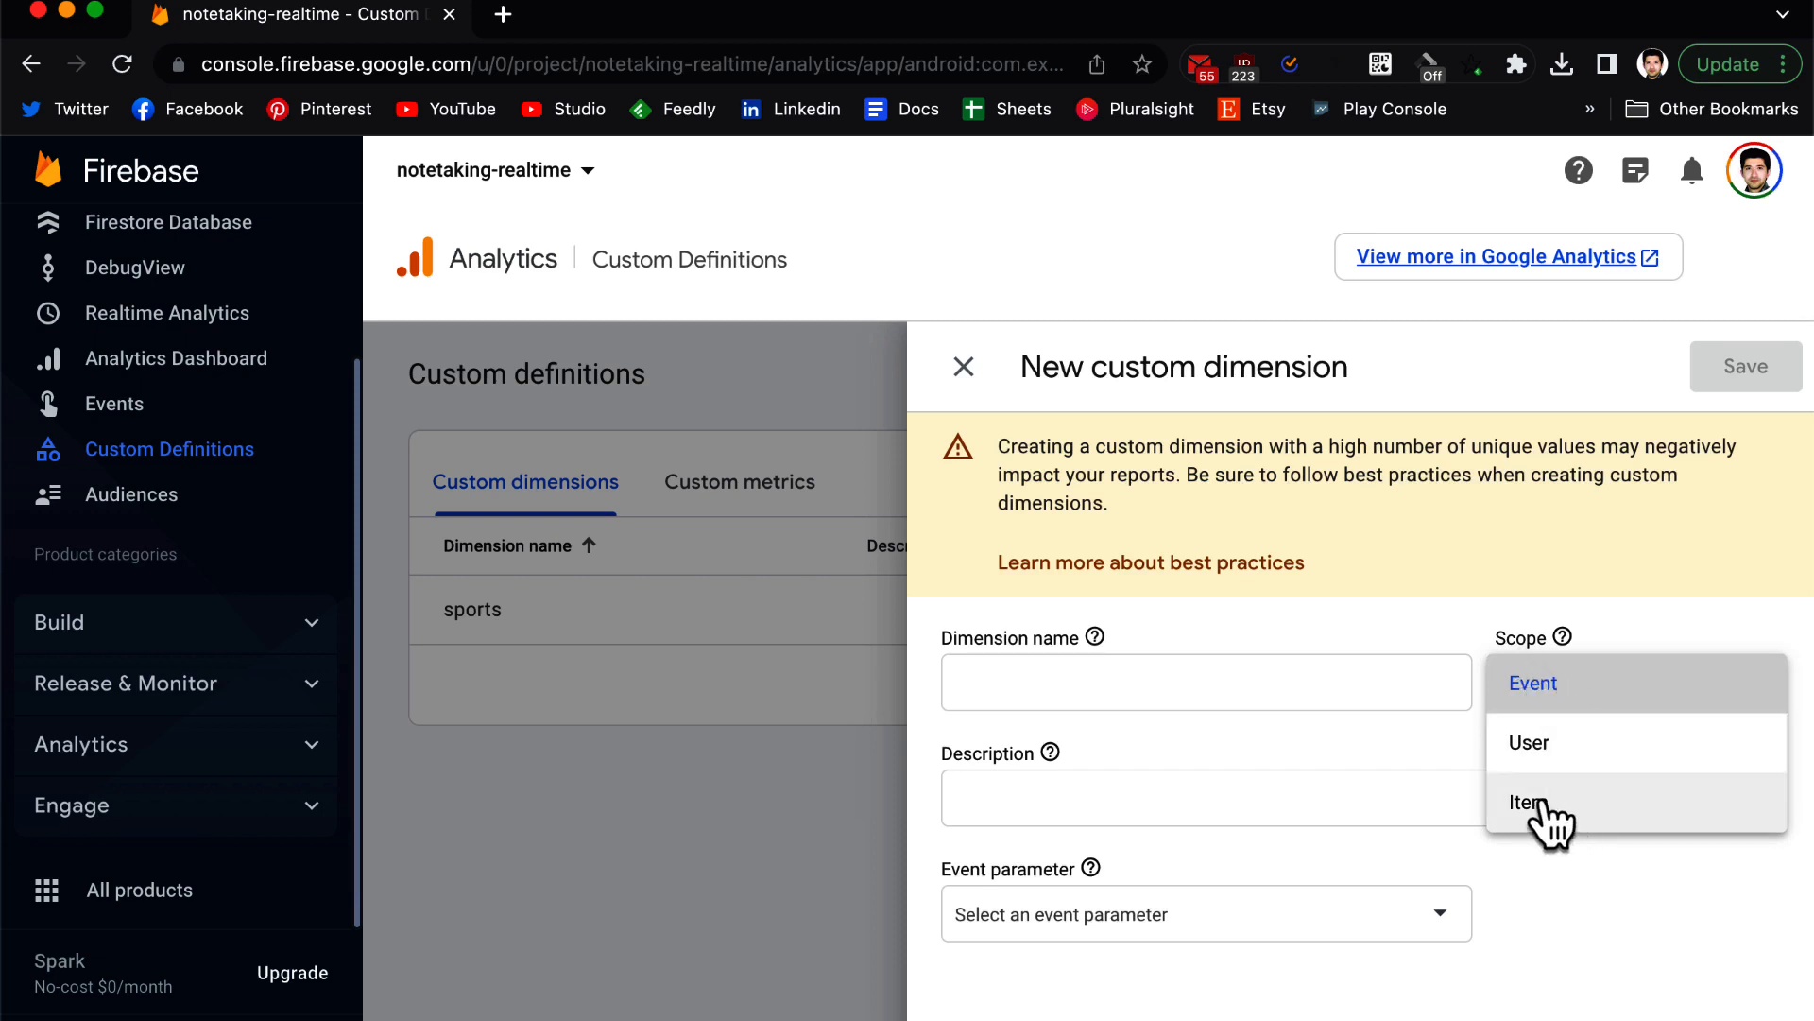
{"action": "left_click", "coordinate": [963, 366]}
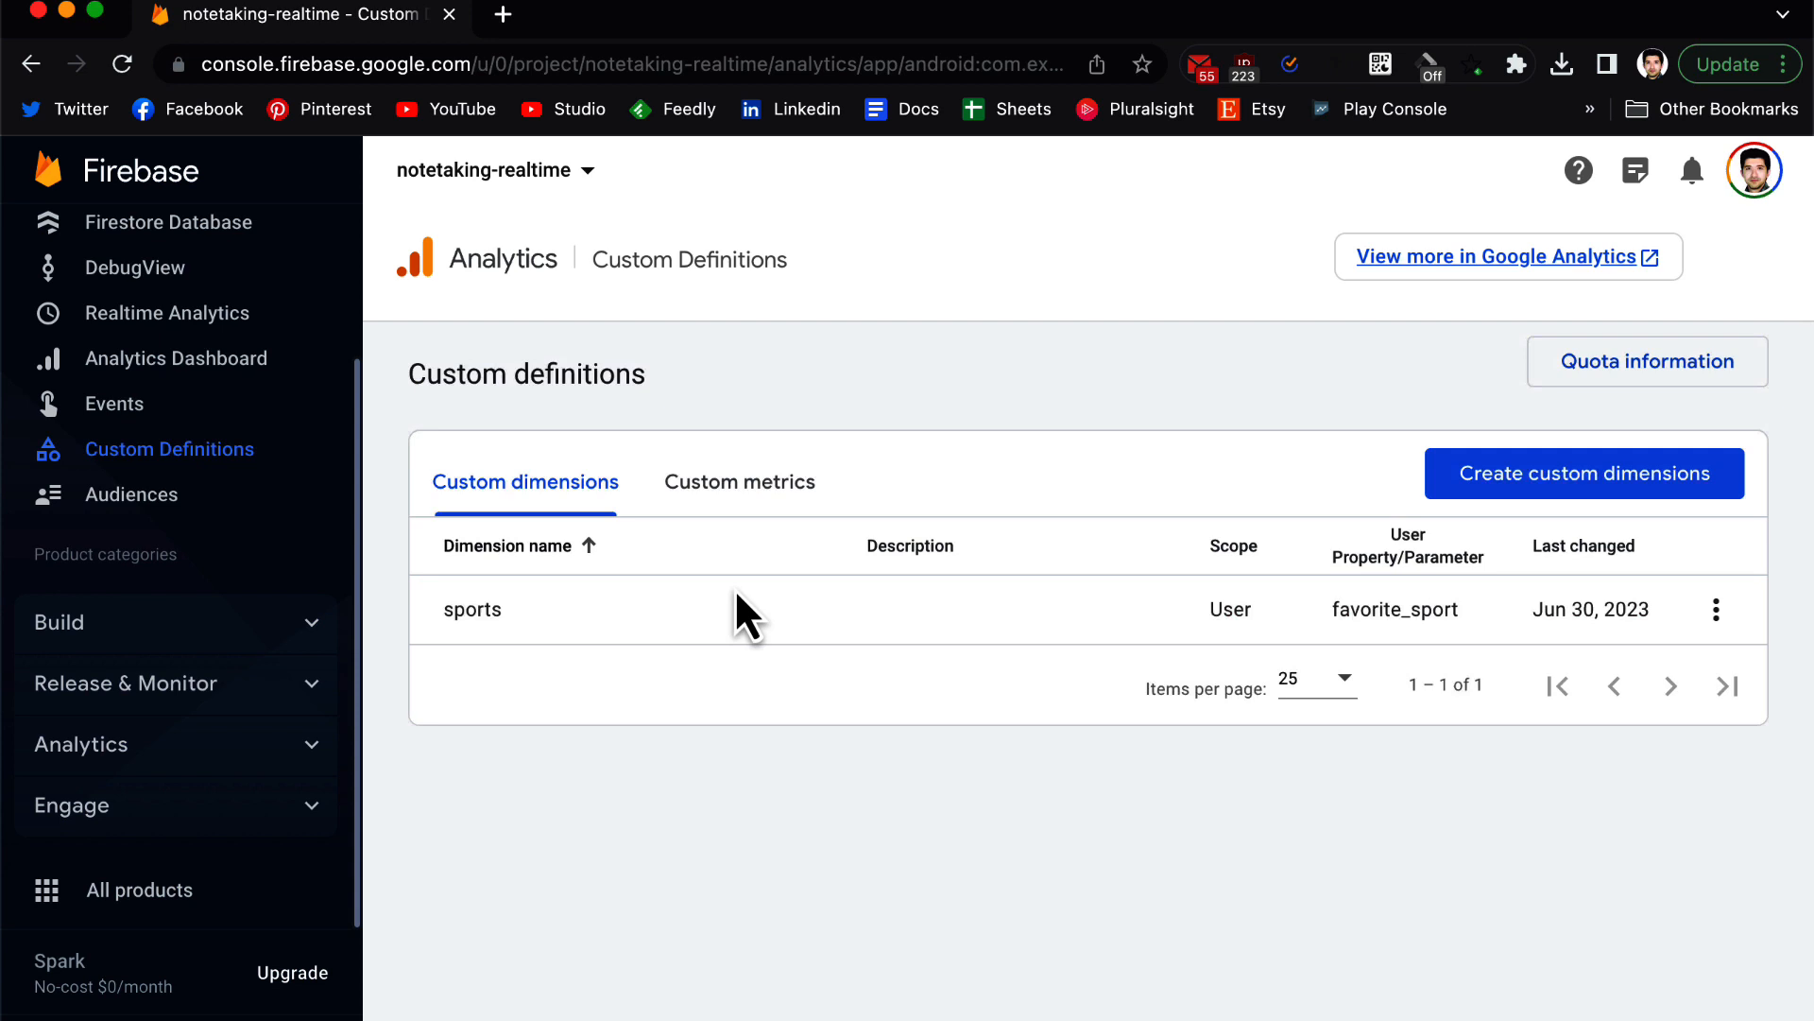
{"action": "mouse_move", "coordinate": [821, 669]}
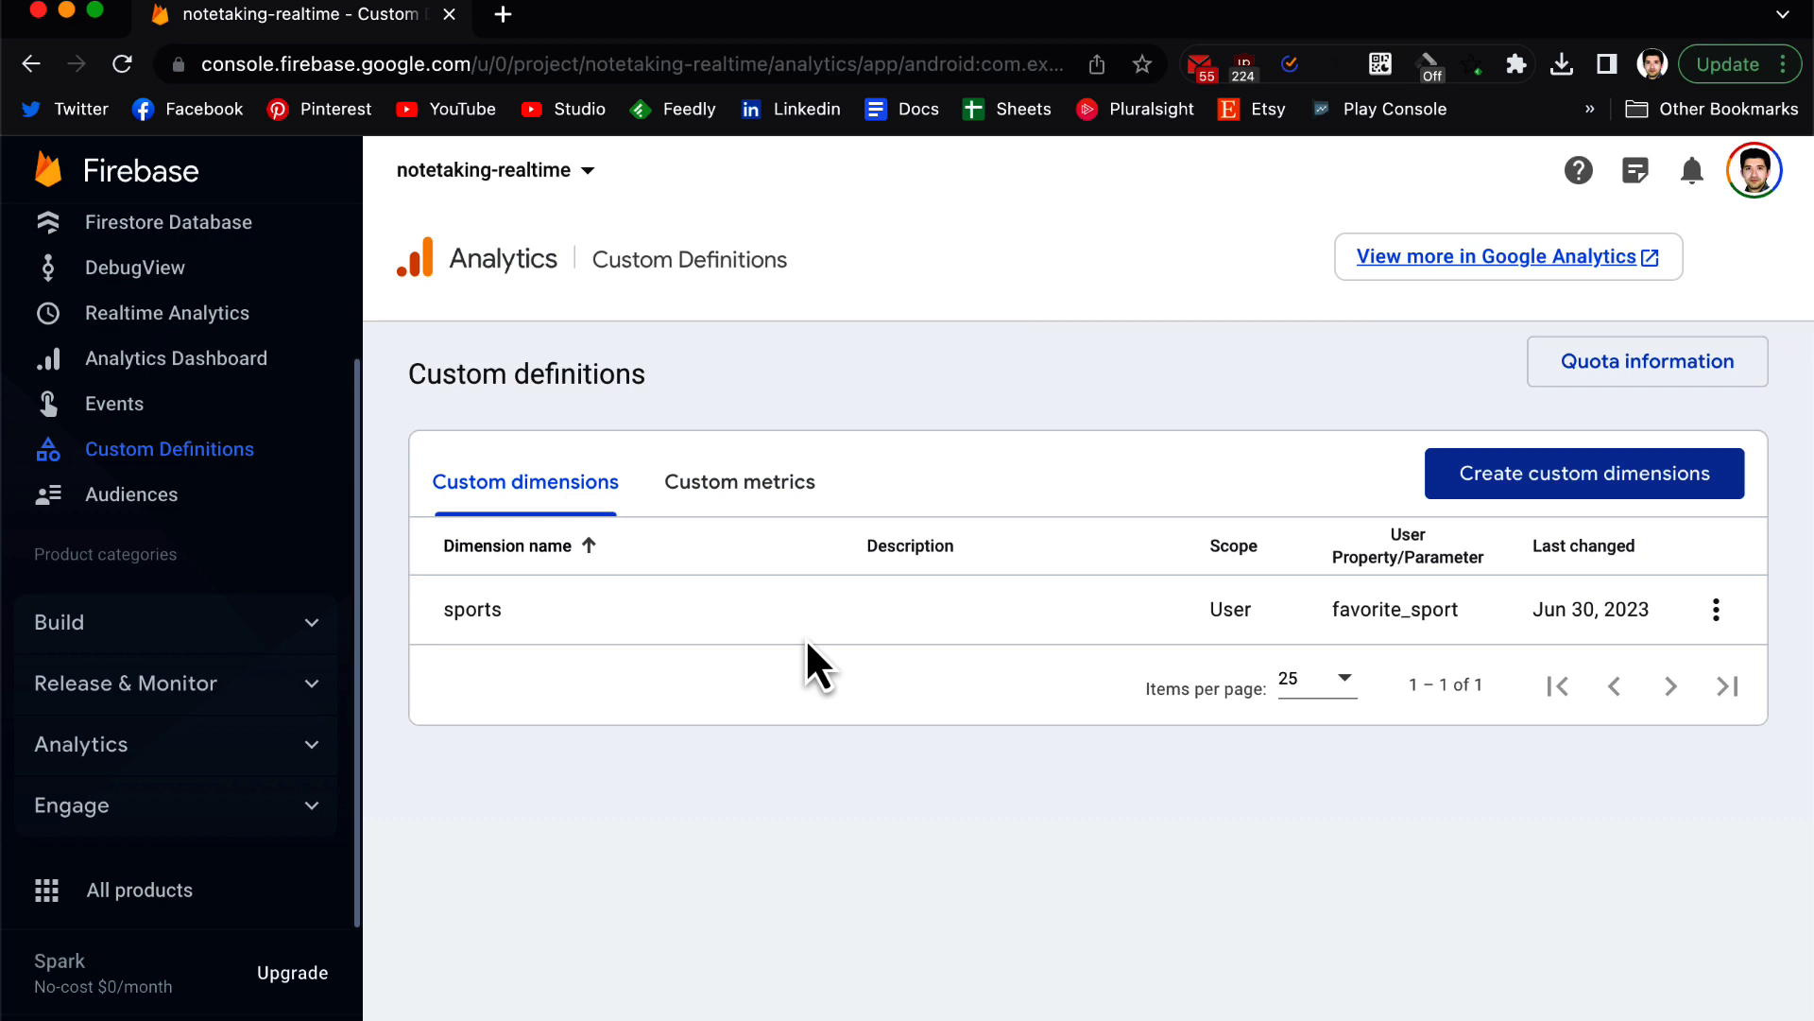
{"action": "mouse_move", "coordinate": [815, 648]}
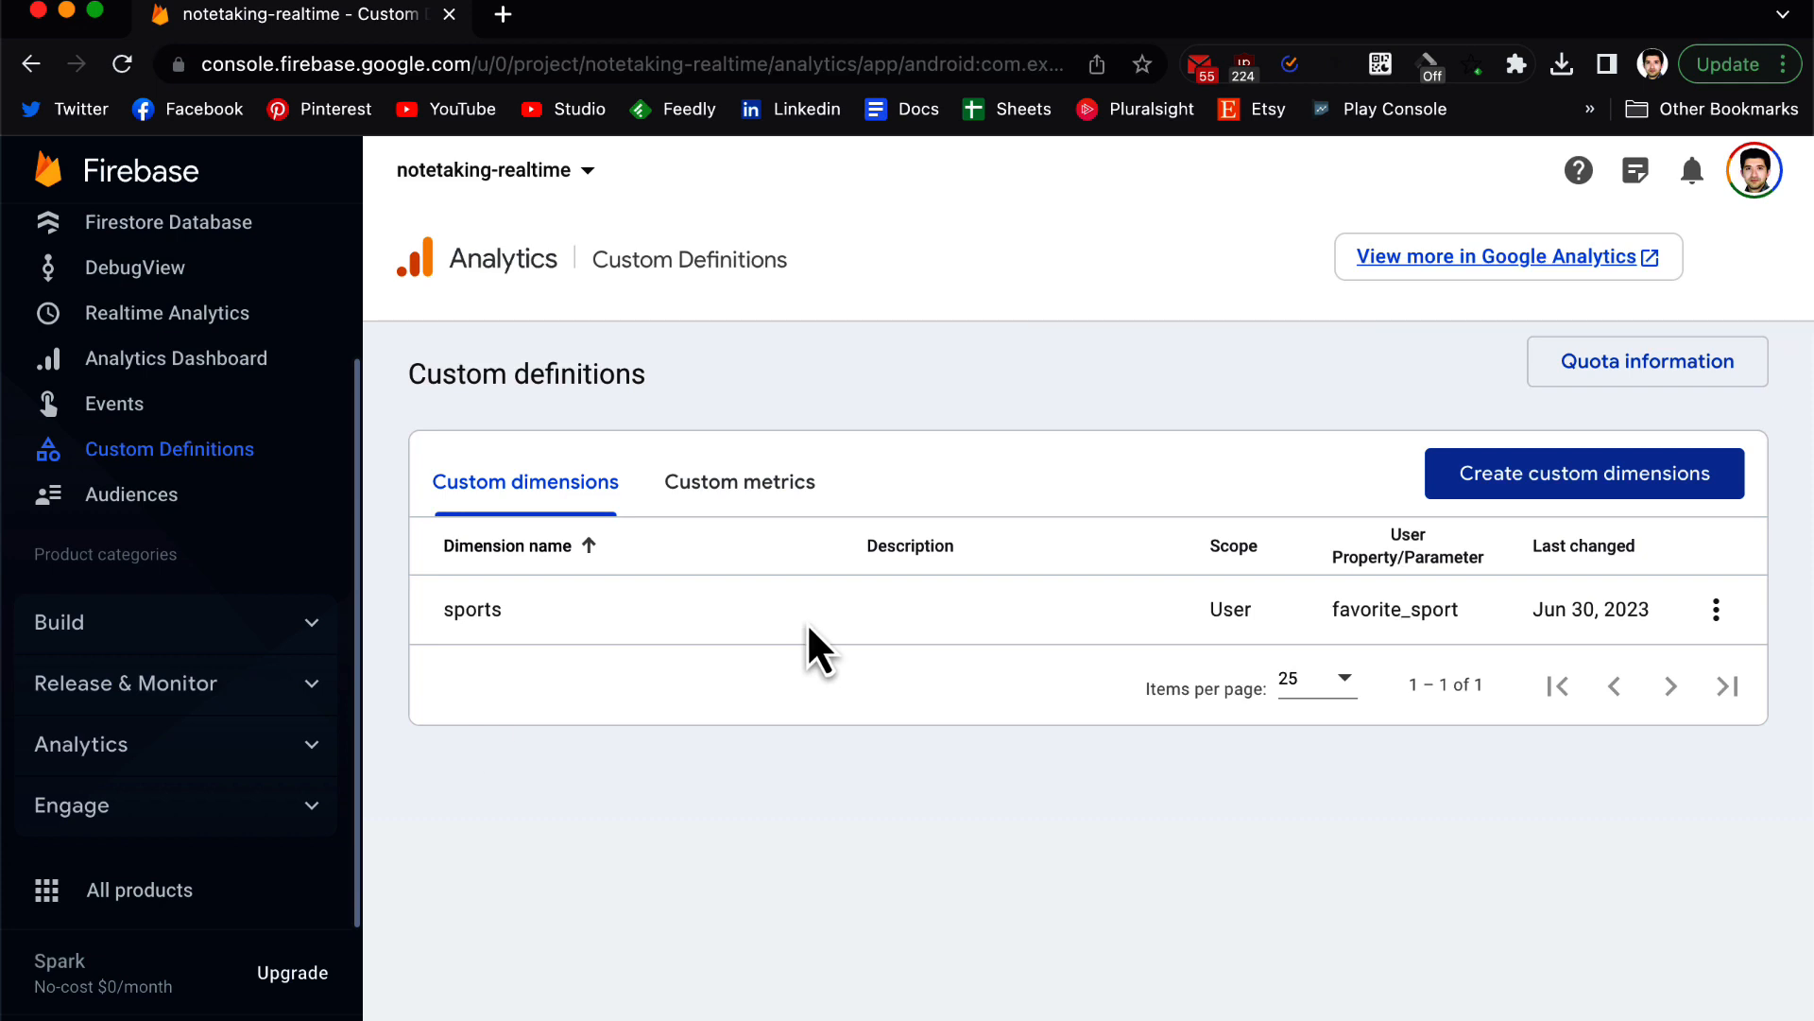
{"action": "mouse_move", "coordinate": [500, 752]}
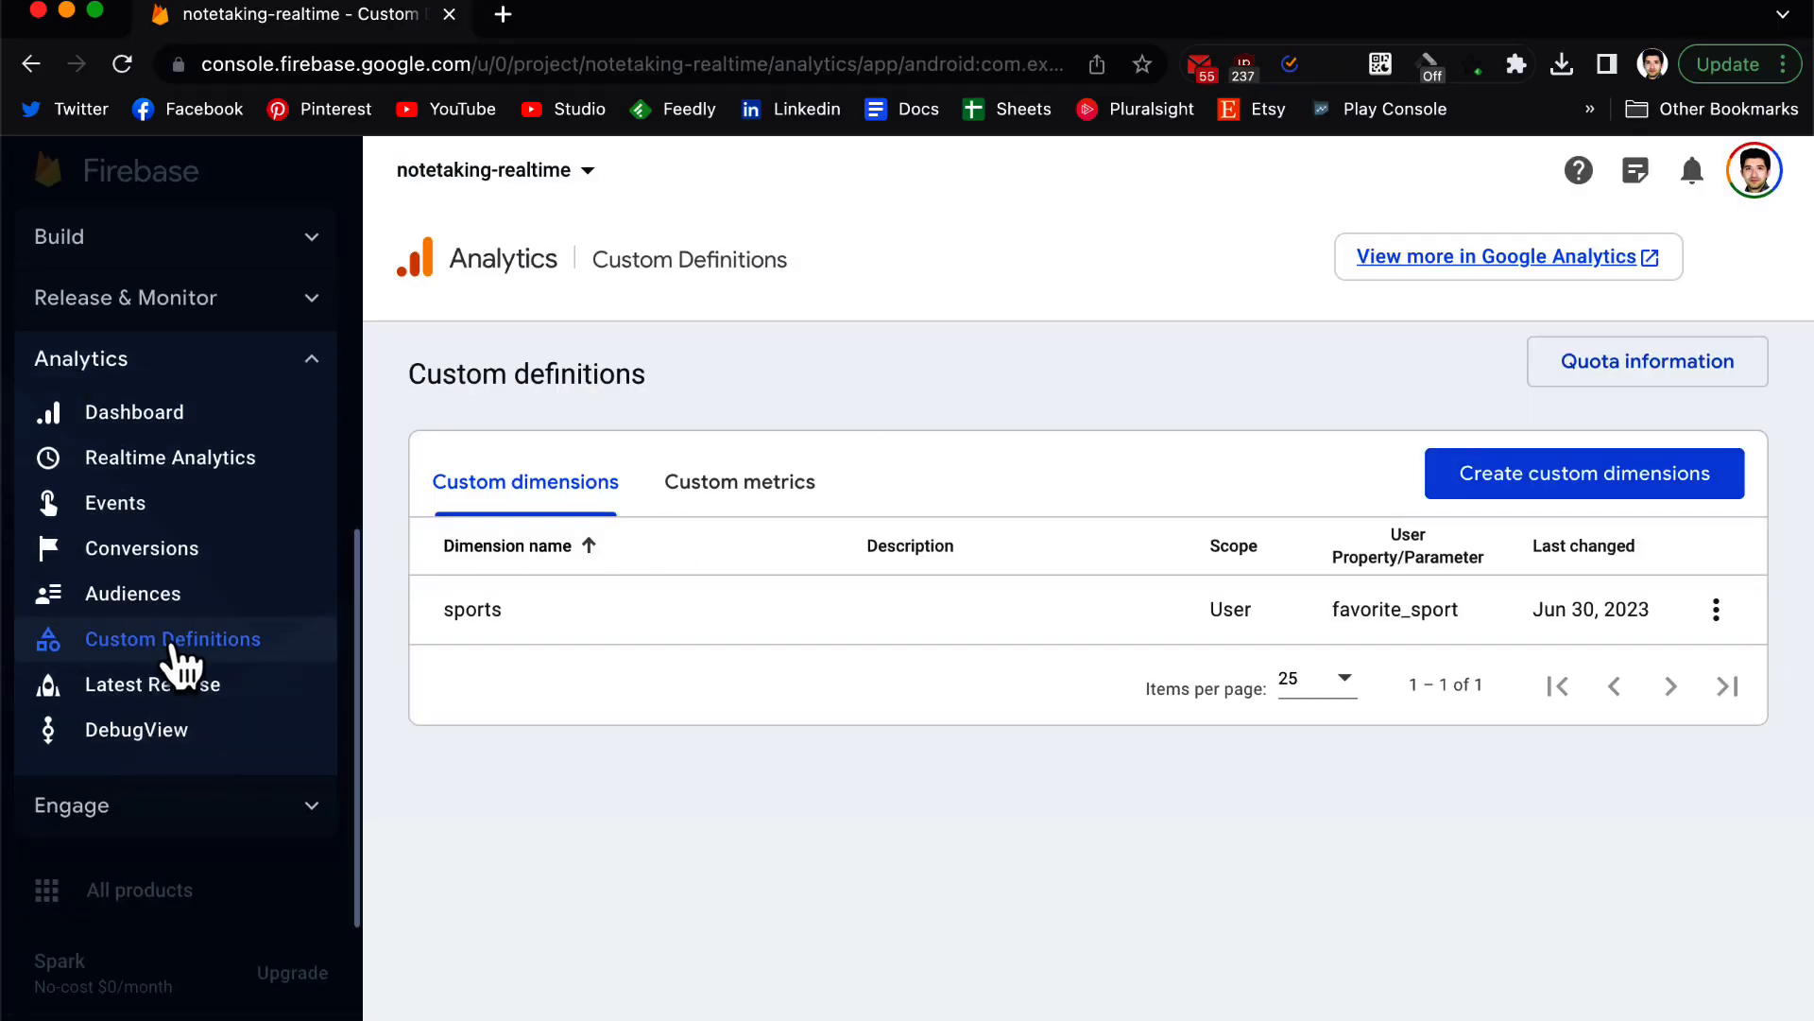
Review the User_sports, All Users and Purchasers audiences and start a new audience.
{"action": "left_click", "coordinate": [133, 593]}
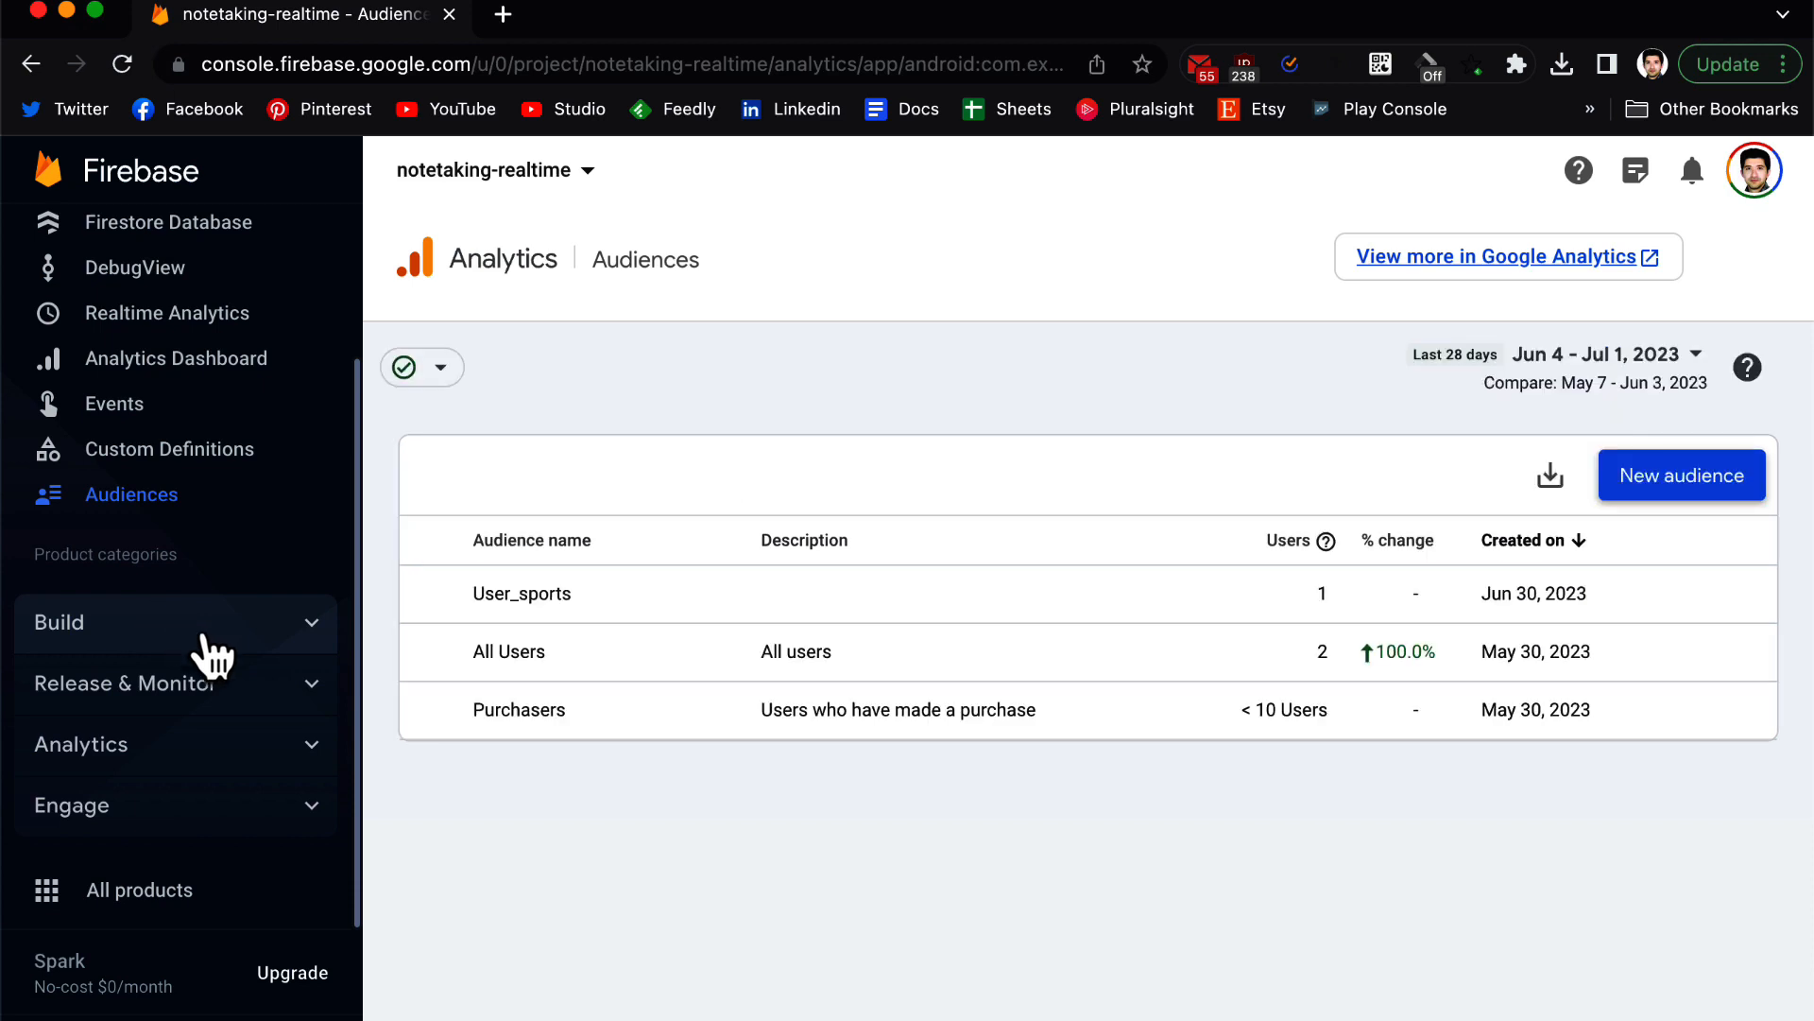
{"action": "mouse_move", "coordinate": [582, 796]}
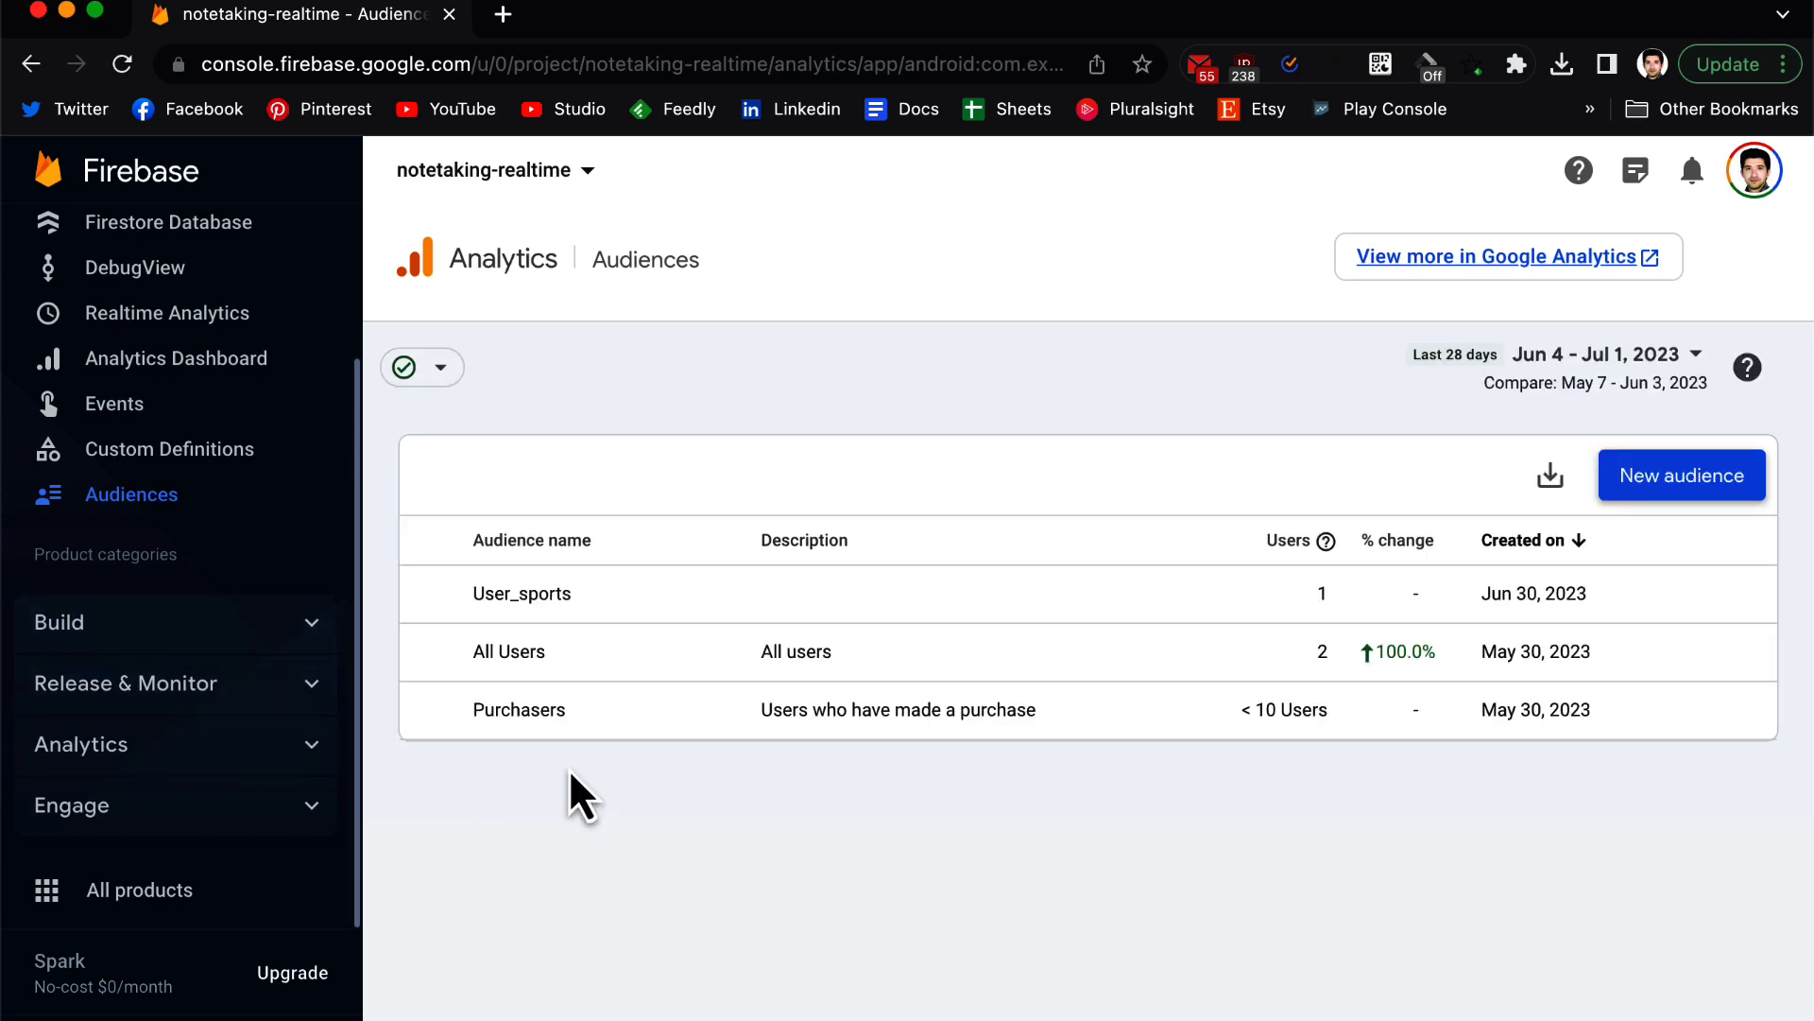
{"action": "mouse_move", "coordinate": [520, 676]}
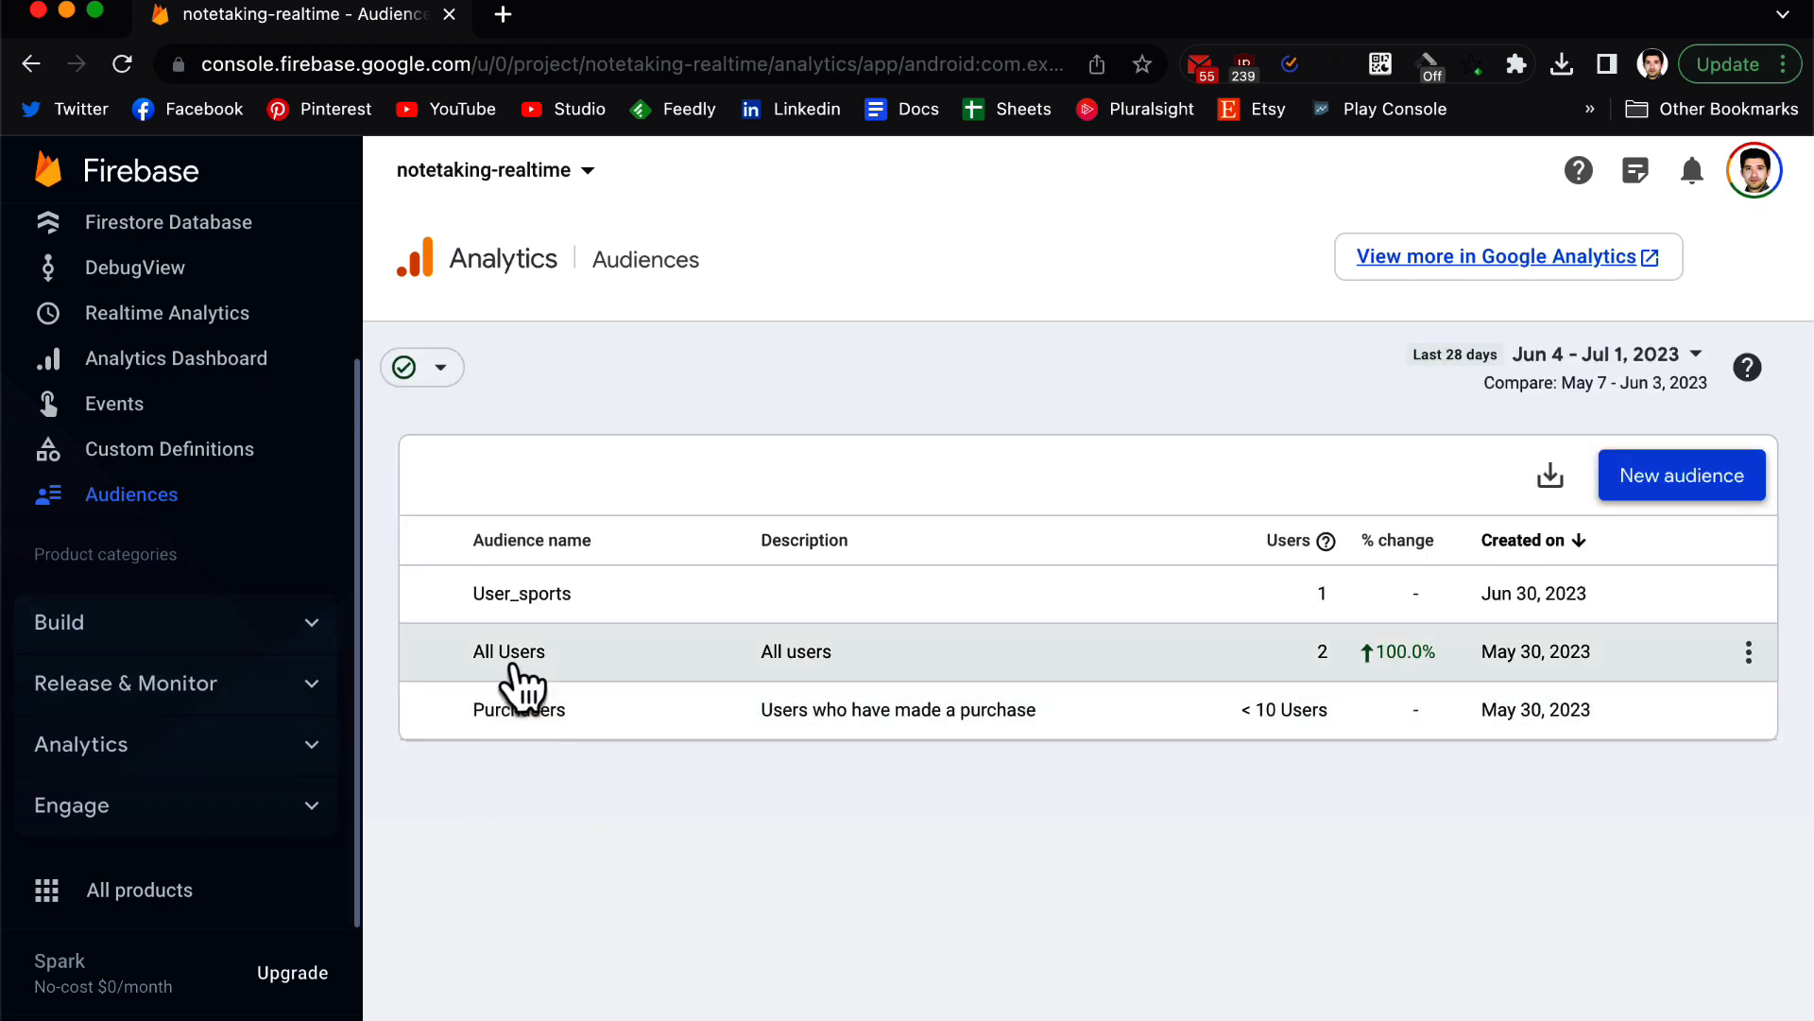
{"action": "mouse_move", "coordinate": [519, 723]}
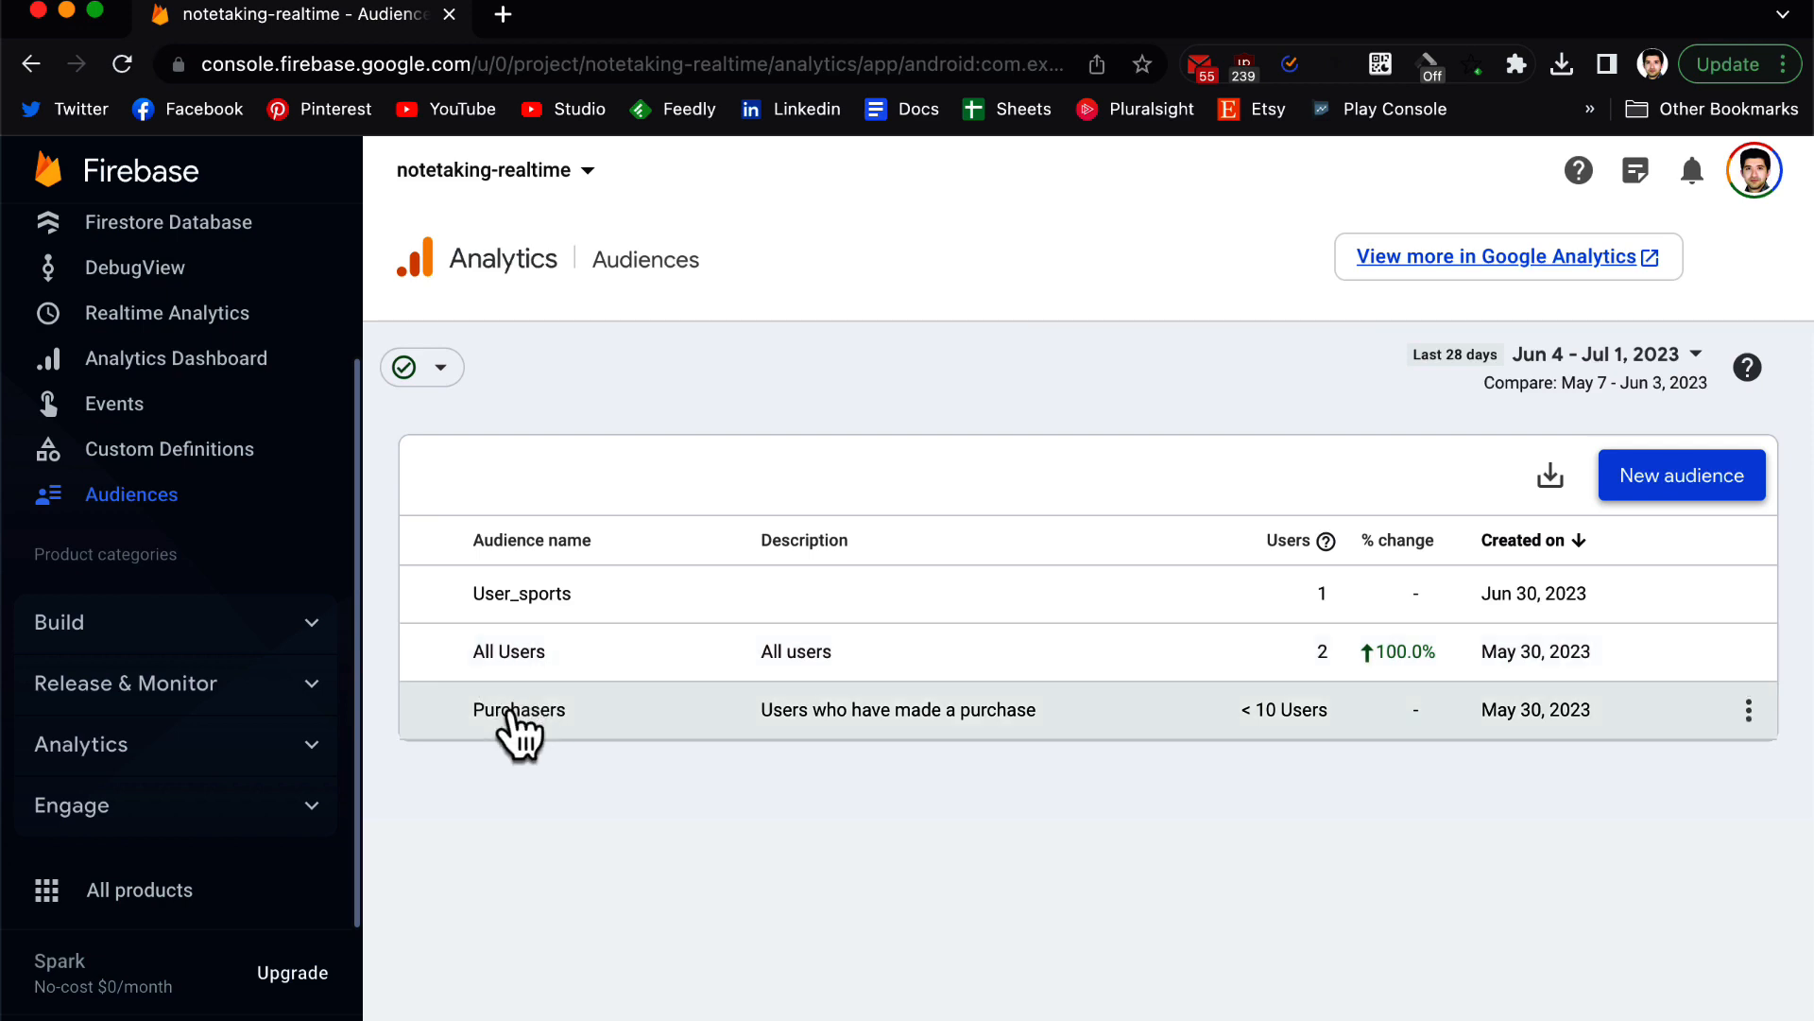
{"action": "mouse_move", "coordinate": [563, 749]}
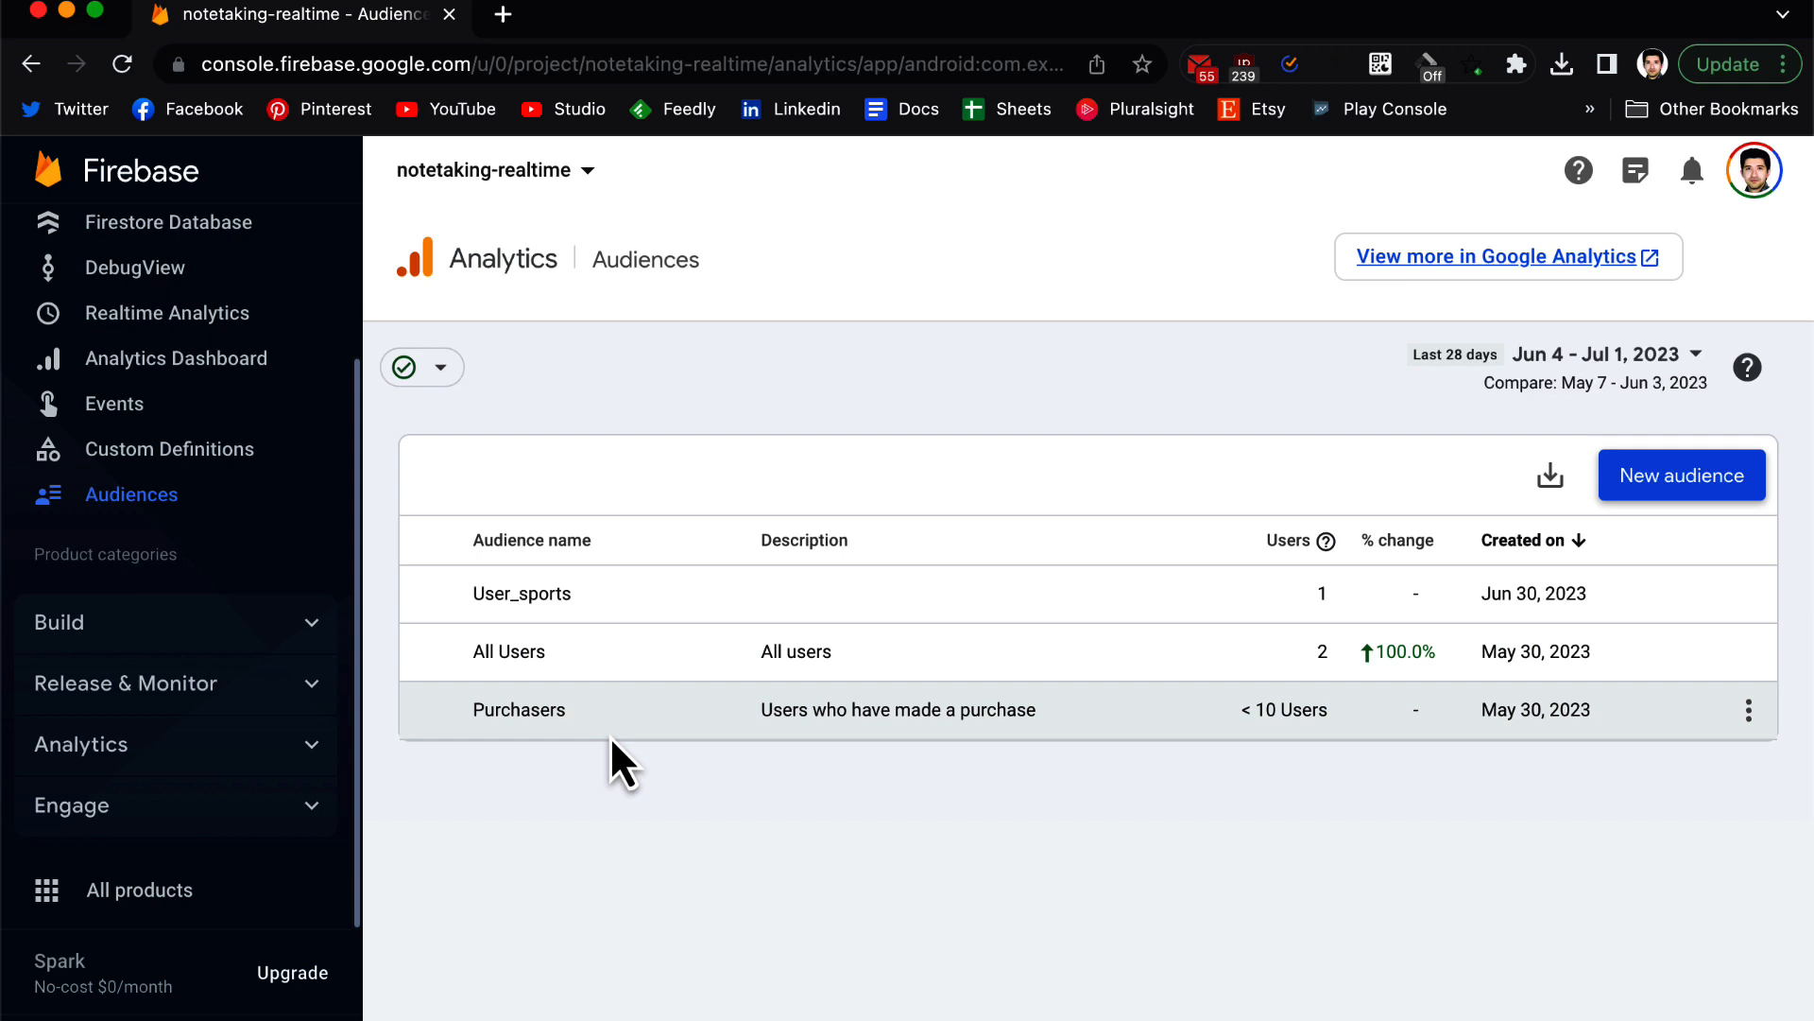
{"action": "left_click", "coordinate": [1679, 474]}
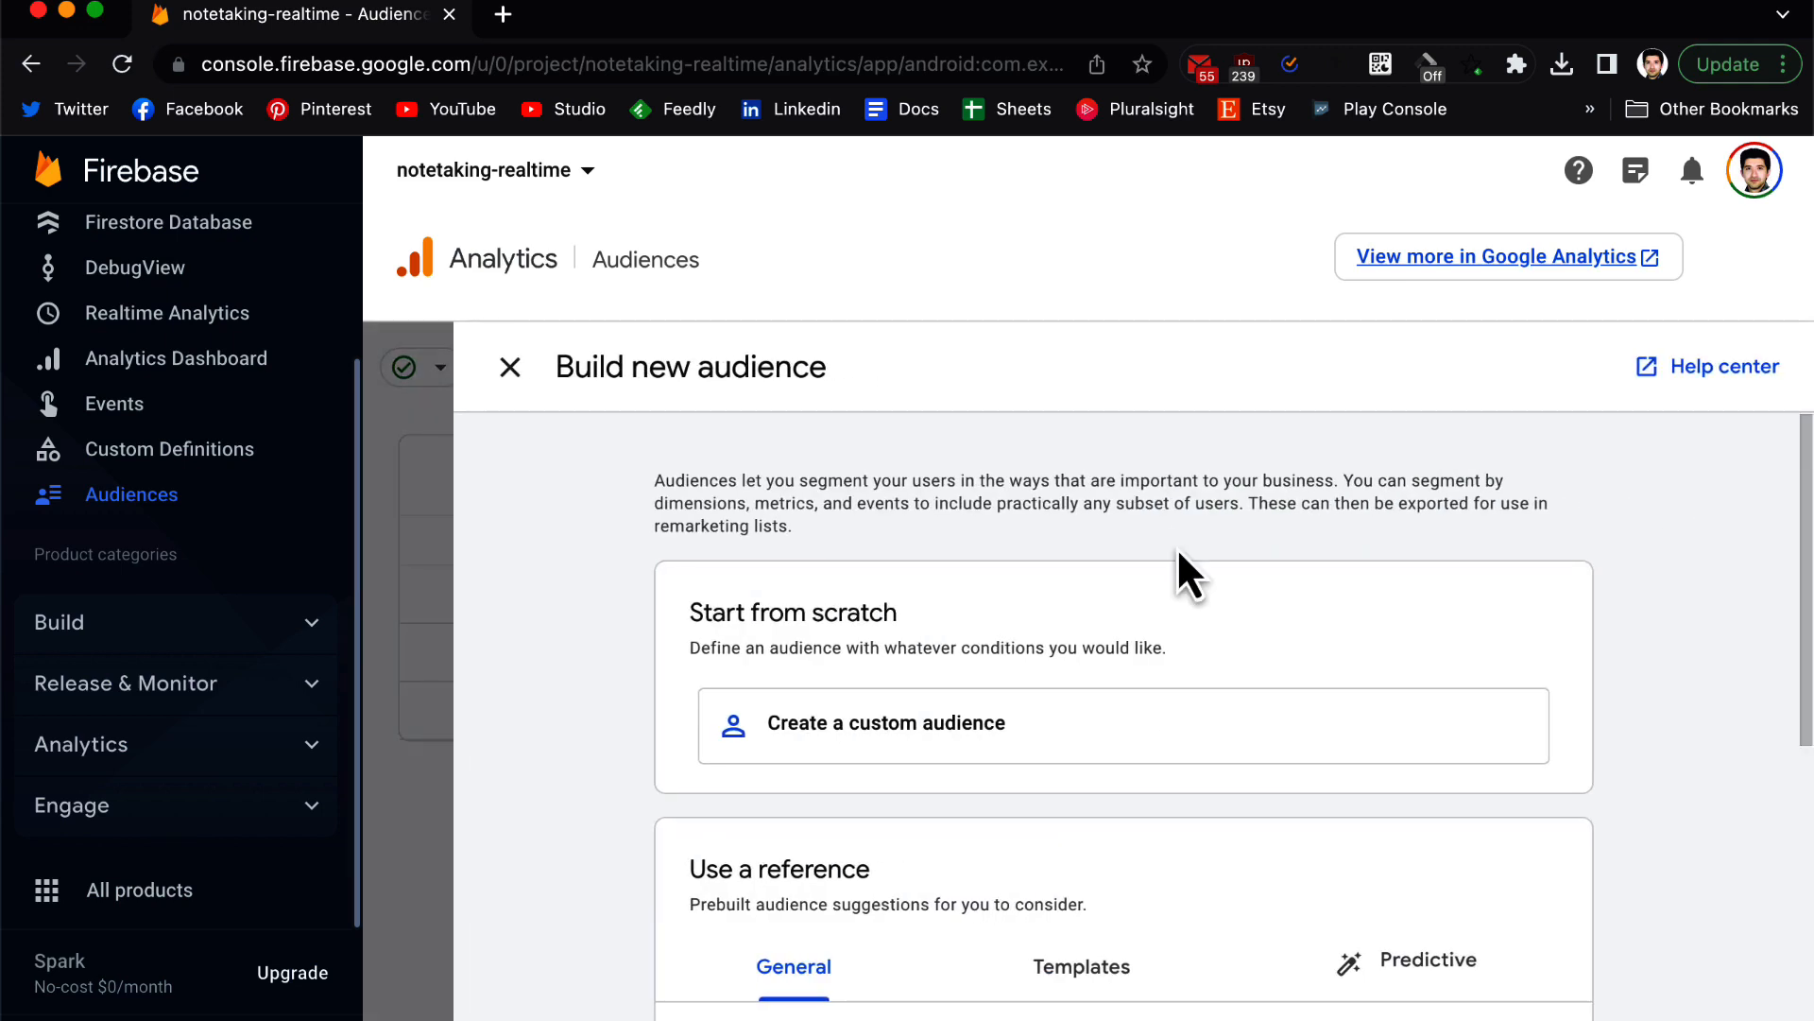
{"action": "mouse_move", "coordinate": [698, 607]}
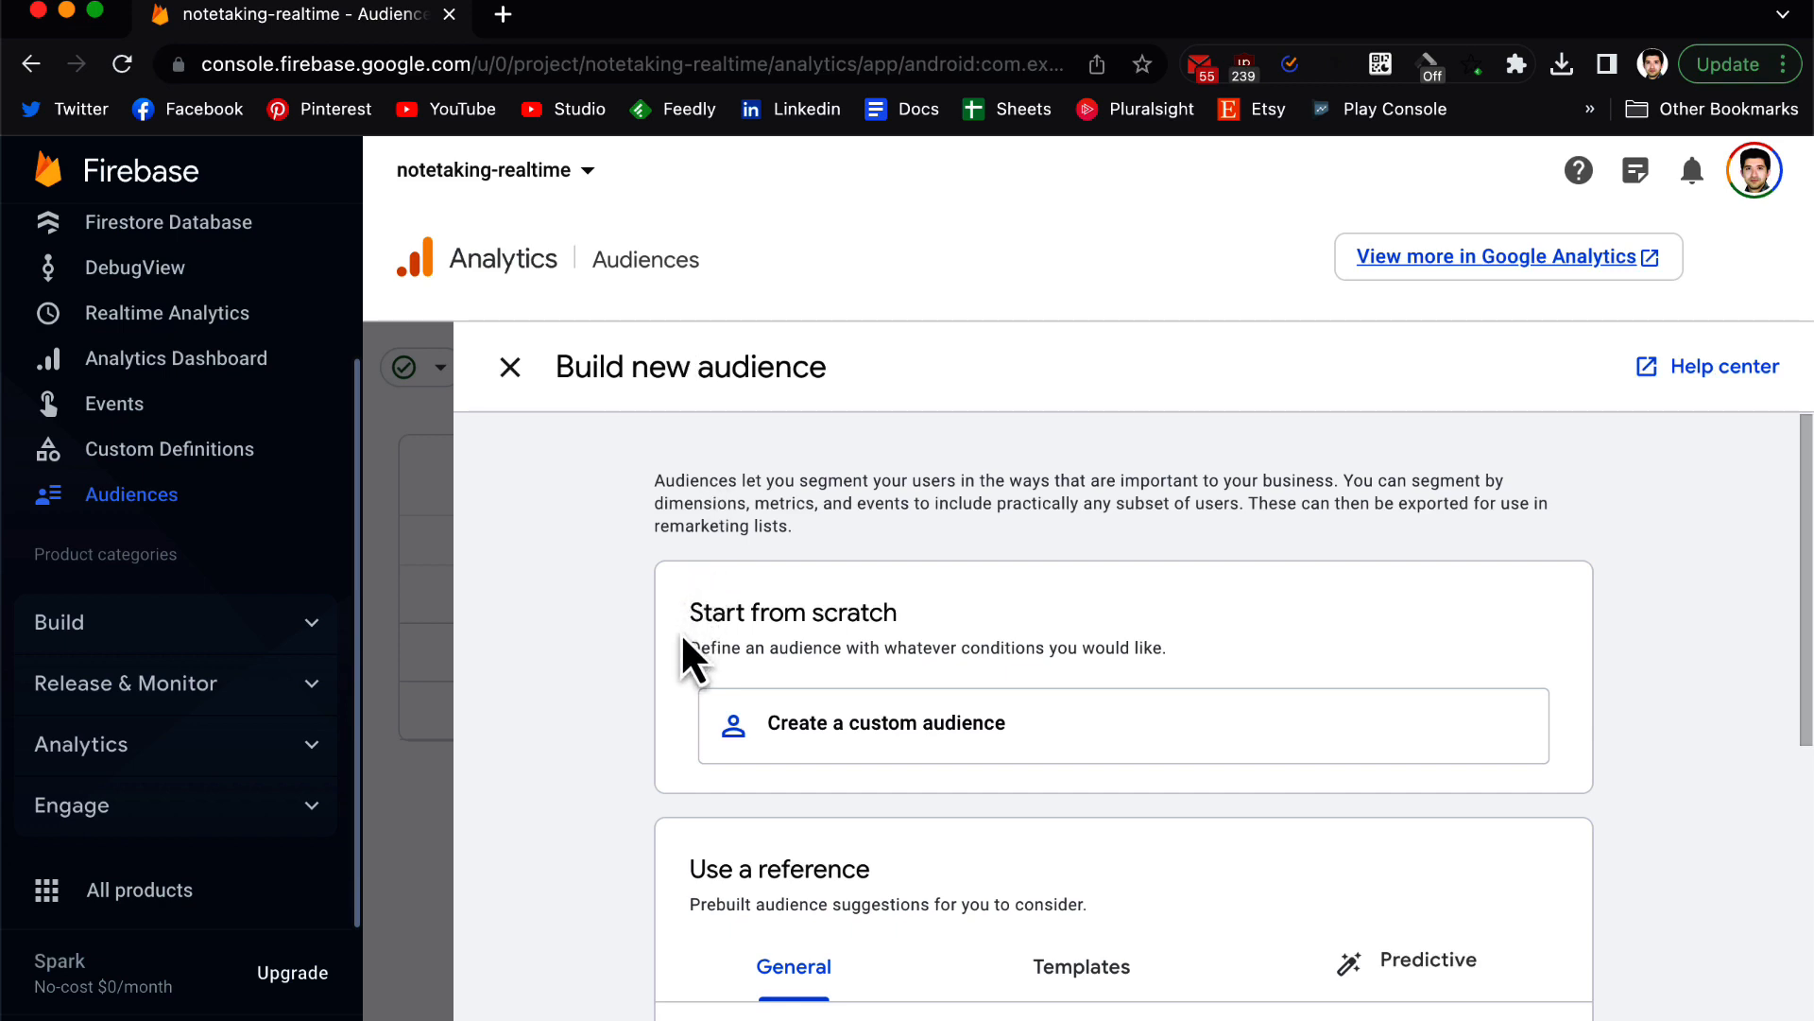
{"action": "mouse_move", "coordinate": [877, 664]}
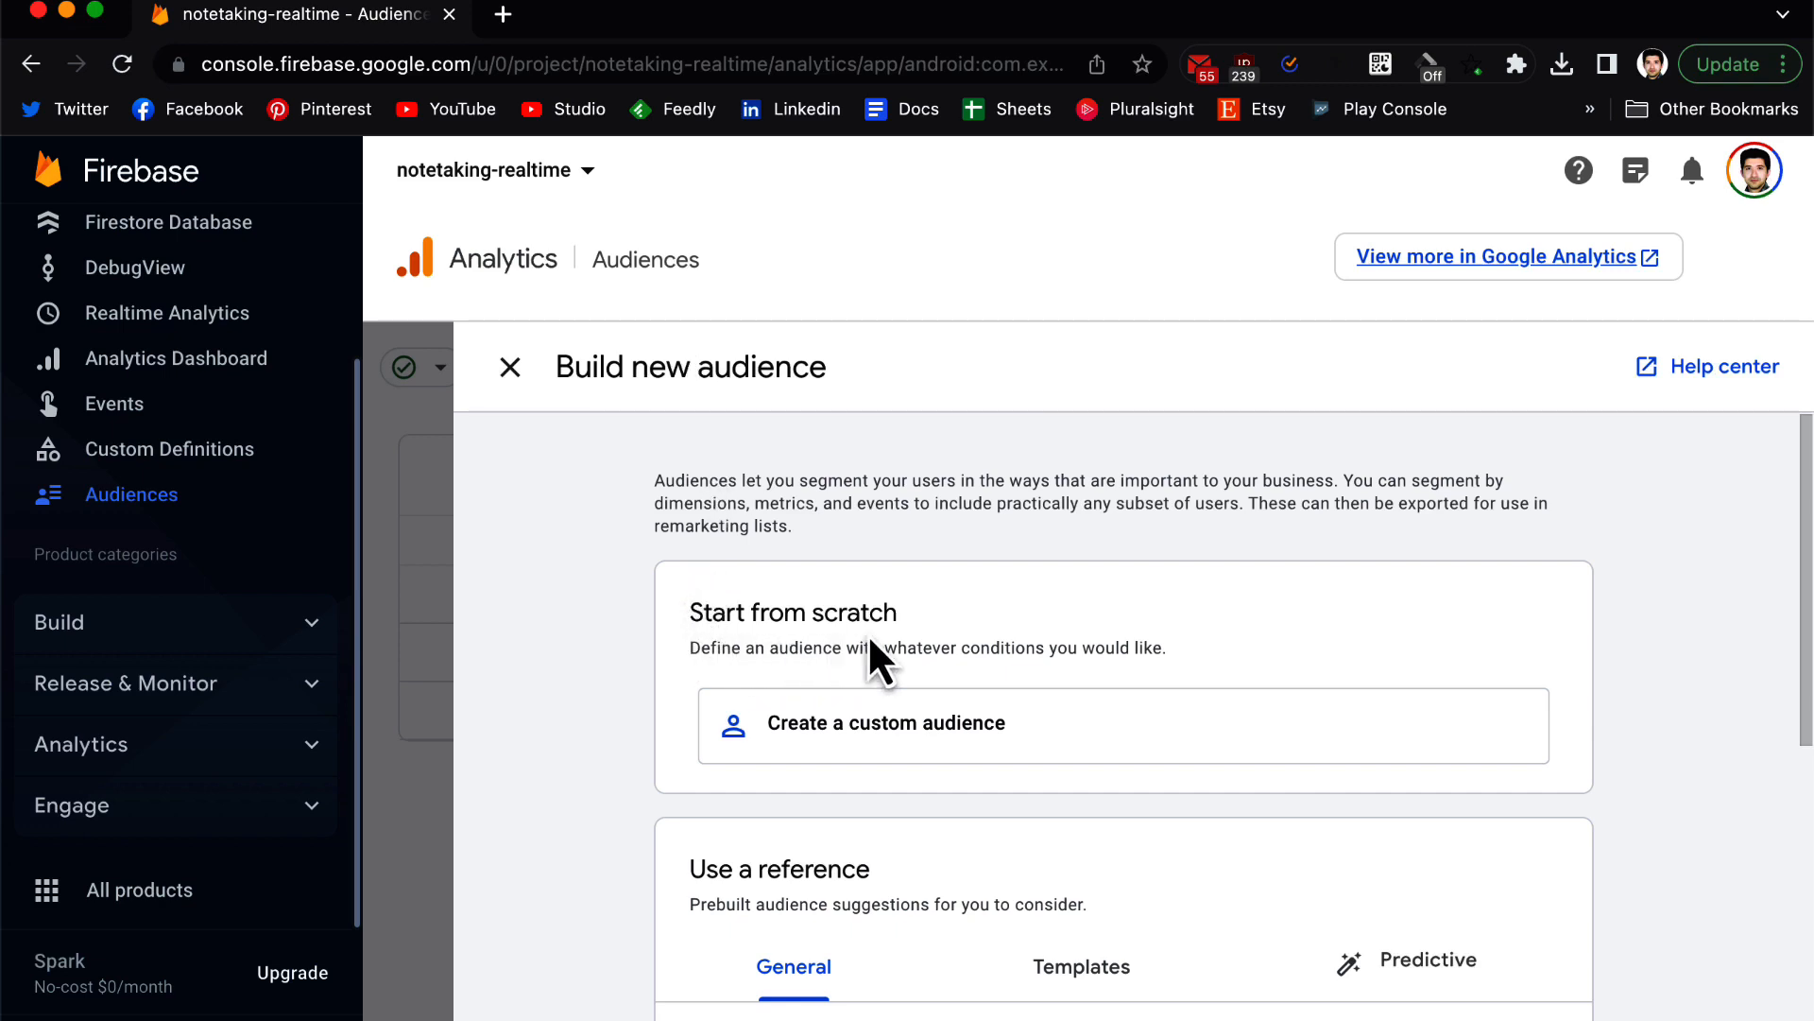
Browse the General reference audiences, like recently active, purchasers and 7-day inactive users.
{"action": "scroll", "scroll_direction": "down", "scroll_amount": 3}
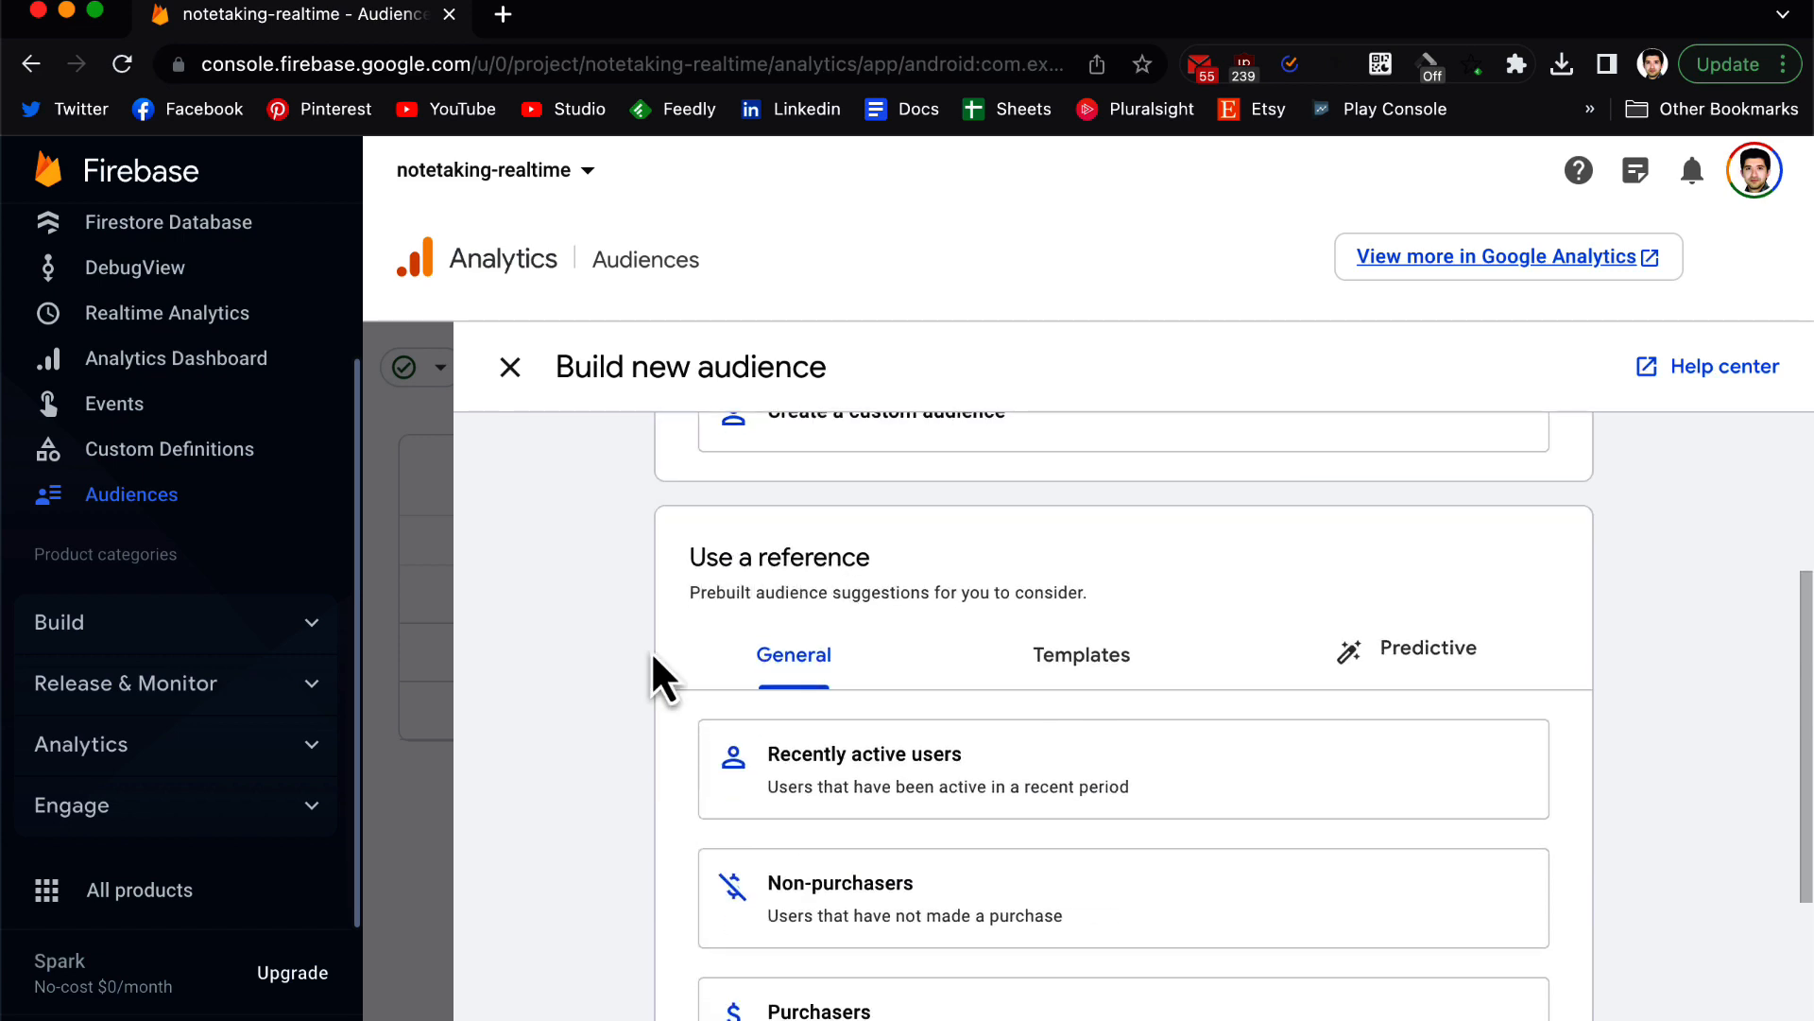
{"action": "scroll", "scroll_direction": "down", "scroll_amount": 3}
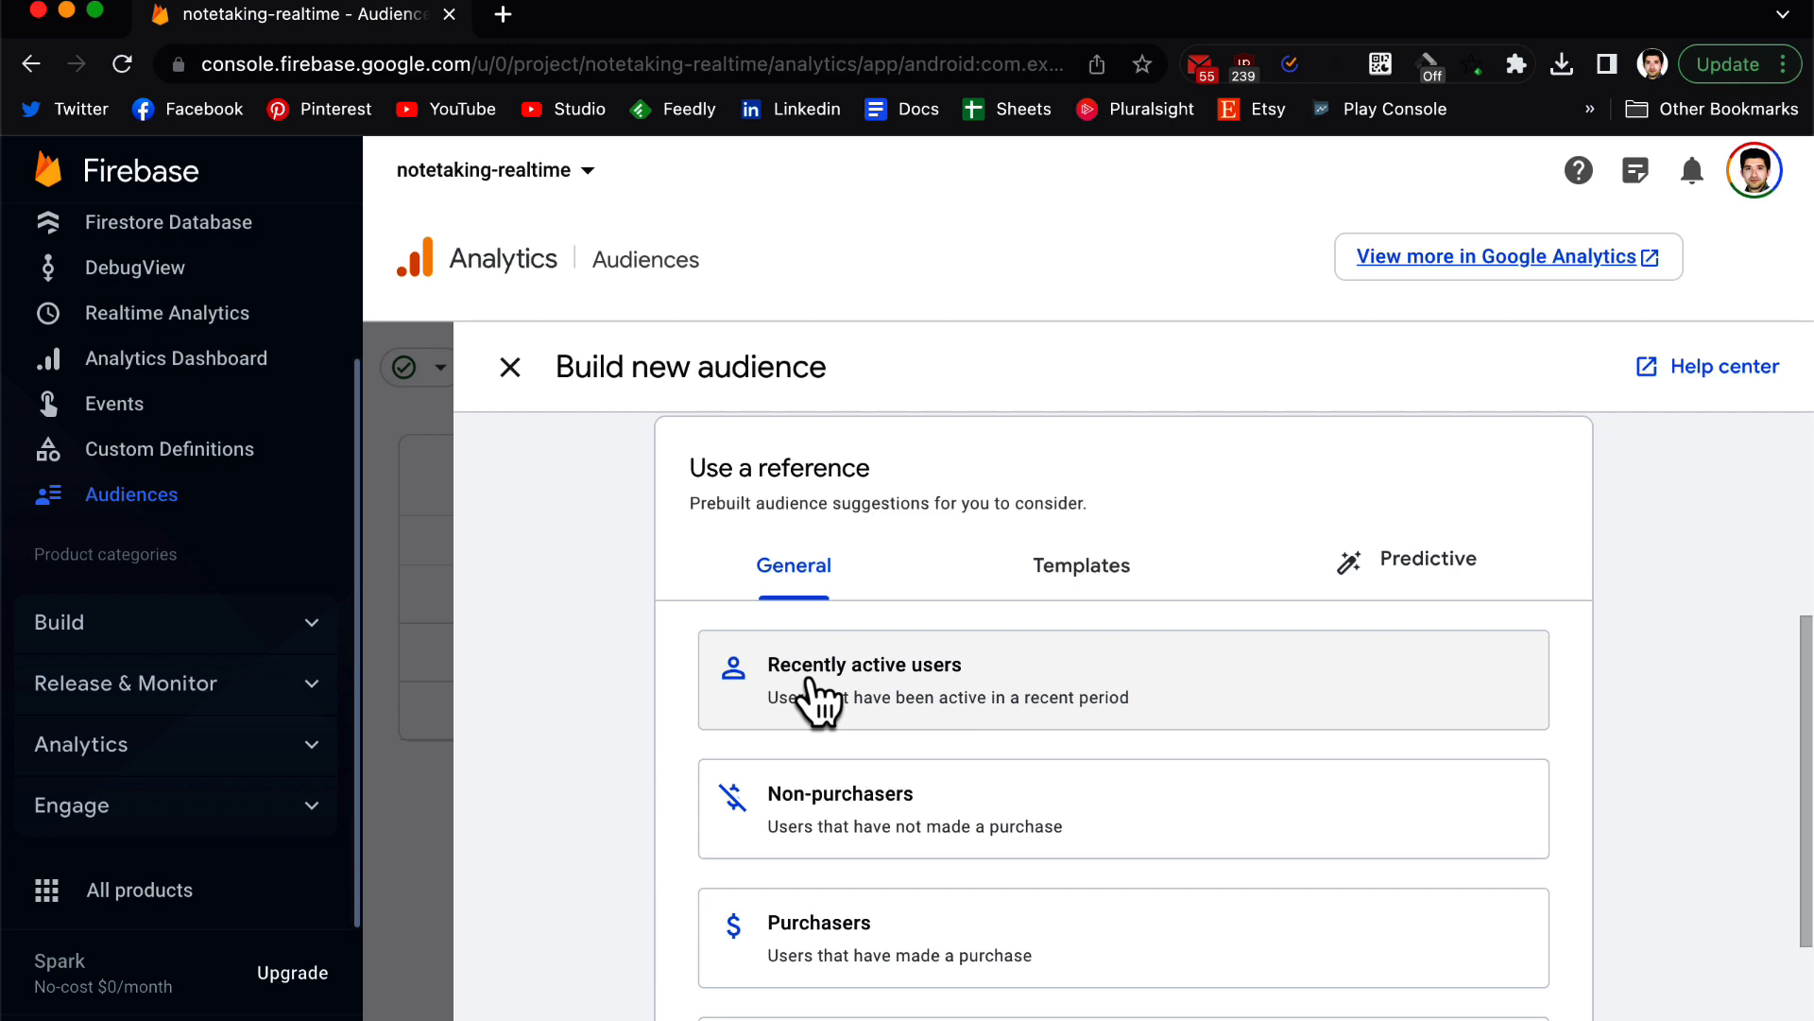
{"action": "mouse_move", "coordinate": [837, 701]}
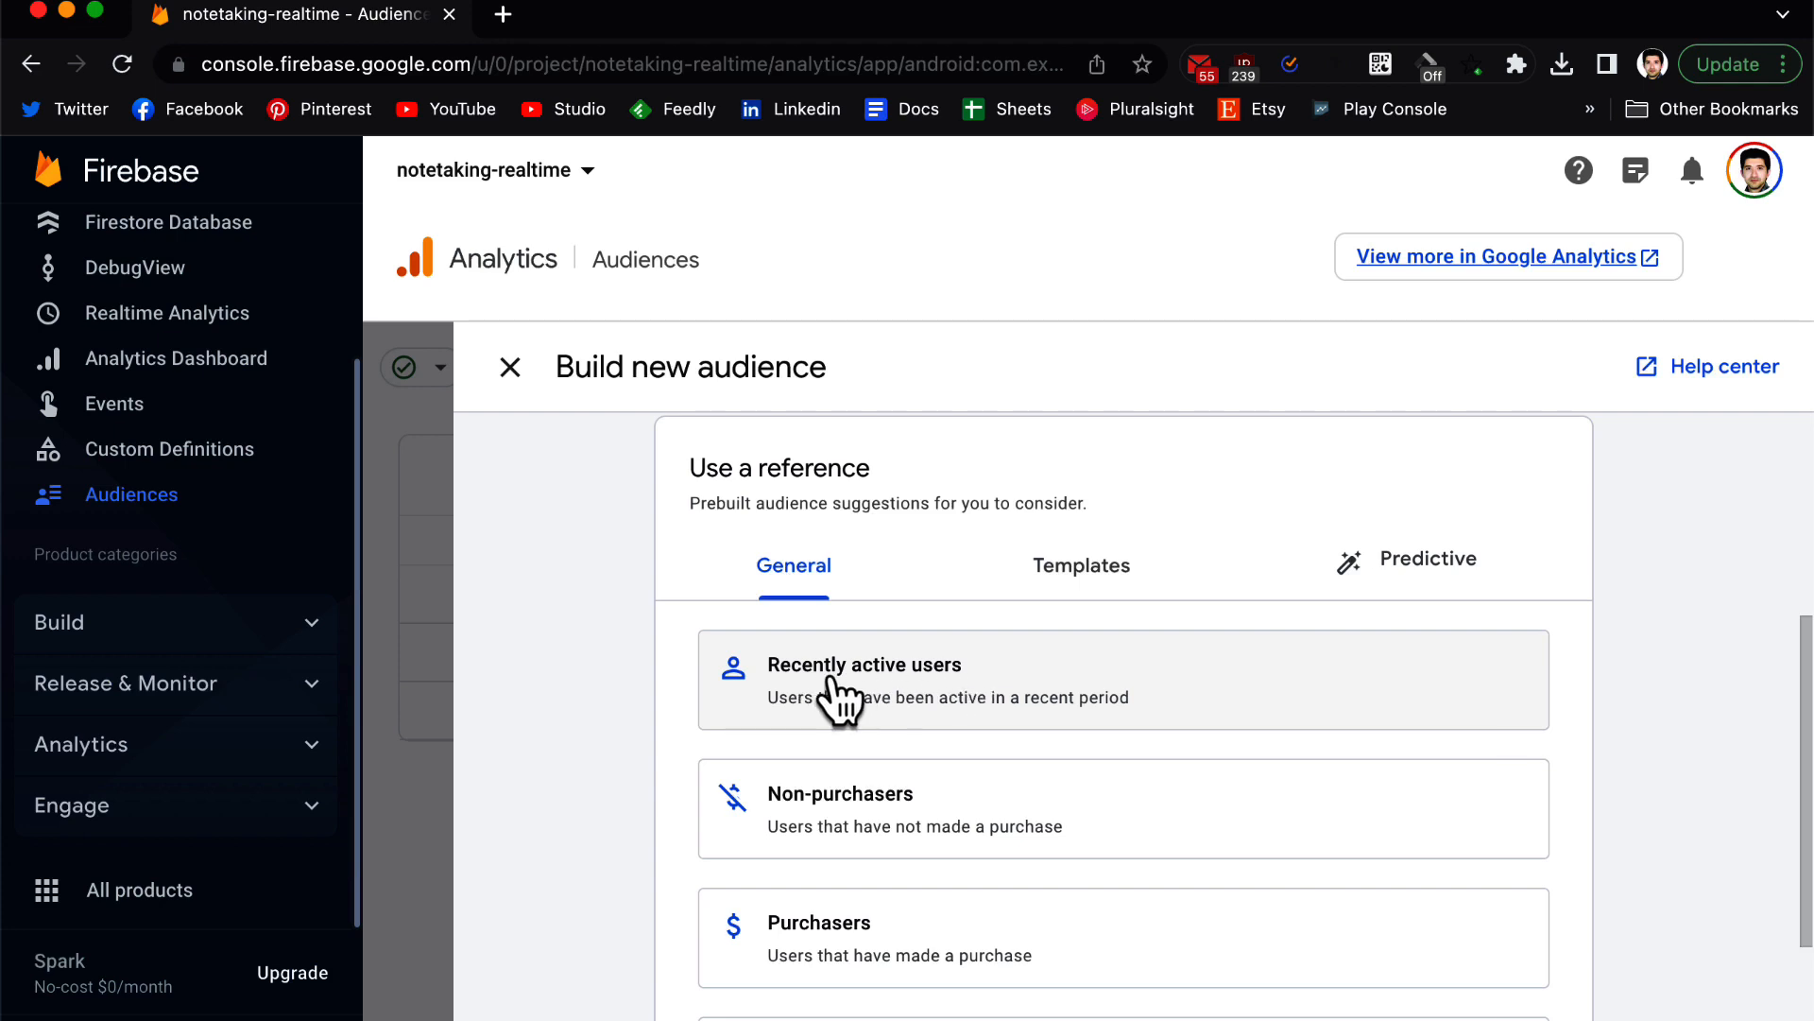
{"action": "mouse_move", "coordinate": [636, 712]}
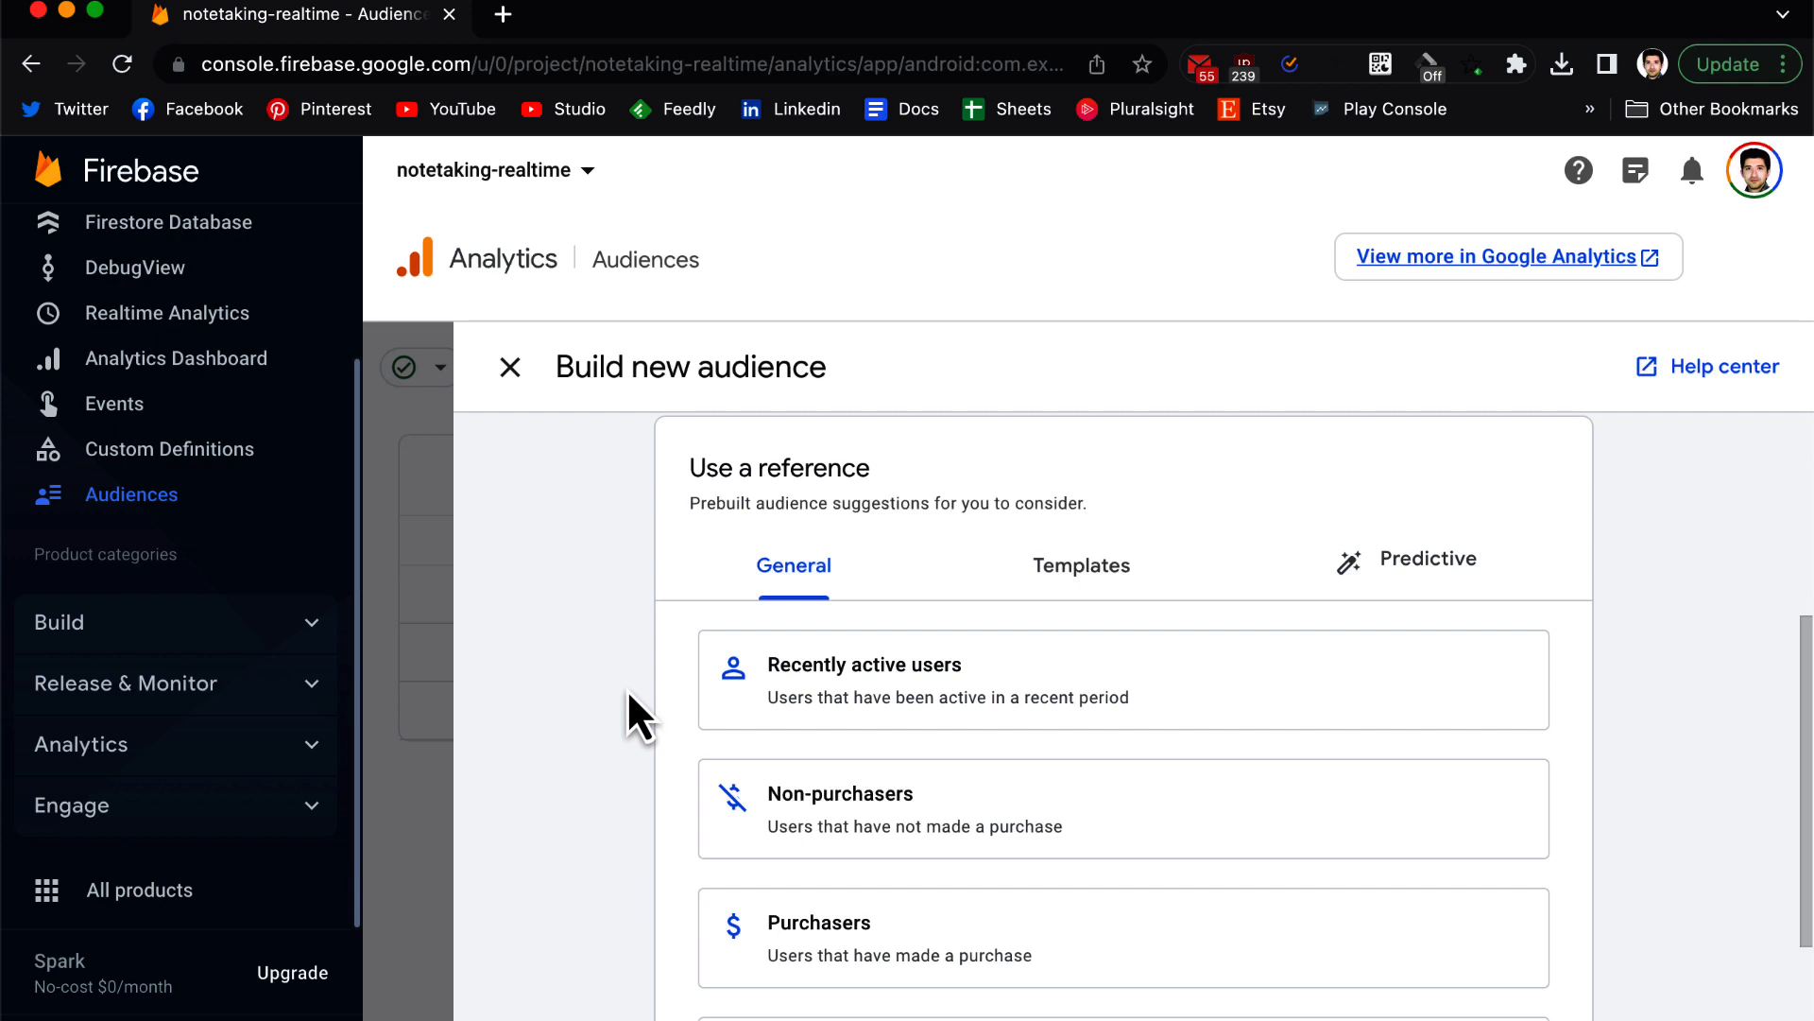
{"action": "scroll", "scroll_direction": "down", "scroll_amount": 3}
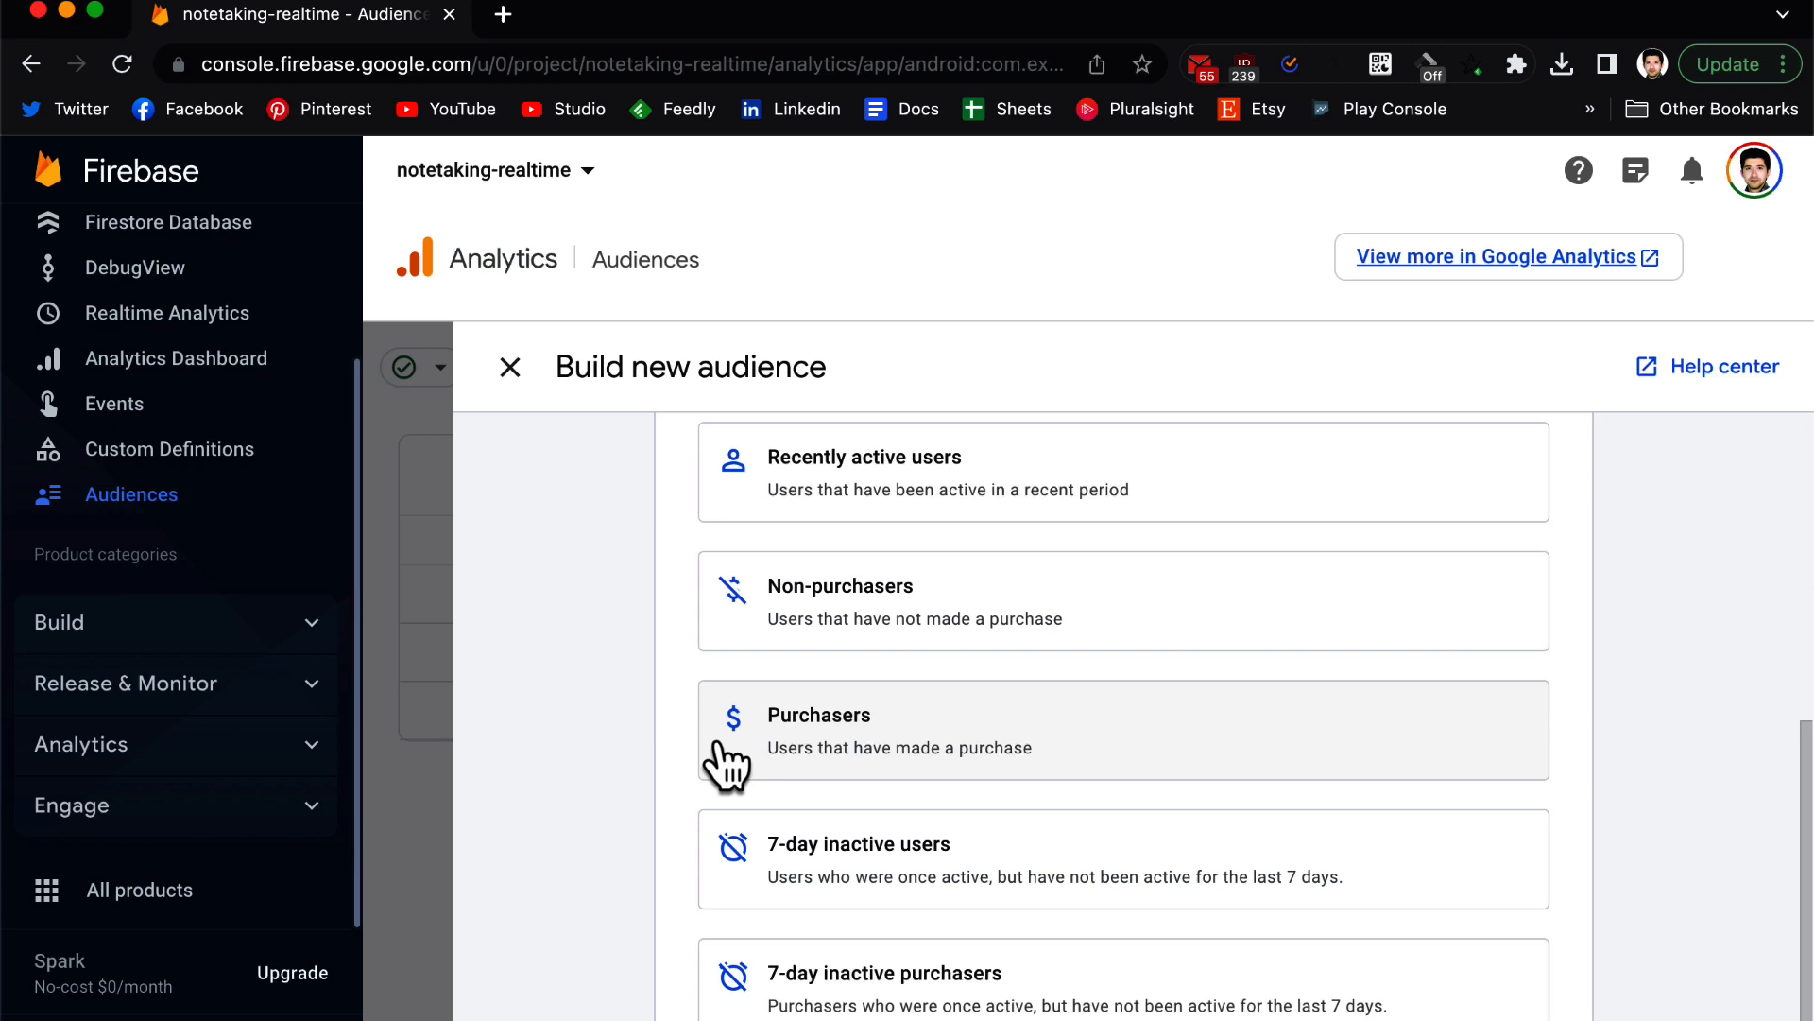
{"action": "mouse_move", "coordinate": [723, 873]}
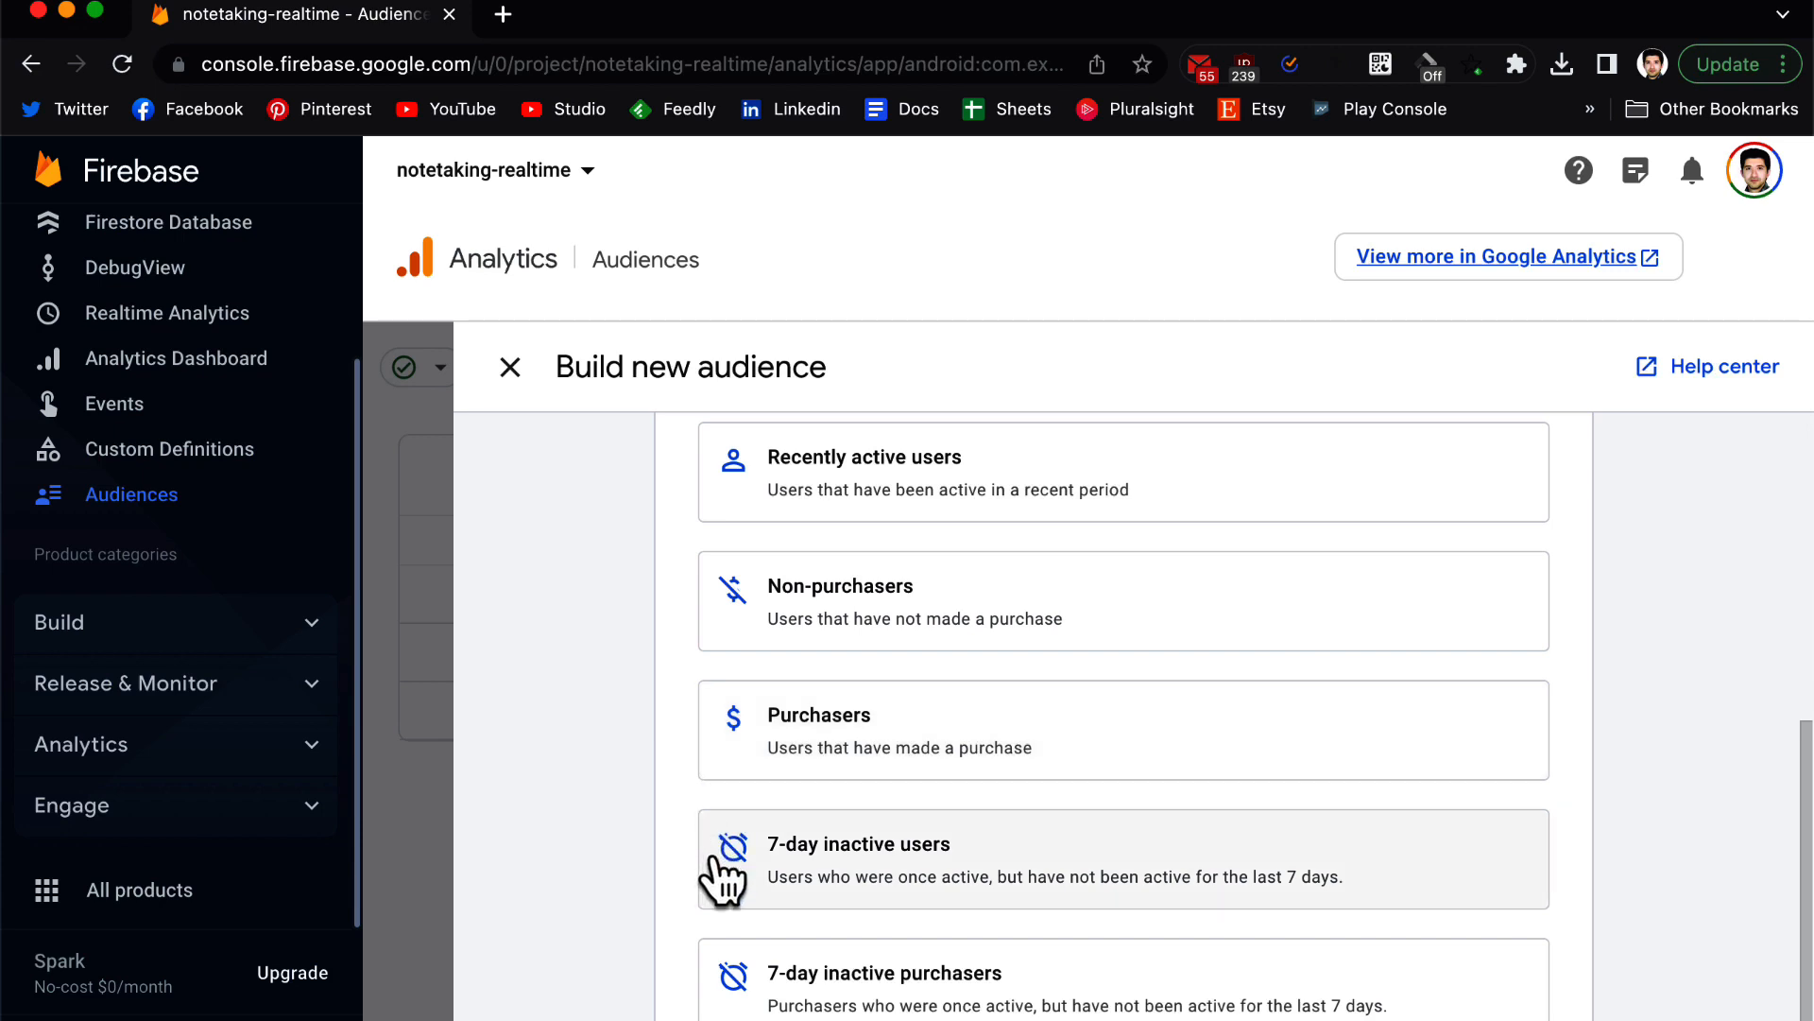
{"action": "scroll", "scroll_direction": "down", "scroll_amount": 3}
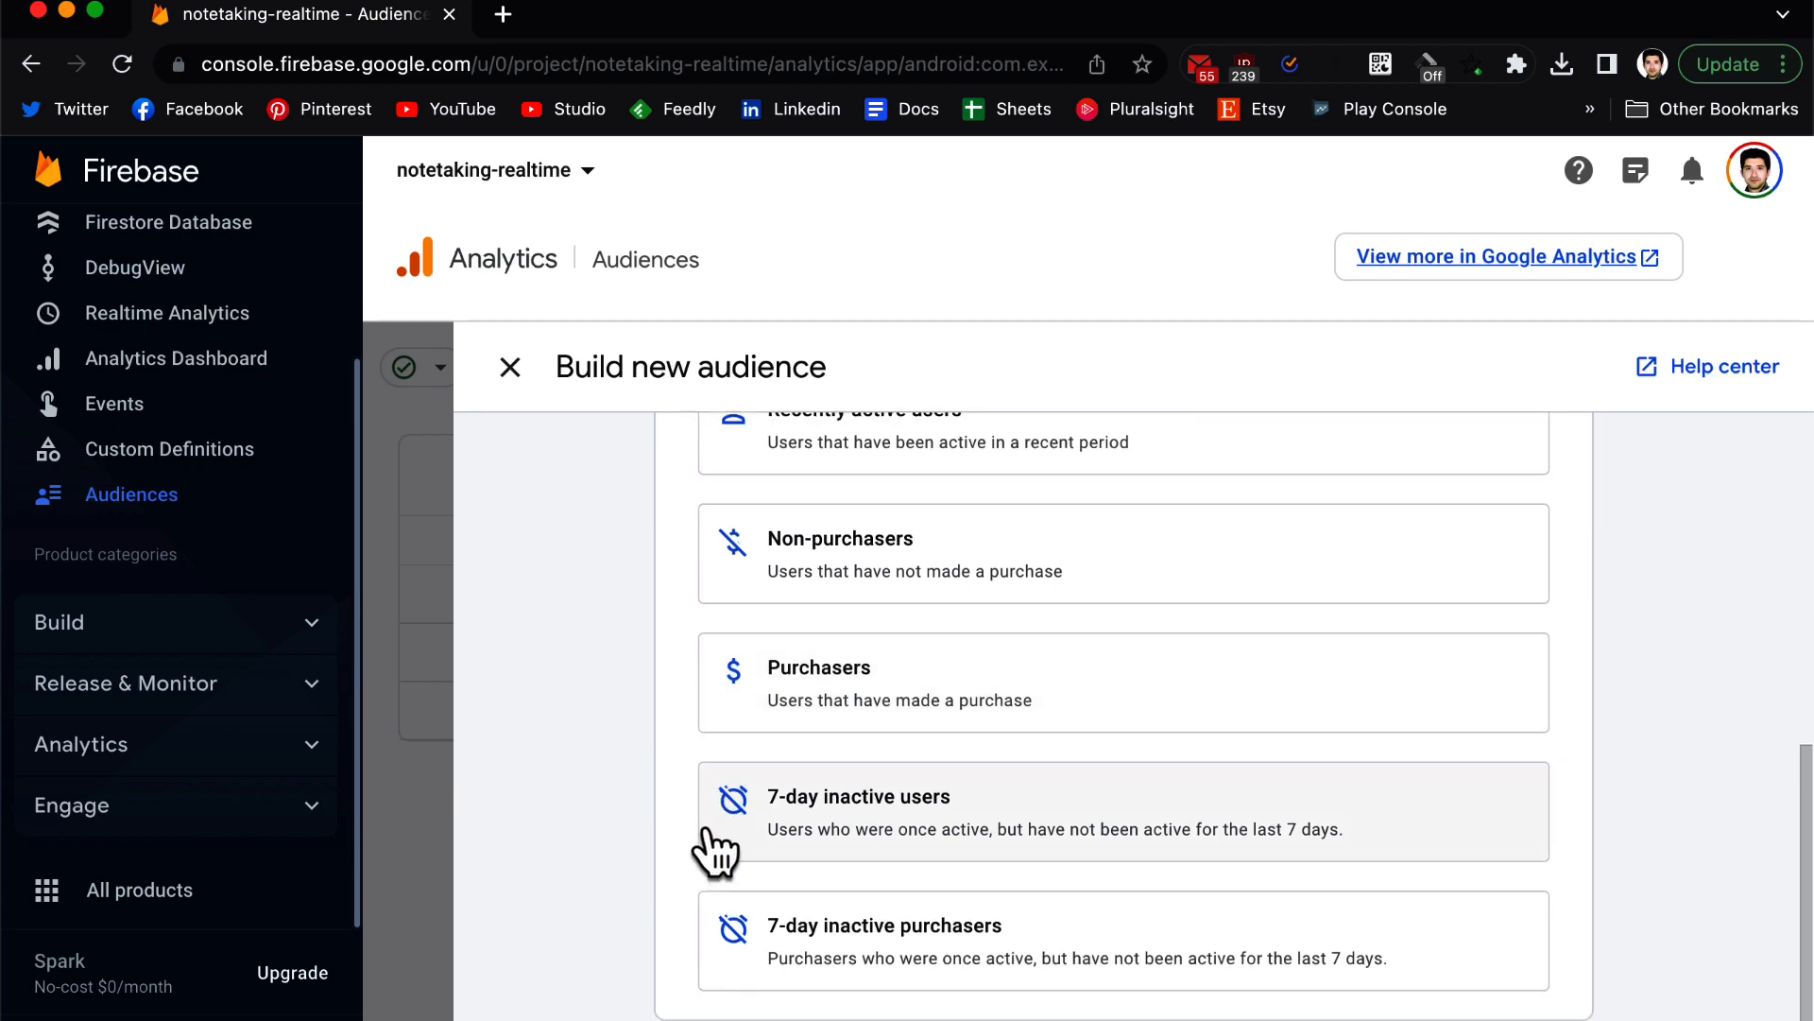
{"action": "mouse_move", "coordinate": [924, 842]}
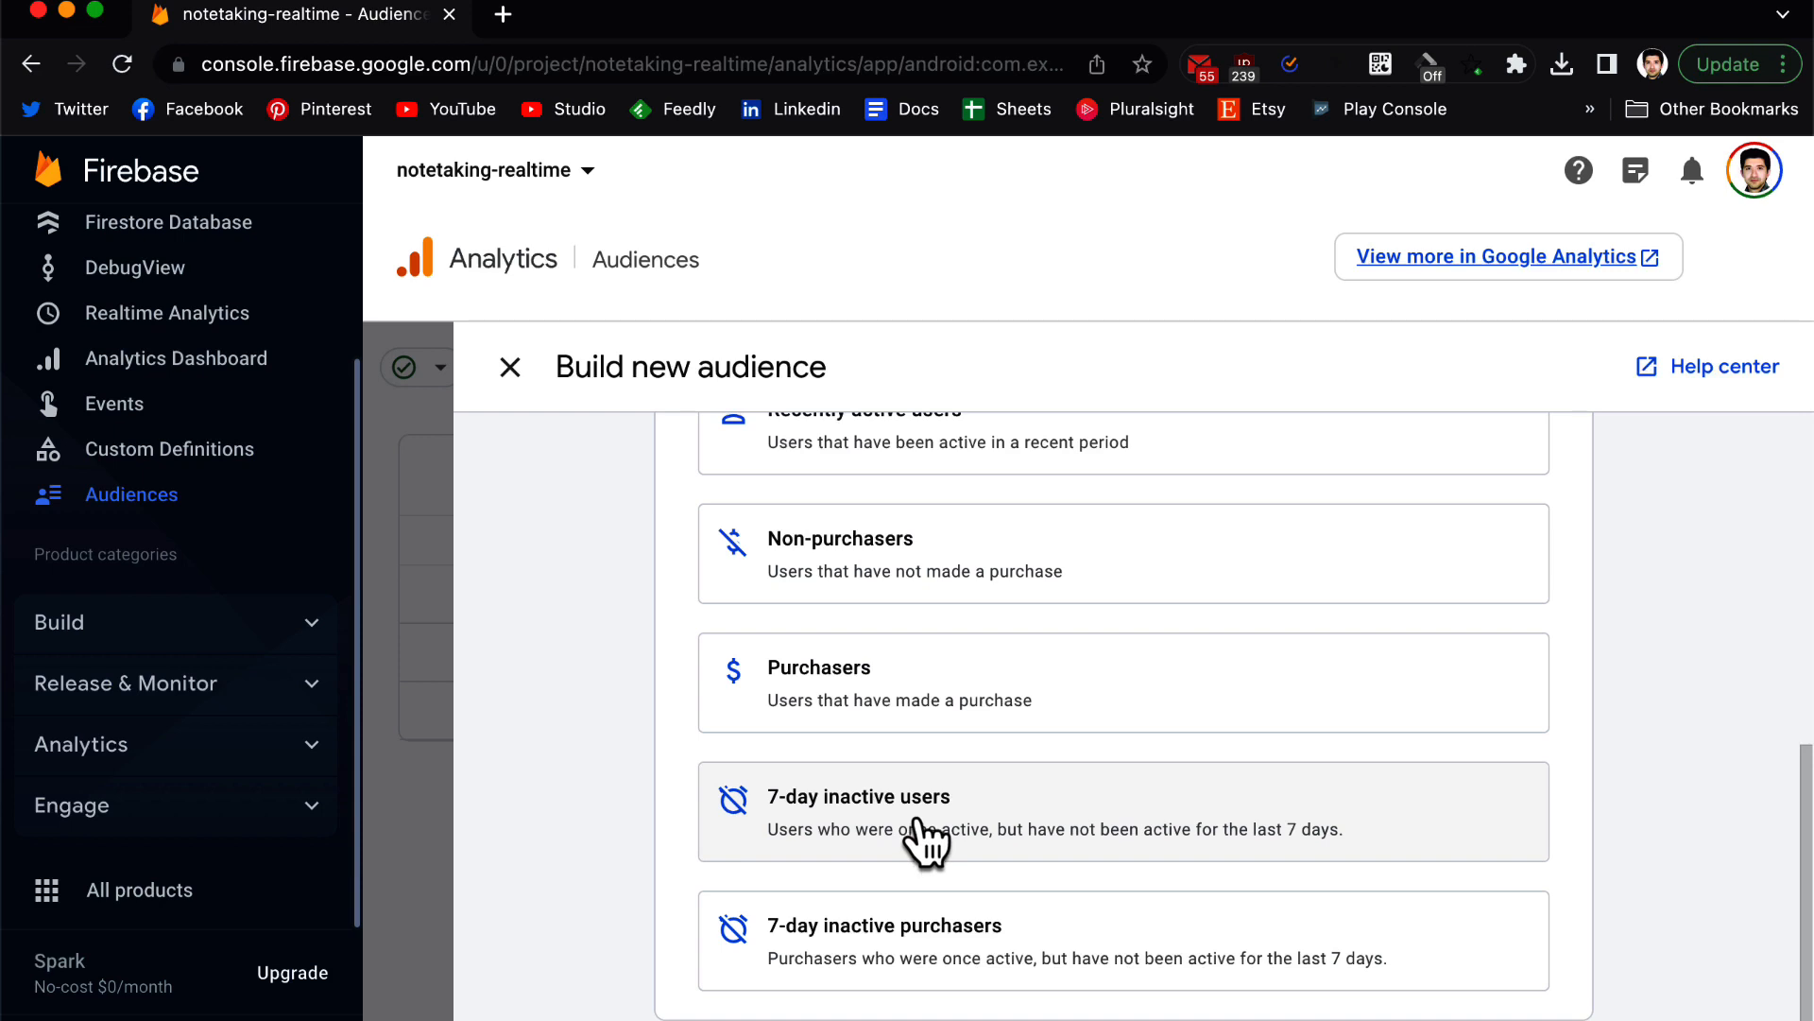
{"action": "mouse_move", "coordinate": [920, 824]}
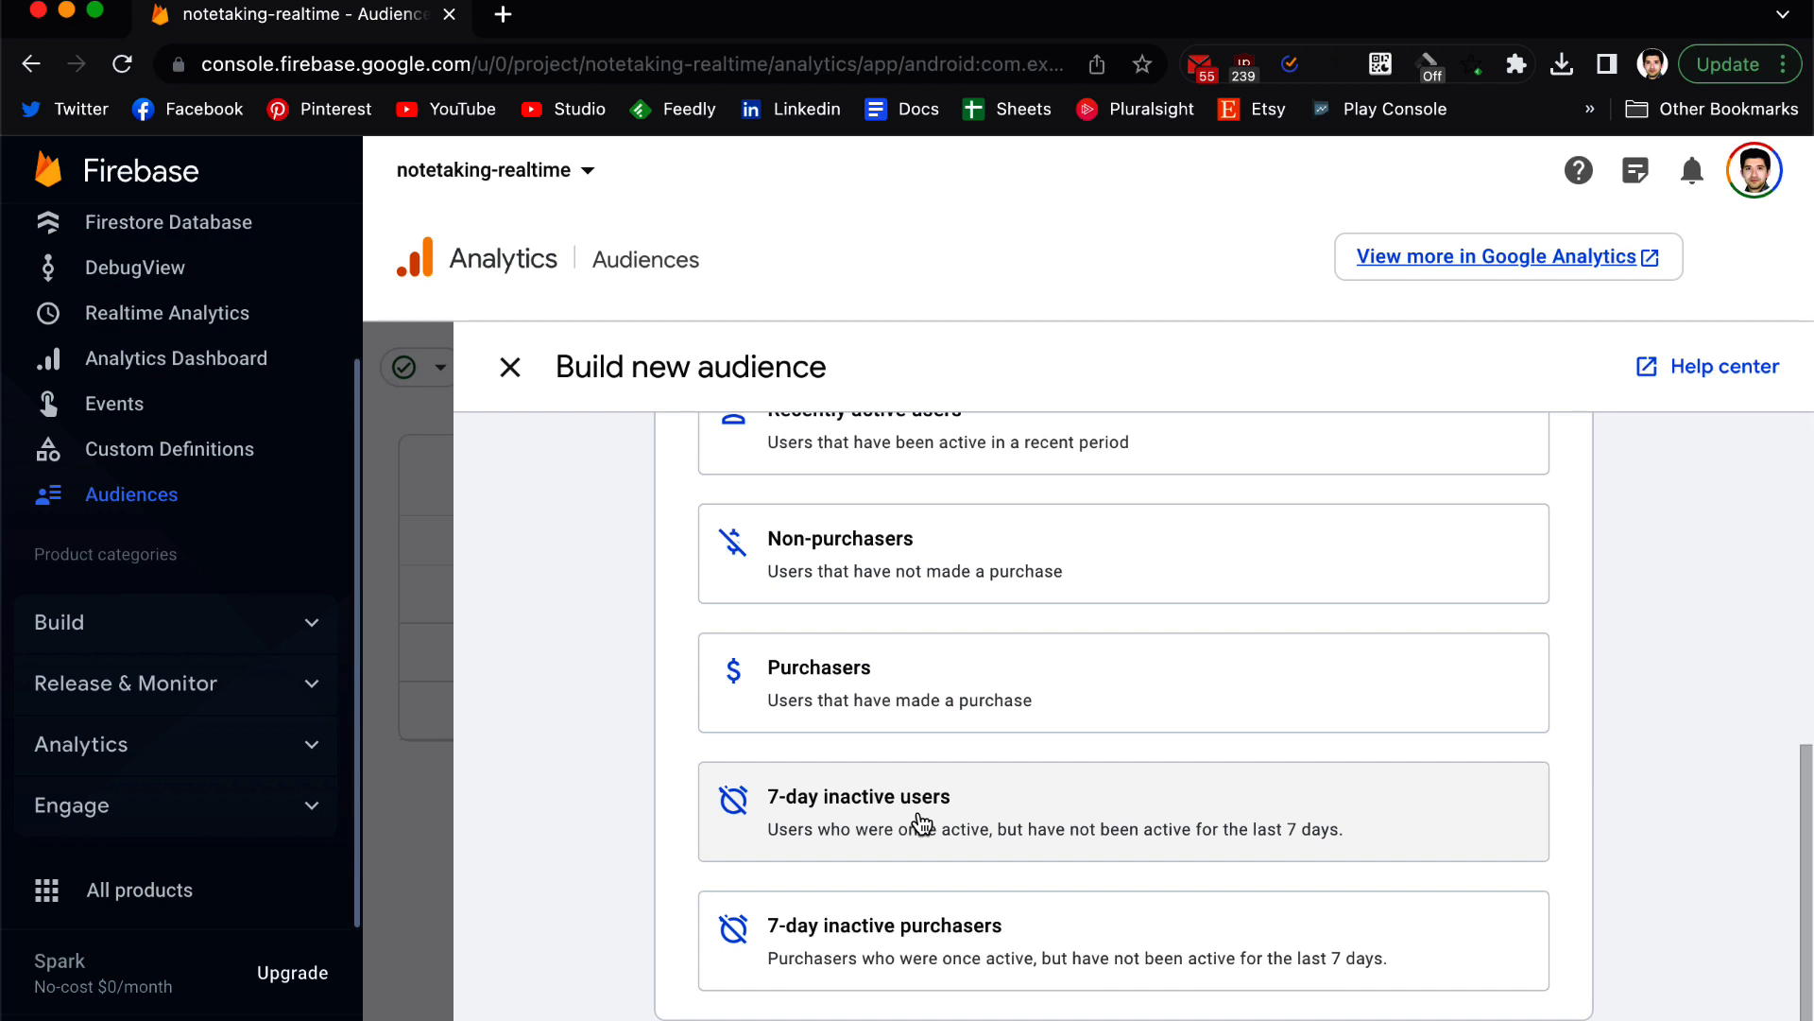
{"action": "mouse_move", "coordinate": [799, 955]}
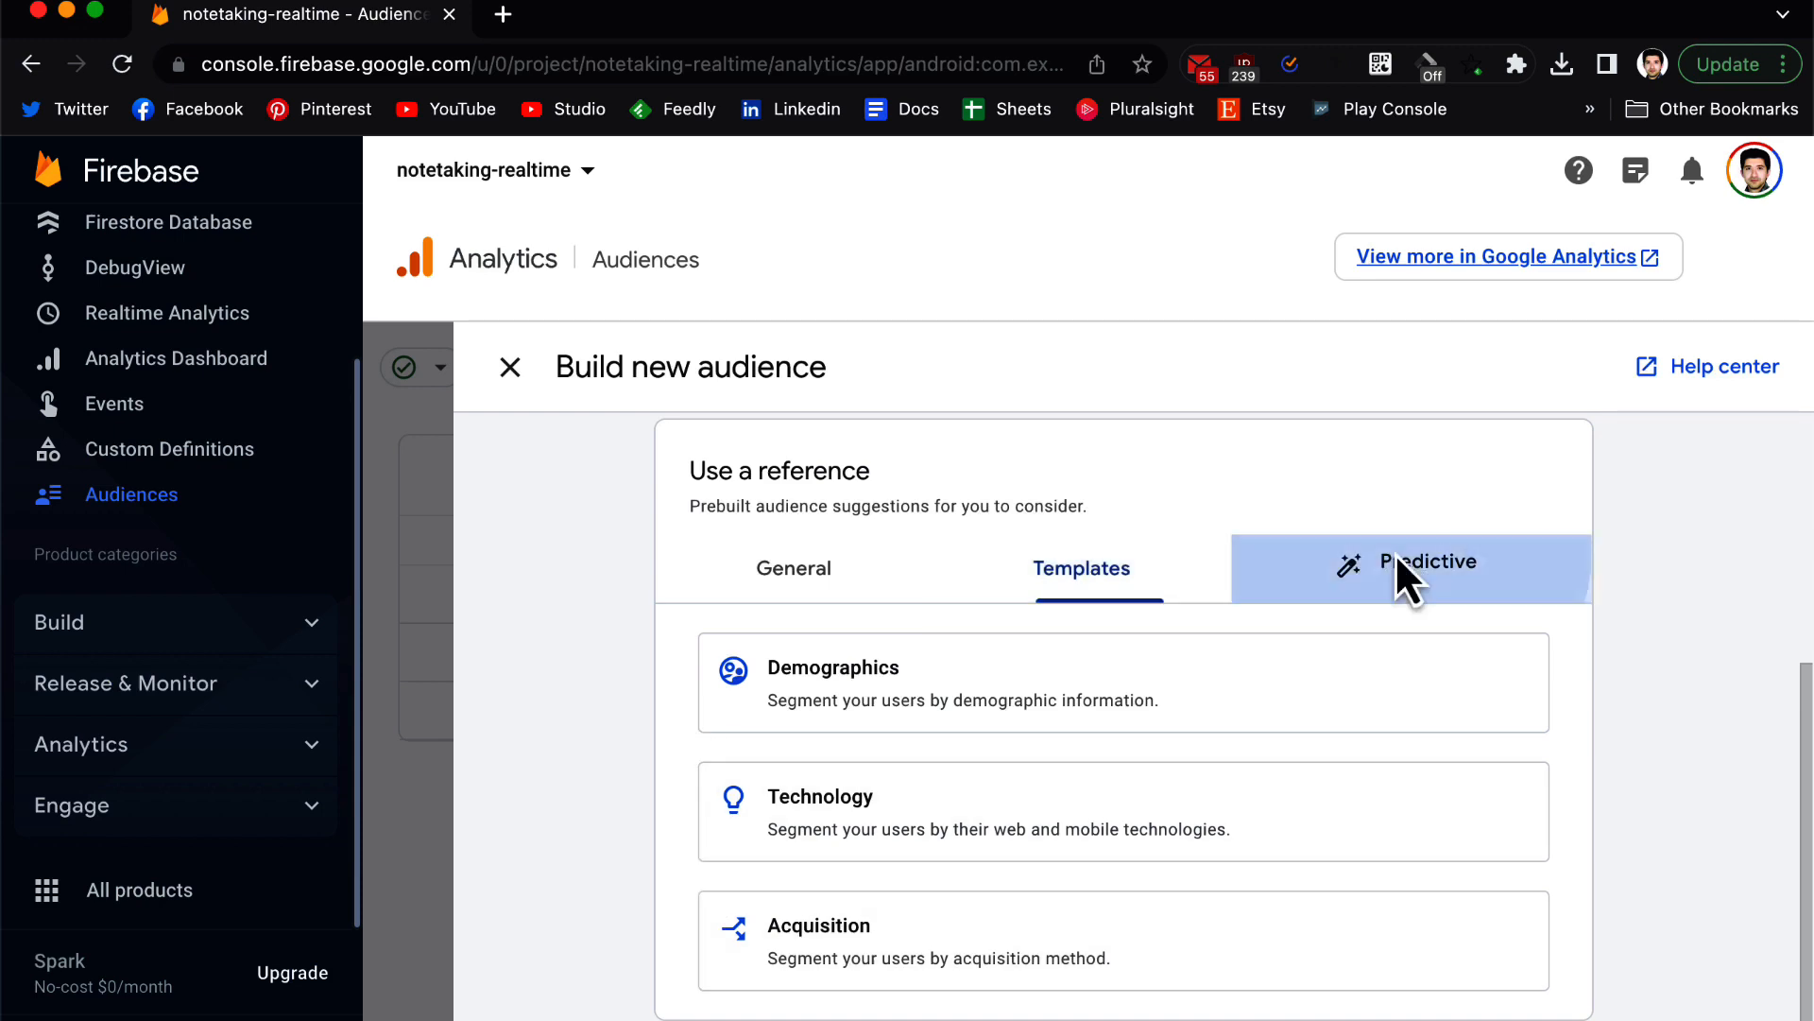
Browse the Predictive audience suggestions, all marked not eligible to use.
{"action": "left_click", "coordinate": [1427, 567]}
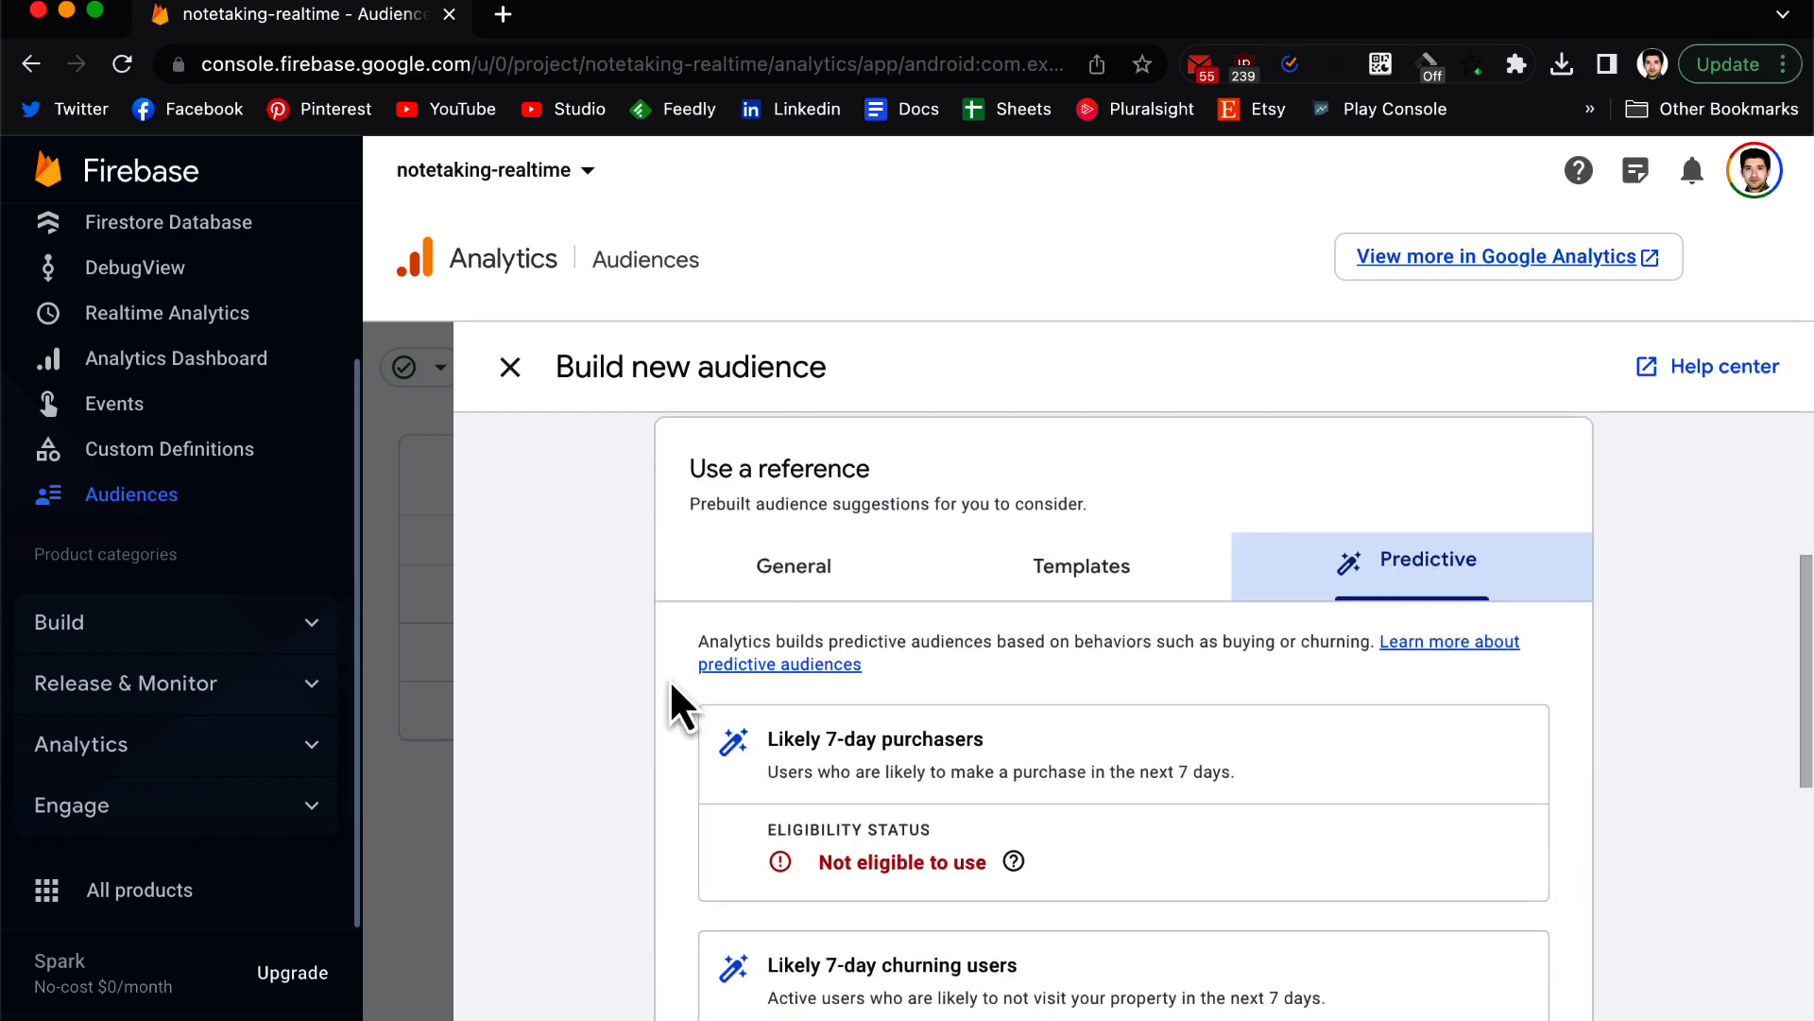
{"action": "scroll", "scroll_direction": "down", "scroll_amount": 3}
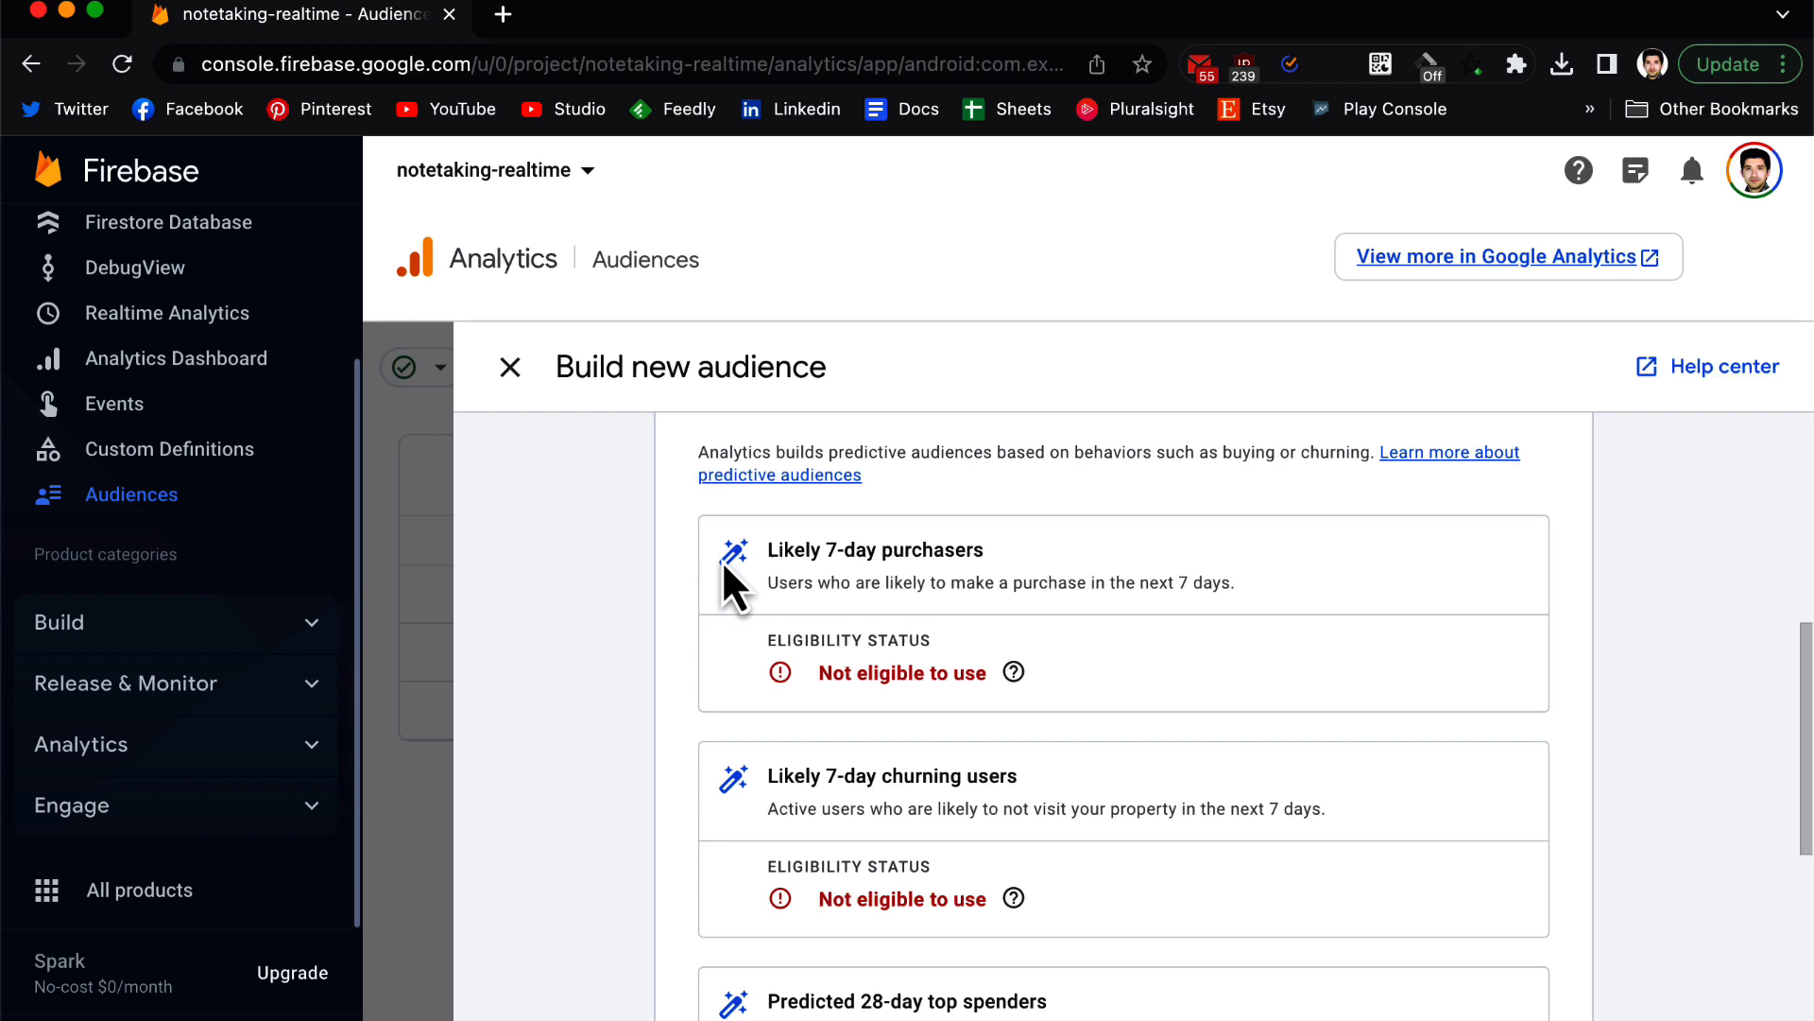
{"action": "scroll", "scroll_direction": "down", "scroll_amount": 3}
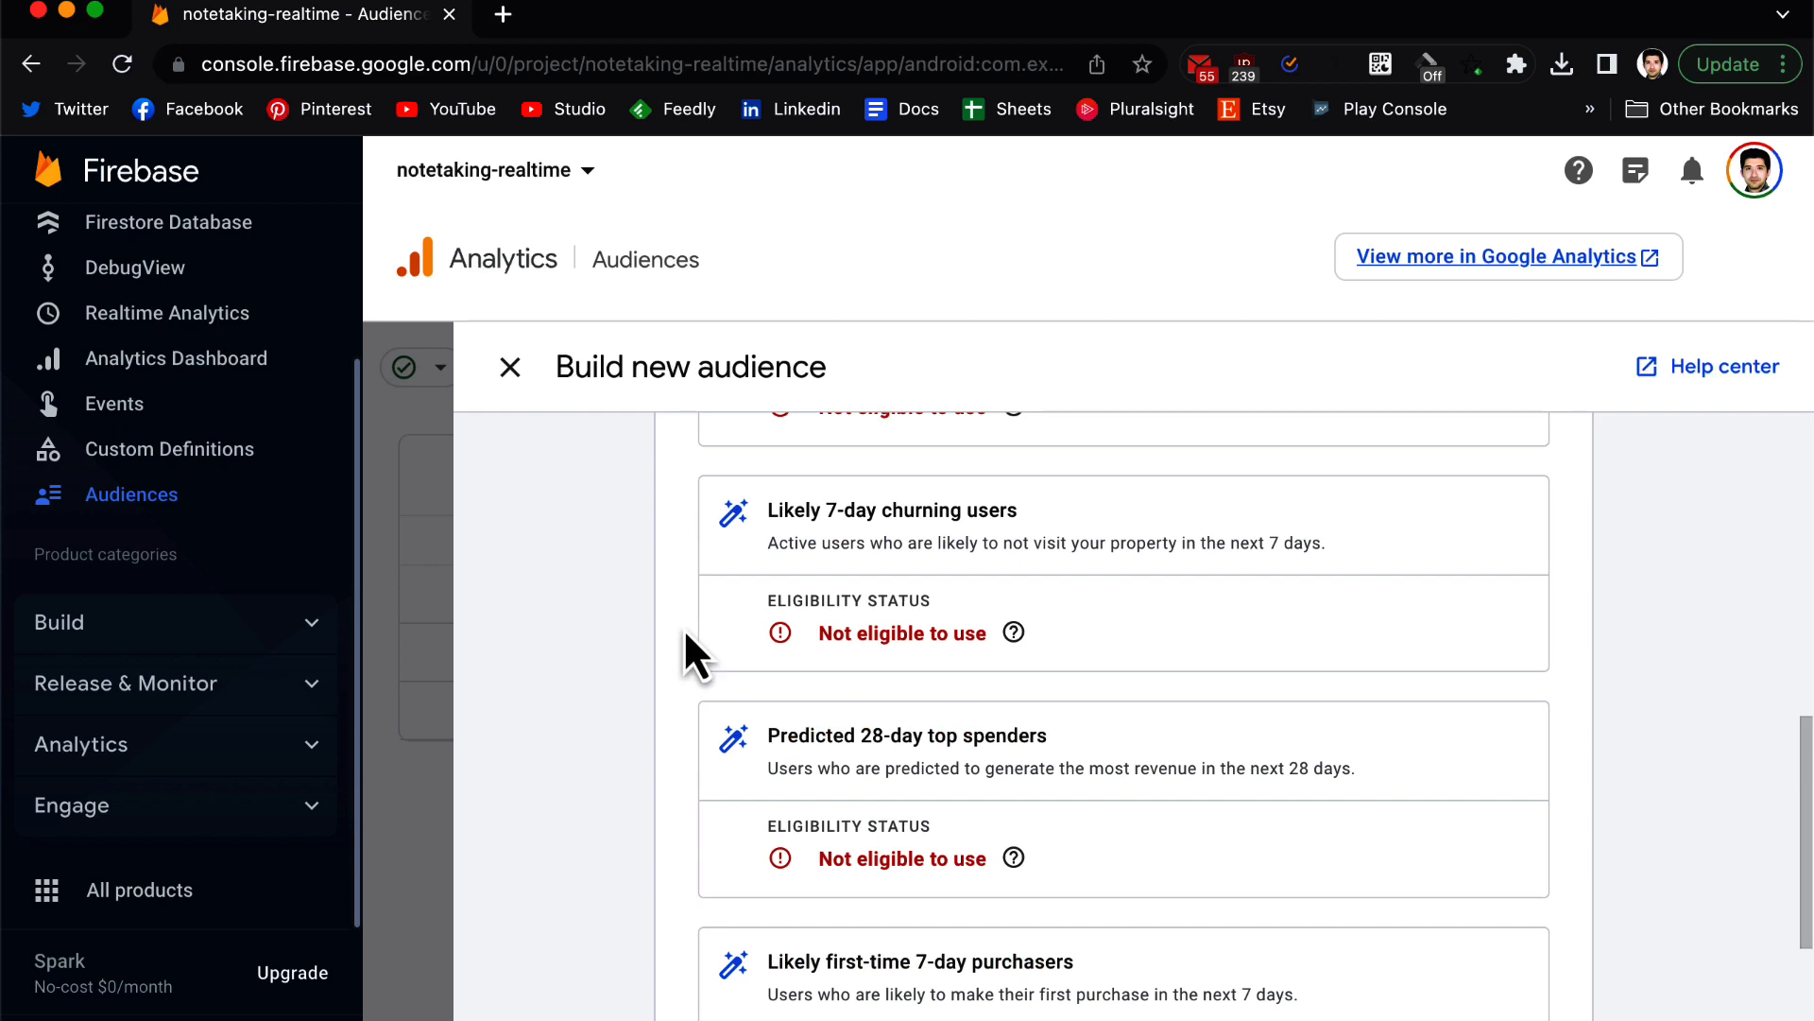
{"action": "scroll", "scroll_direction": "down", "scroll_amount": 3}
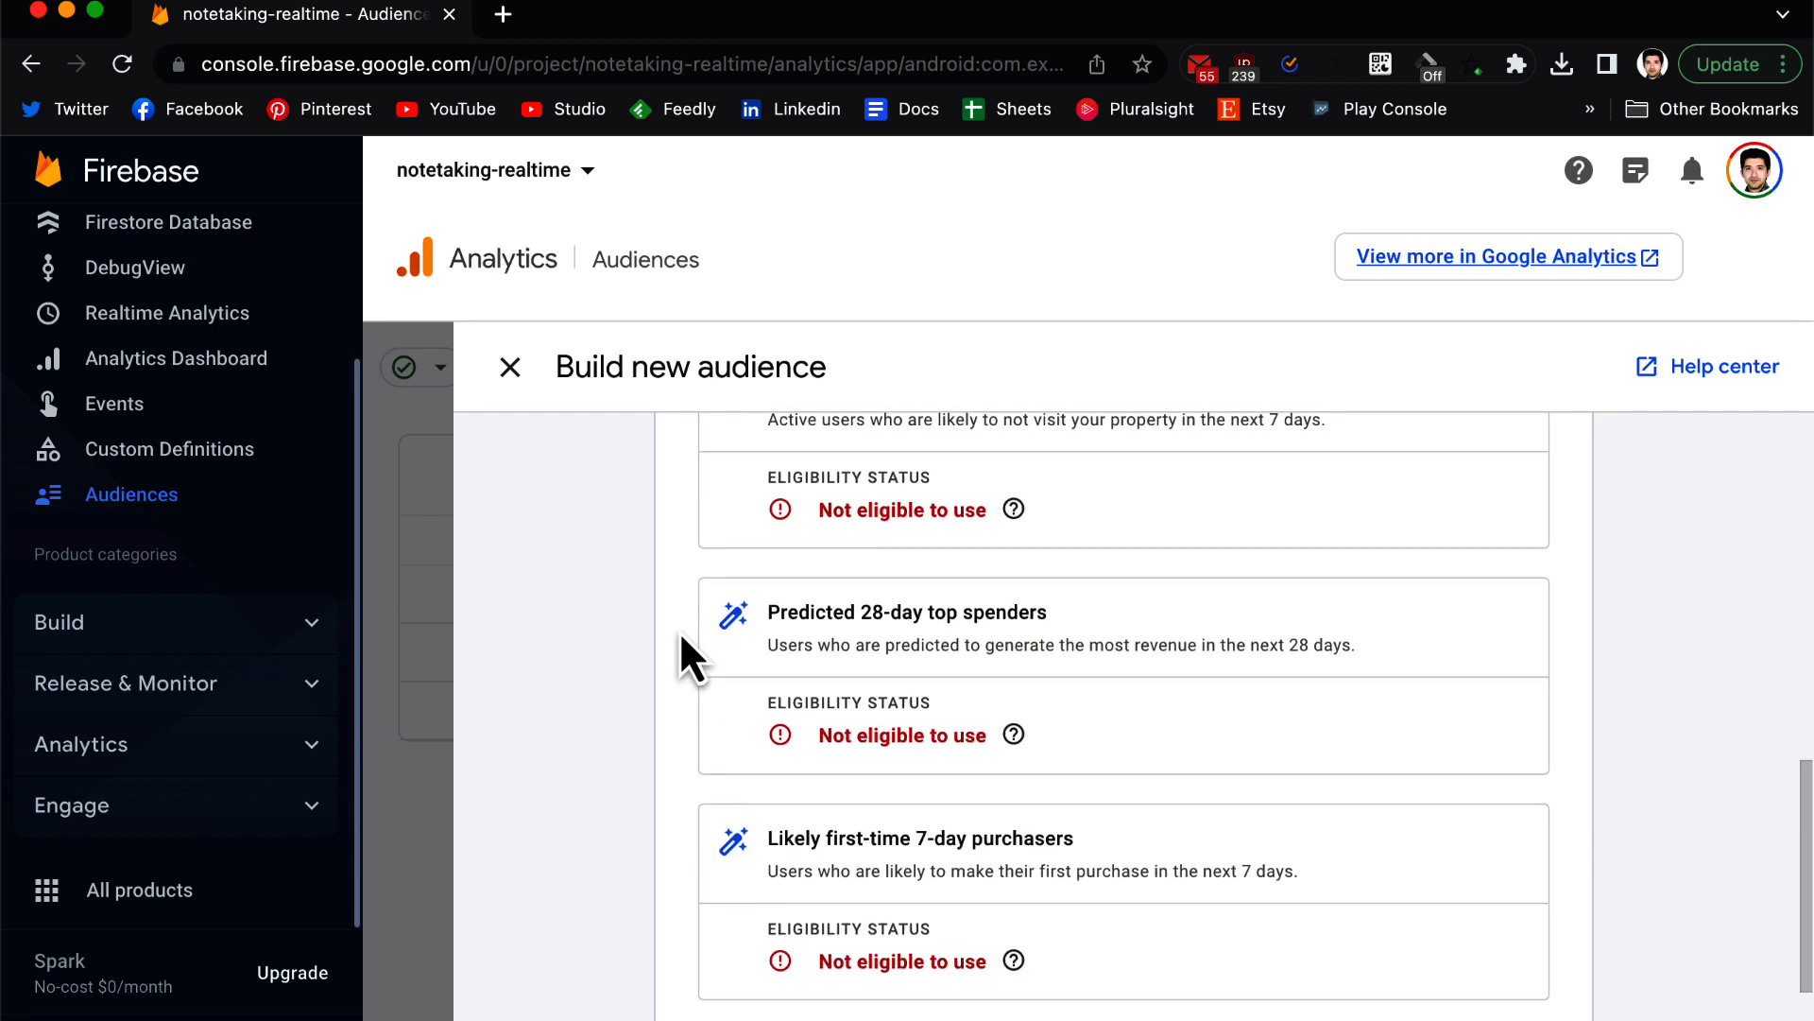
{"action": "scroll", "scroll_direction": "down", "scroll_amount": 3}
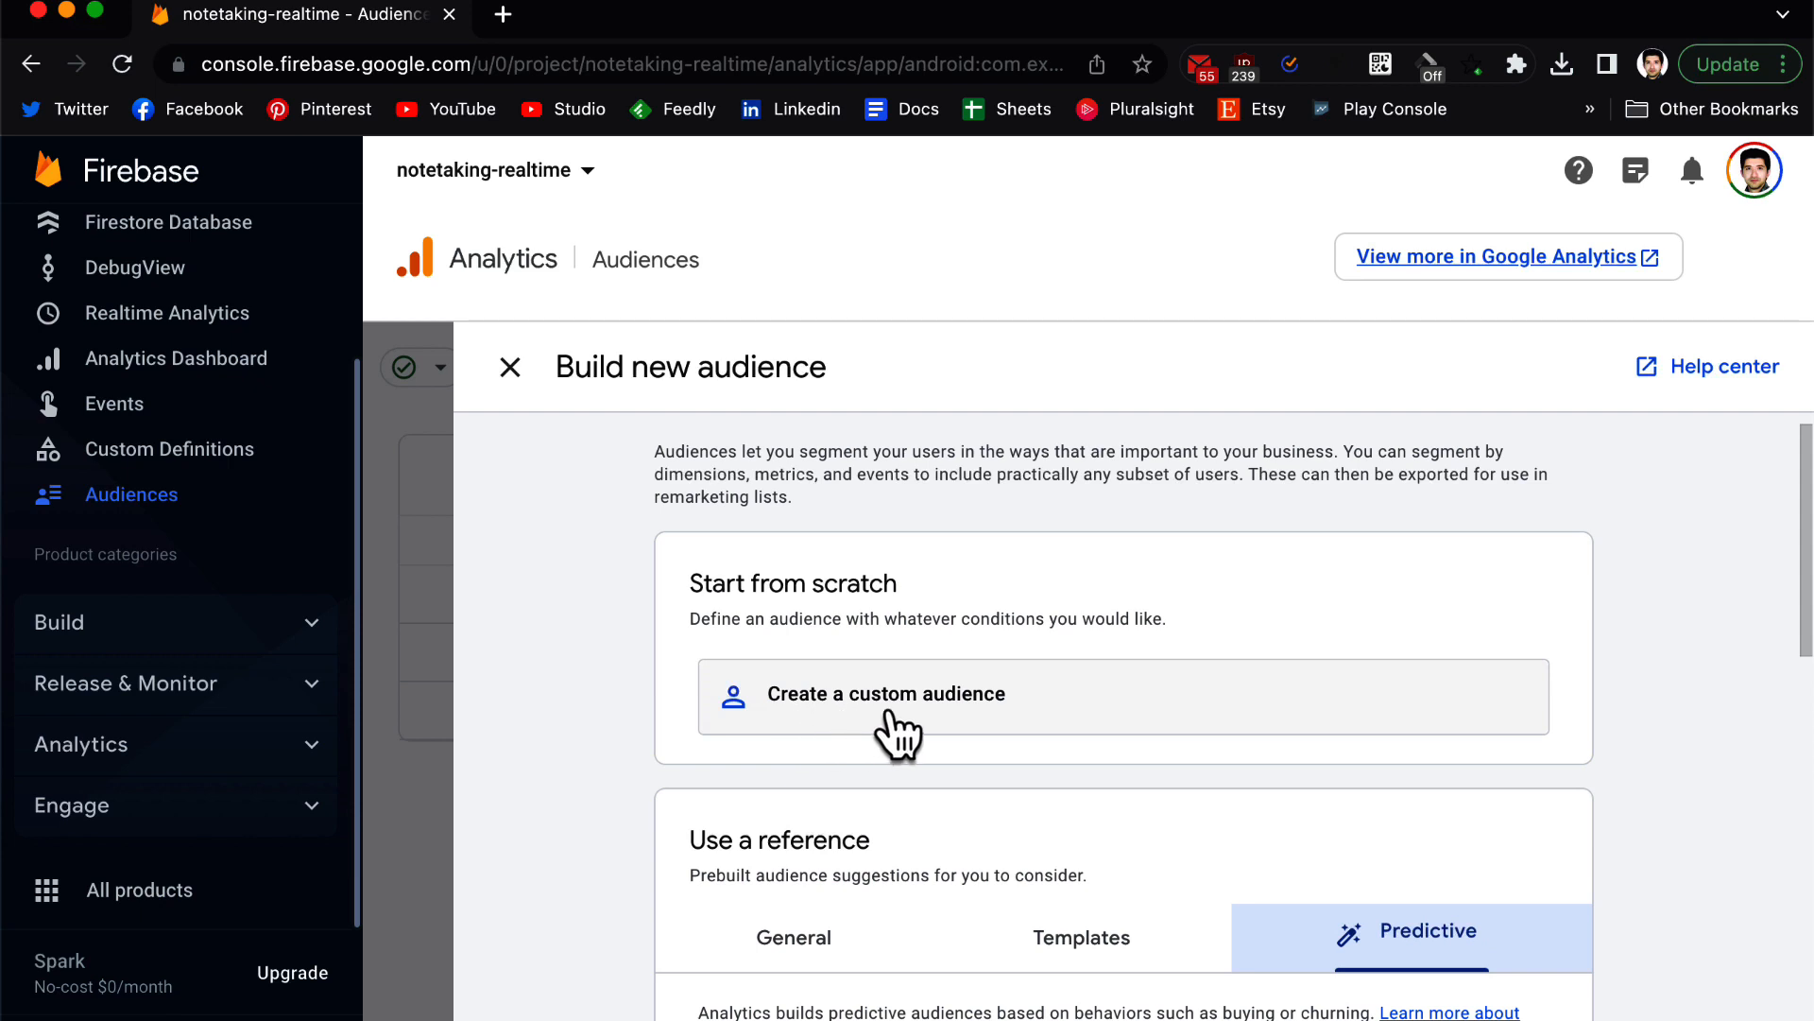
Start a custom audience from scratch with a condition on the user-scoped sports dimension.
{"action": "left_click", "coordinate": [886, 693]}
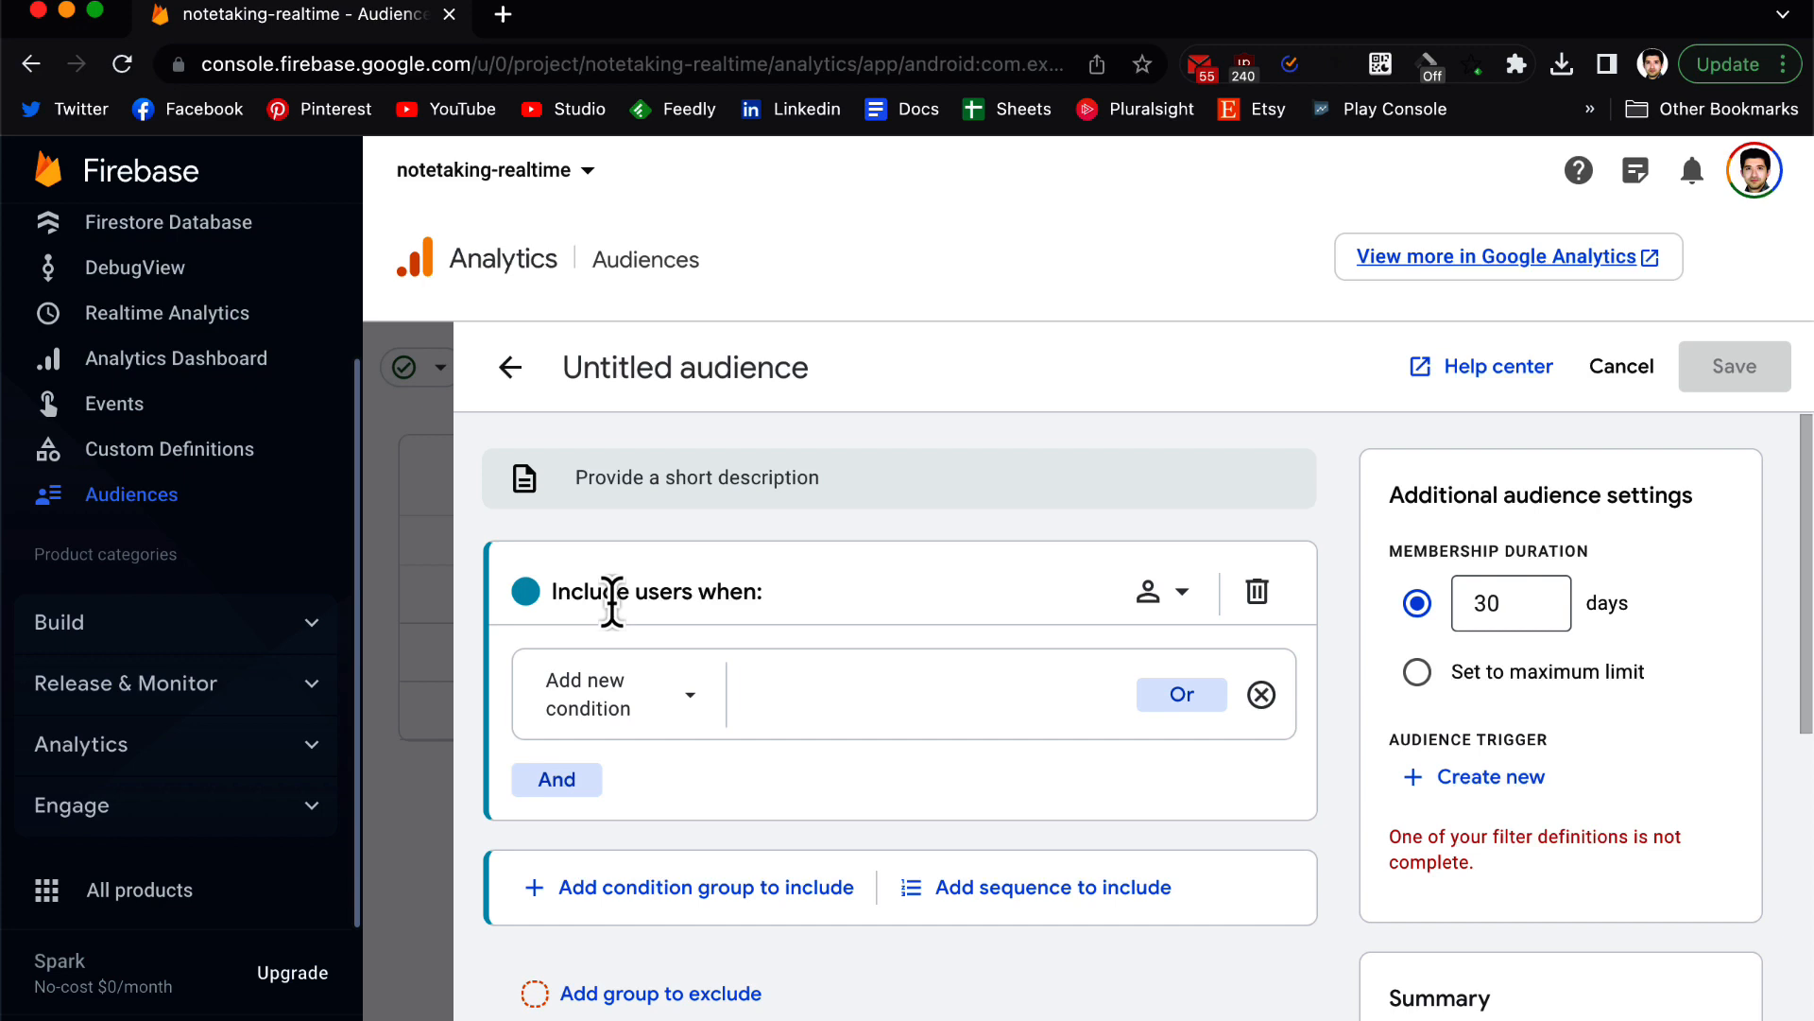
{"action": "mouse_move", "coordinate": [695, 718]}
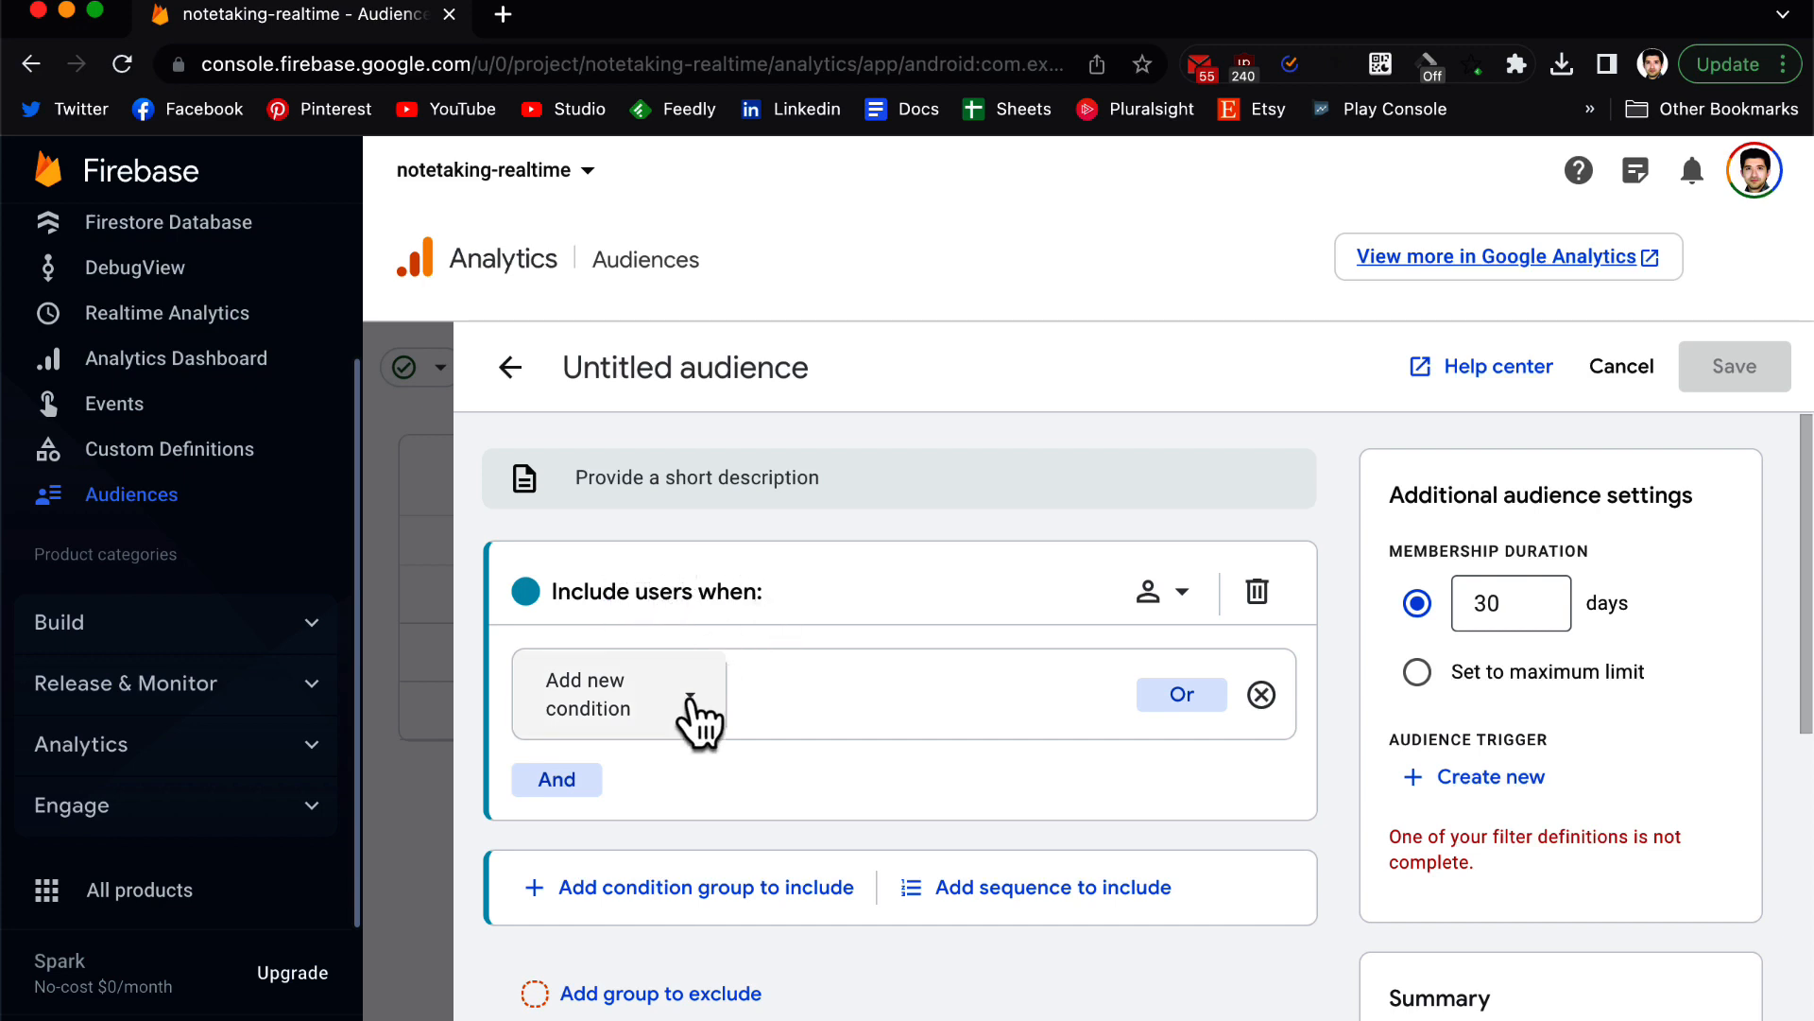
{"action": "left_click", "coordinate": [587, 695]}
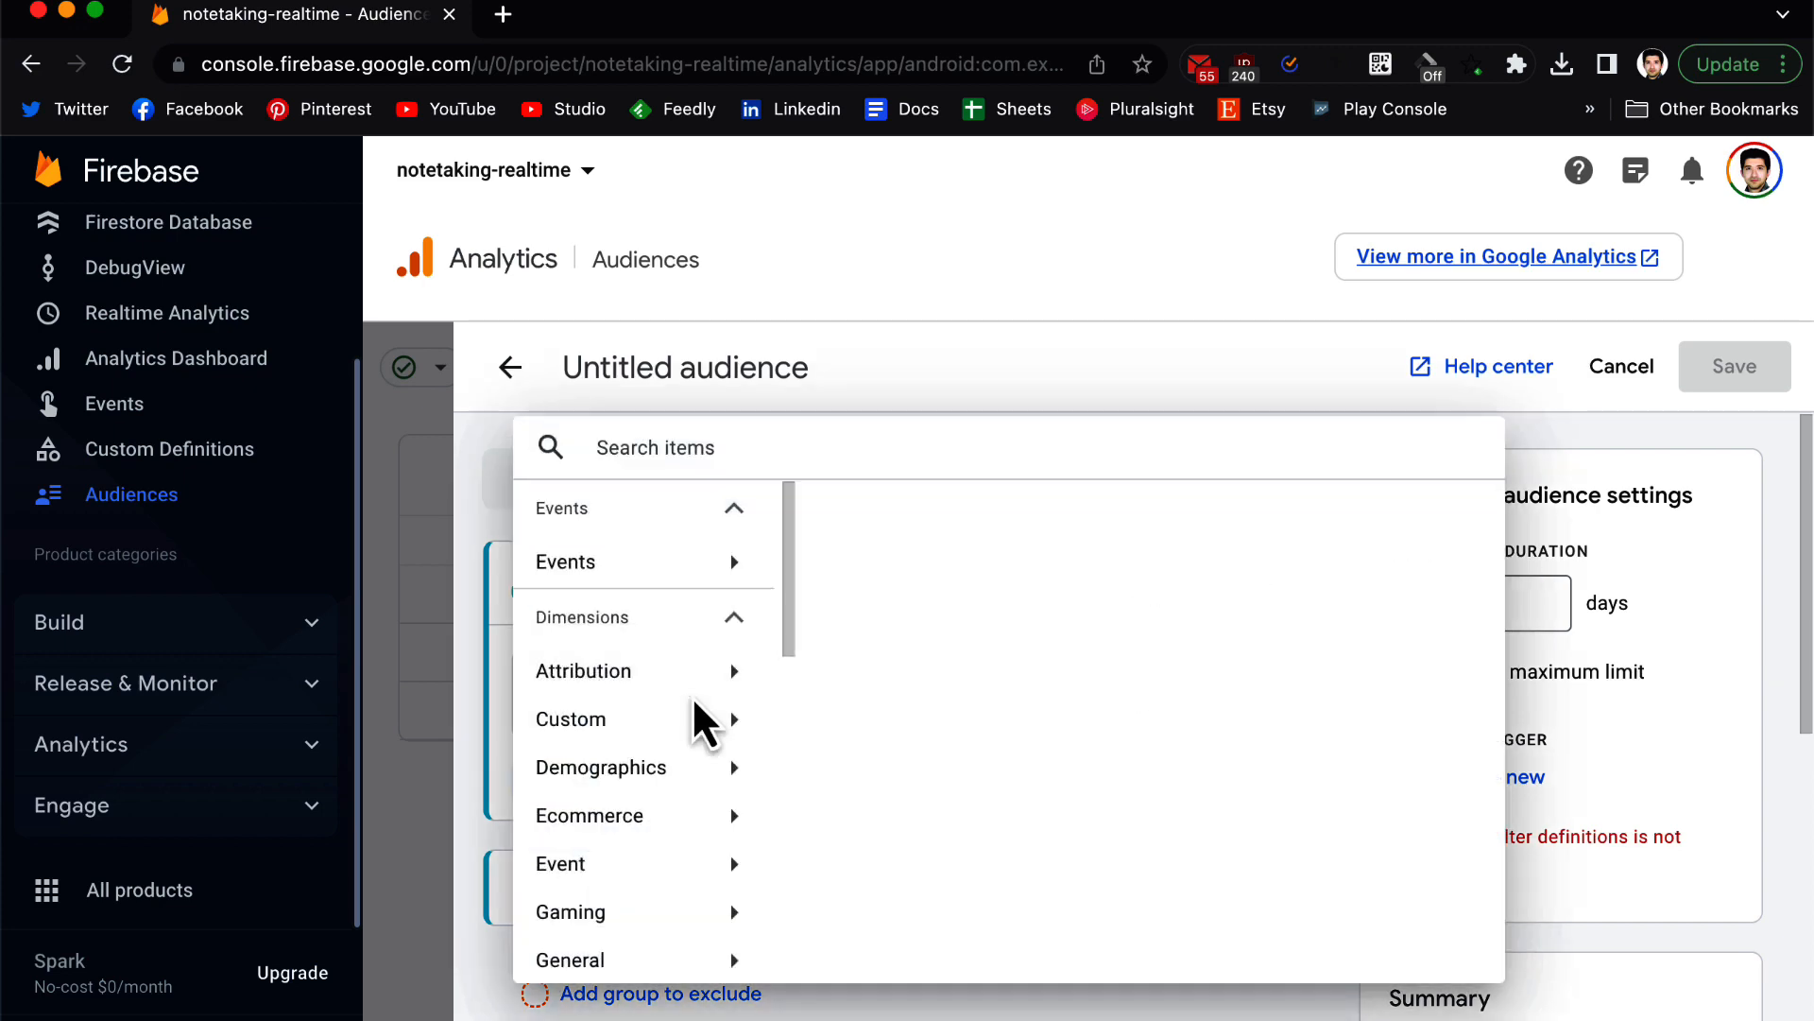
{"action": "left_click", "coordinate": [566, 562]}
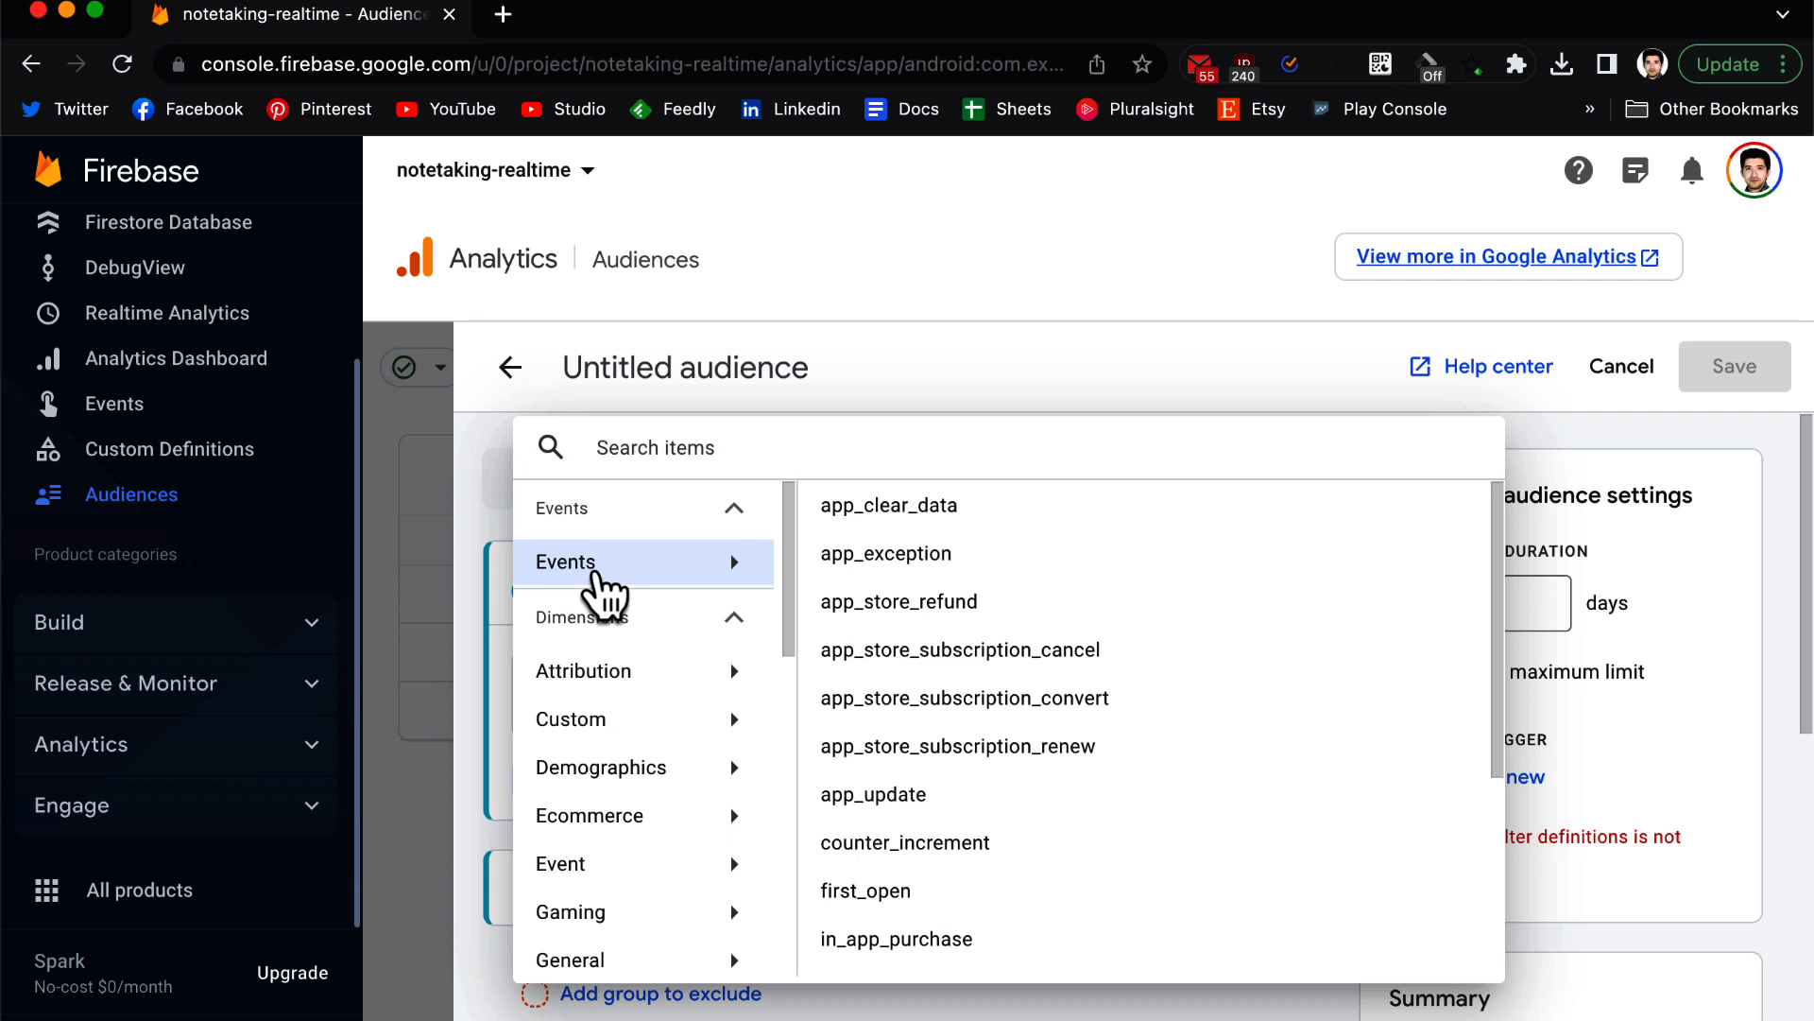
{"action": "mouse_move", "coordinate": [602, 671]}
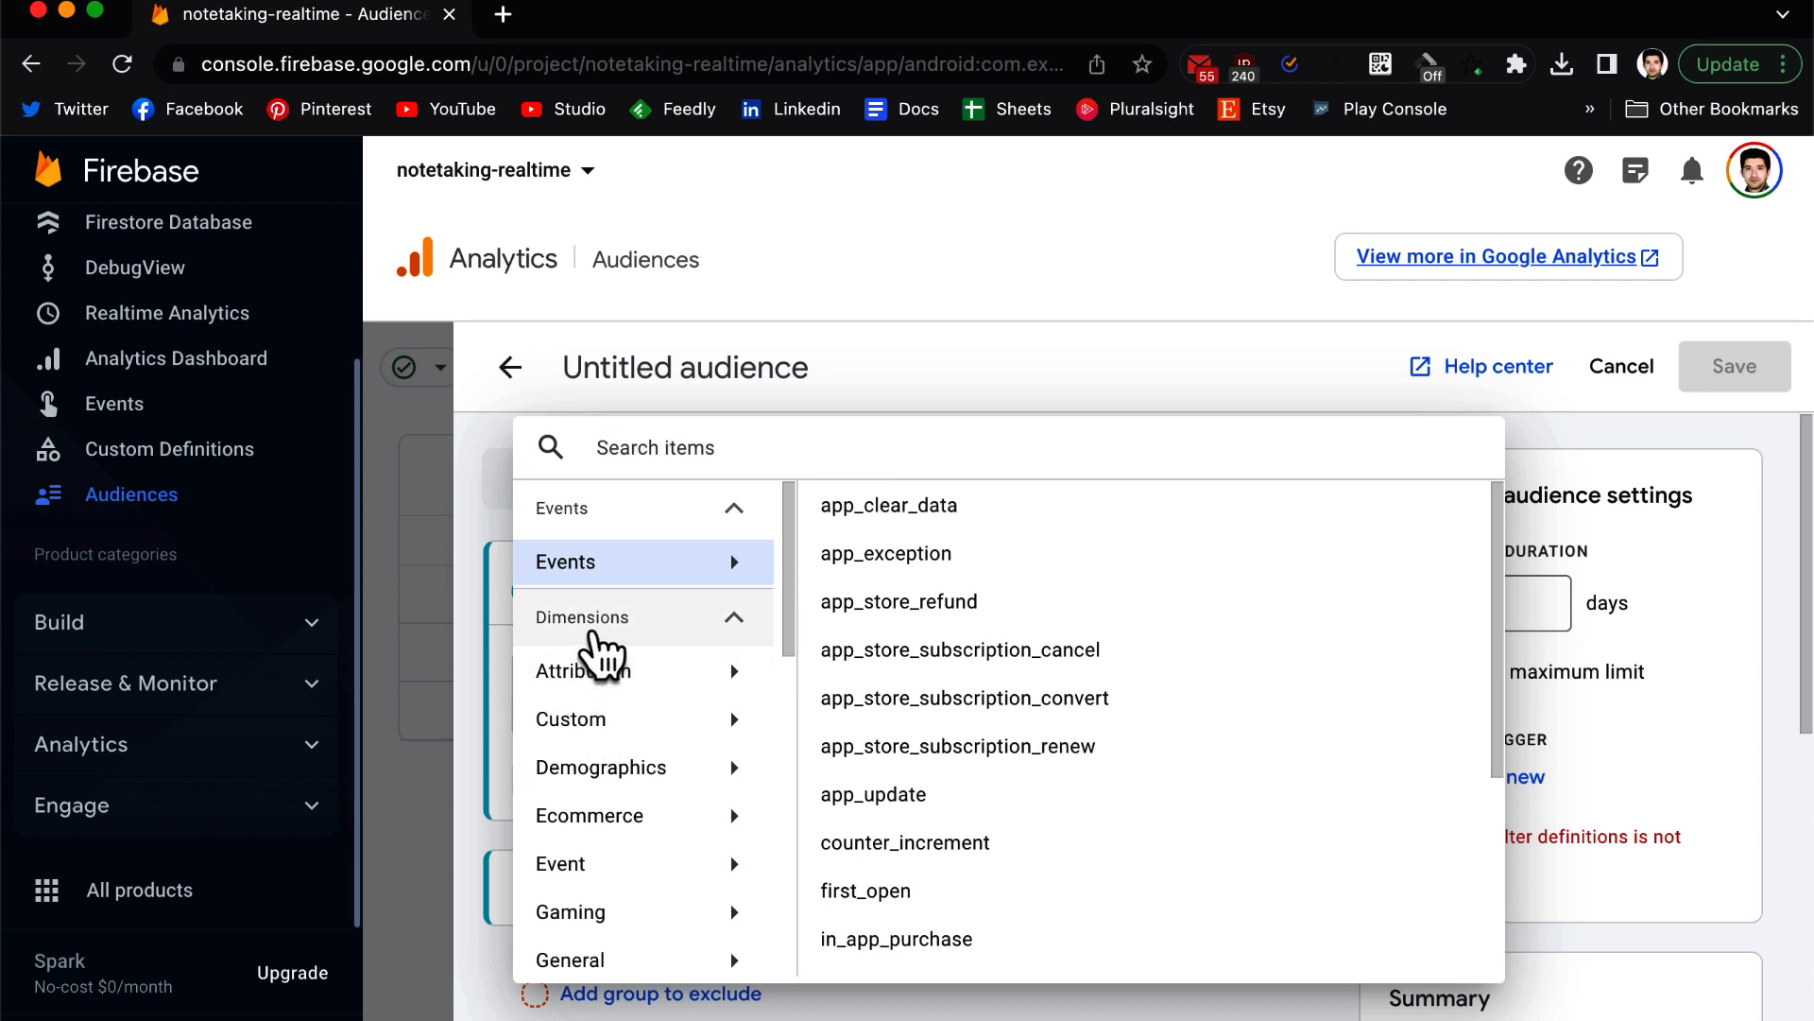
{"action": "mouse_move", "coordinate": [575, 650]}
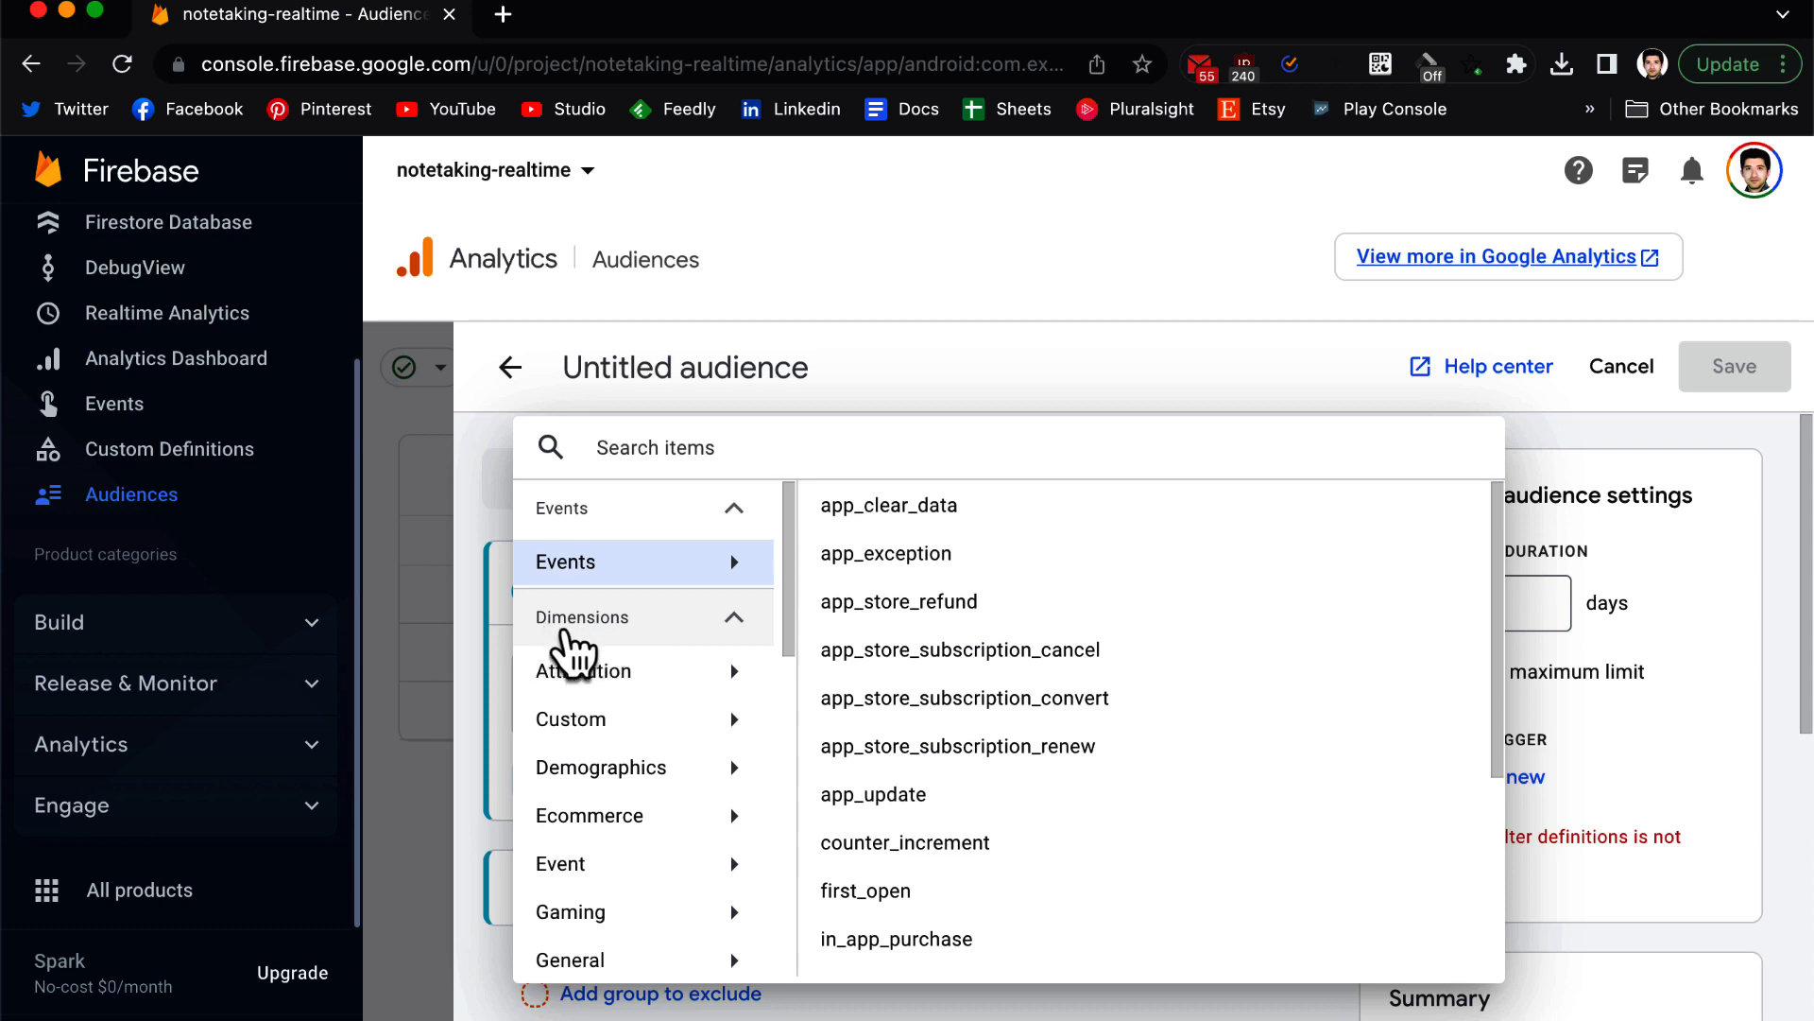
{"action": "mouse_move", "coordinate": [648, 658]}
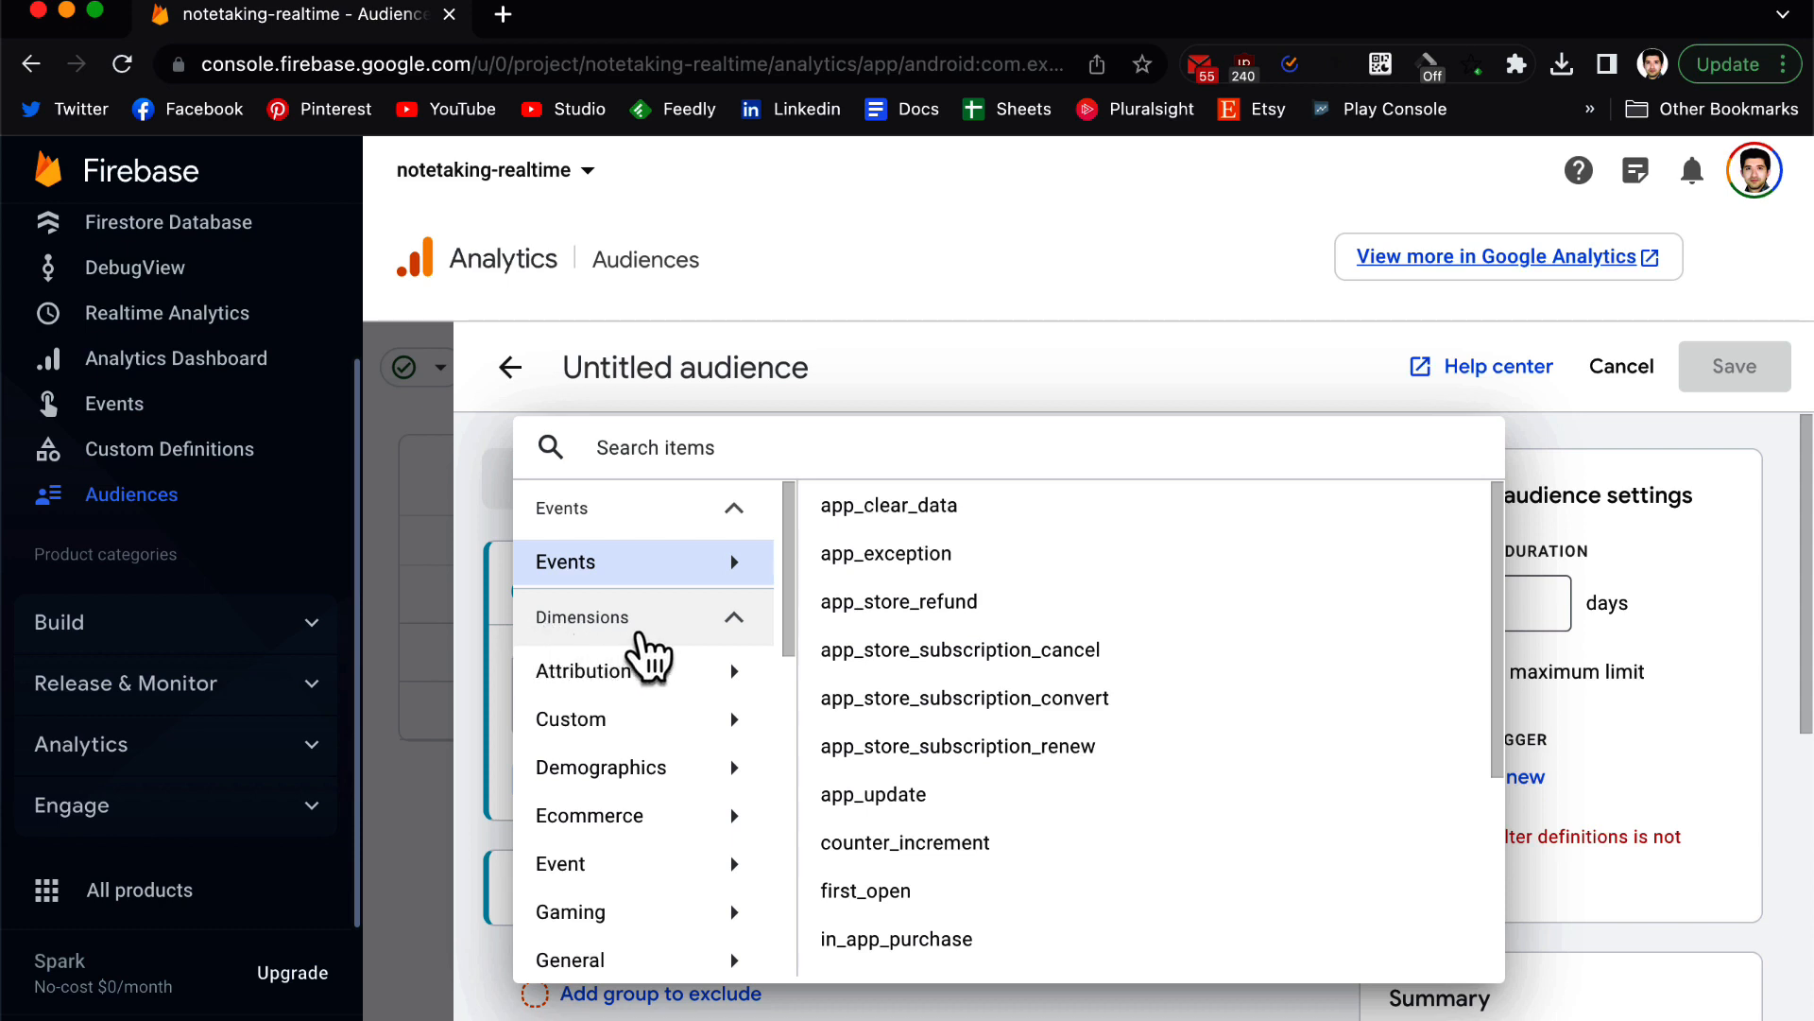
{"action": "mouse_move", "coordinate": [589, 718]}
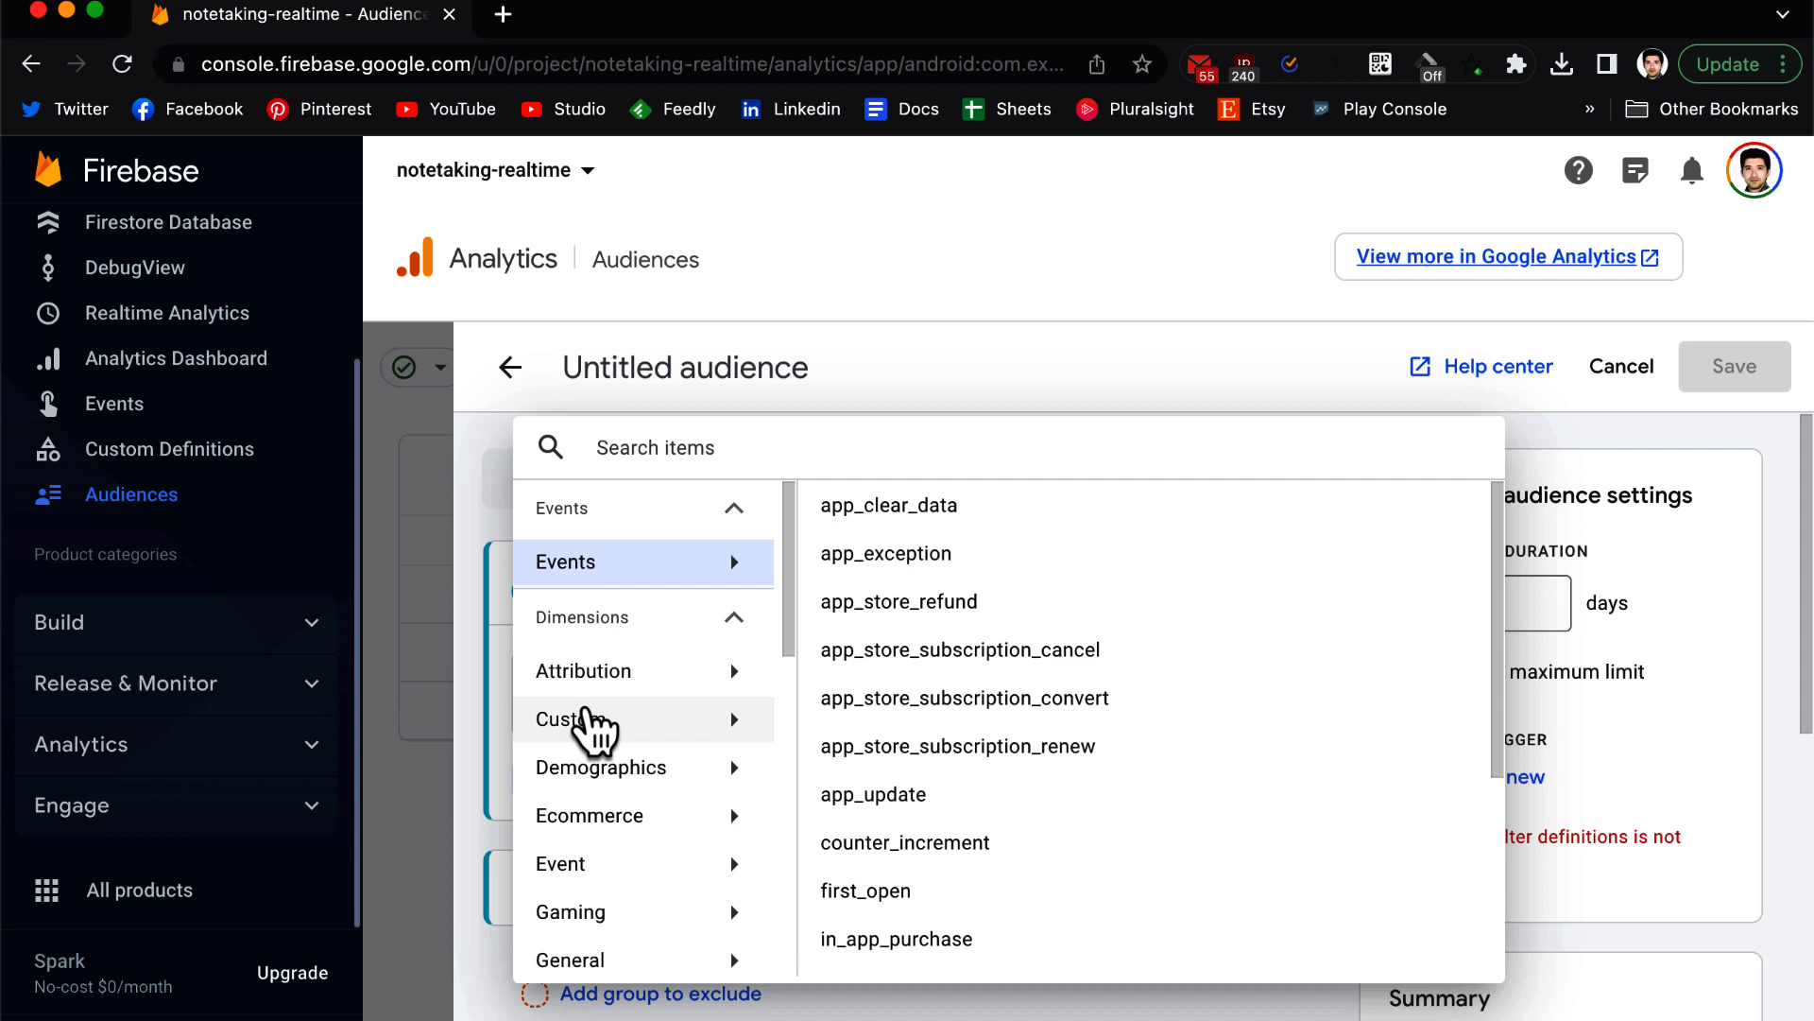
{"action": "left_click", "coordinate": [572, 718]}
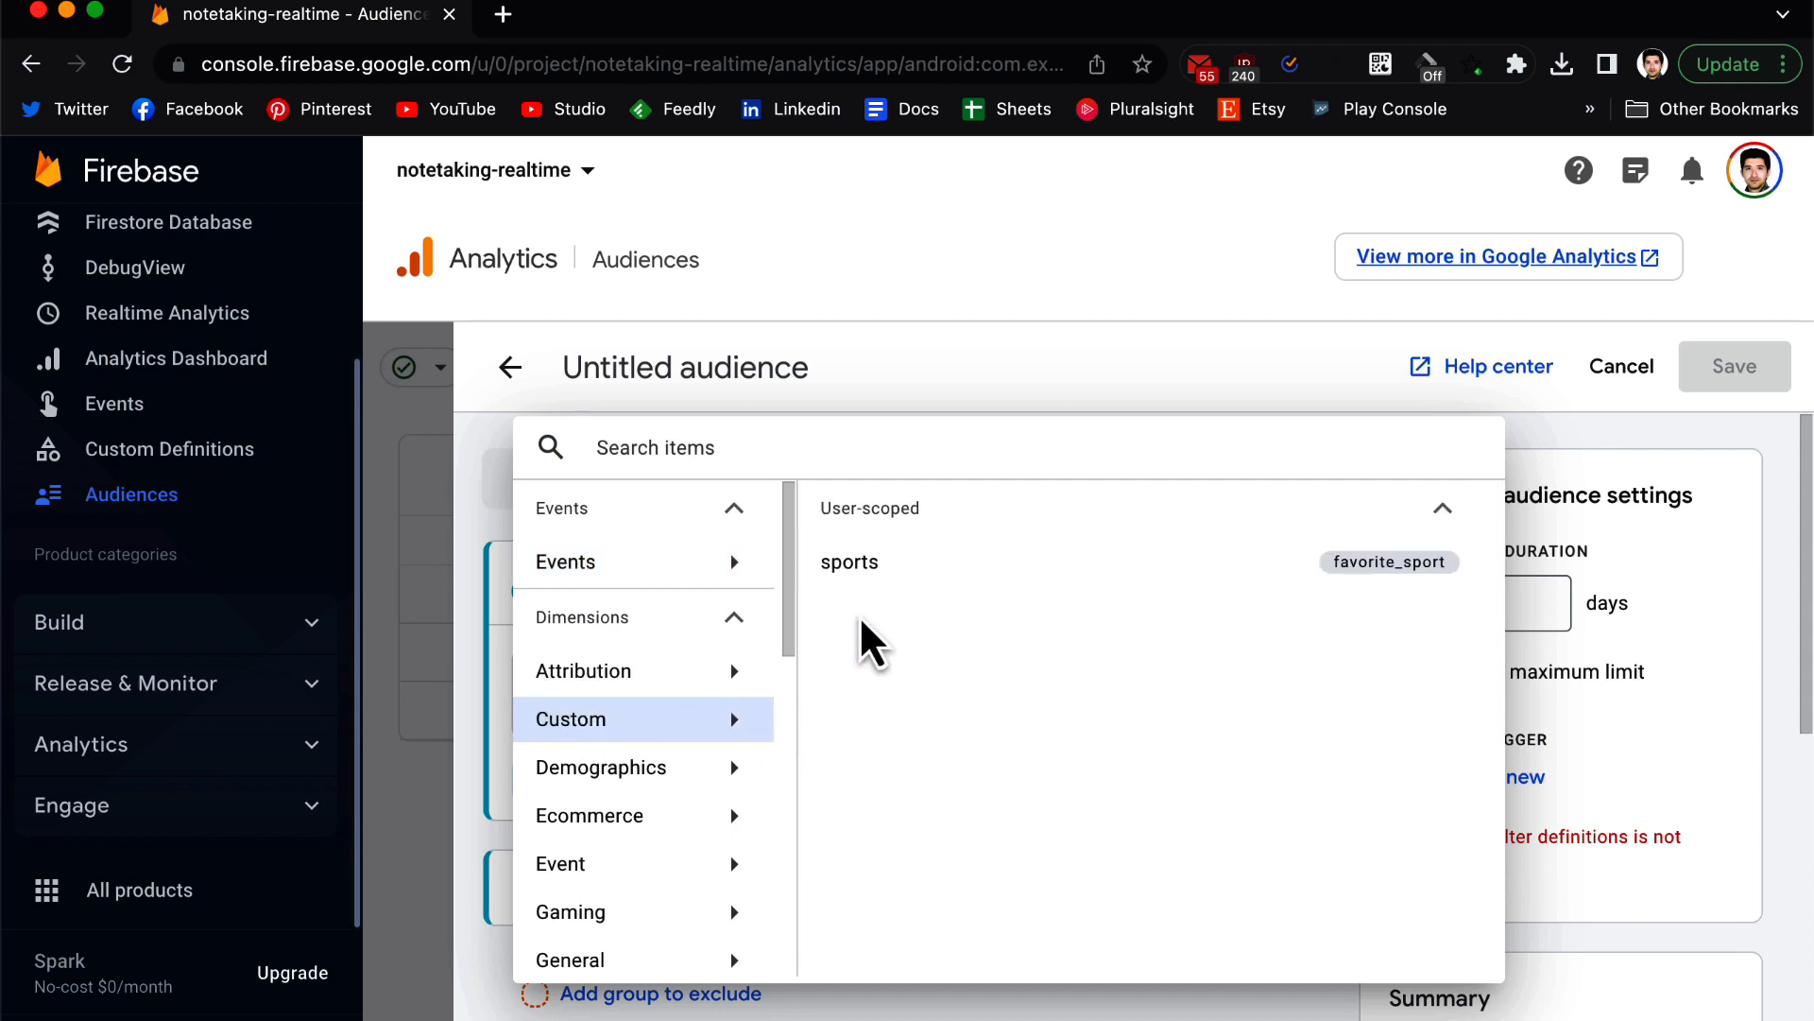
{"action": "left_click", "coordinate": [849, 562]}
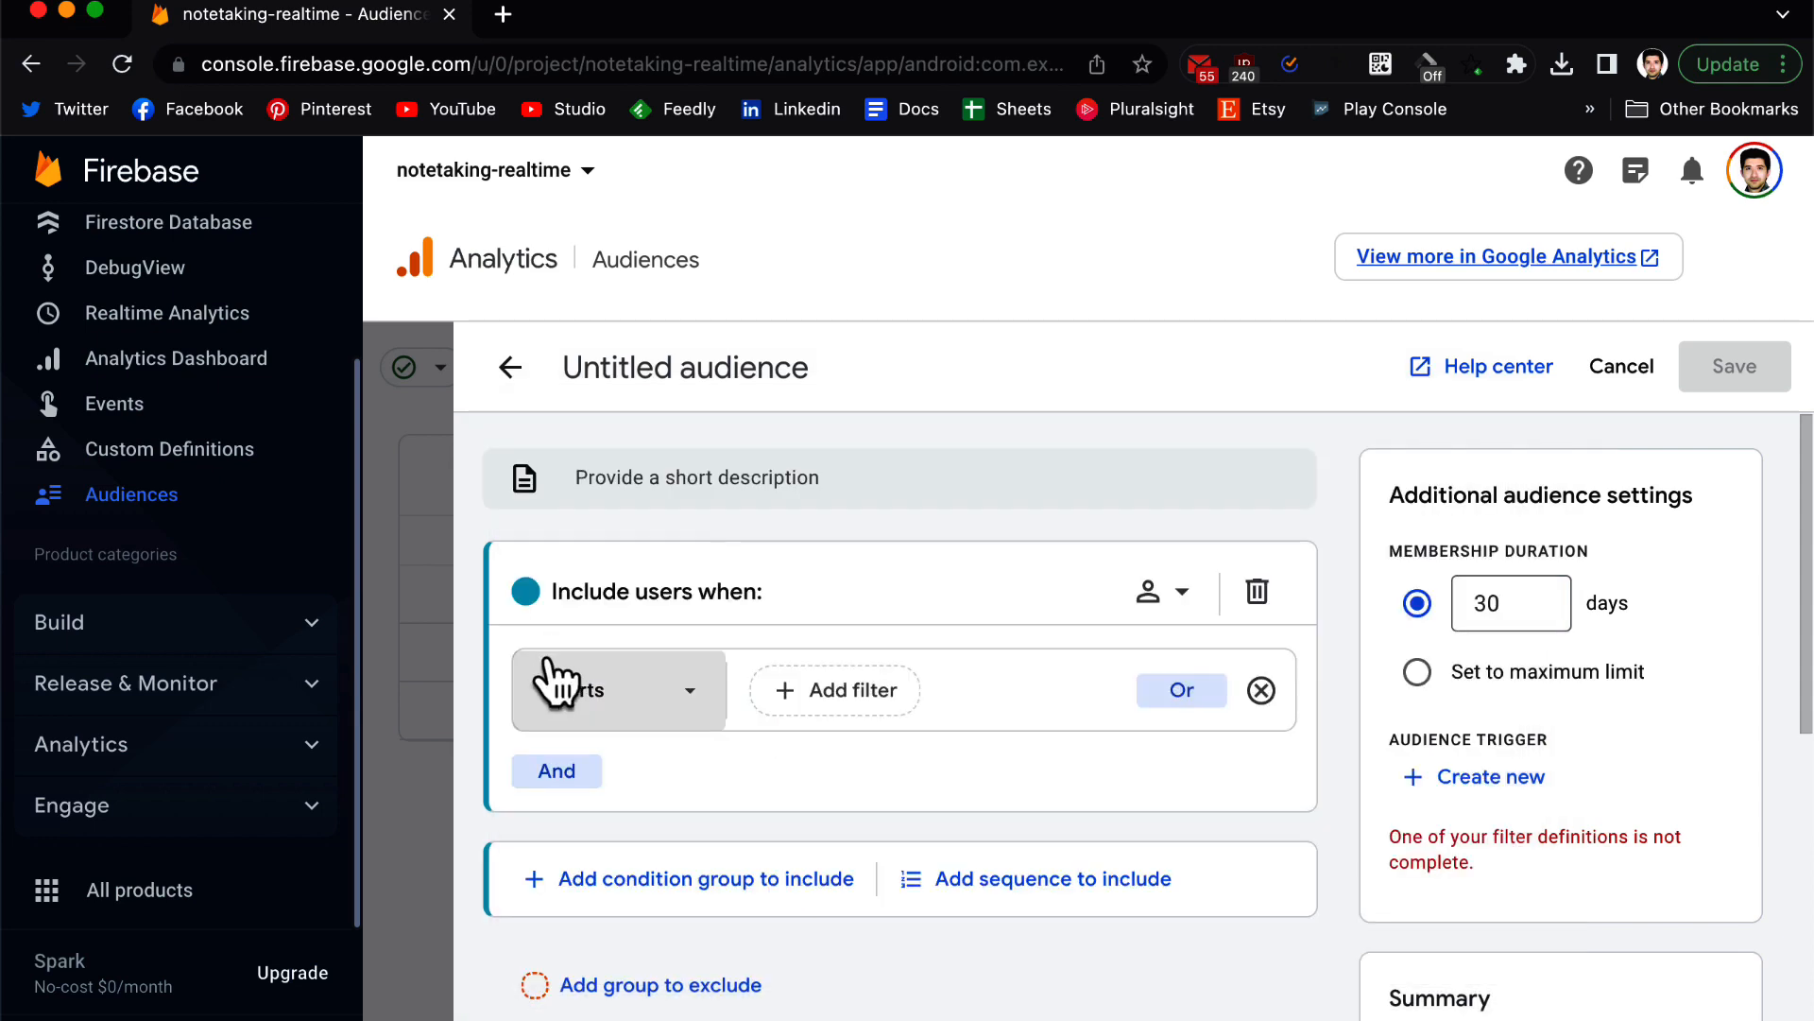
{"action": "left_click", "coordinate": [567, 690]}
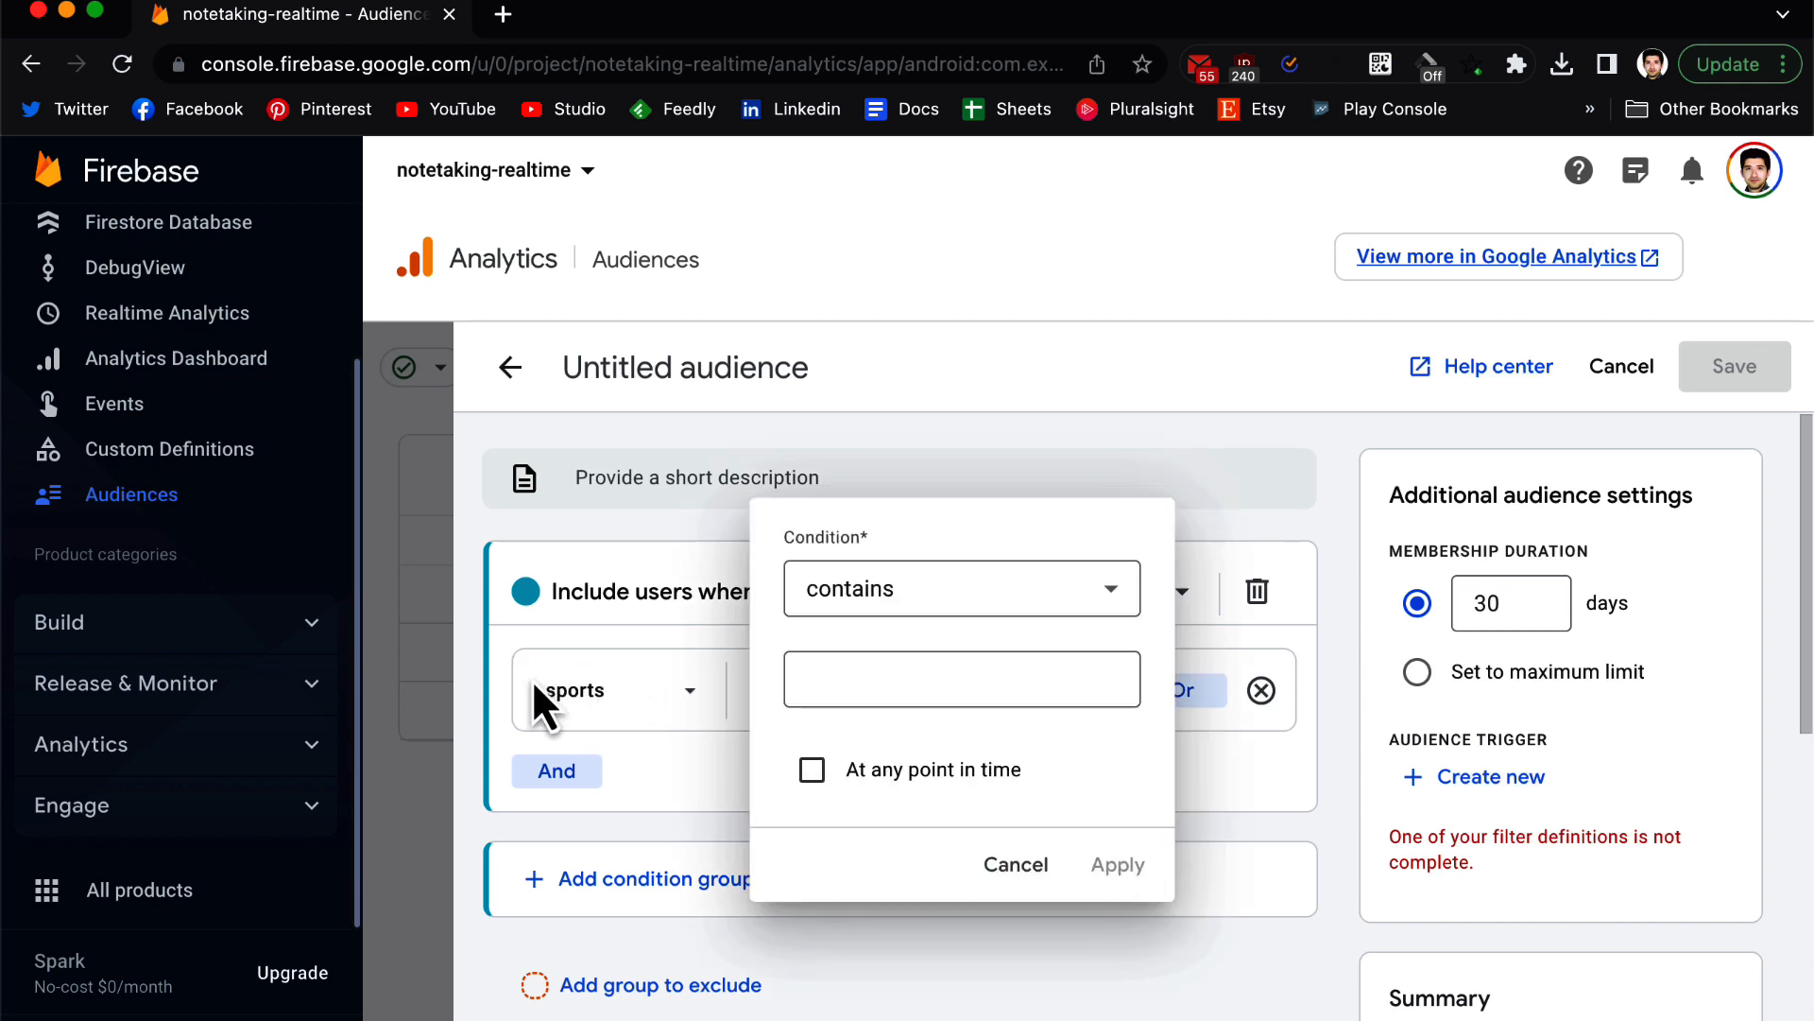
{"action": "mouse_move", "coordinate": [897, 567]}
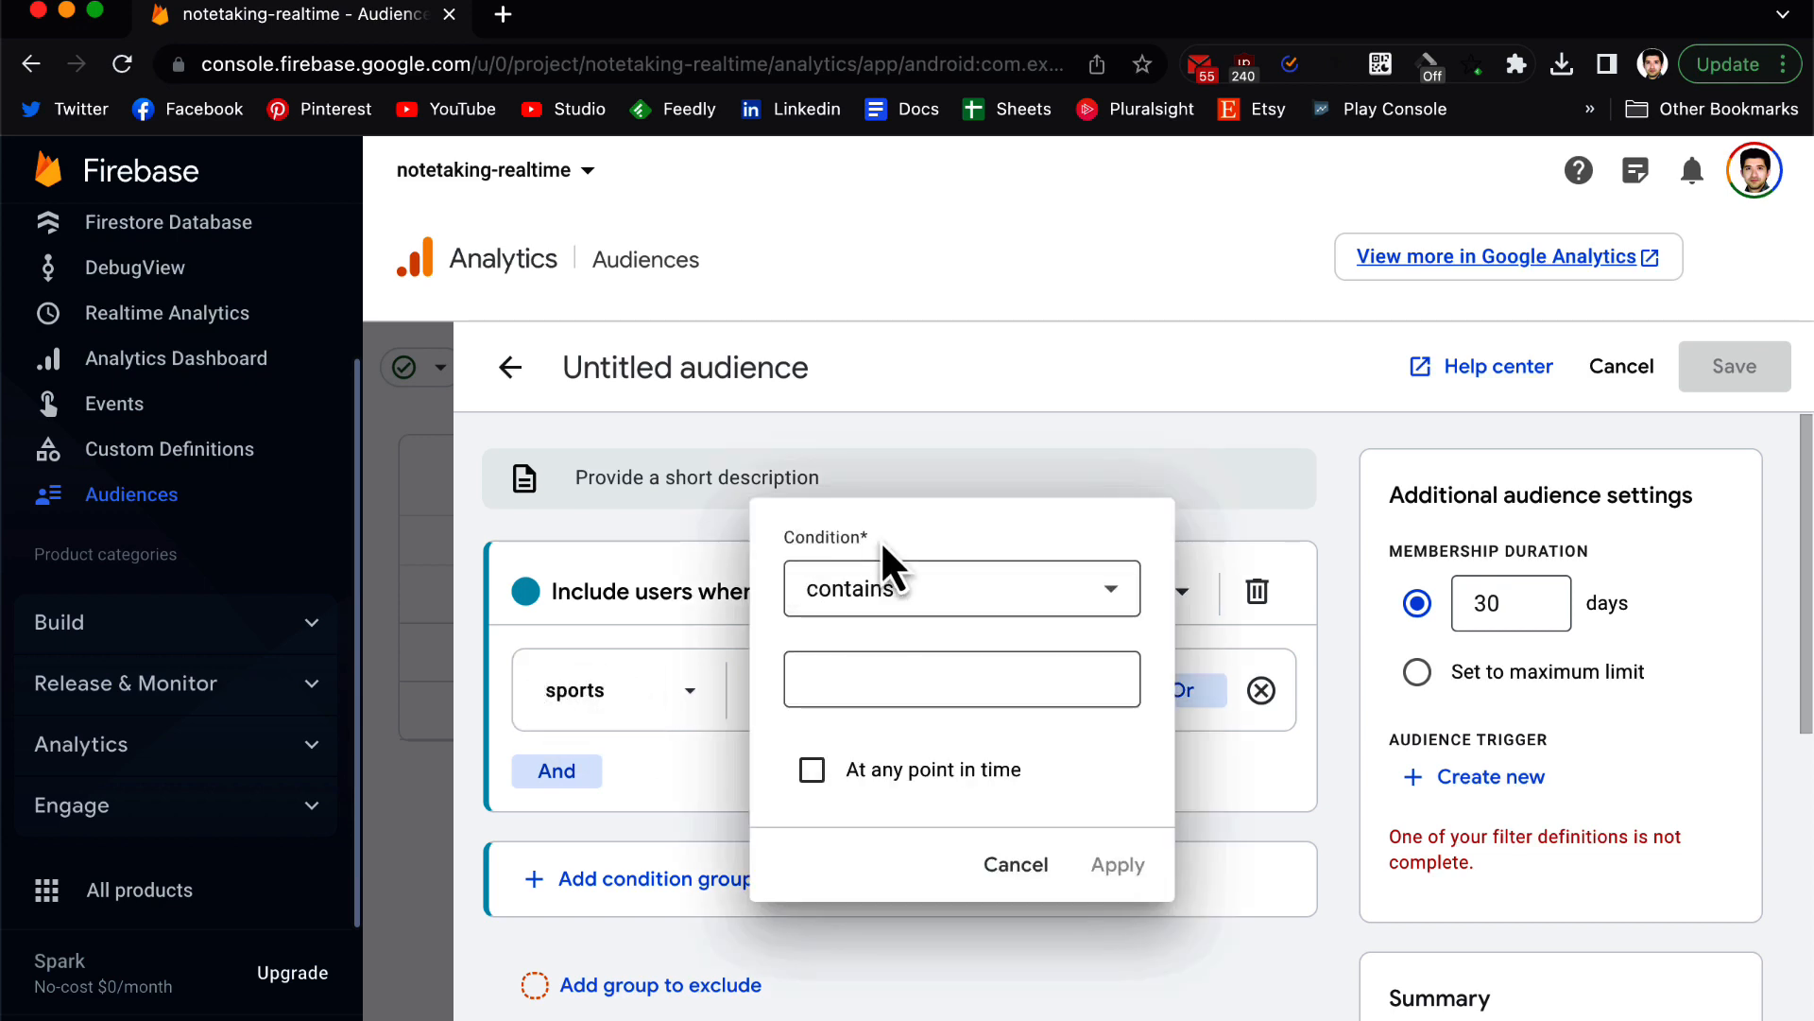
Filter the sports condition to contains 'Football' and apply it.
{"action": "left_click", "coordinate": [959, 587]}
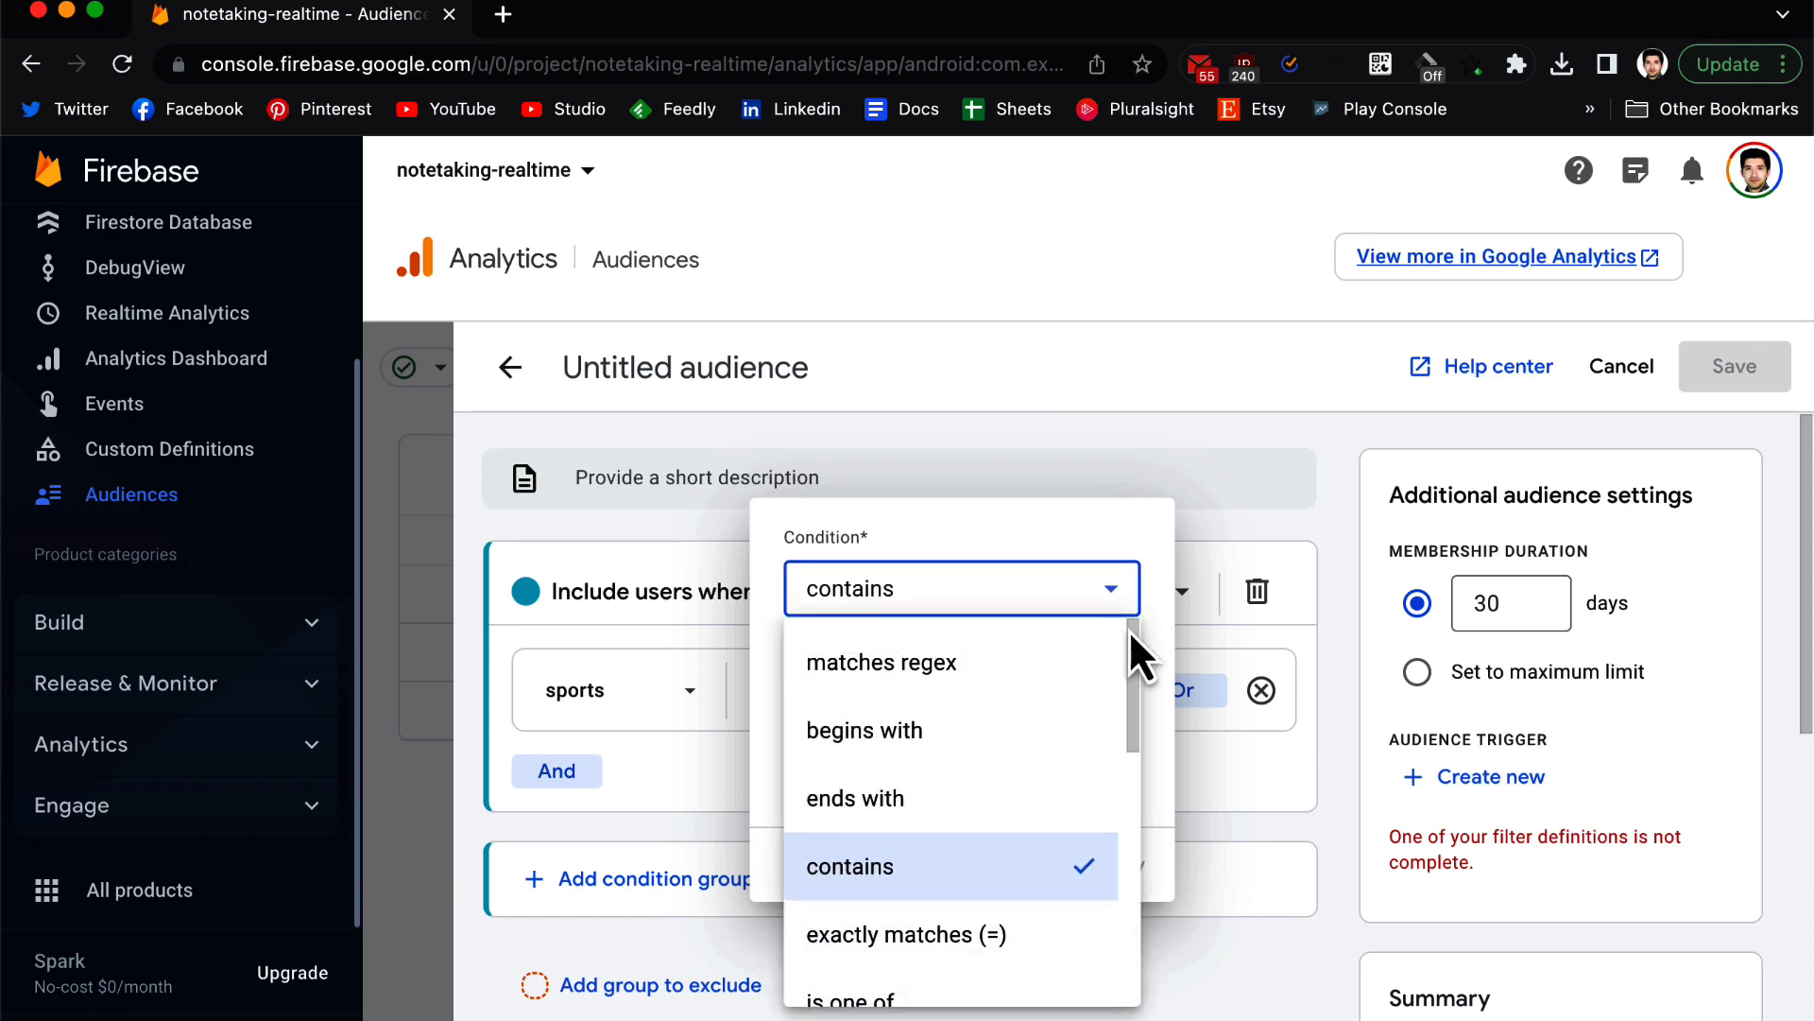
{"action": "scroll", "scroll_direction": "down", "scroll_amount": 3}
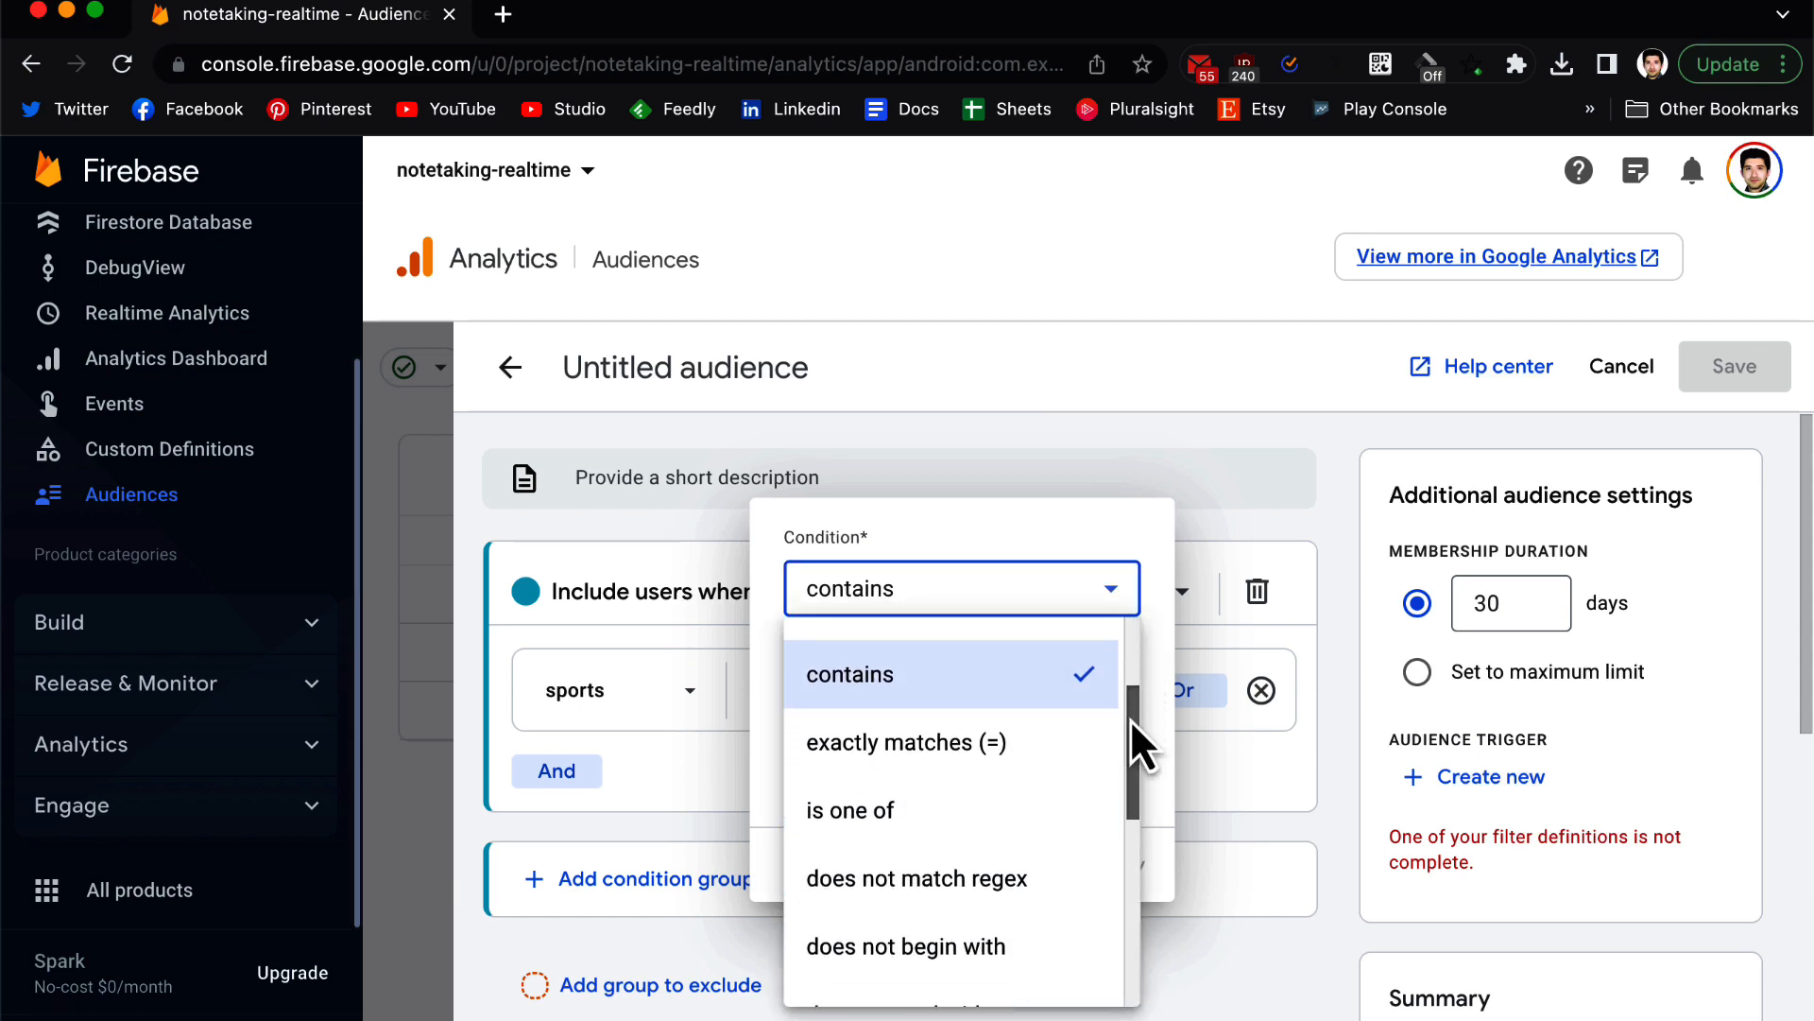
{"action": "scroll", "scroll_direction": "down", "scroll_amount": 3}
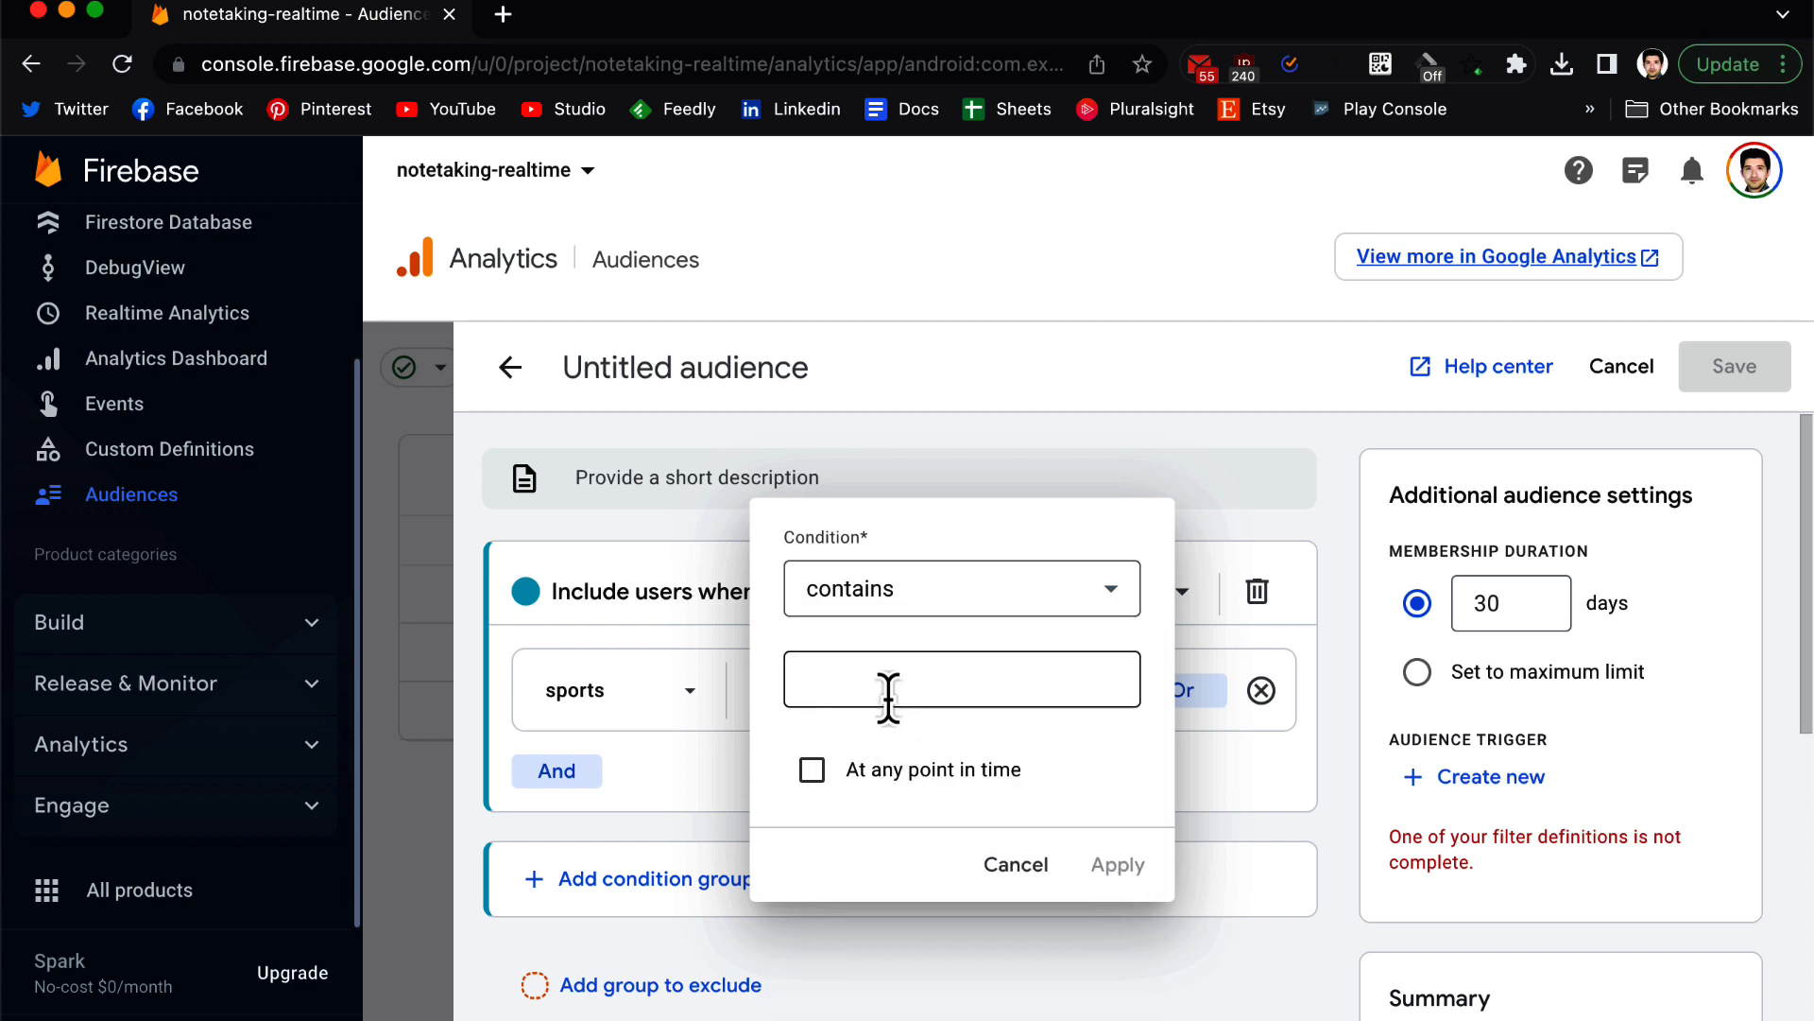
{"action": "type", "text": "Football"}
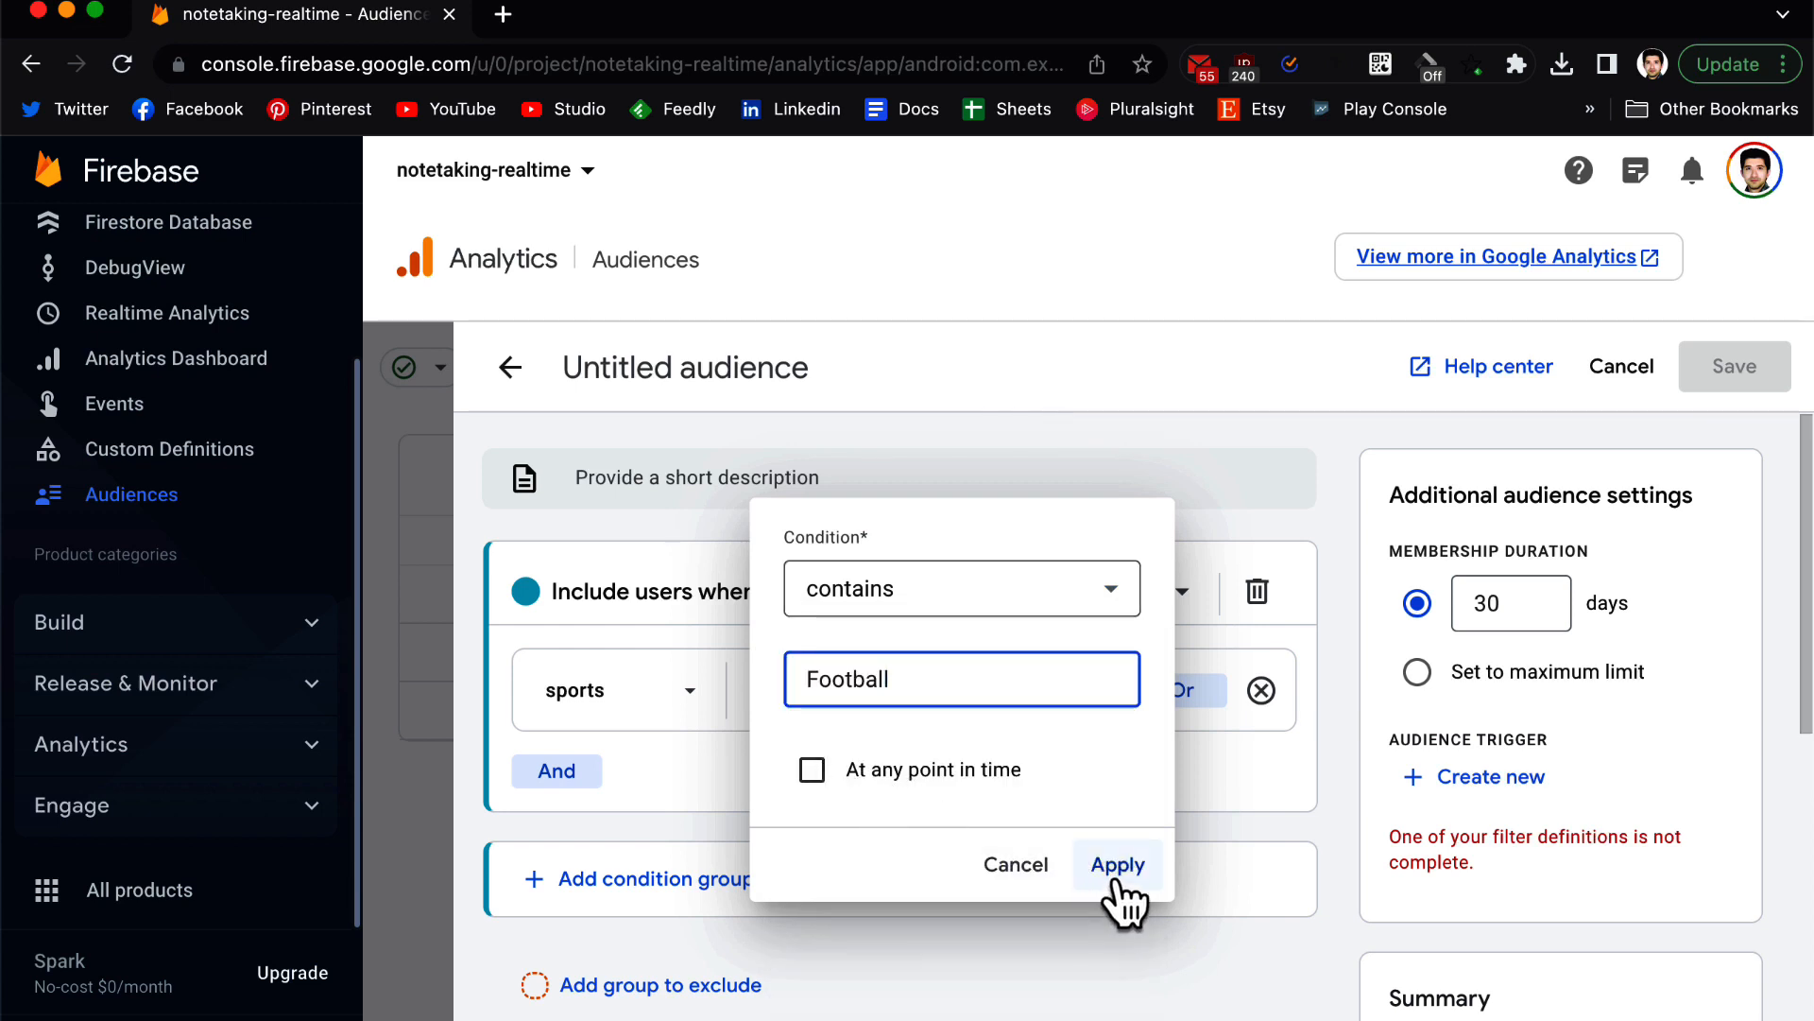
{"action": "left_click", "coordinate": [1115, 864]}
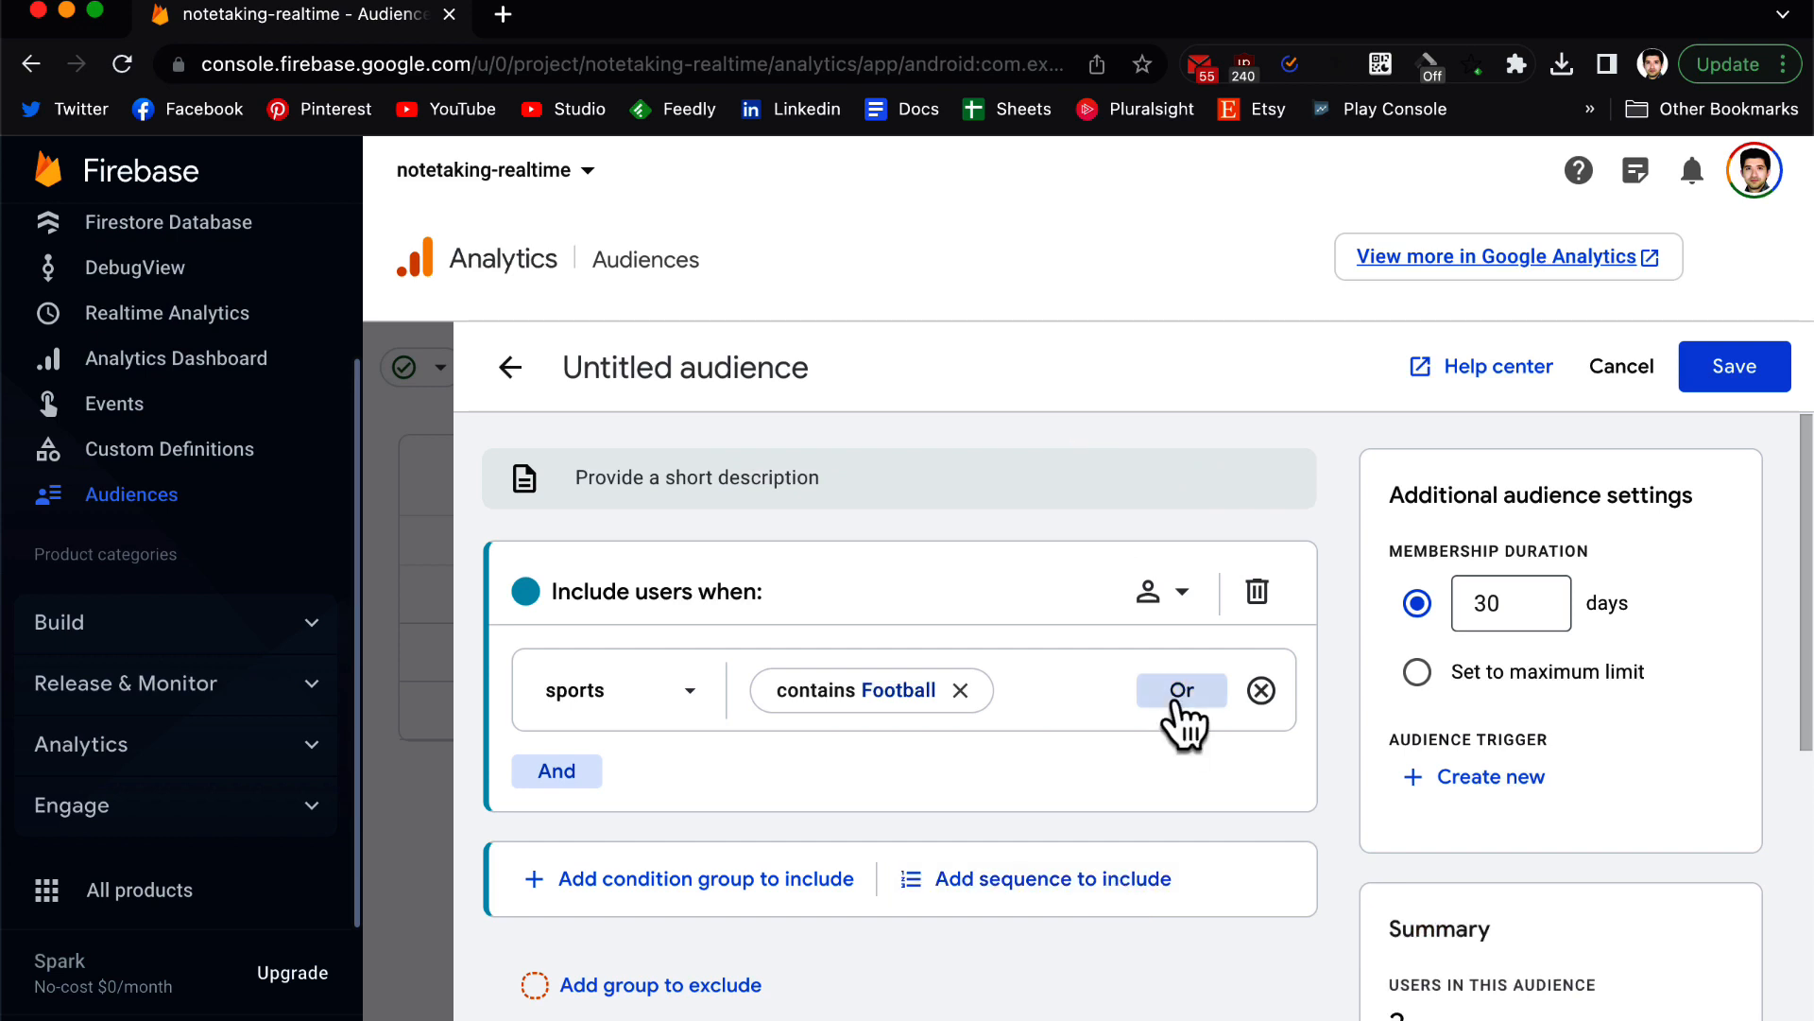
Add empty Or and And condition rows, enter 30, then leave the editor unsaved.
{"action": "left_click", "coordinate": [1180, 690]}
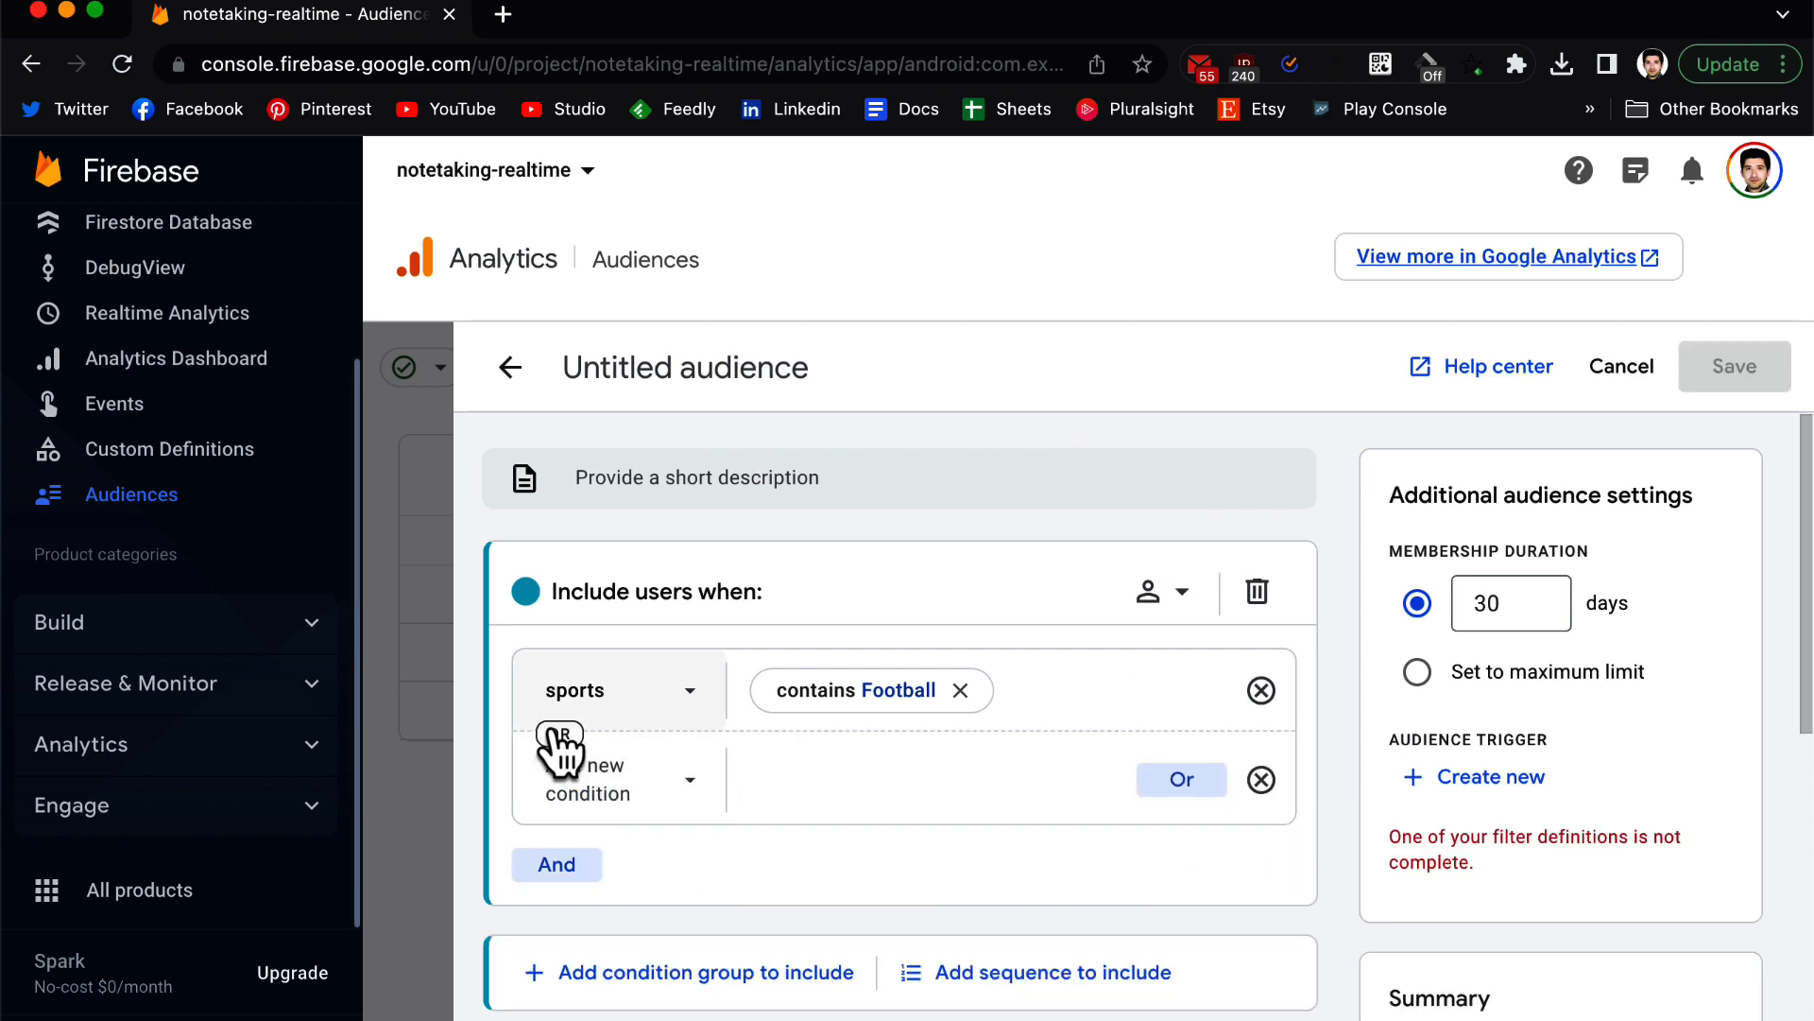
{"action": "left_click", "coordinate": [556, 864]}
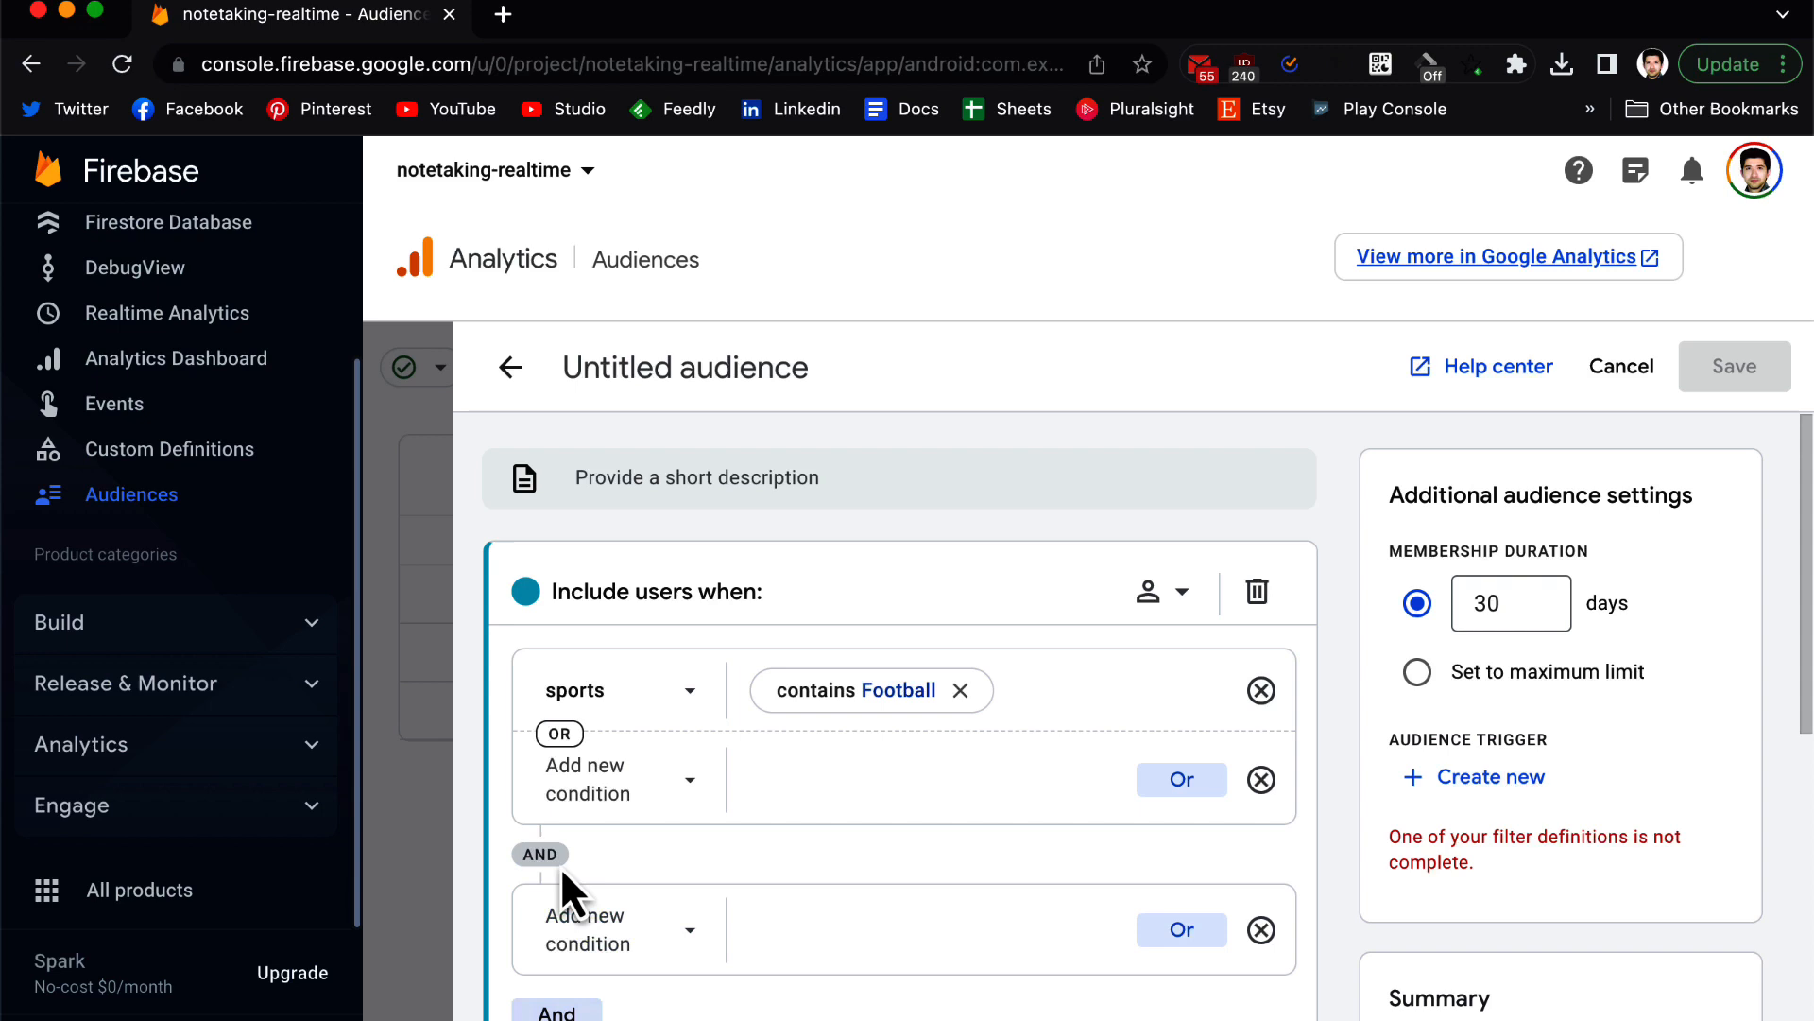
{"action": "scroll", "scroll_direction": "down", "scroll_amount": 3}
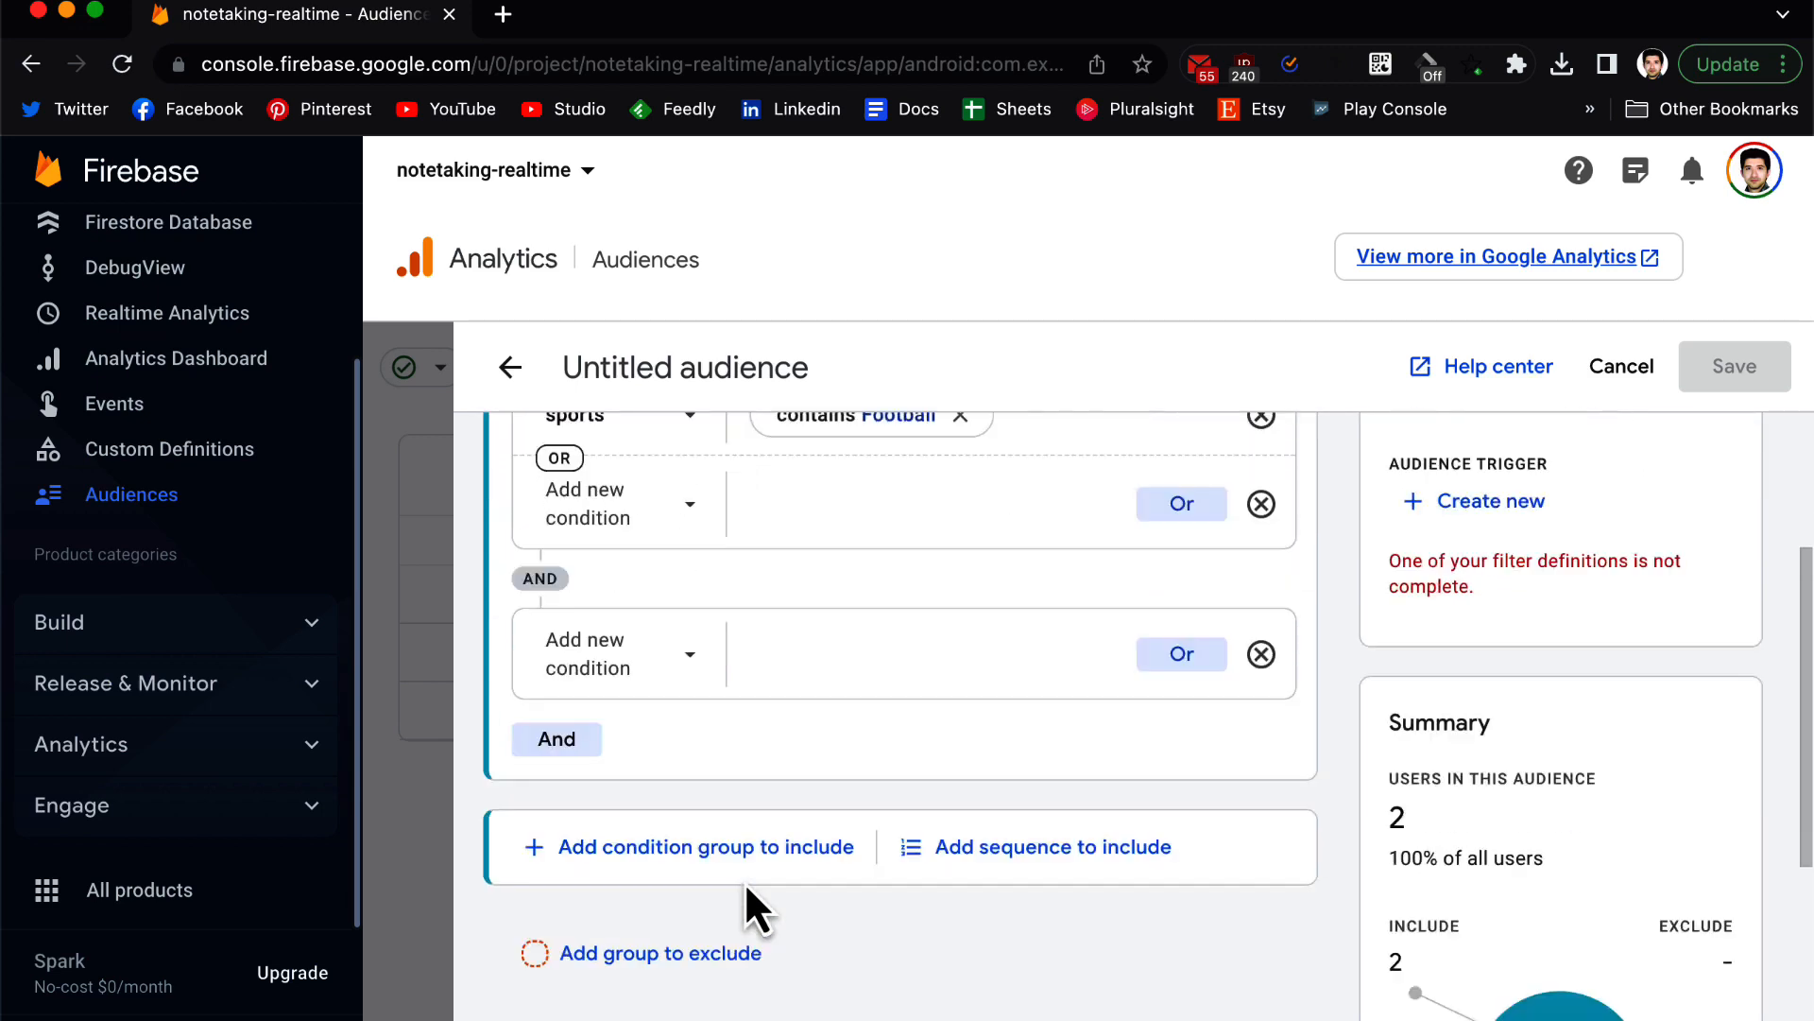
{"action": "scroll", "scroll_direction": "down", "scroll_amount": 3}
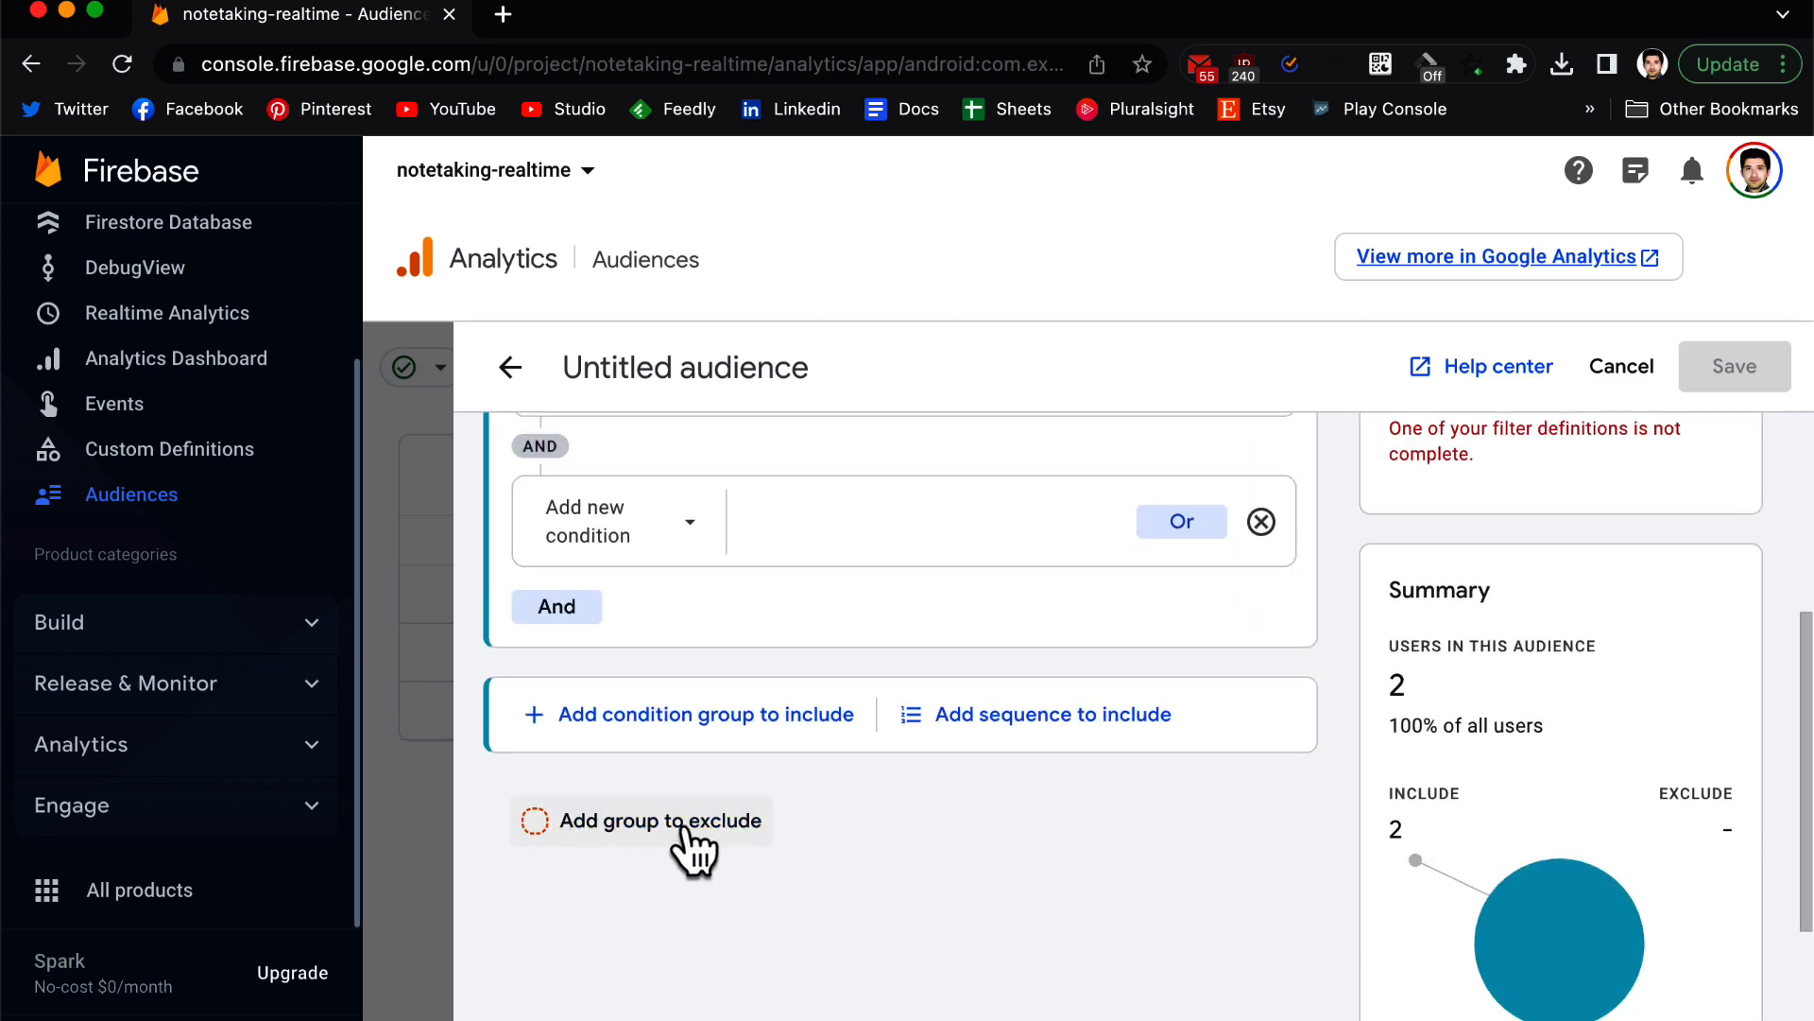
{"action": "mouse_move", "coordinate": [723, 856]}
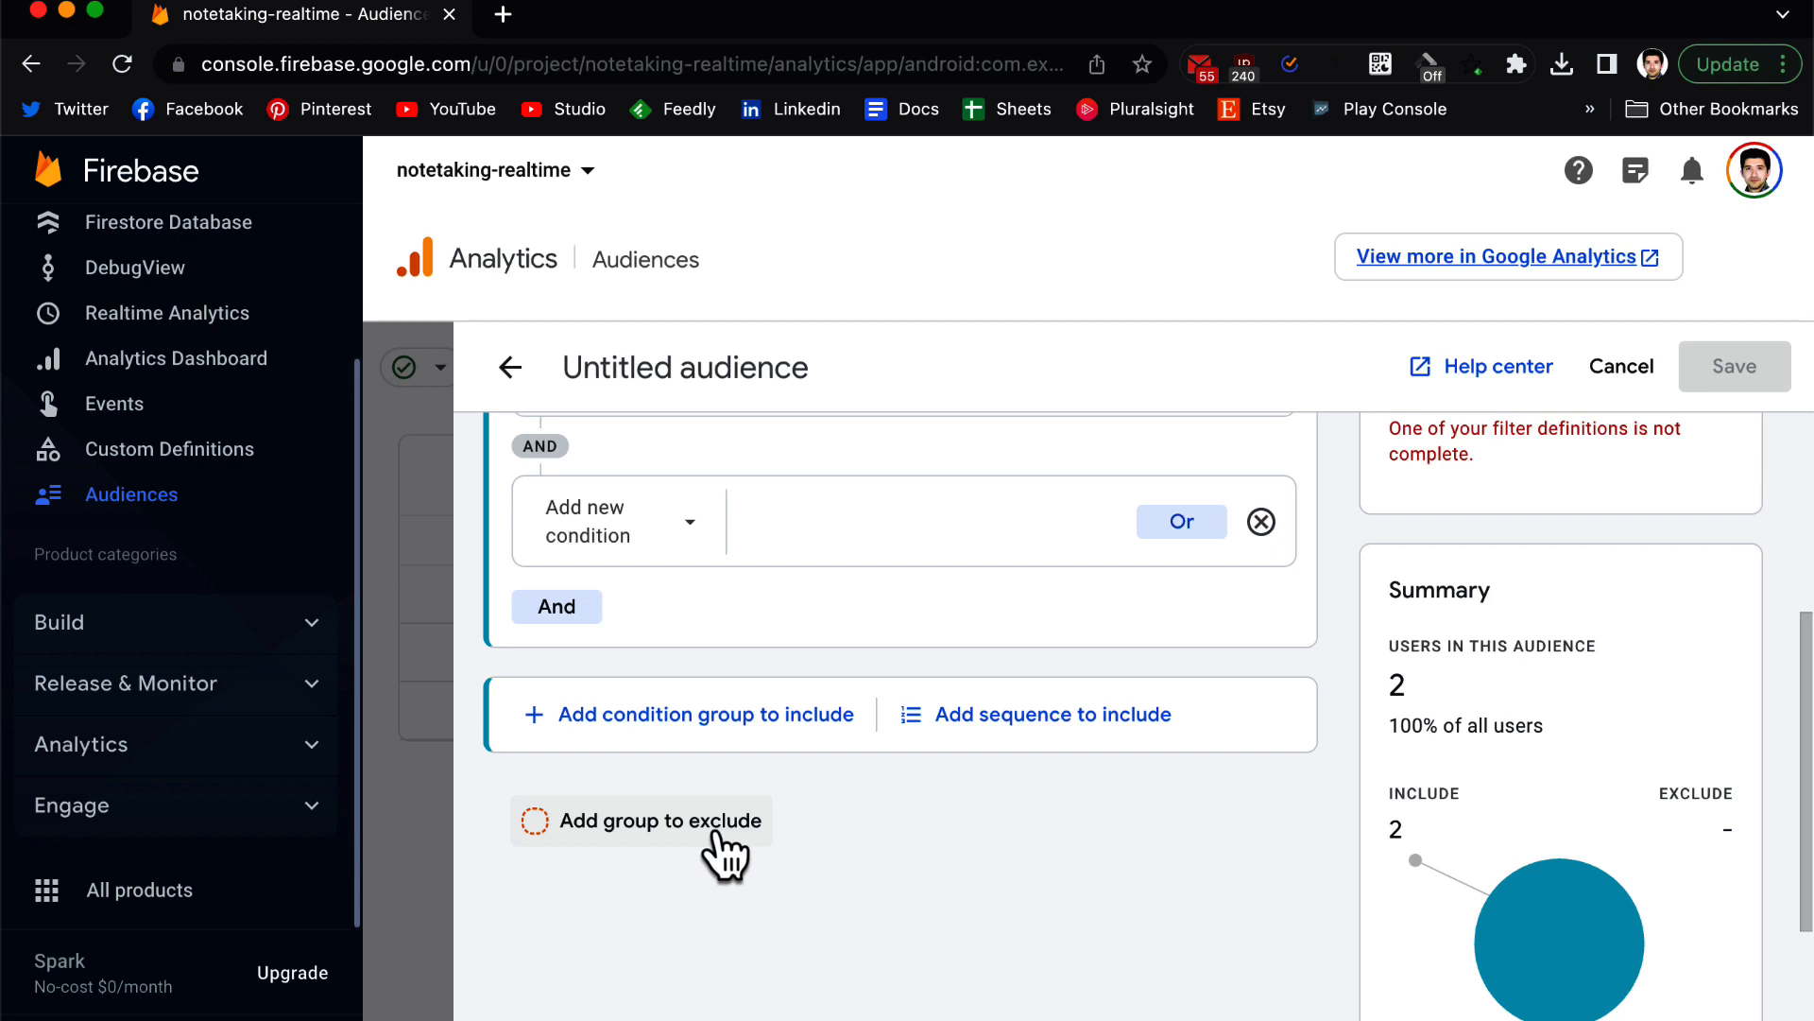
{"action": "mouse_move", "coordinate": [824, 856]}
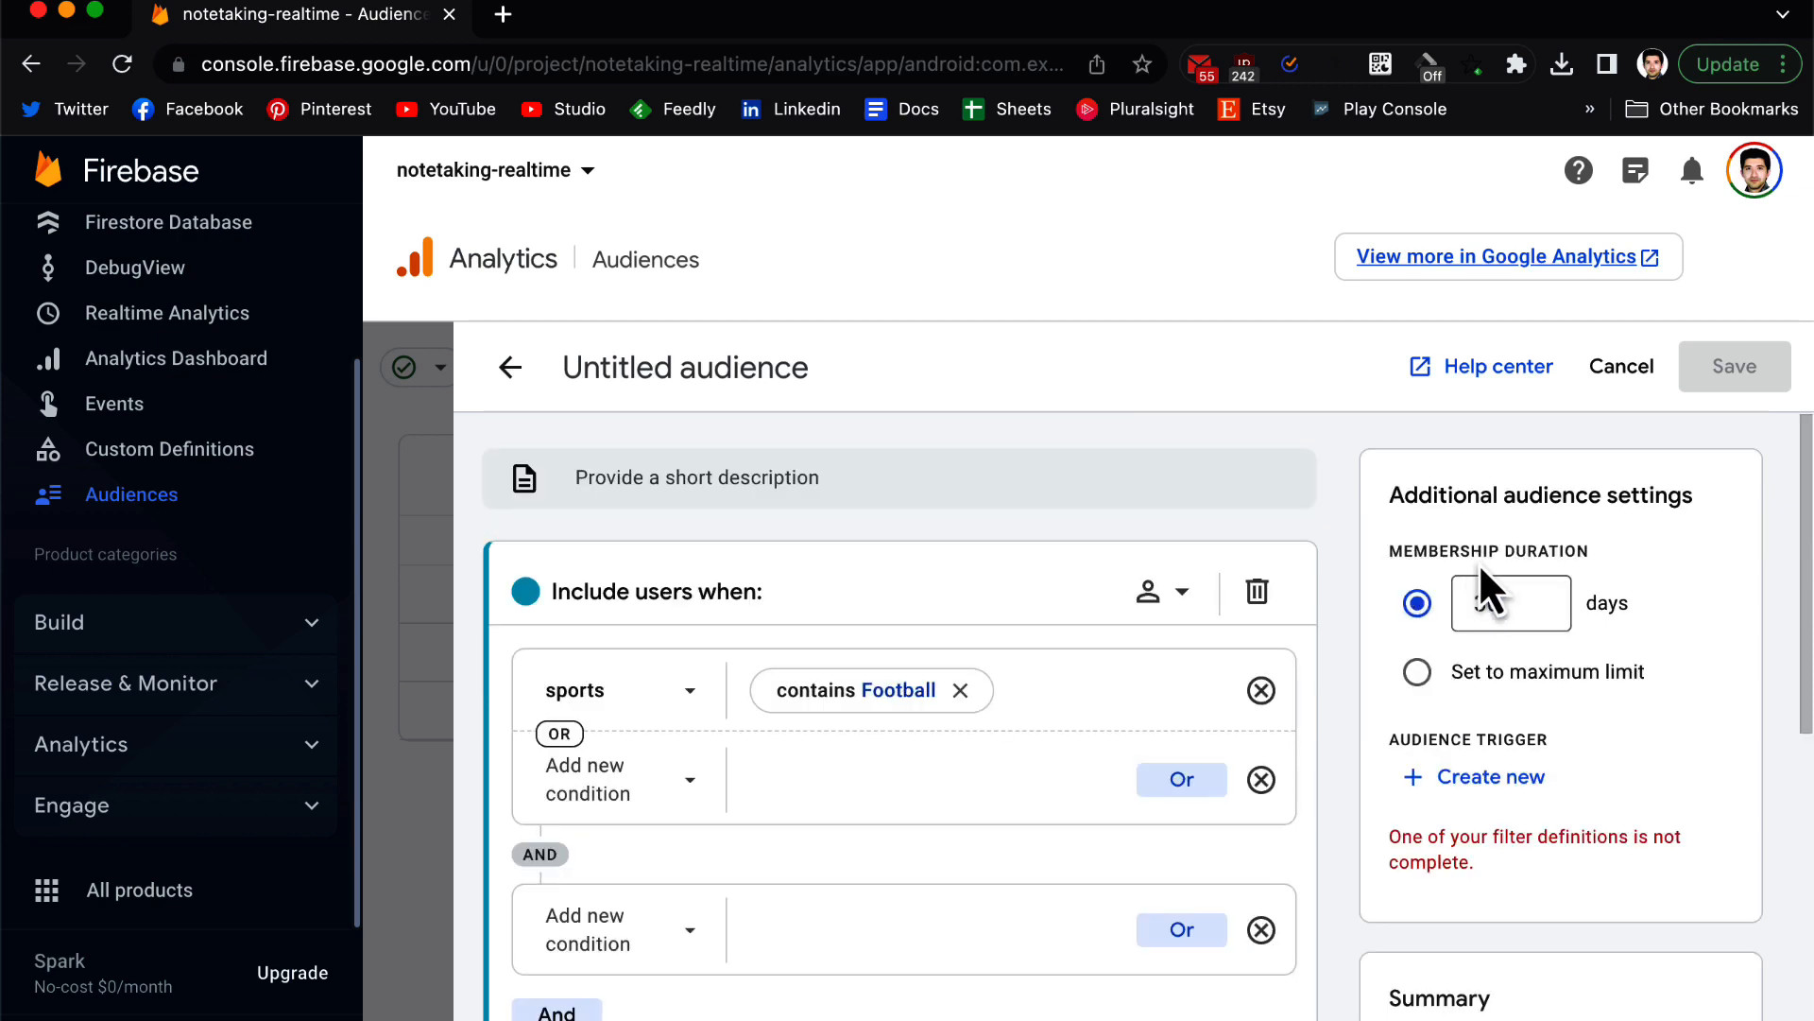
{"action": "type", "text": "30"}
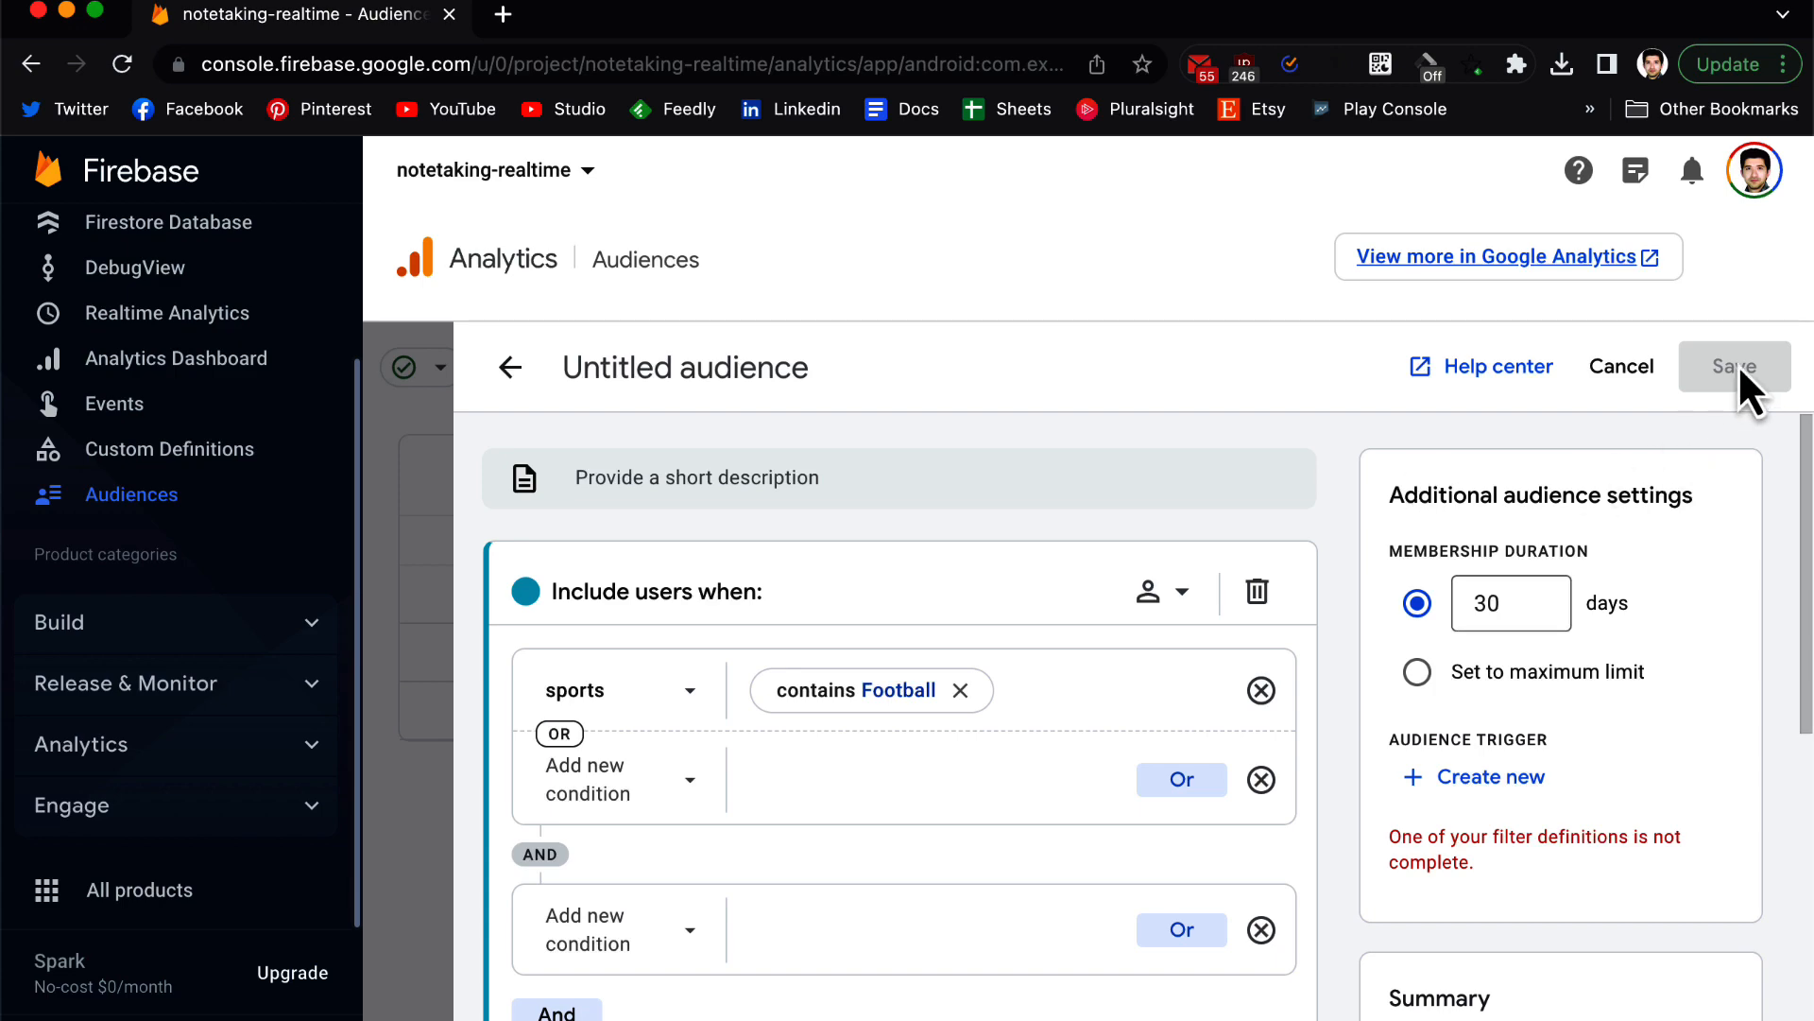
{"action": "left_click", "coordinate": [1735, 366]}
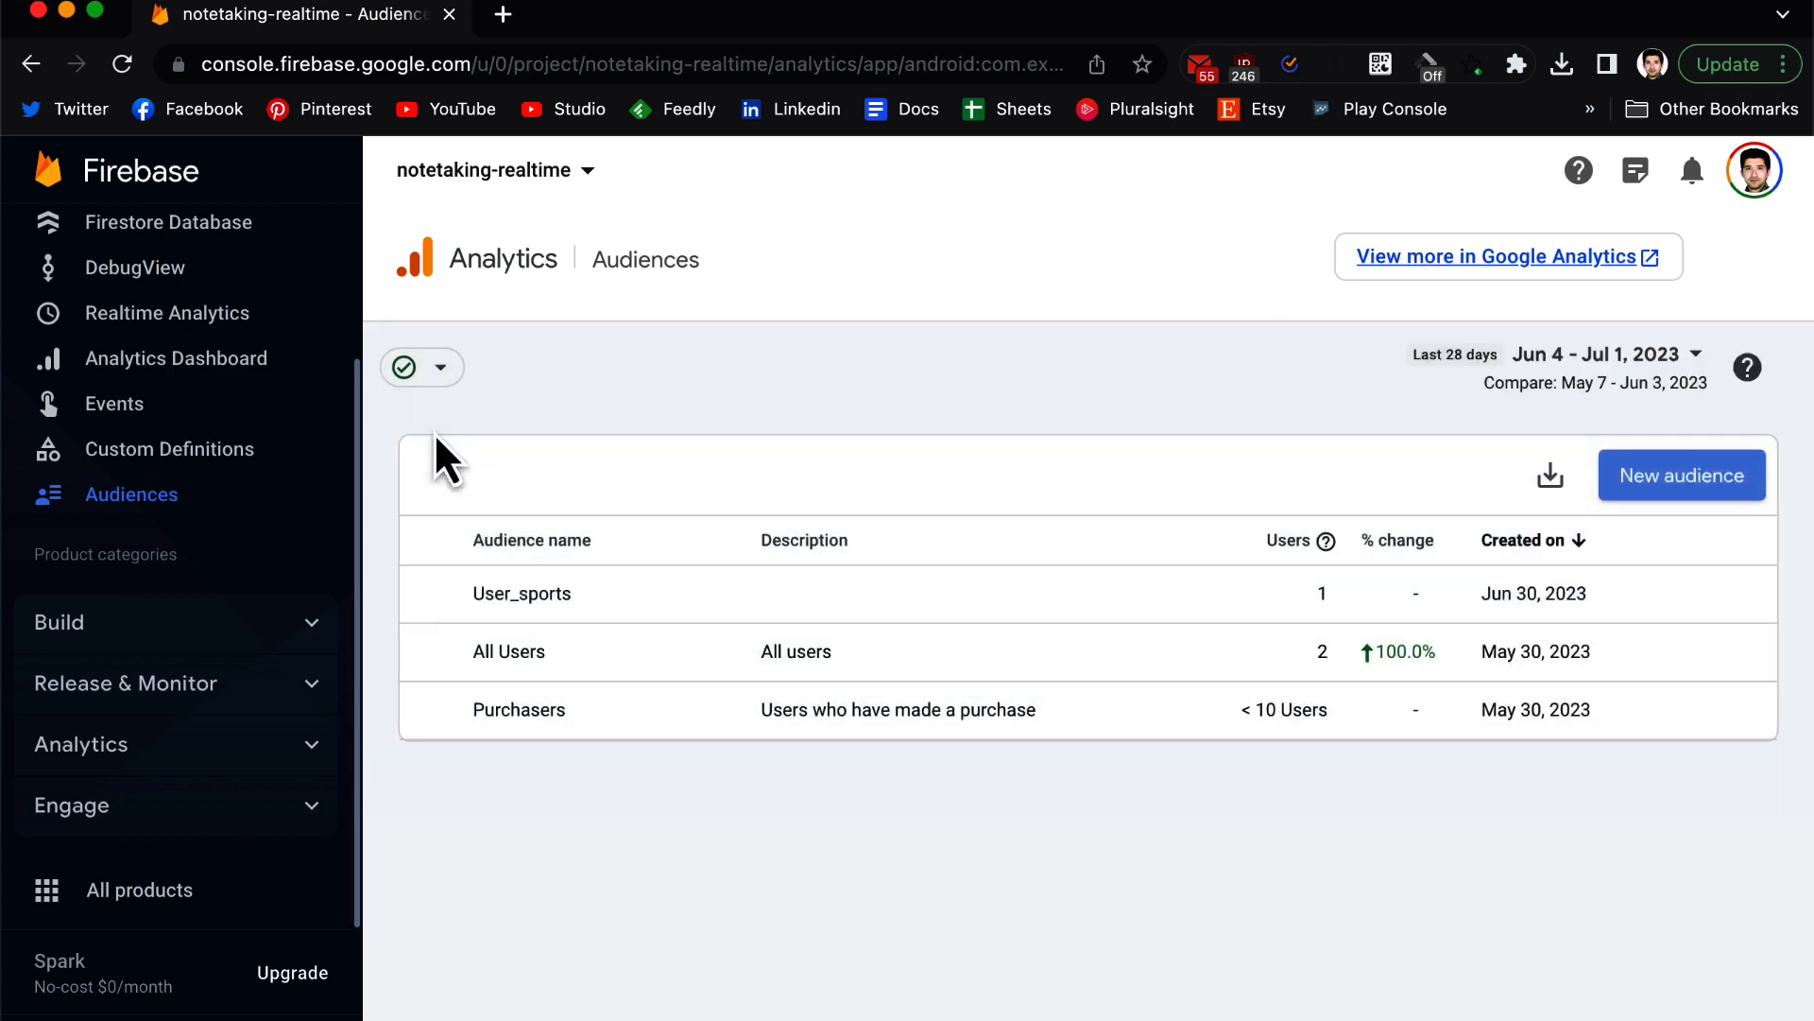
{"action": "mouse_move", "coordinate": [999, 417]}
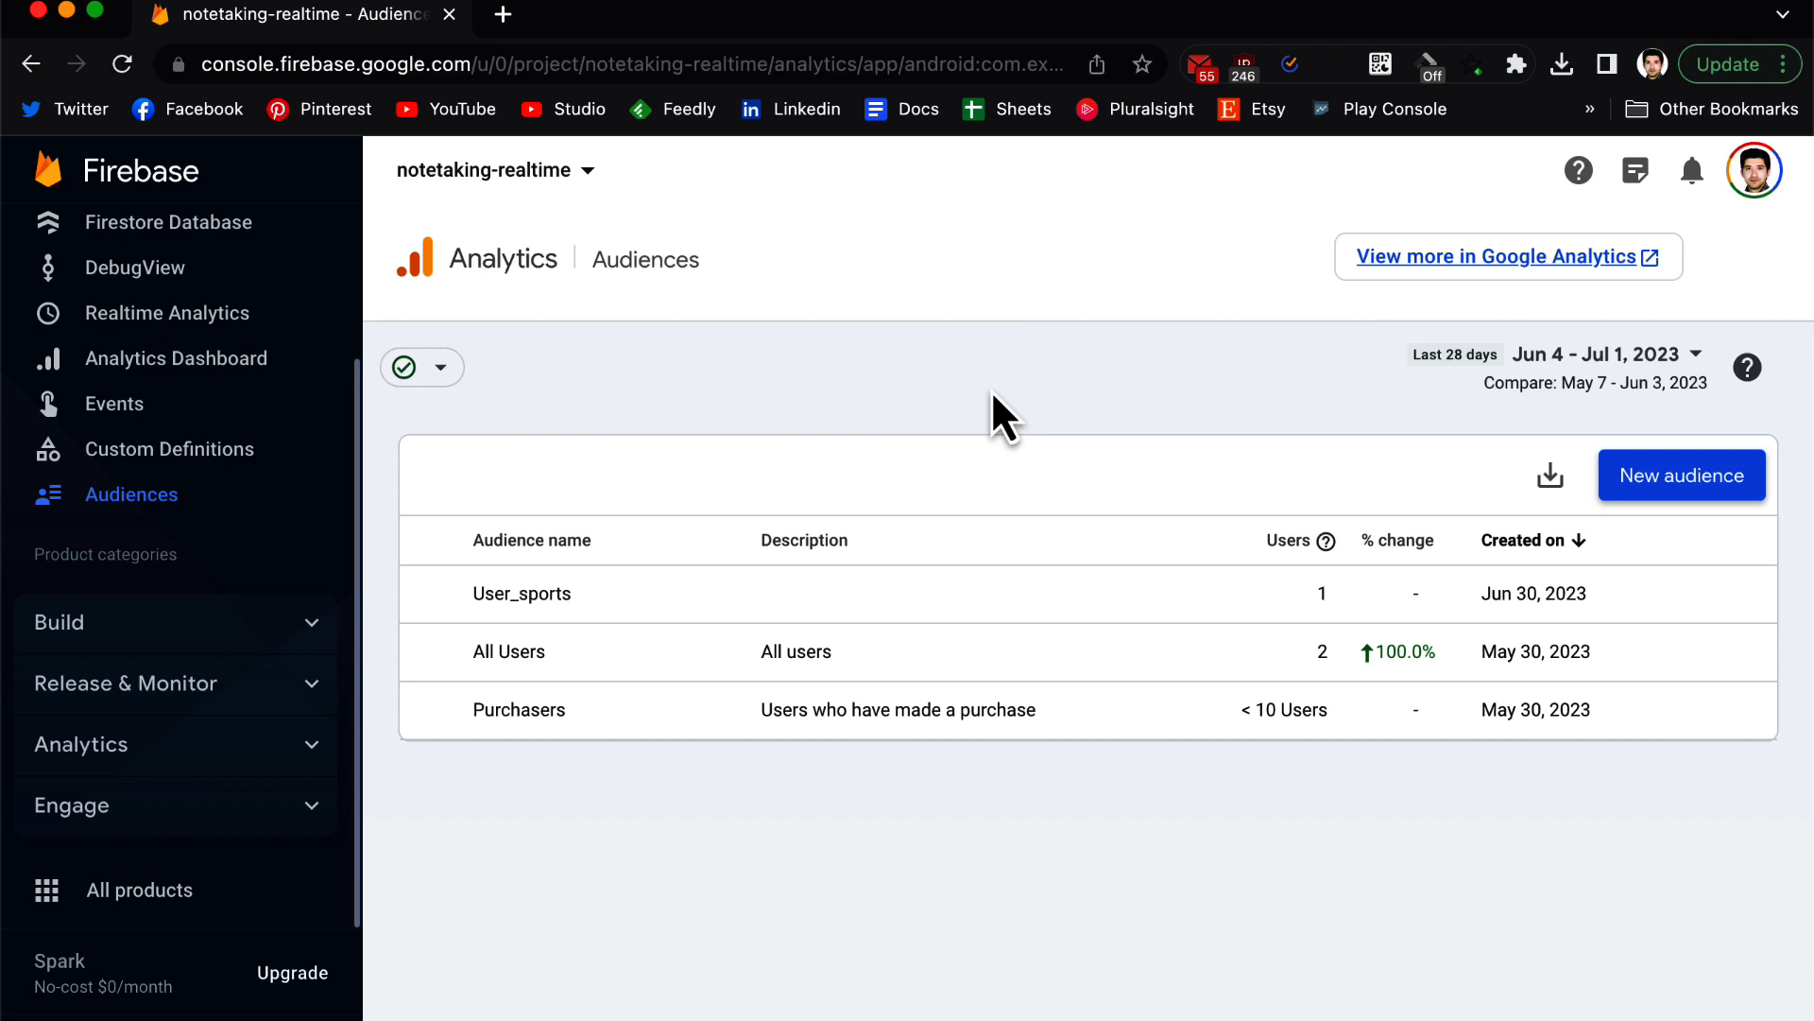
Open the User_sports audience report showing 1 user, 1 engaged session and 0 conversions.
{"action": "left_click", "coordinate": [521, 594]}
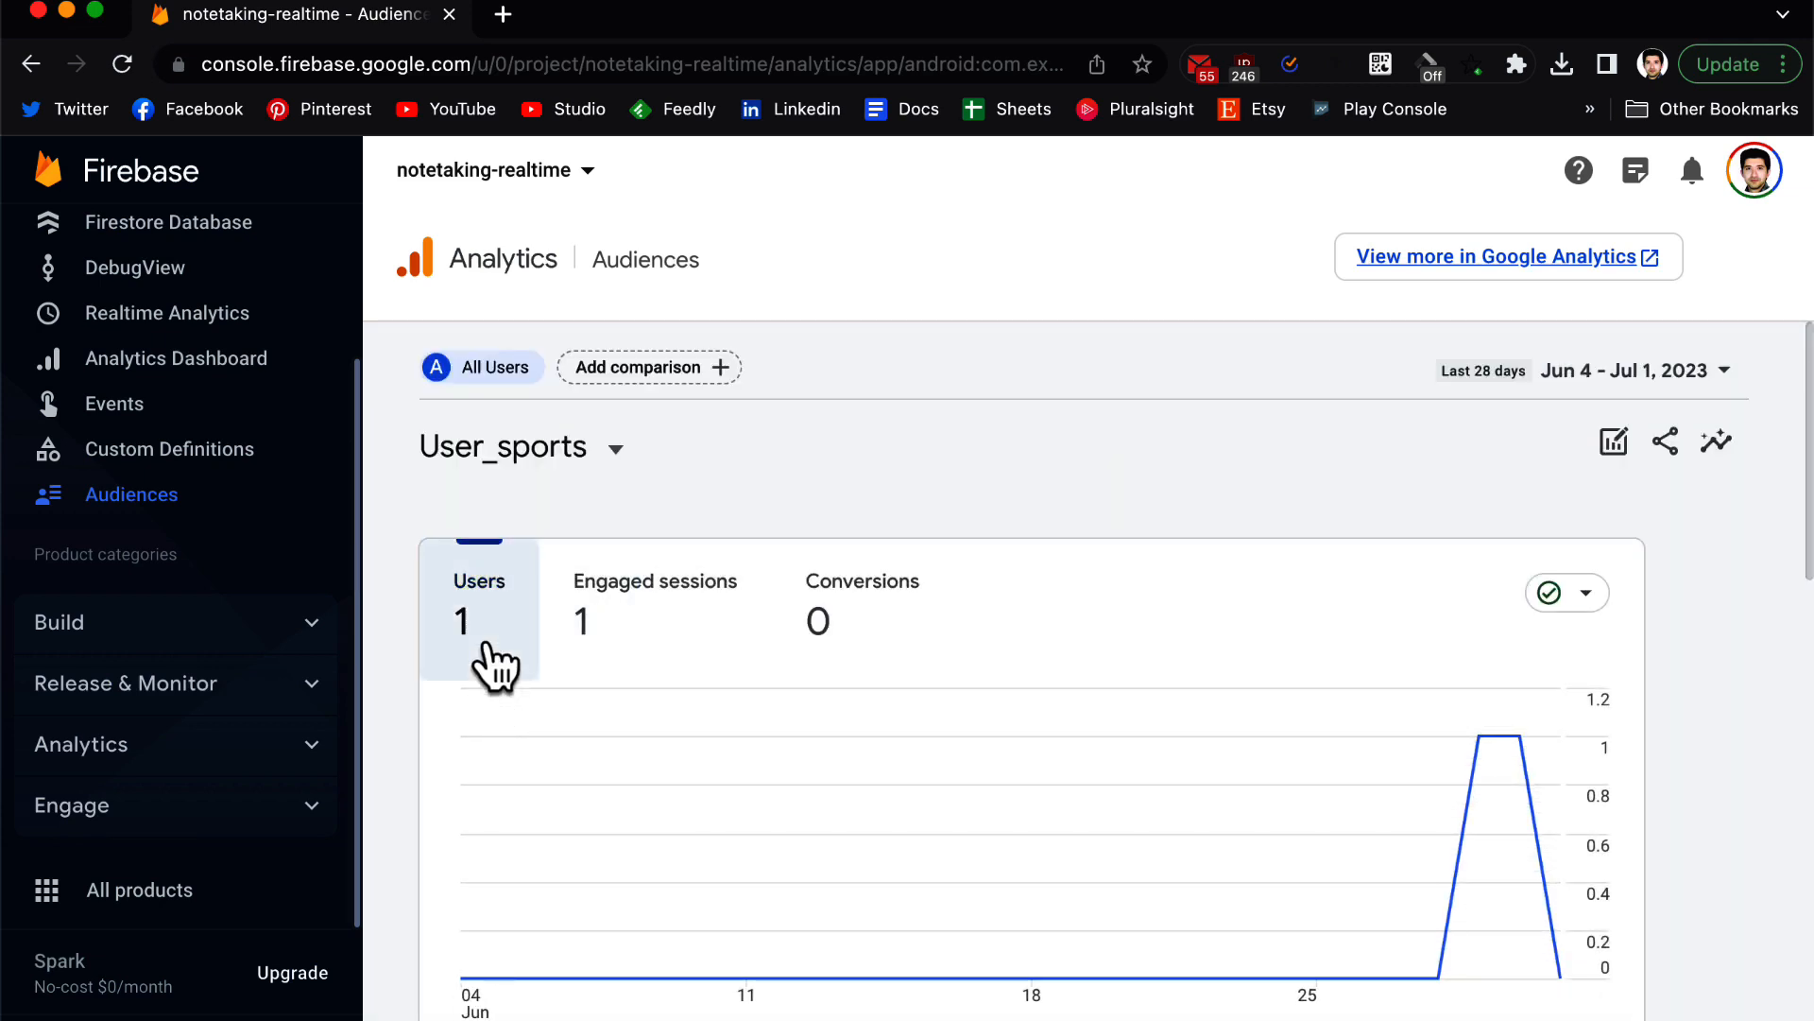
{"action": "mouse_move", "coordinate": [1151, 770]}
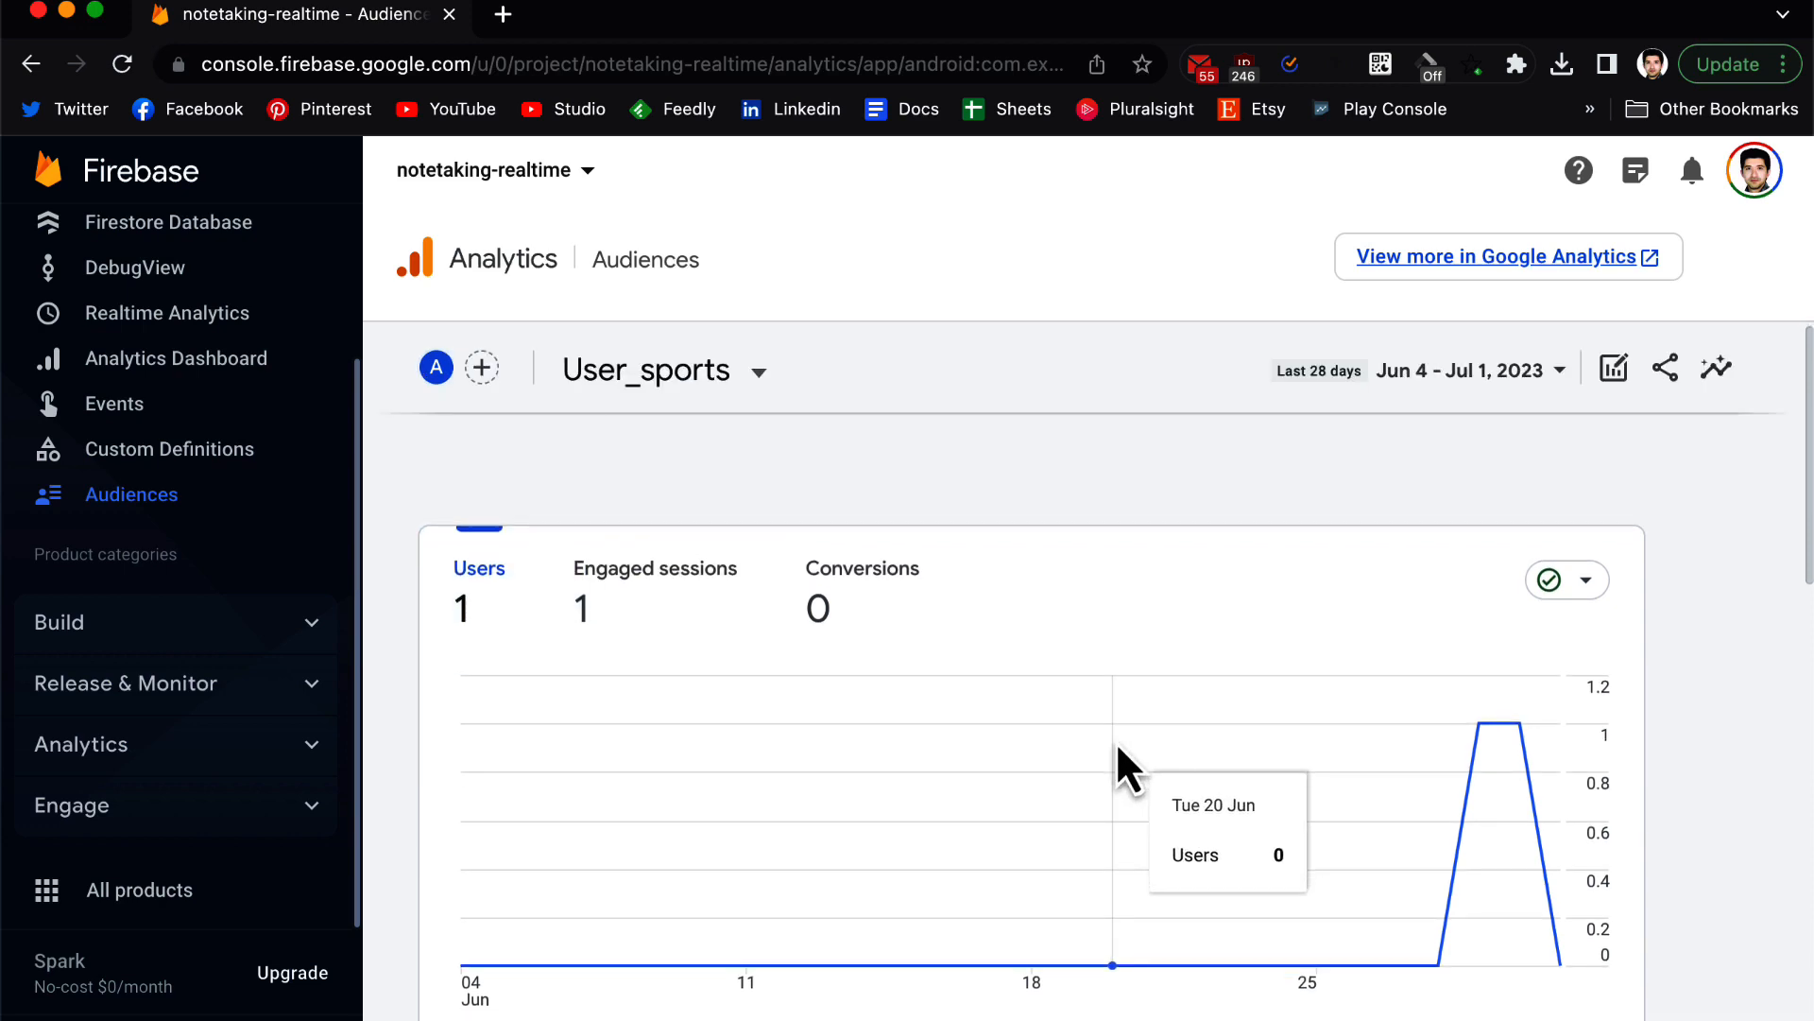
{"action": "scroll", "scroll_direction": "down", "scroll_amount": 3}
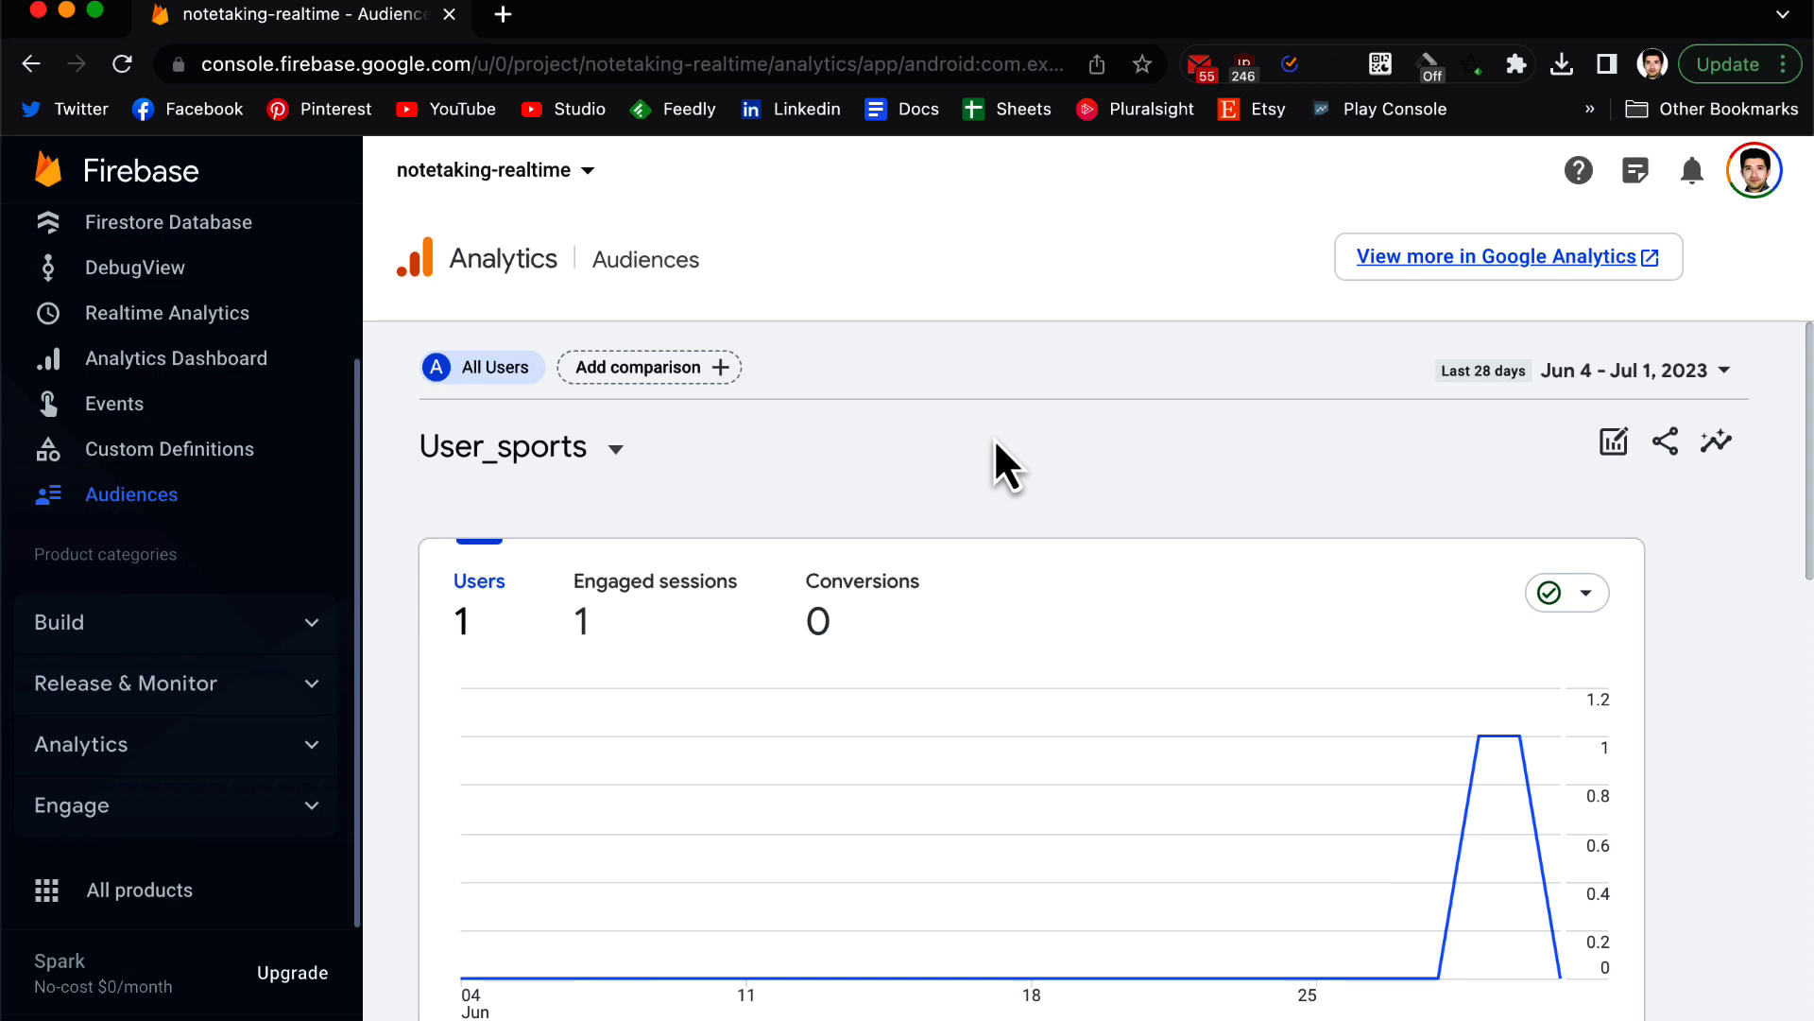
{"action": "mouse_move", "coordinate": [995, 445]}
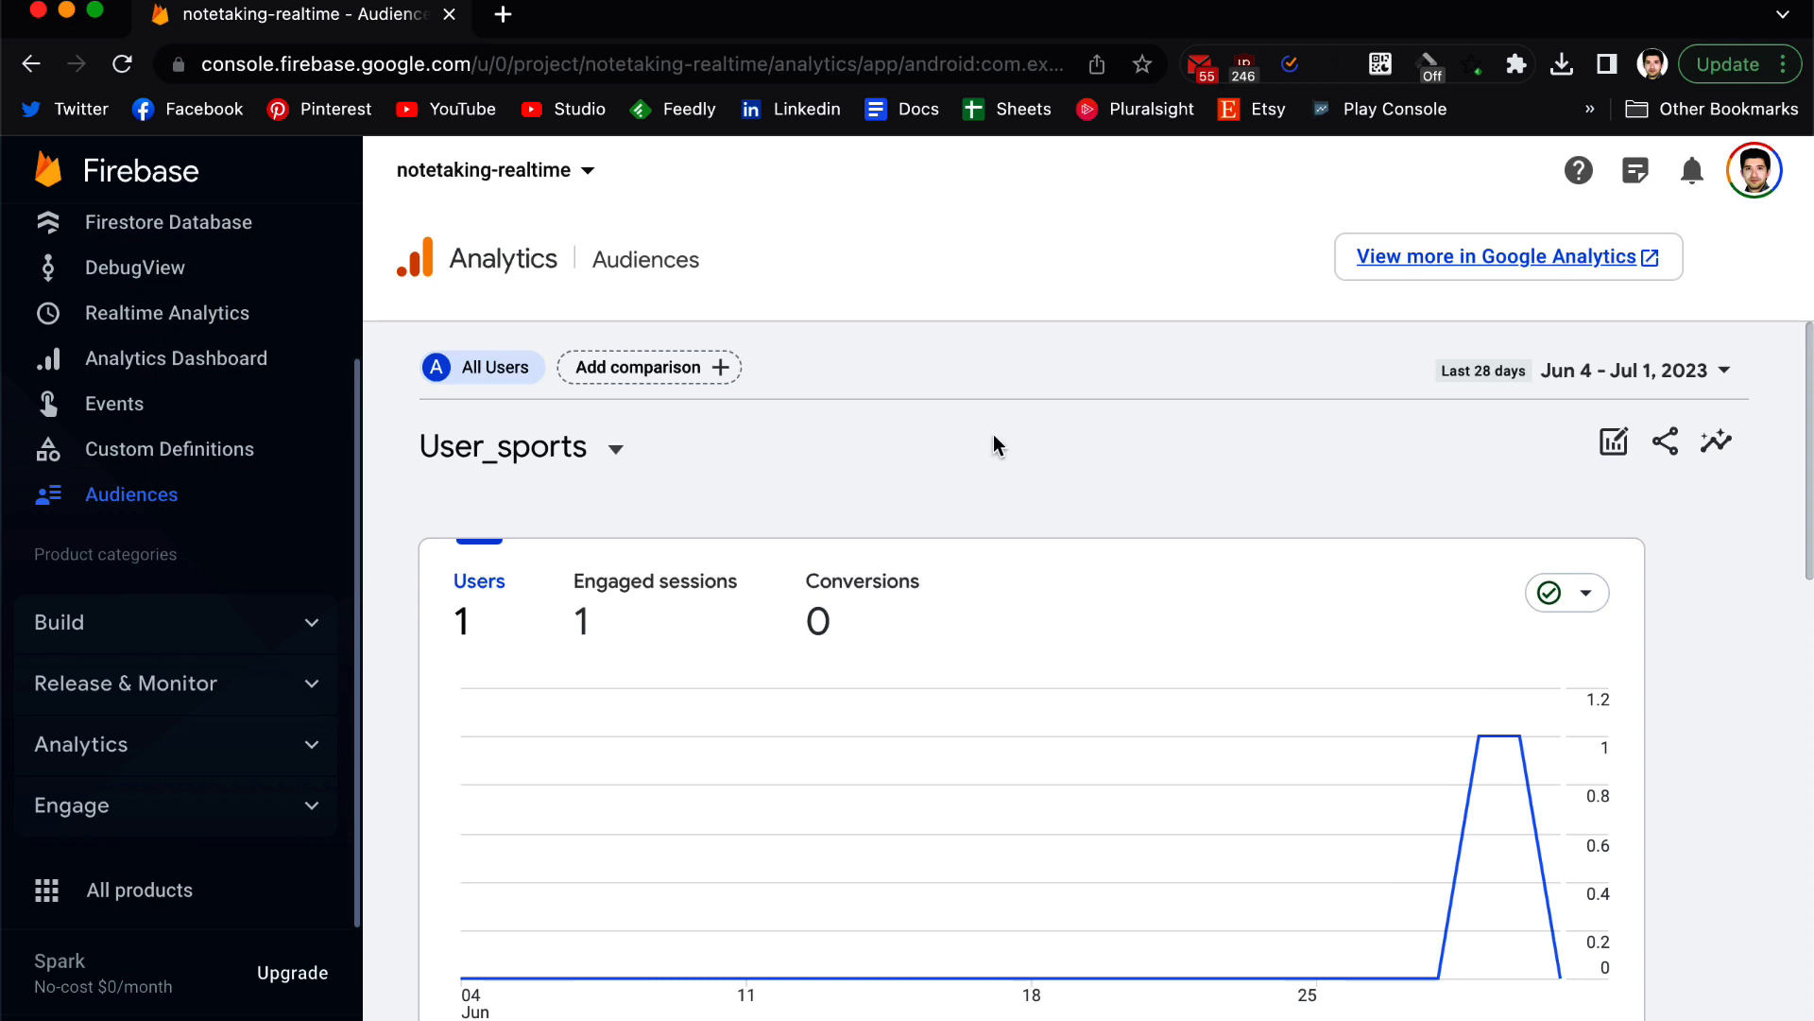